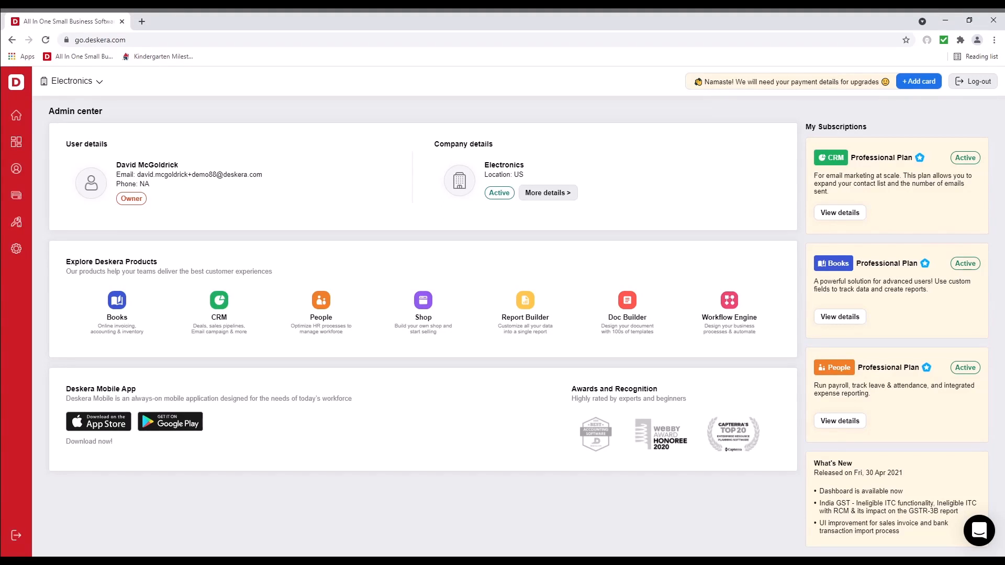
pyautogui.moveTo(119, 303)
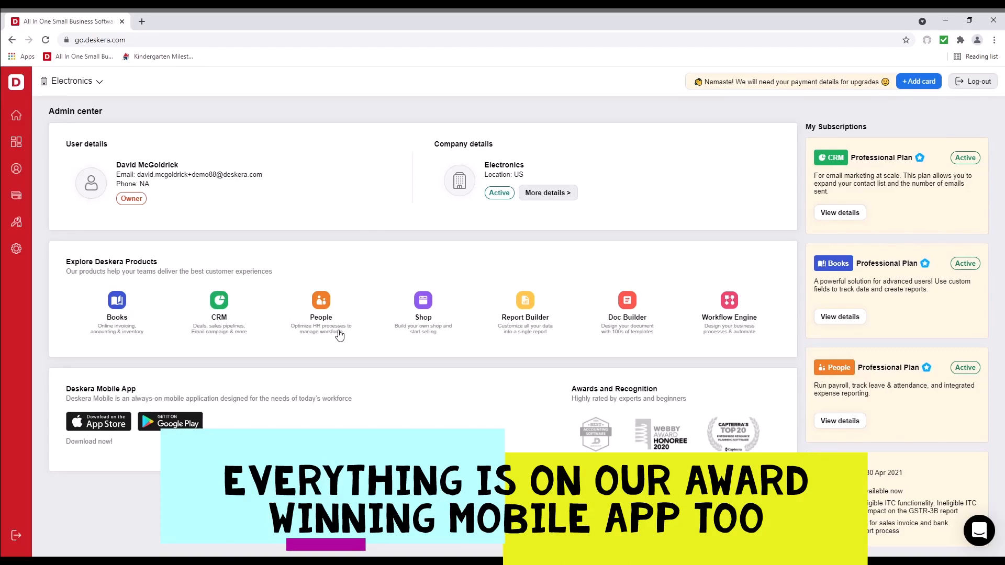
pyautogui.moveTo(636, 306)
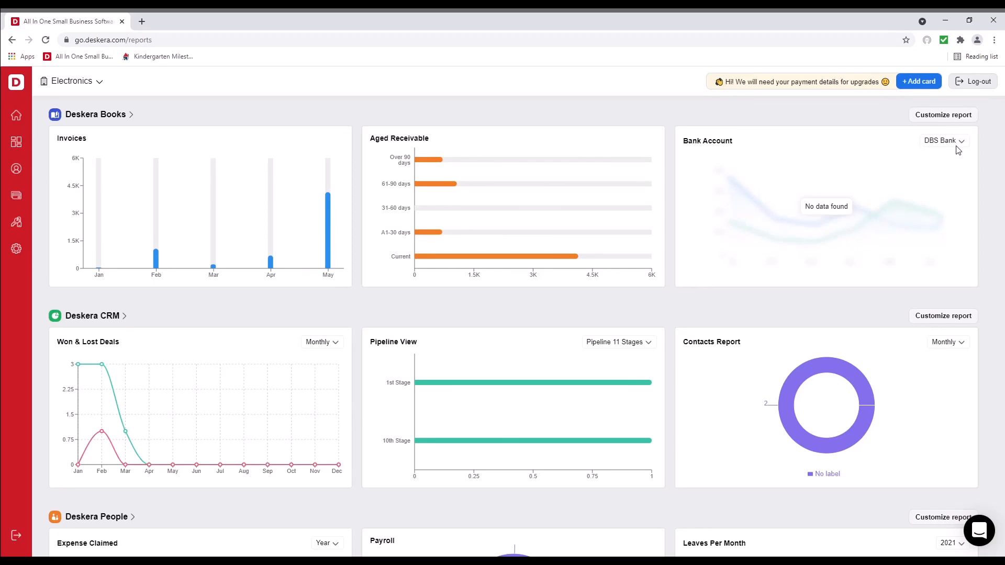
# - Show the Wells Fargo bank chart and scroll the reports dashboard down to Deskera People and back
pyautogui.click(944, 141)
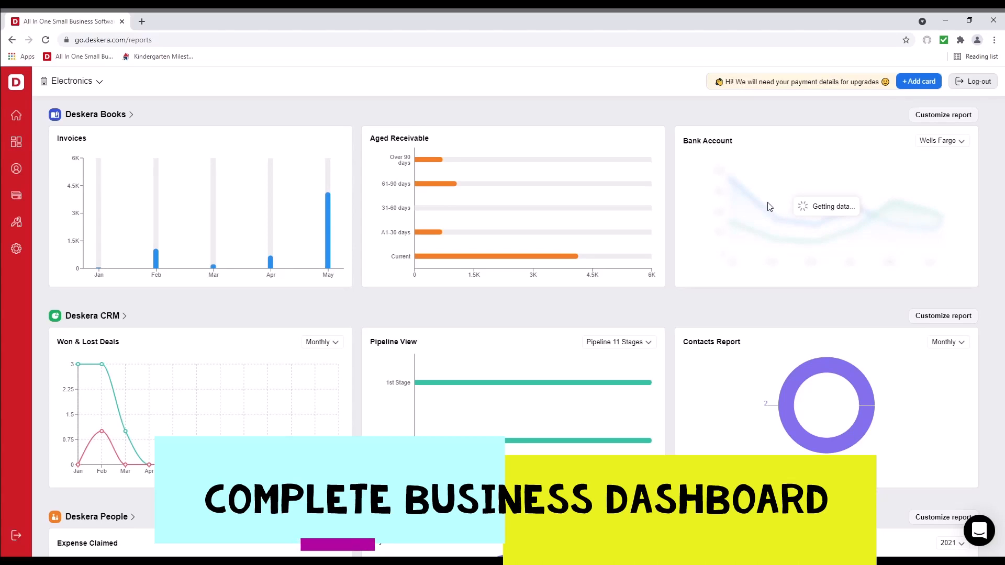
pyautogui.moveTo(912, 169)
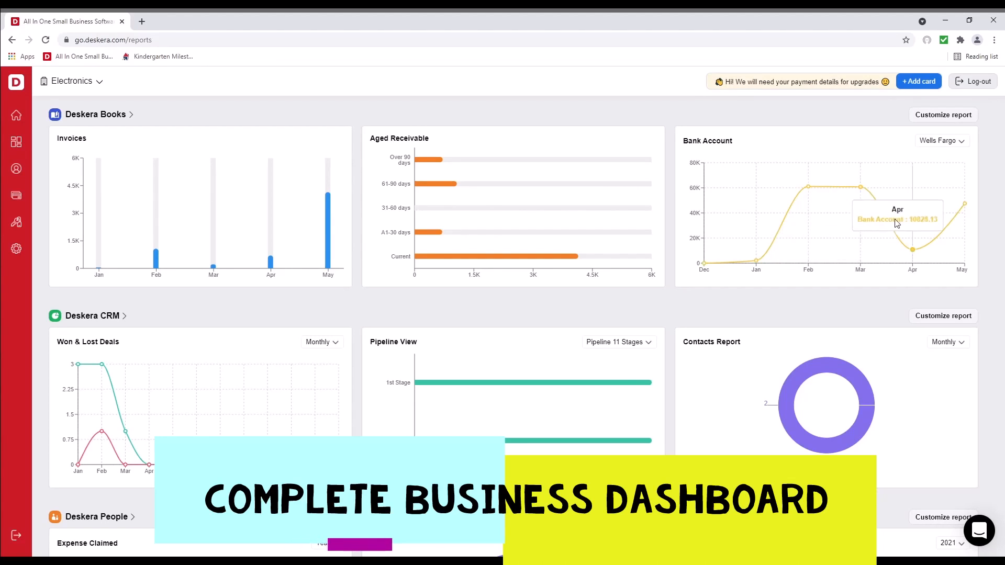
pyautogui.moveTo(122, 337)
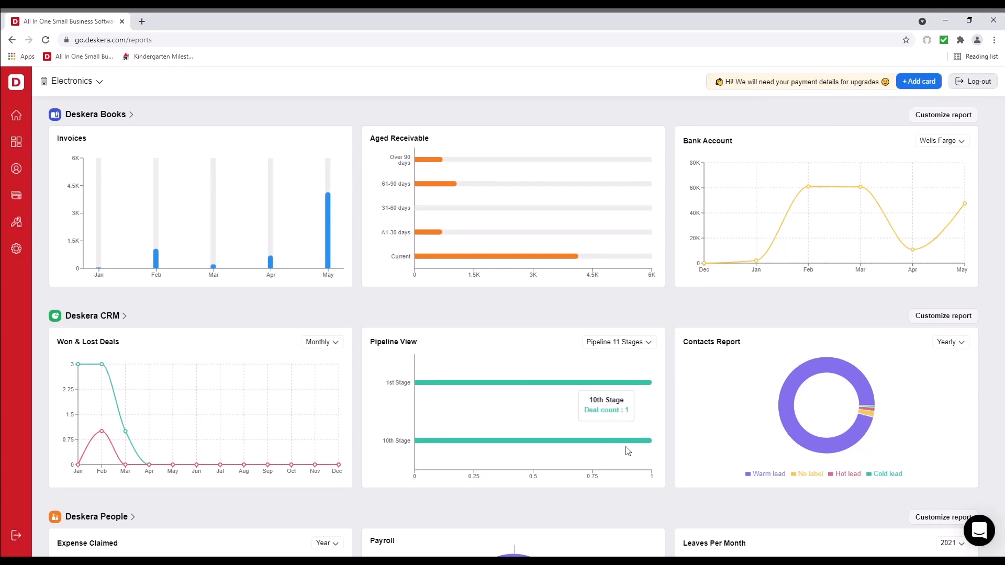
pyautogui.scroll(-3)
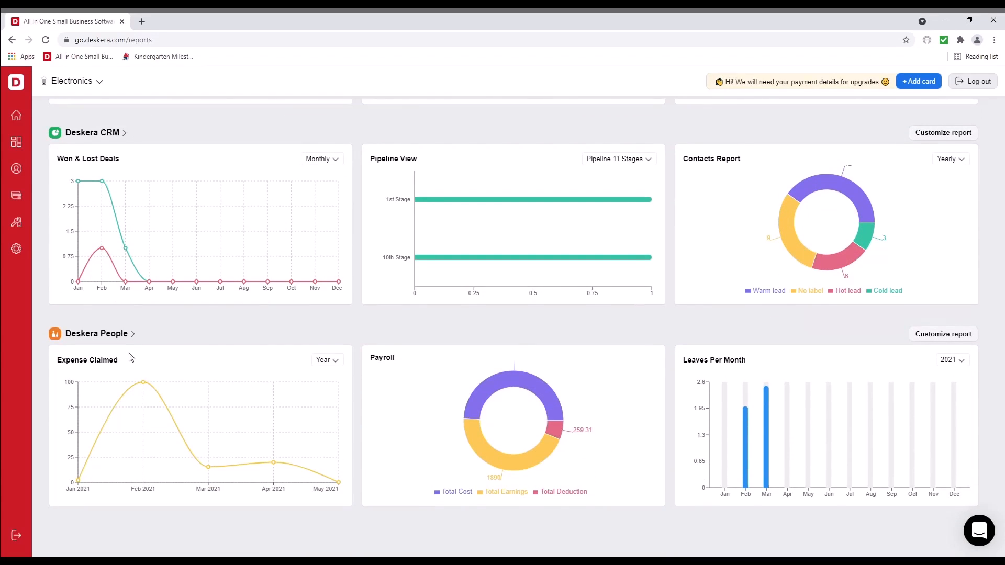
pyautogui.moveTo(768, 366)
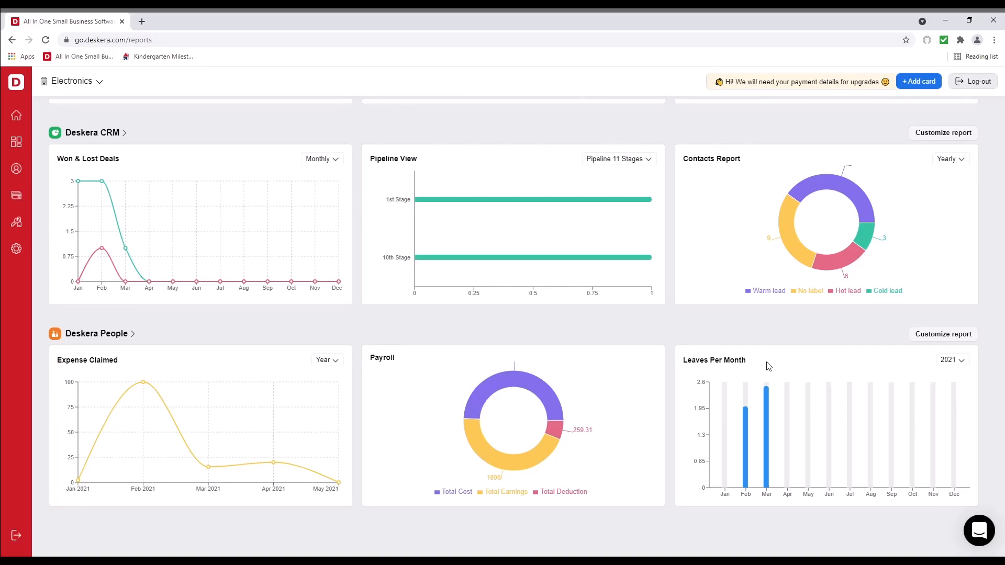
pyautogui.scroll(3)
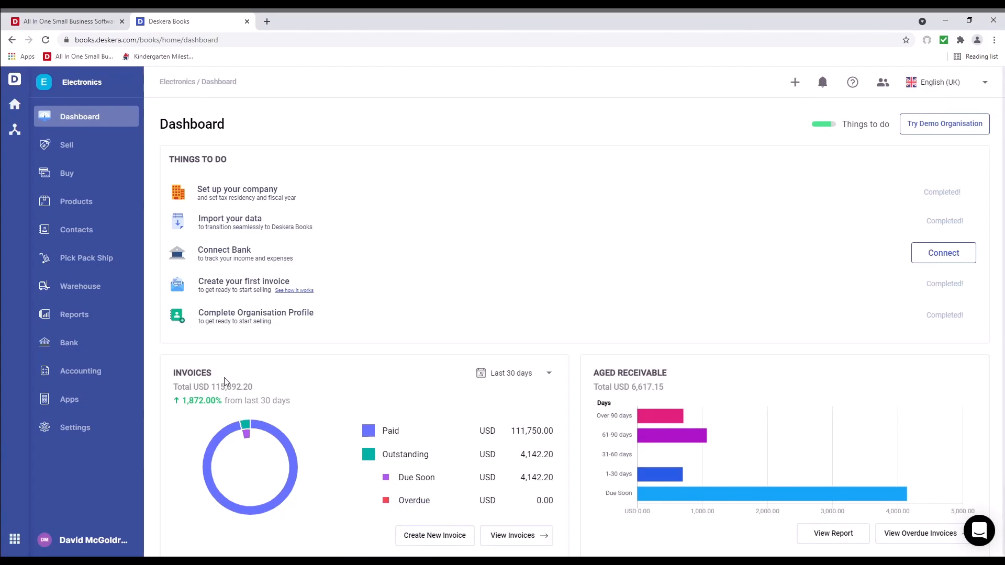
# - Review the Books dashboard widgets, then go to the Buy purchase records
pyautogui.scroll(-3)
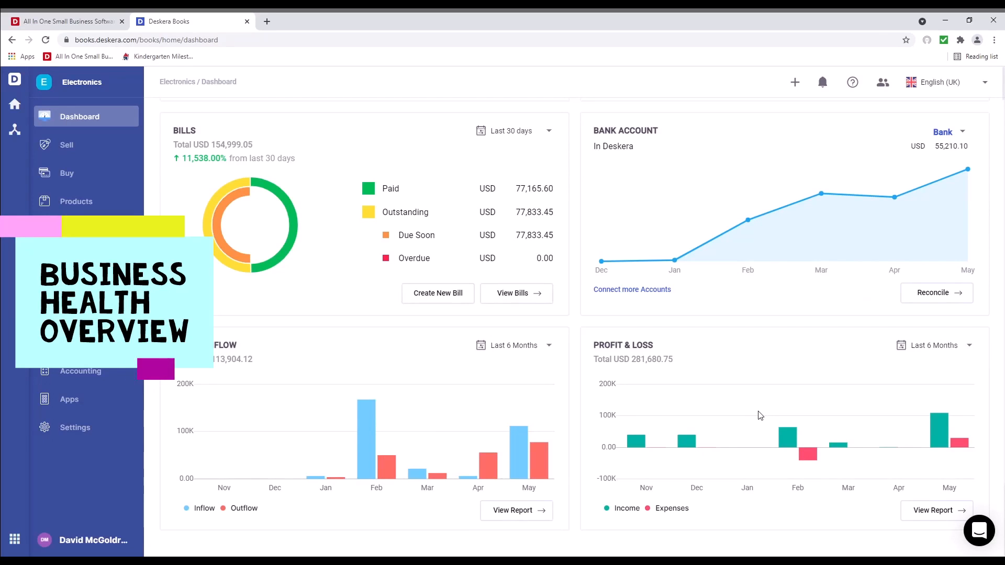
pyautogui.moveTo(110, 157)
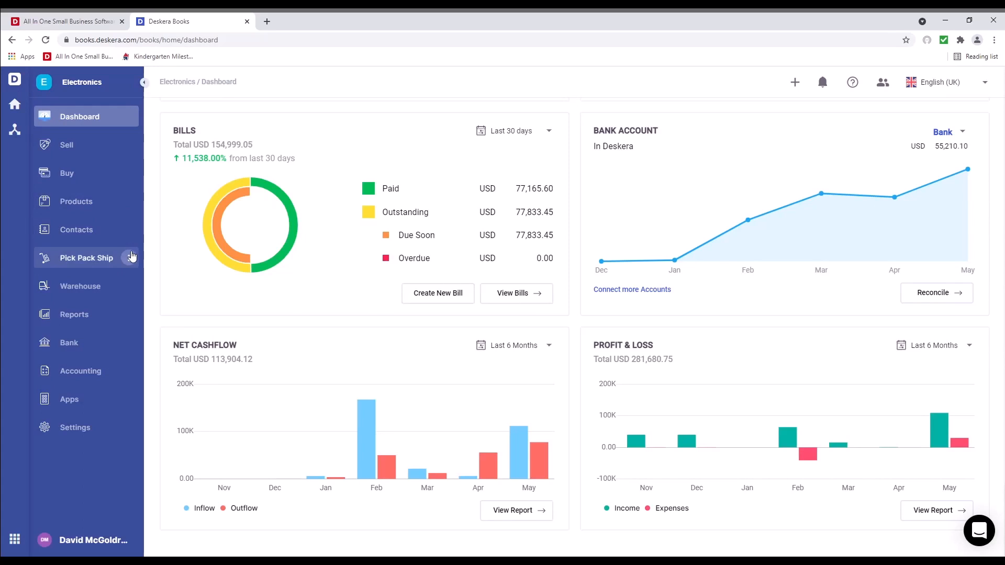
pyautogui.moveTo(100, 345)
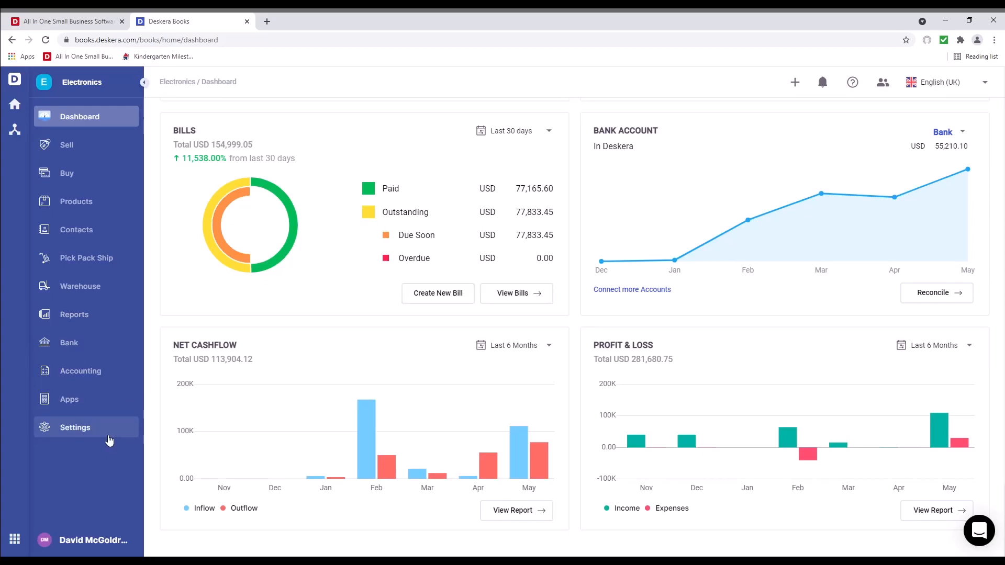
pyautogui.click(66, 174)
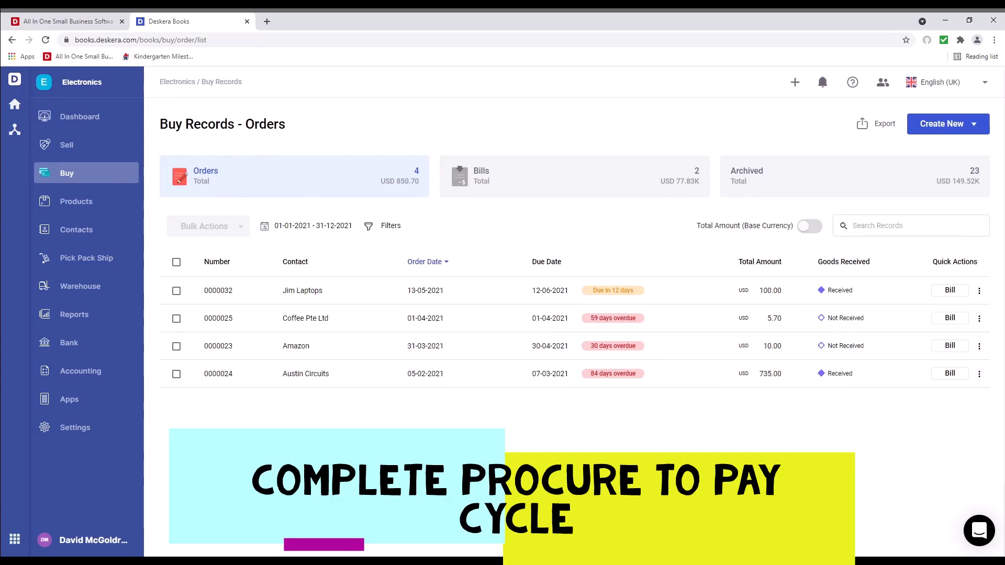
pyautogui.moveTo(753, 182)
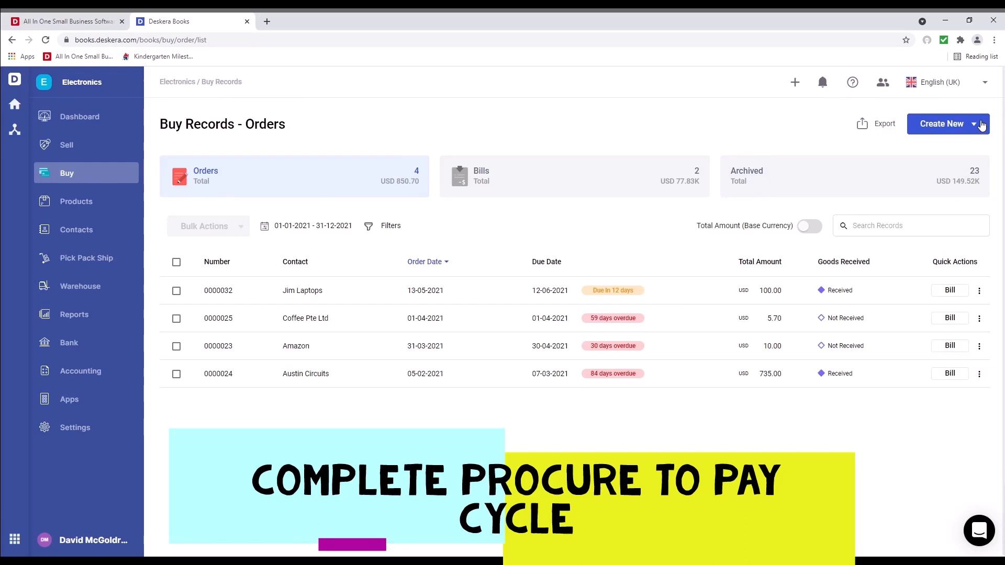
# - Reveal the Create New choices for buy records: order, bill, expense bill
pyautogui.click(948, 124)
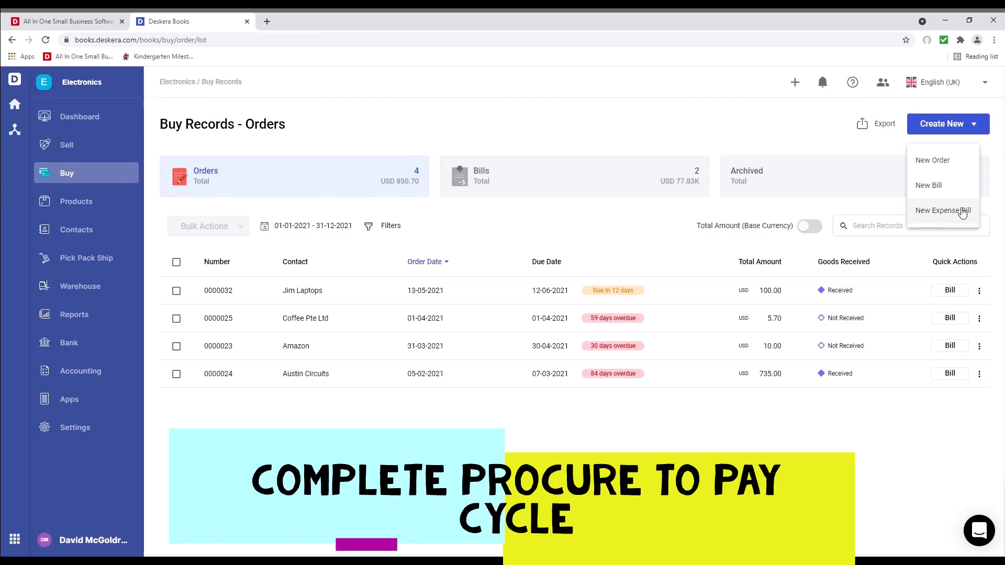
pyautogui.moveTo(946, 163)
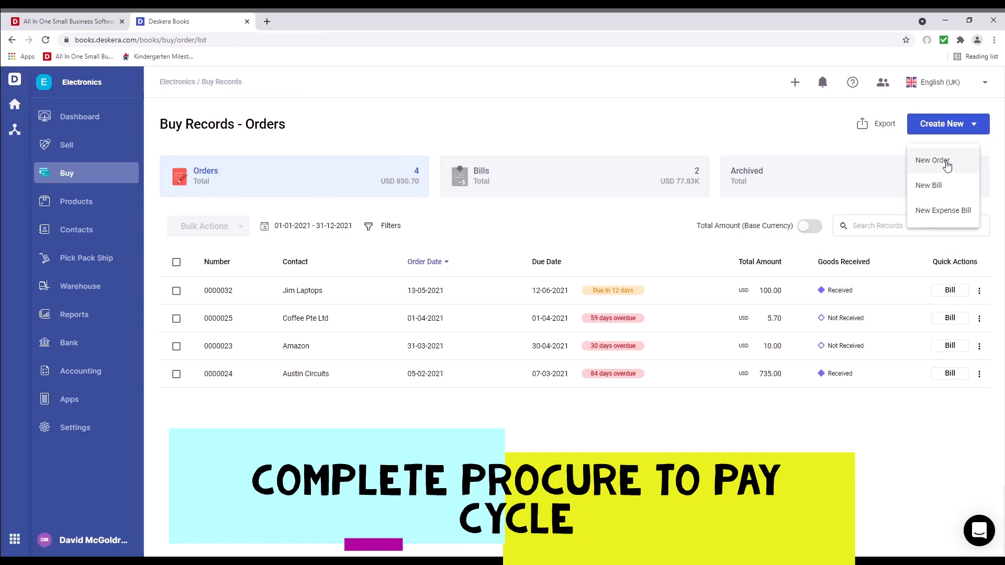
# - Start a new purchase order with Austin Circuits as the supplier contact
pyautogui.click(932, 161)
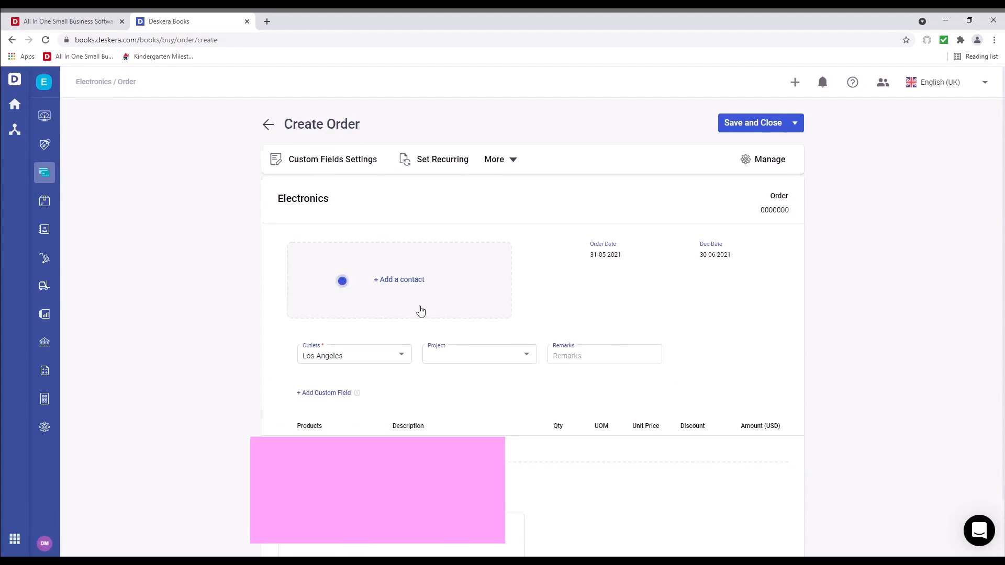
pyautogui.click(399, 279)
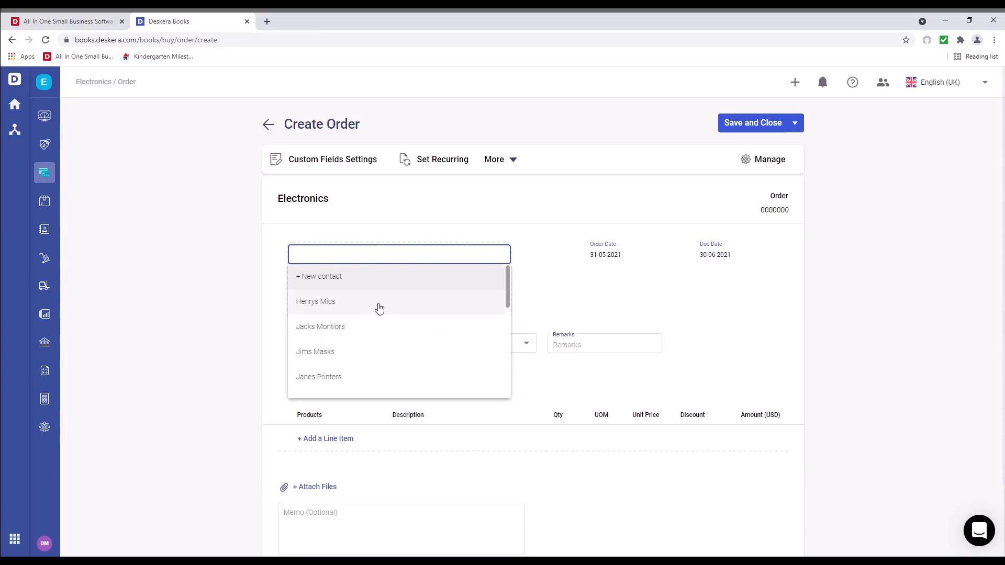
pyautogui.scroll(-3)
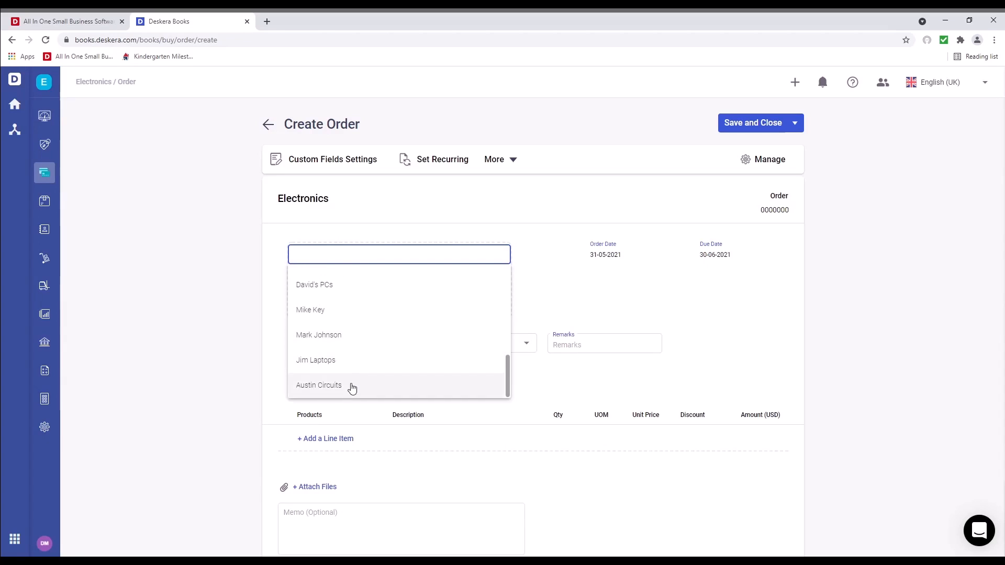
pyautogui.click(318, 385)
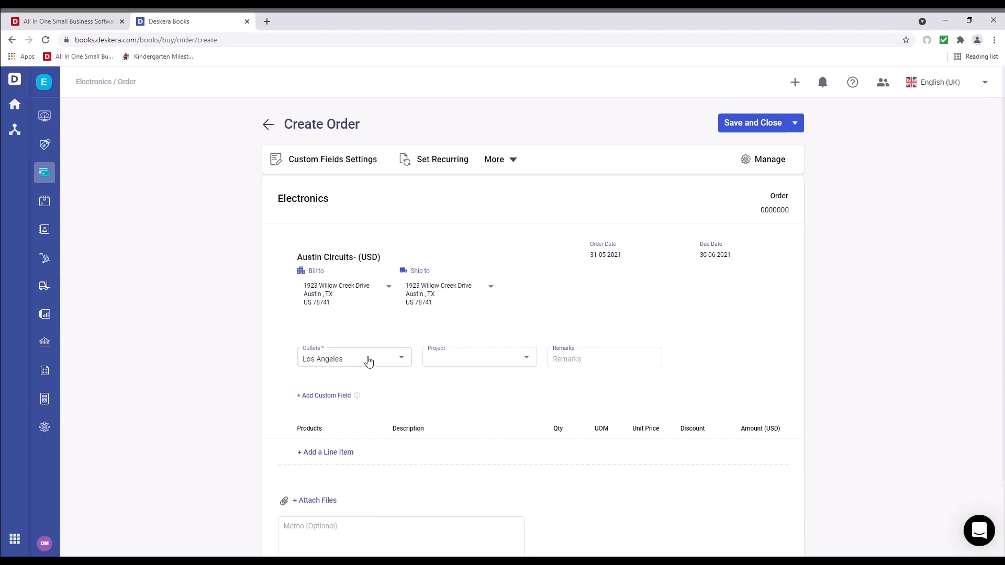
# - Set outlet San Diego, enter remark 60 and add an empty line item
pyautogui.click(354, 357)
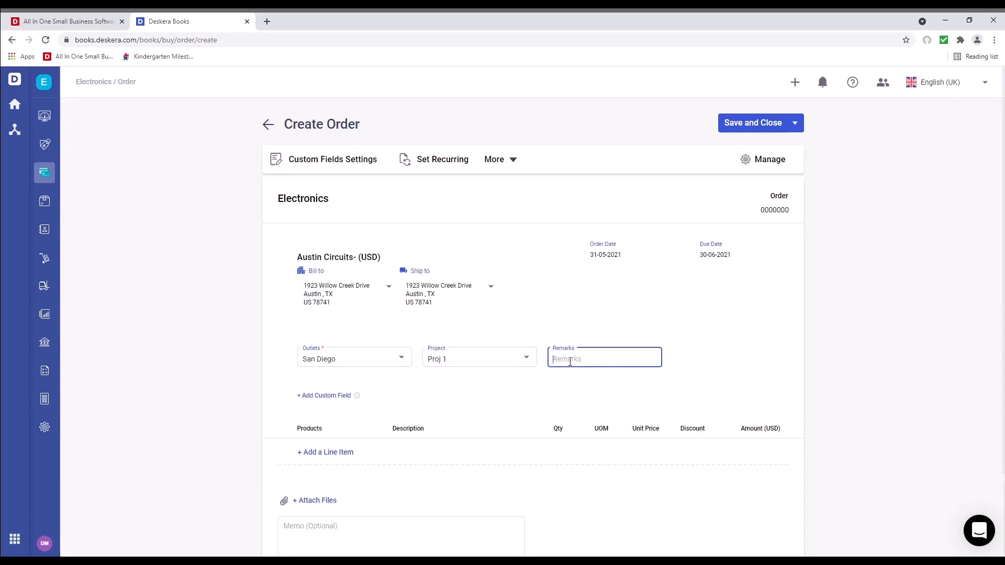
pyautogui.write('60')
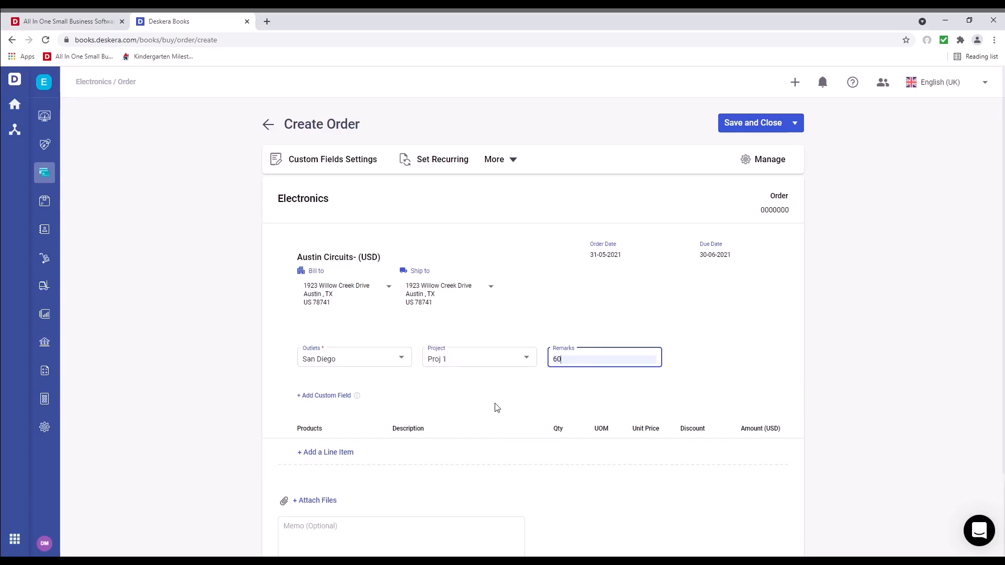
pyautogui.click(325, 452)
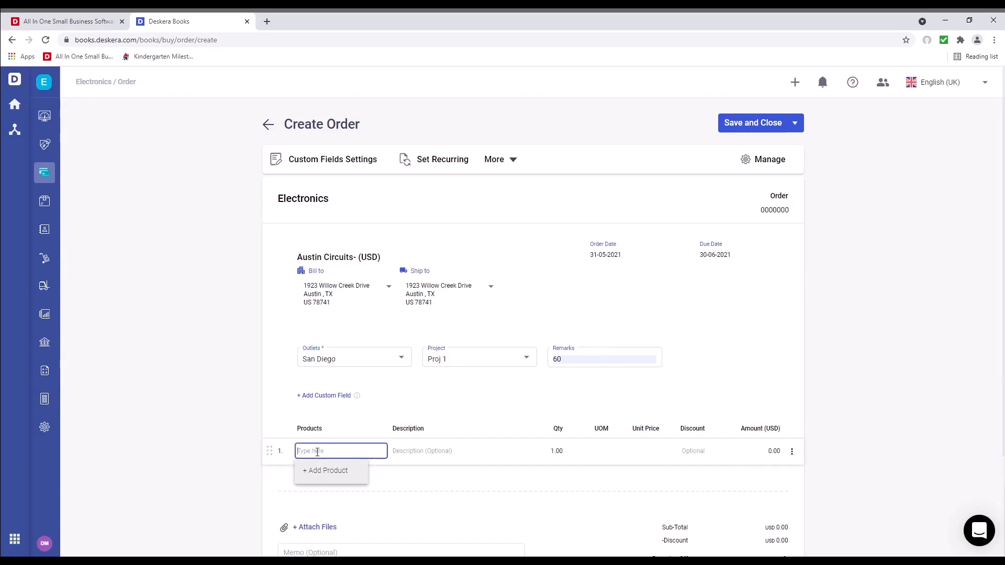
# - Fill the line with Monitor, quantity 10.00 and a 10% discount, totalling 1,701.00
pyautogui.click(341, 450)
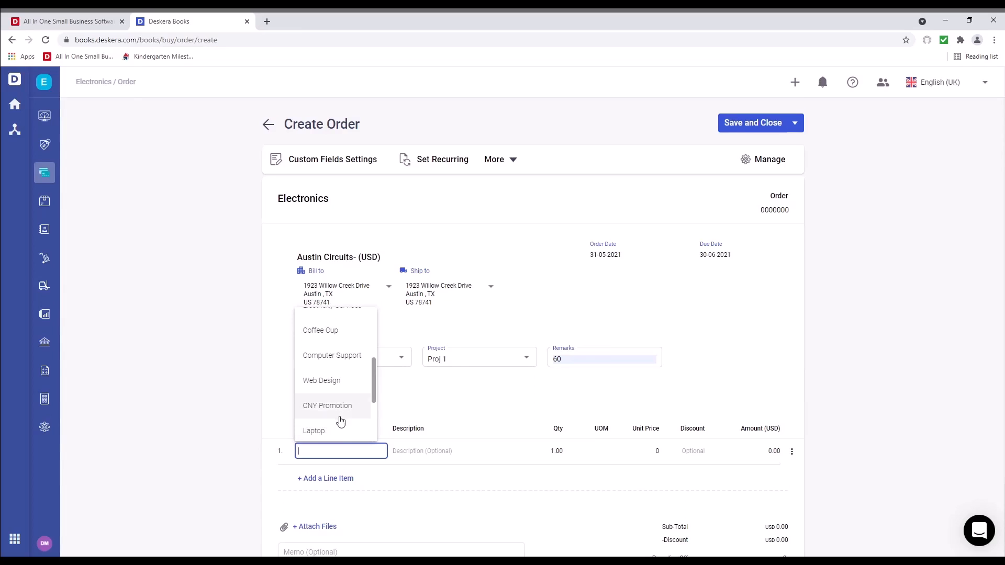
pyautogui.scroll(-3)
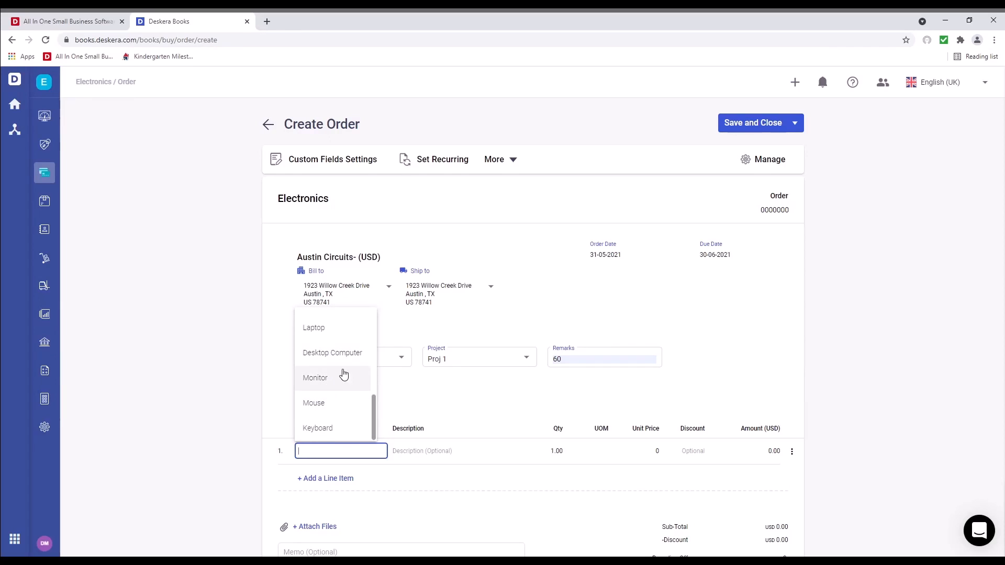
pyautogui.click(315, 377)
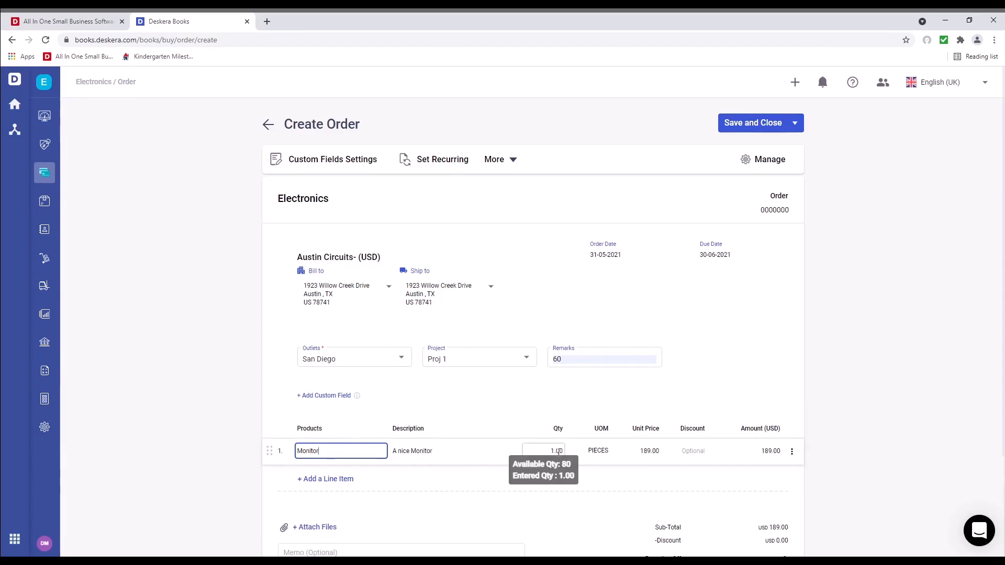
pyautogui.click(543, 451)
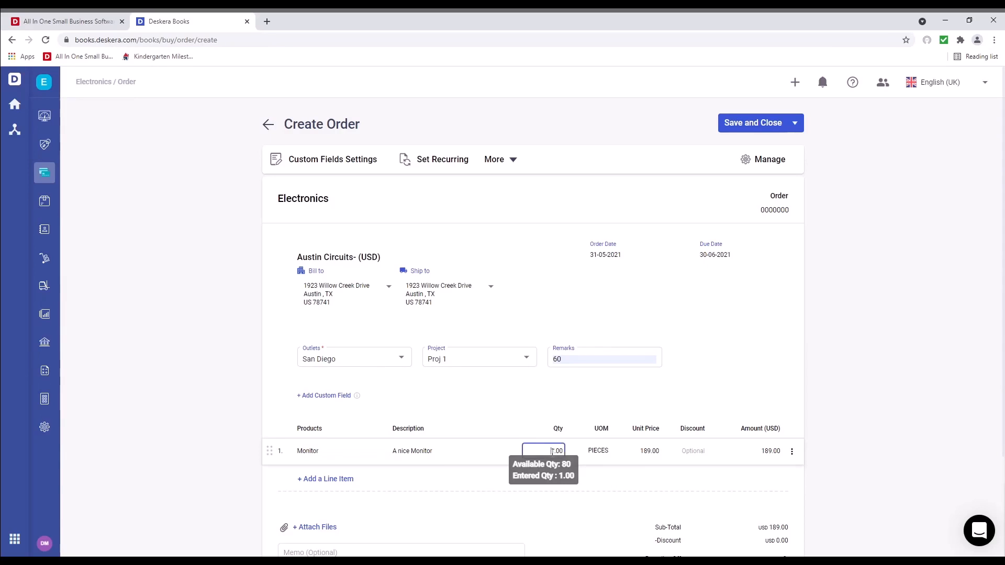
pyautogui.write('10.00')
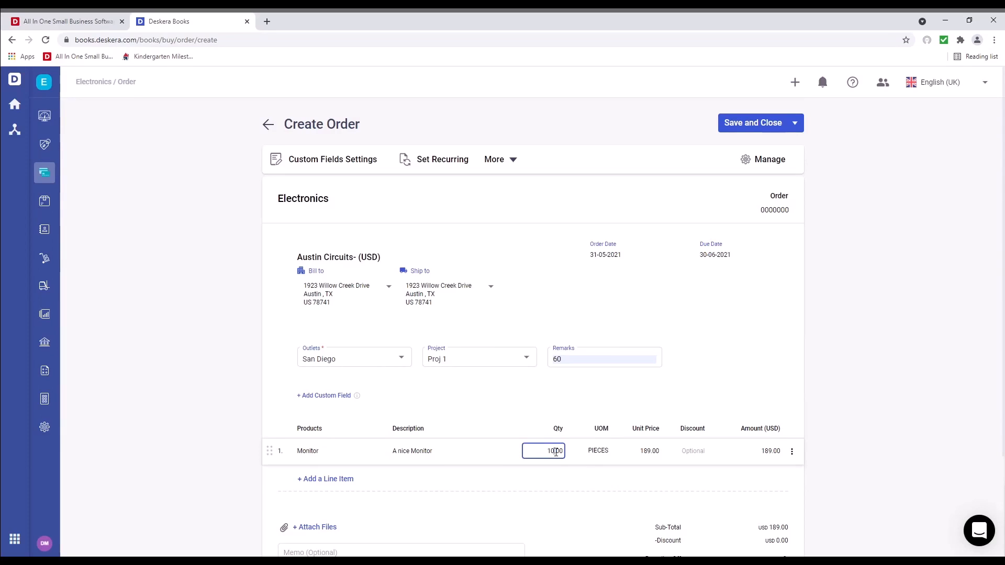
pyautogui.click(686, 451)
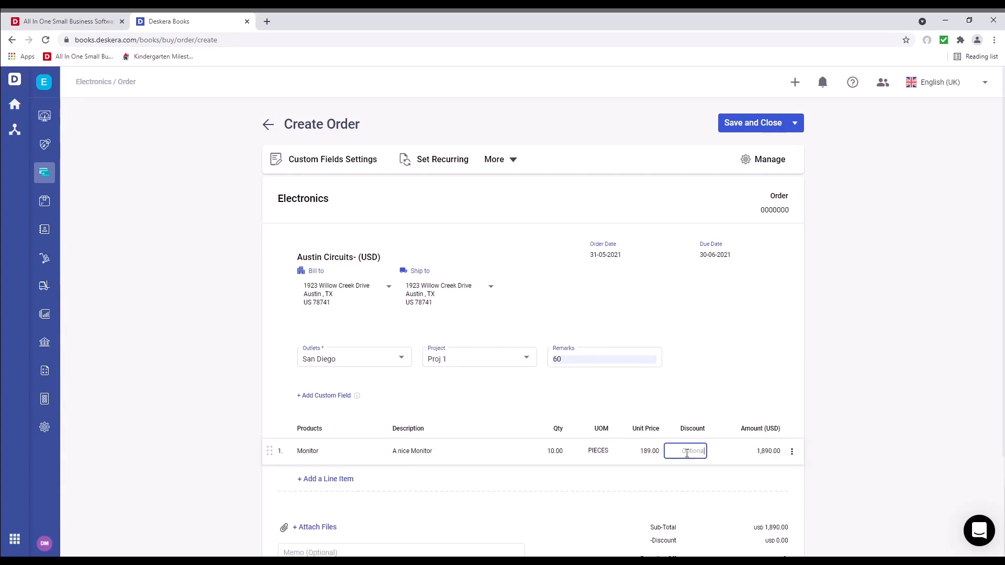
pyautogui.write('10.00%')
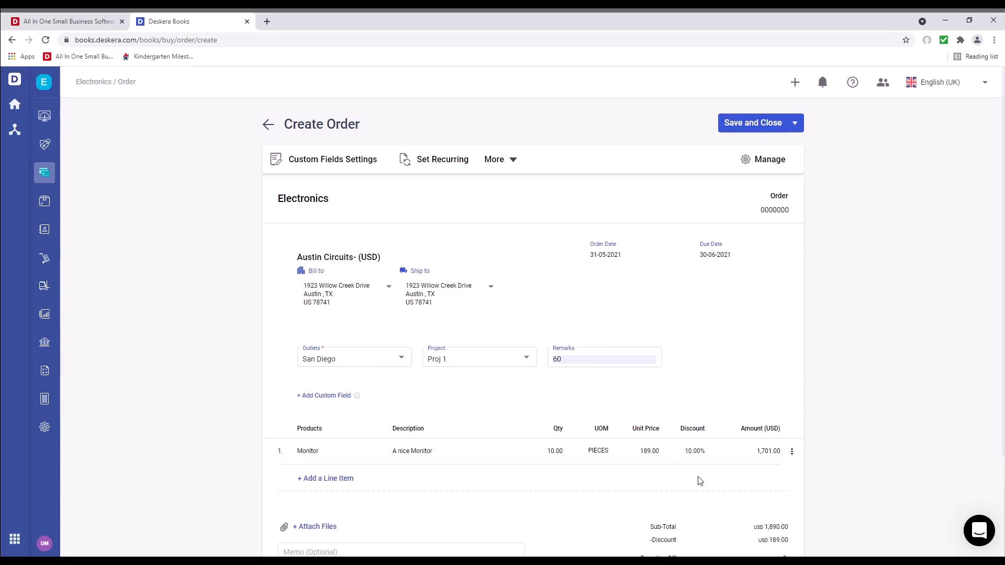
pyautogui.scroll(-3)
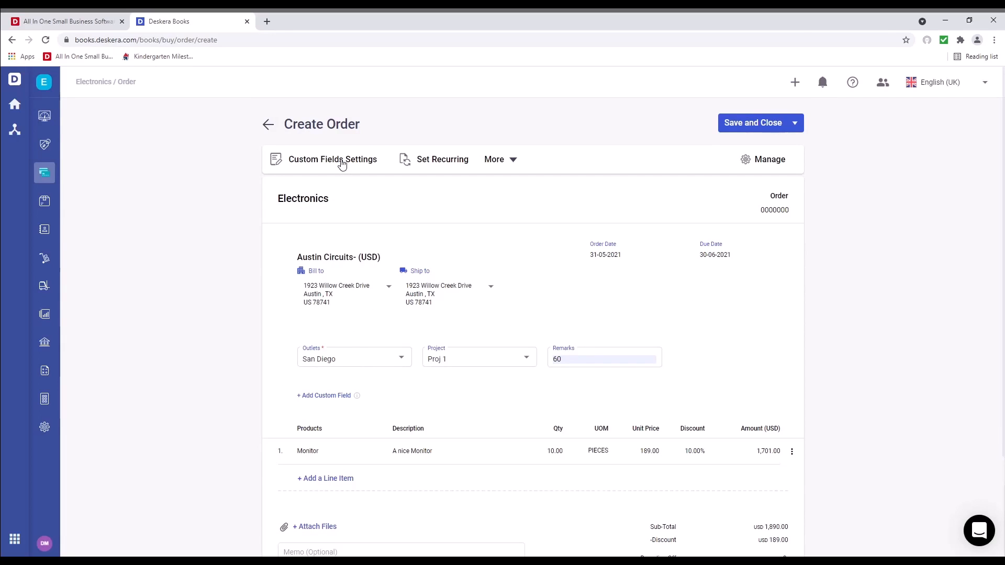
# - Make the order recur monthly, ending 30-06-2021, and save the schedule
pyautogui.click(332, 159)
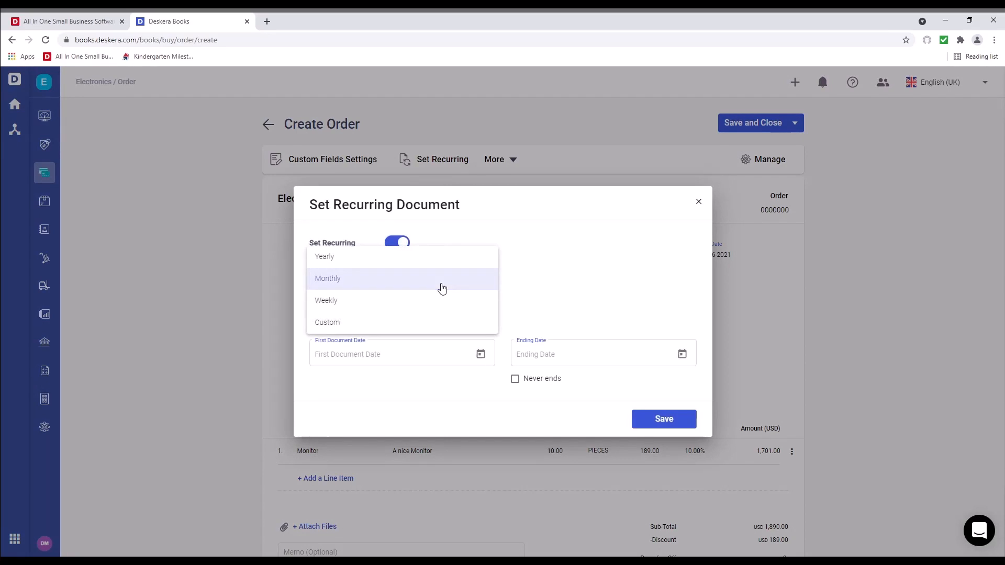
pyautogui.click(327, 278)
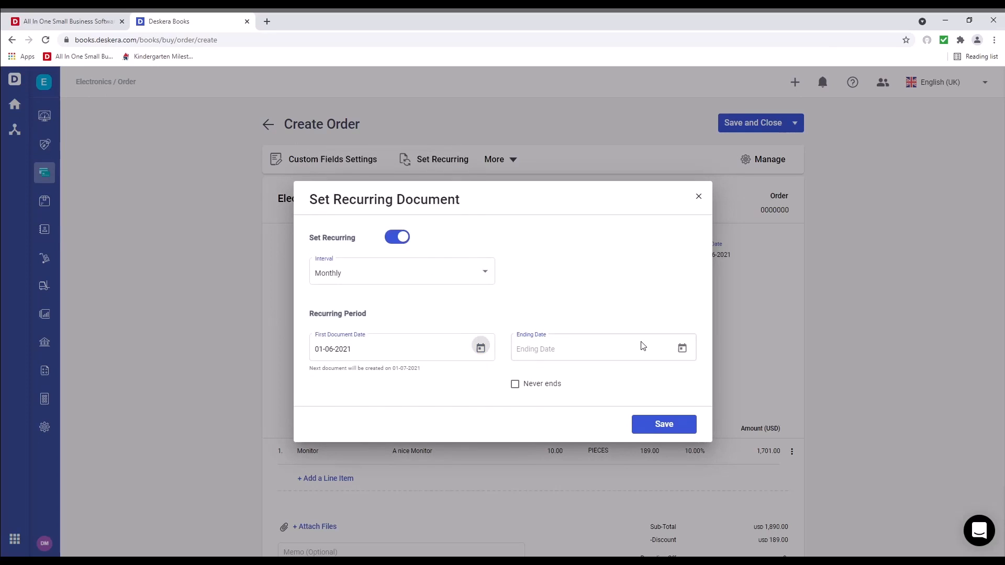
pyautogui.click(682, 348)
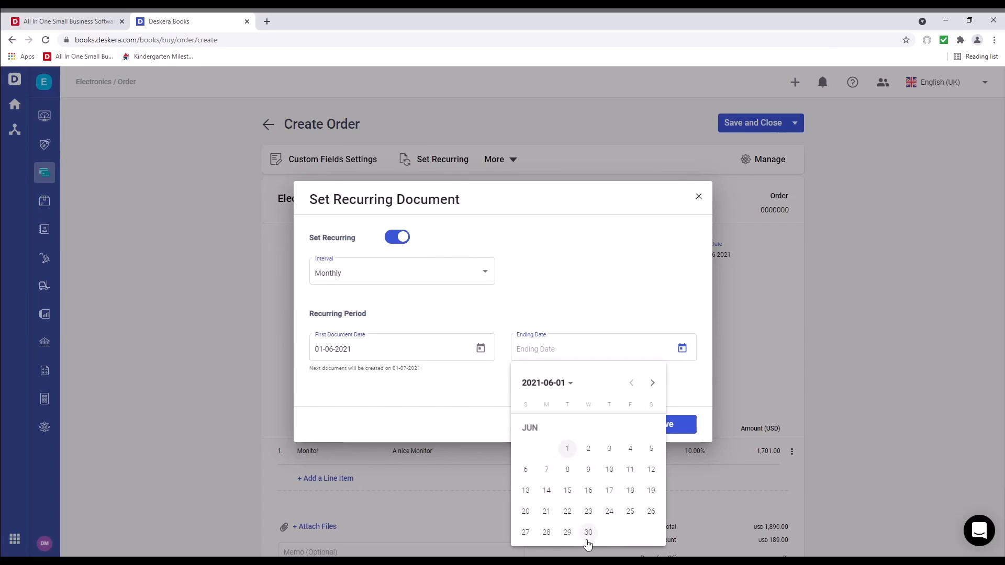
pyautogui.click(588, 531)
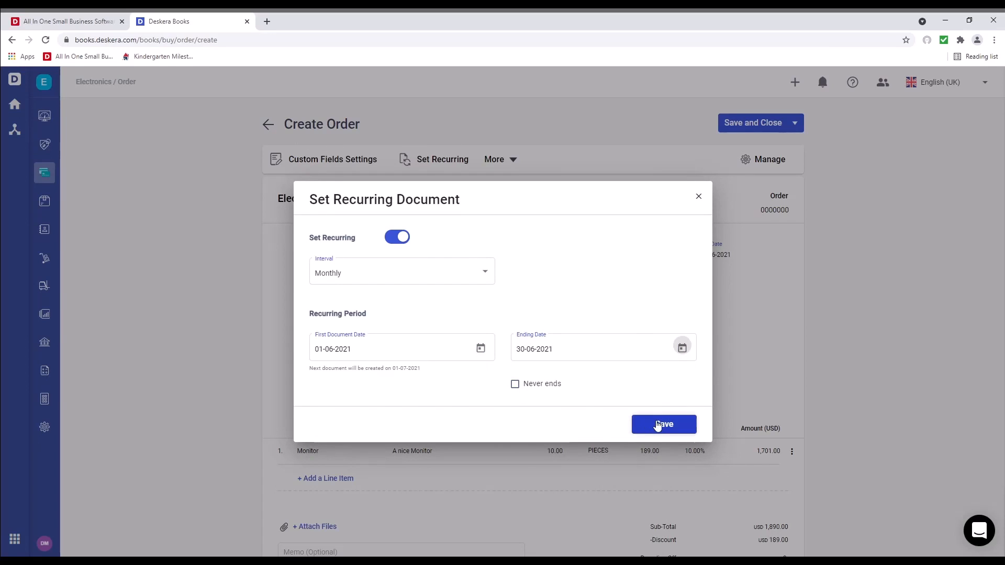
pyautogui.click(663, 425)
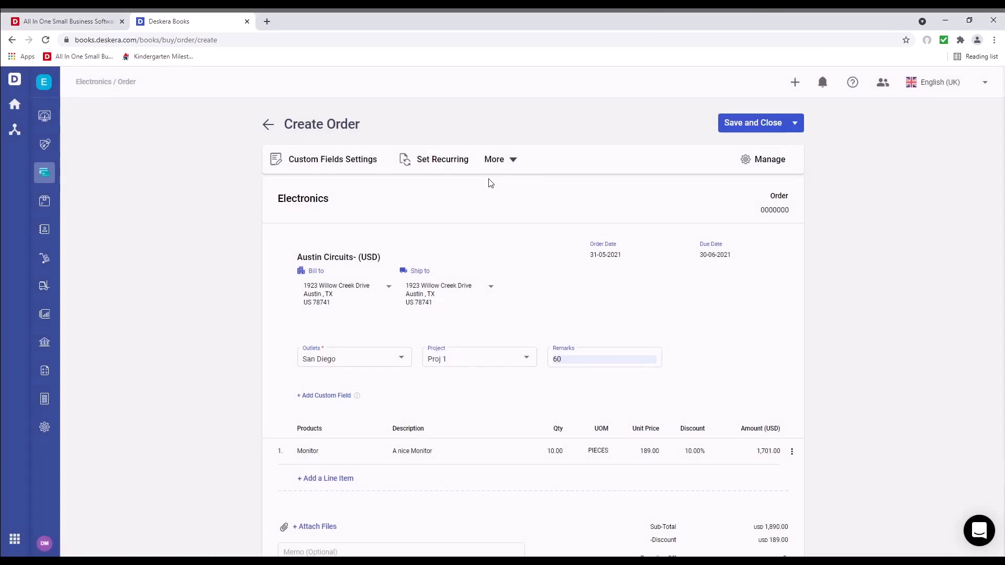
pyautogui.click(497, 159)
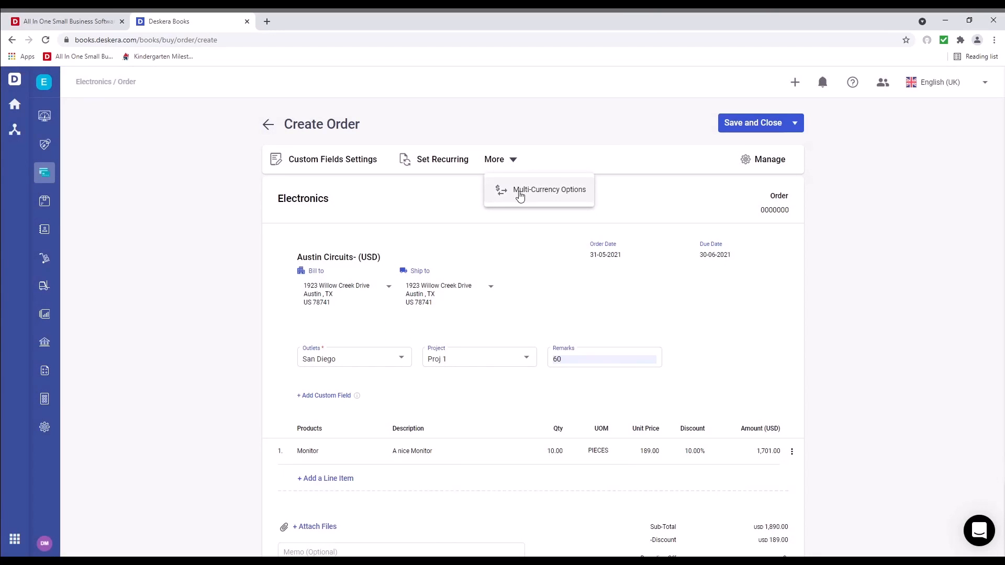
pyautogui.click(548, 189)
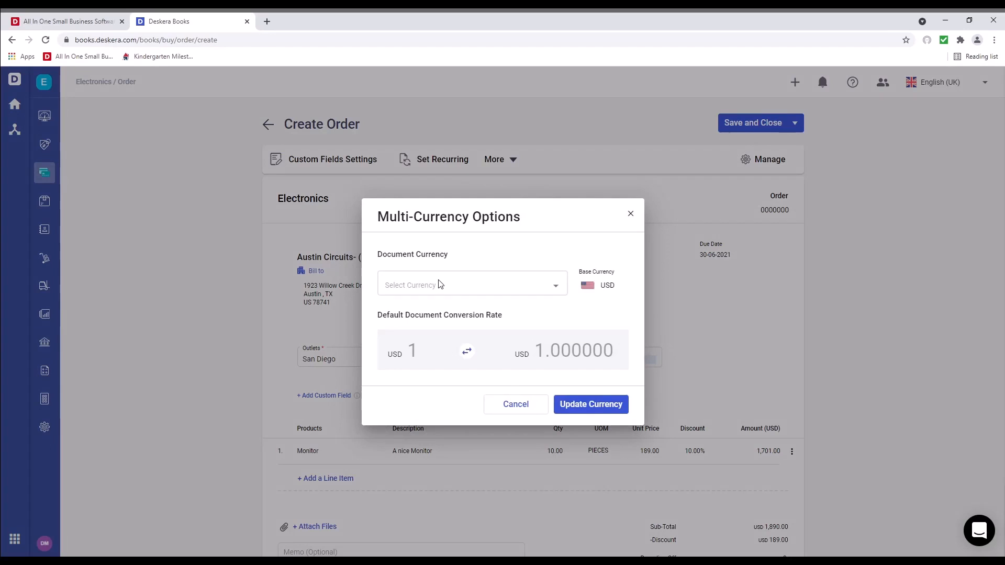
pyautogui.click(471, 285)
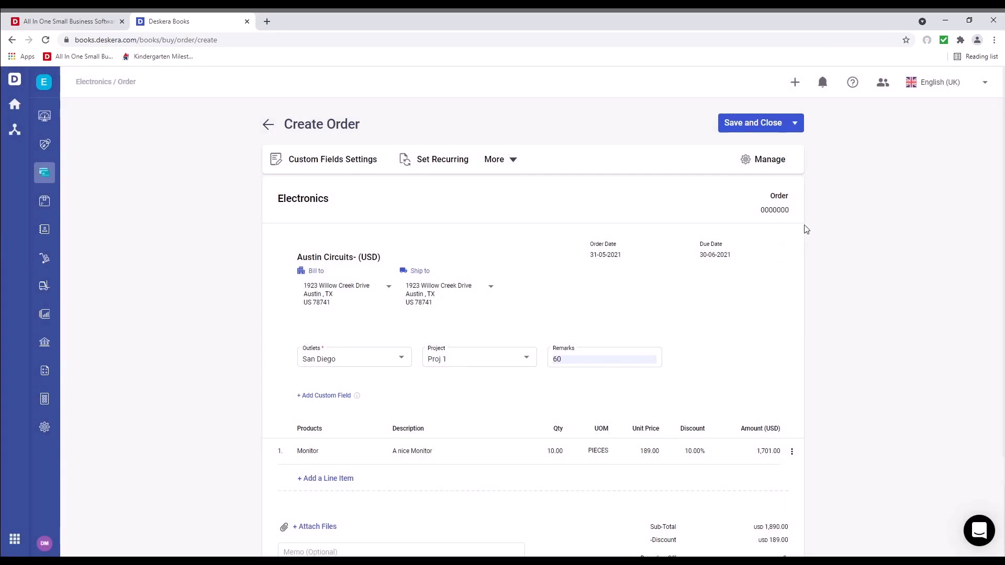
pyautogui.click(774, 209)
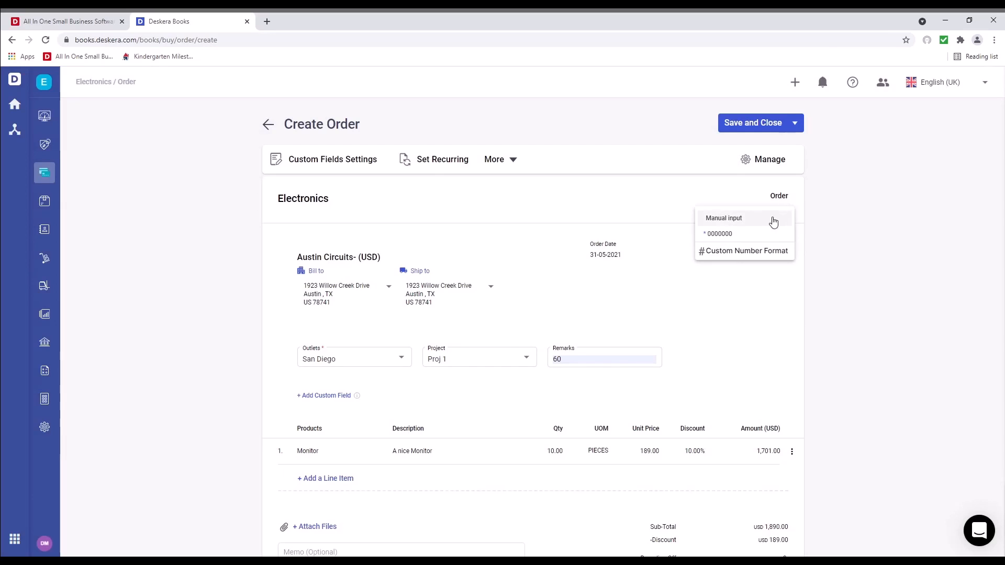
pyautogui.click(748, 251)
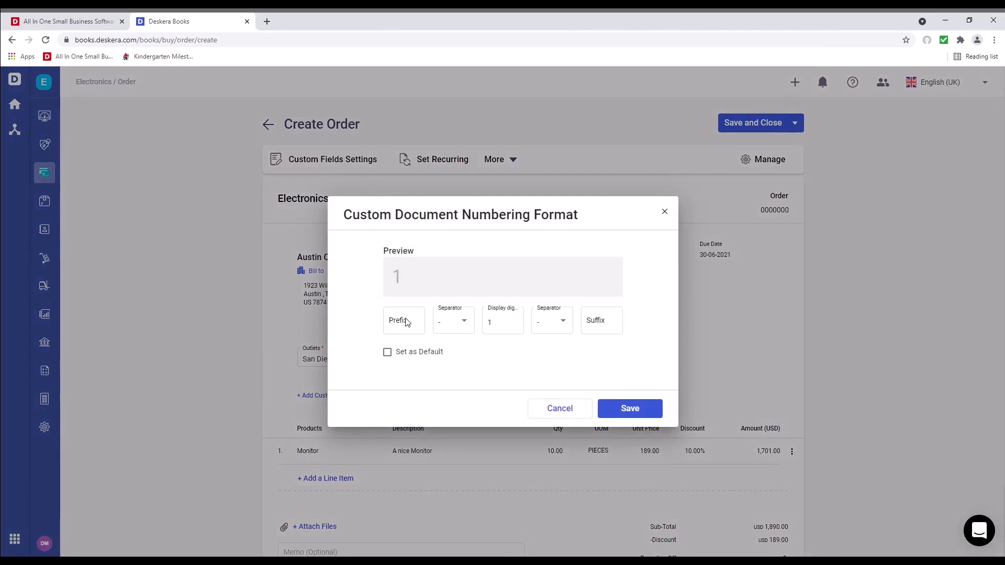
pyautogui.write('PRE')
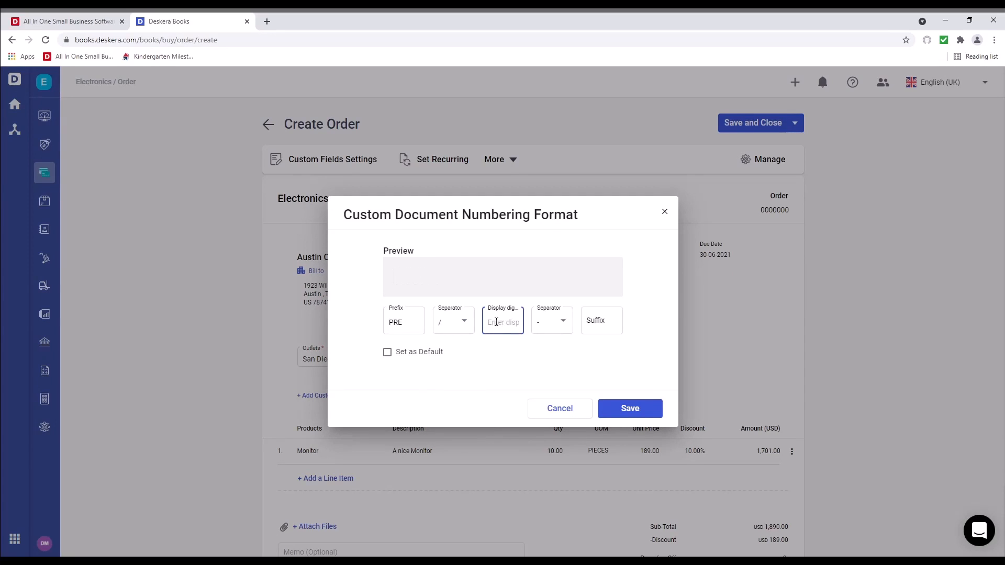
pyautogui.click(551, 320)
pyautogui.write('SUF')
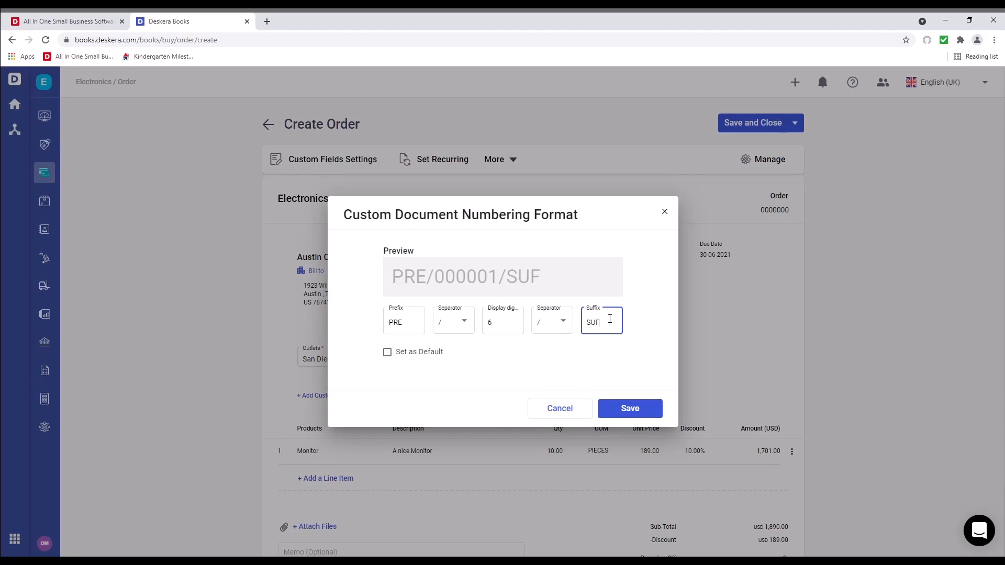
pyautogui.click(629, 408)
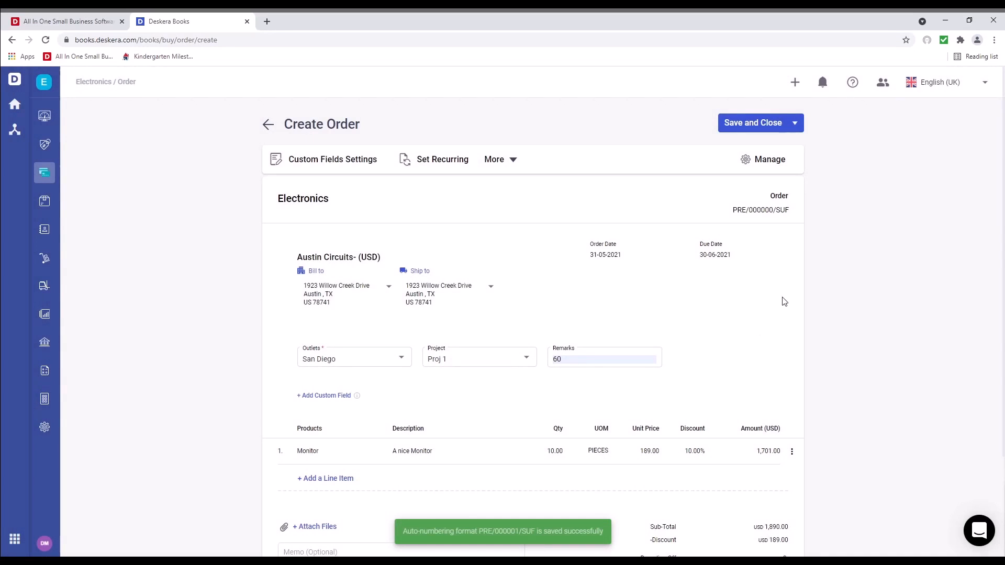
pyautogui.click(759, 210)
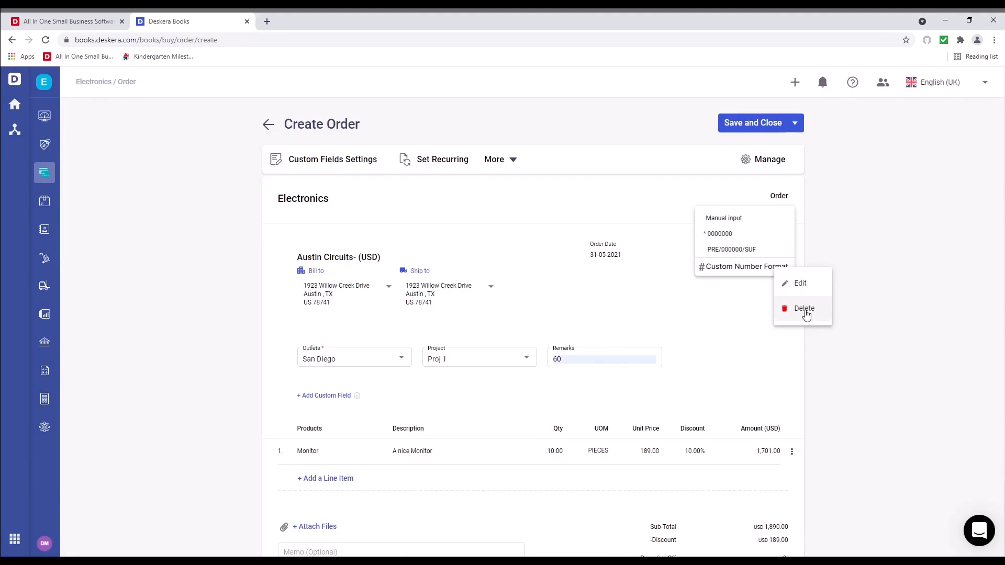
pyautogui.click(803, 308)
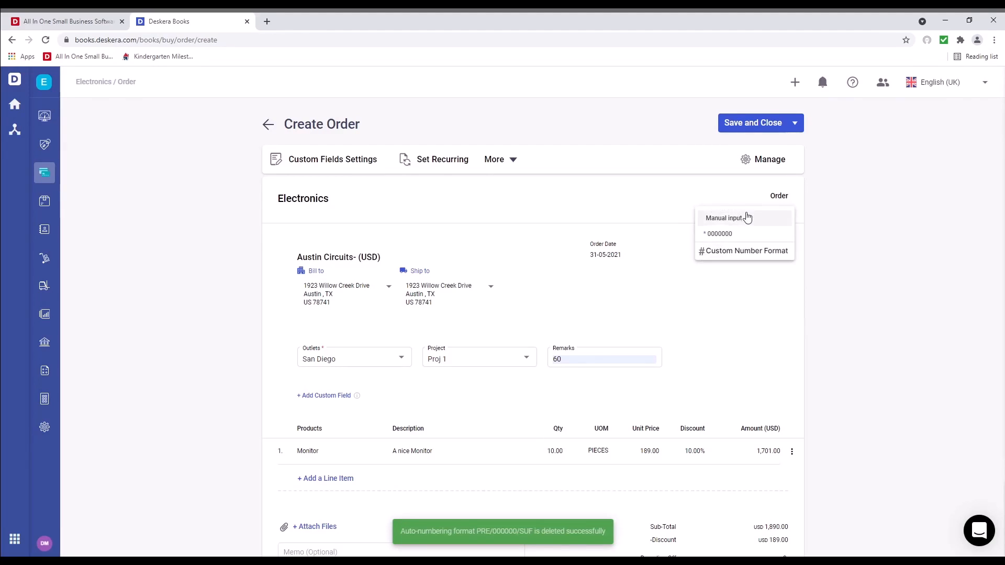
pyautogui.click(719, 233)
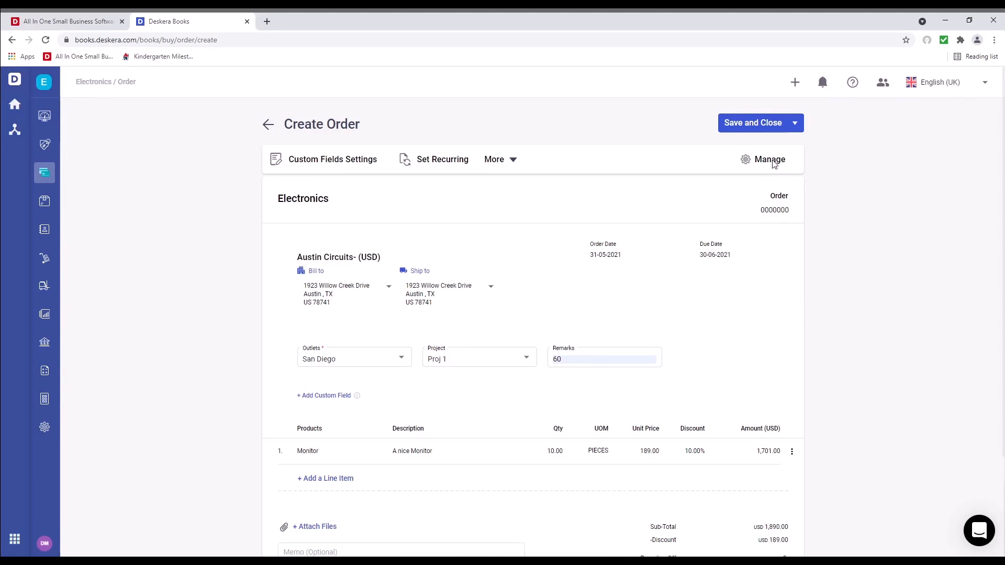
pyautogui.click(769, 159)
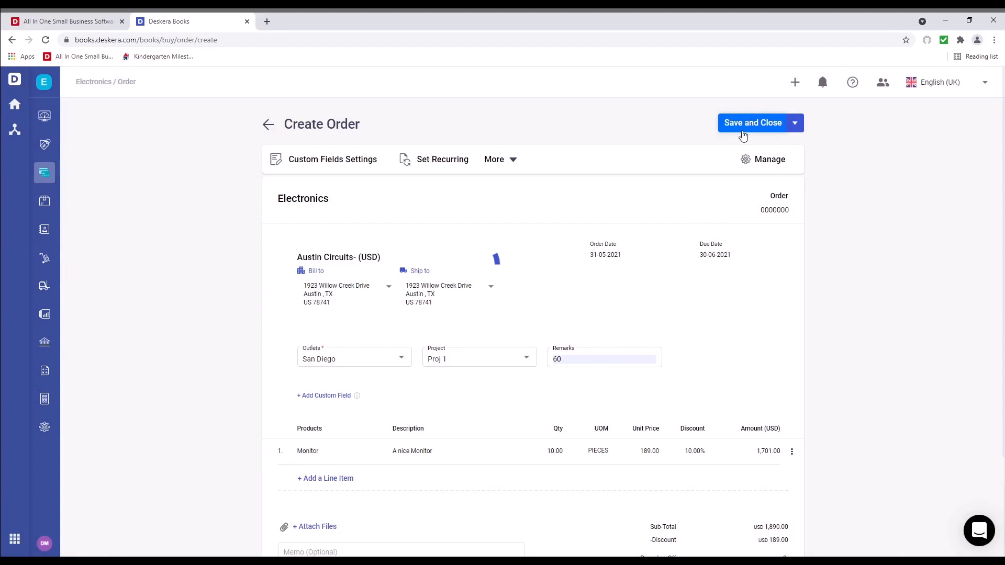
# - Save and close the order, then start Receive Goods for order 0000033
pyautogui.click(751, 122)
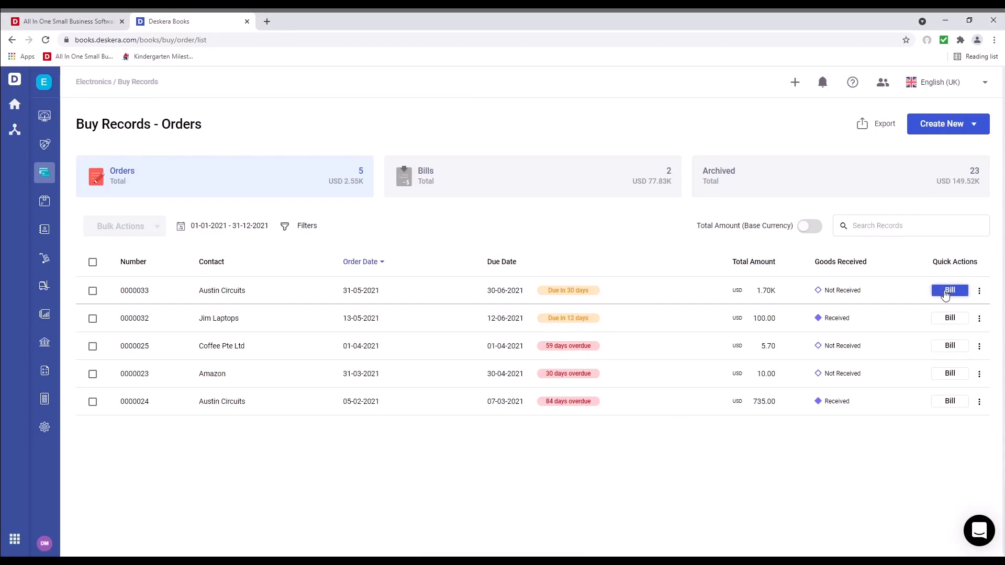
pyautogui.click(950, 291)
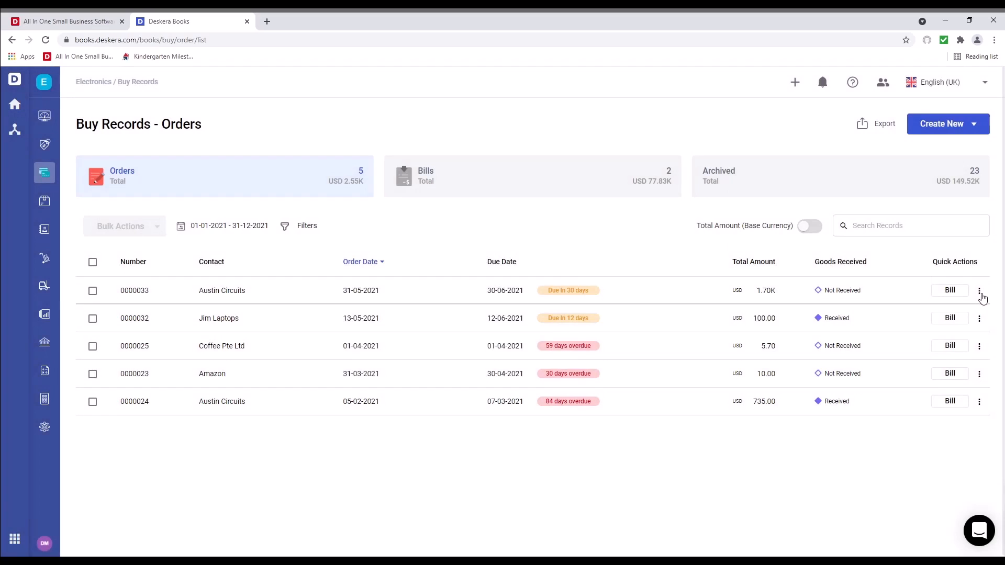
pyautogui.moveTo(839, 348)
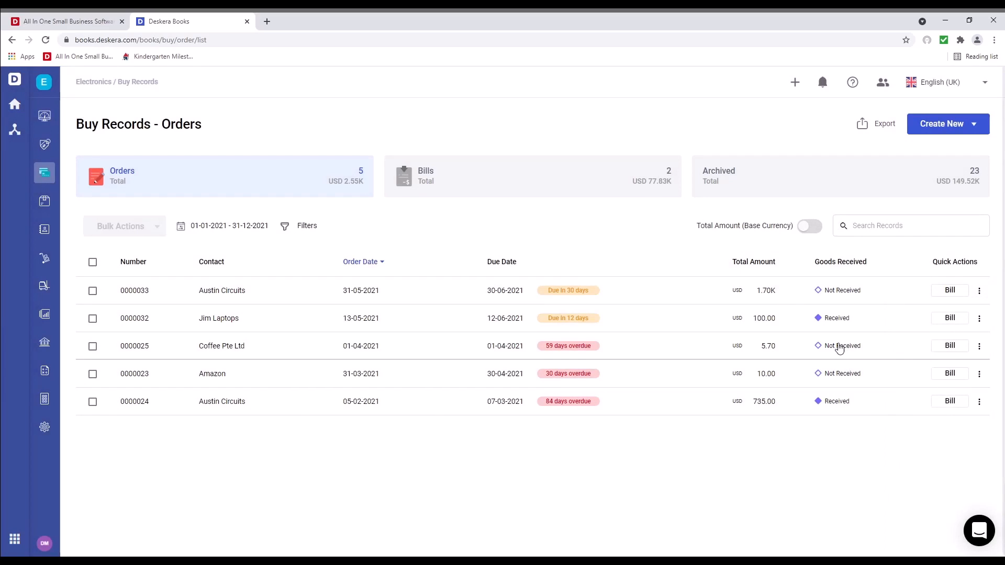
pyautogui.click(841, 345)
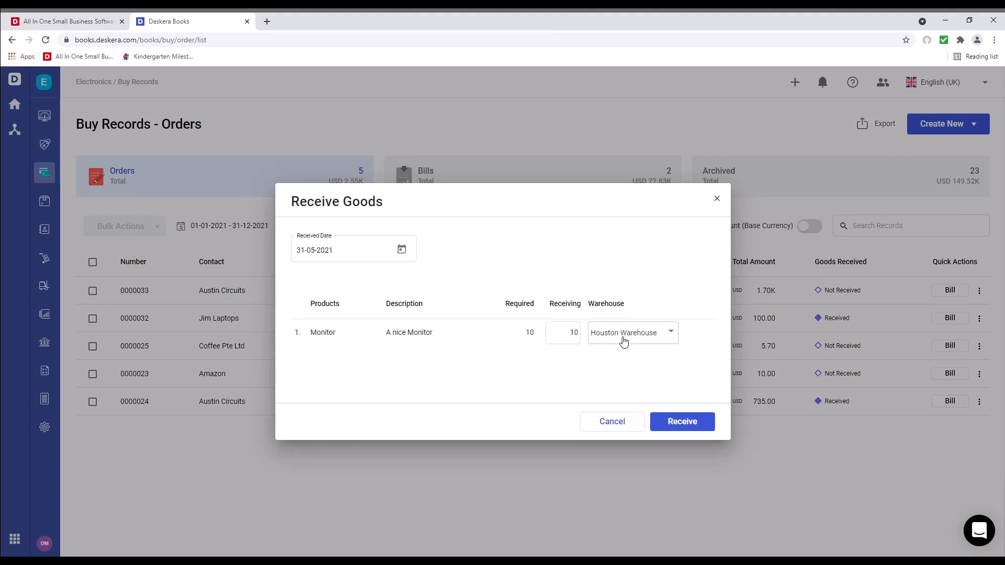
# - Receive 5 Monitors, then the remaining 5, into Houston Warehouse
pyautogui.click(561, 332)
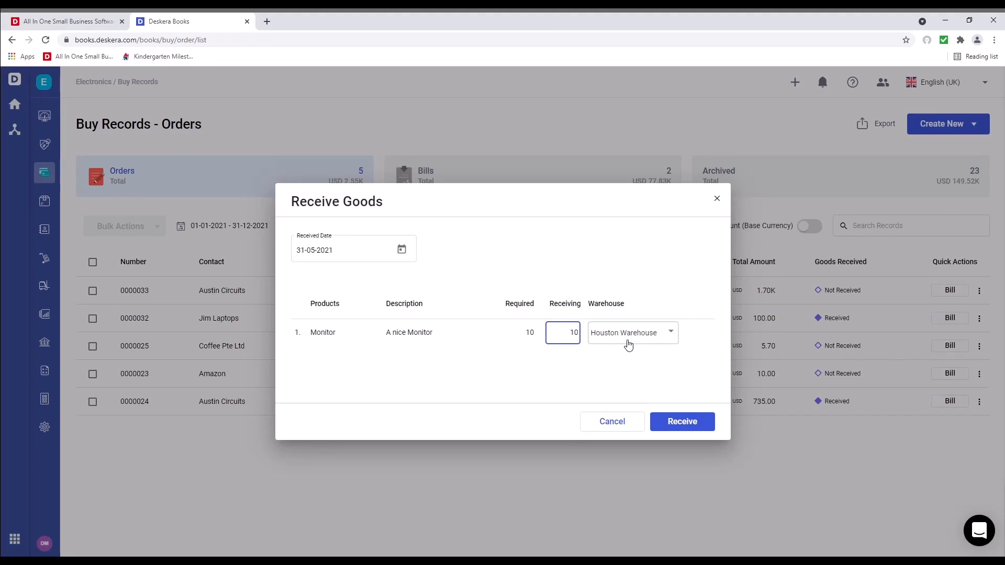
pyautogui.write('5')
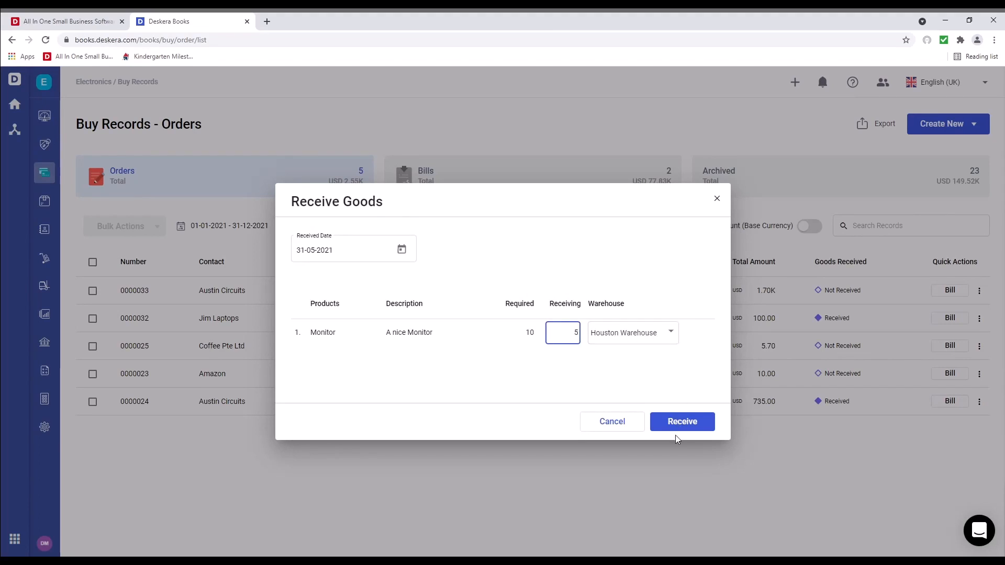
pyautogui.click(682, 421)
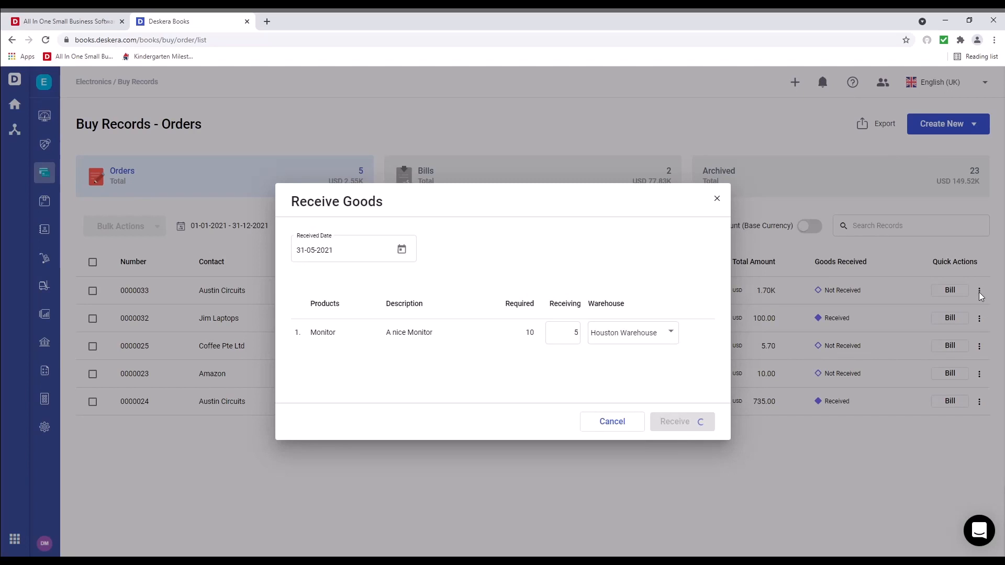
pyautogui.click(683, 421)
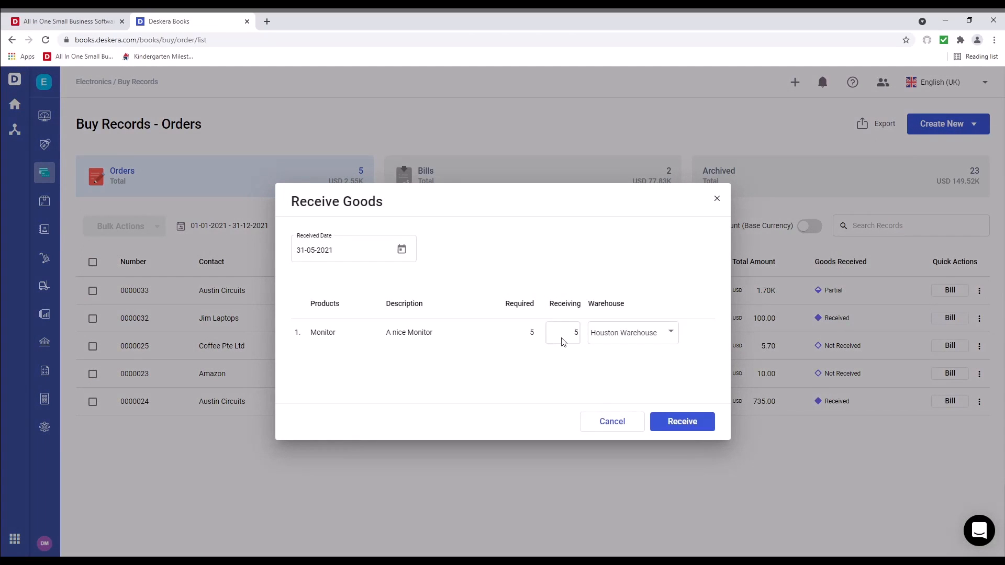
pyautogui.click(682, 421)
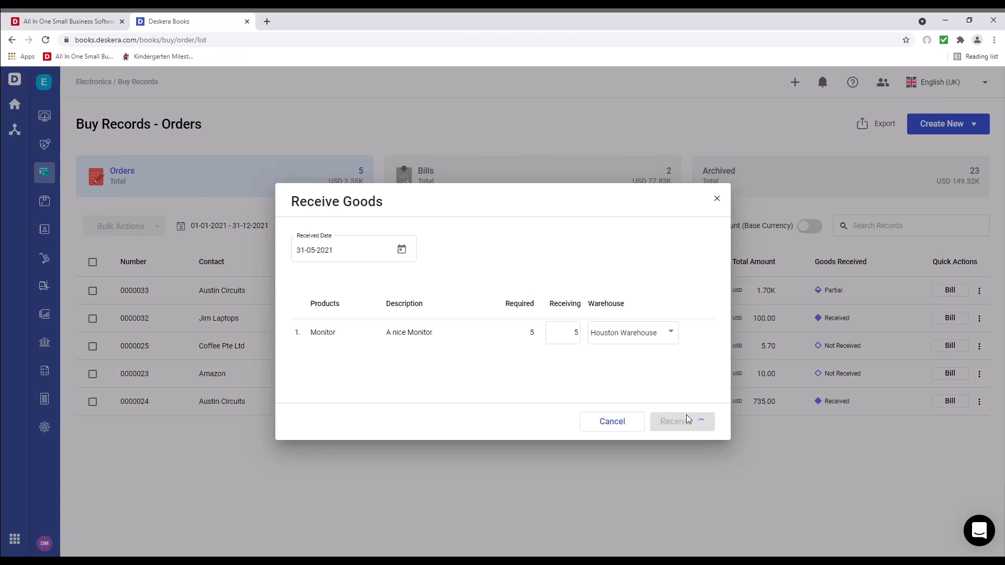
pyautogui.click(676, 421)
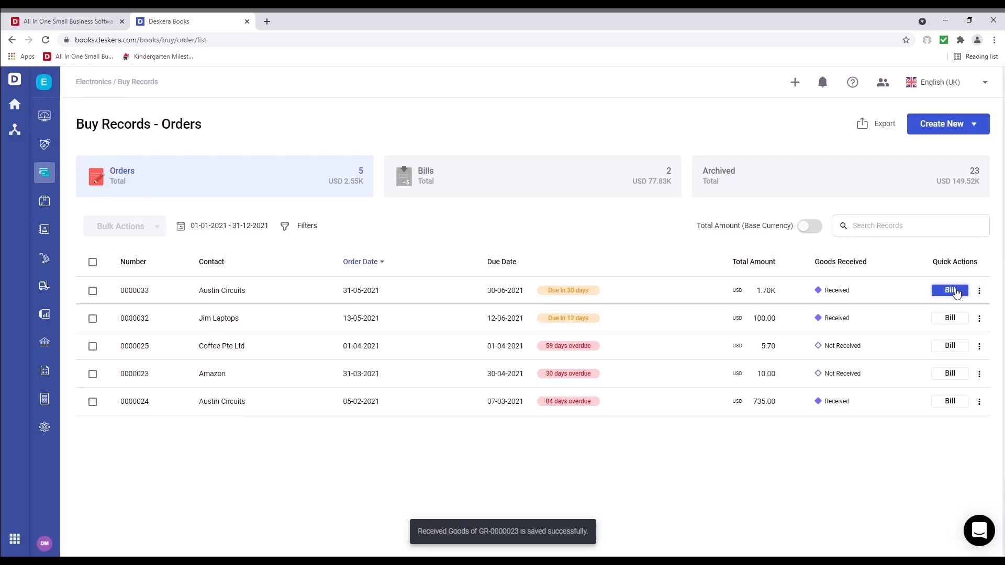
# - Convert order 0000033 into a bill and start paying the Austin Circuits bill
pyautogui.click(949, 291)
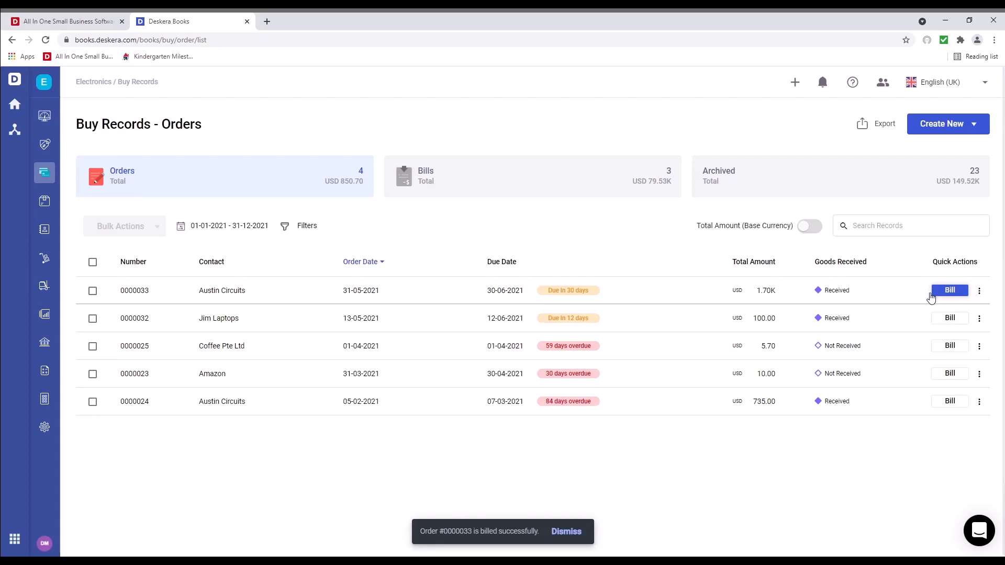
pyautogui.click(557, 189)
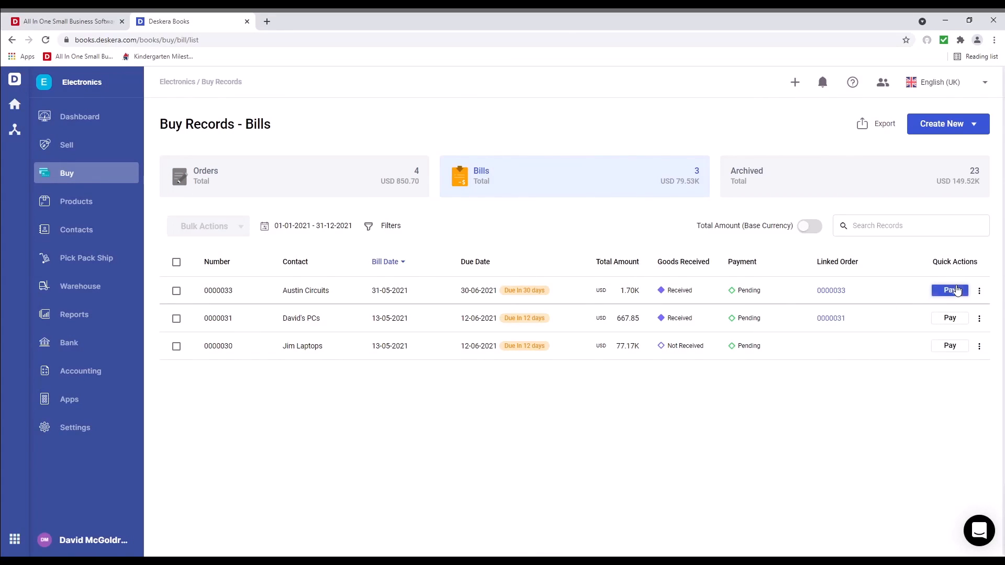
pyautogui.click(949, 291)
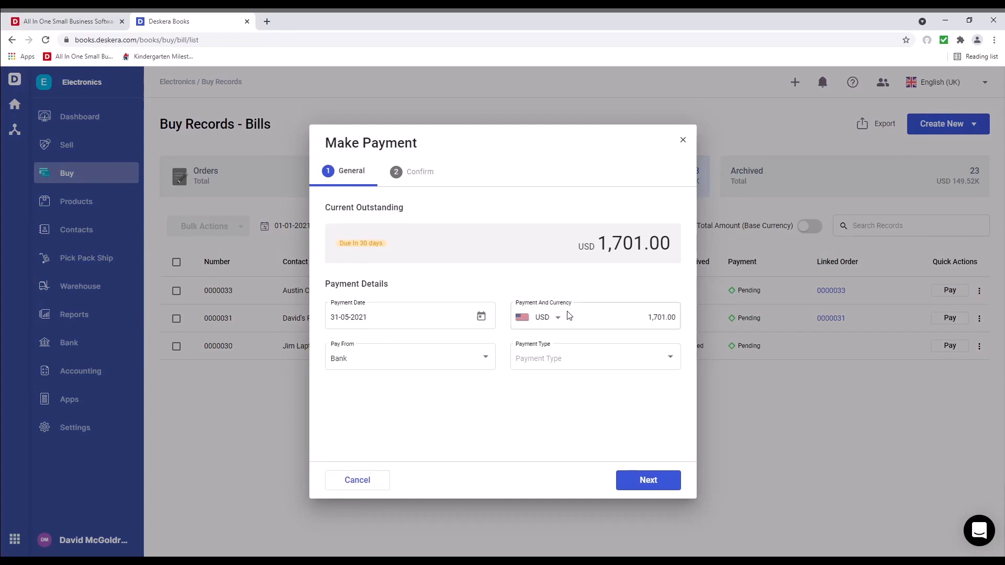
# - Pay 1,701.00 by bank transfer with reference 345, record it and close the summary
pyautogui.click(542, 317)
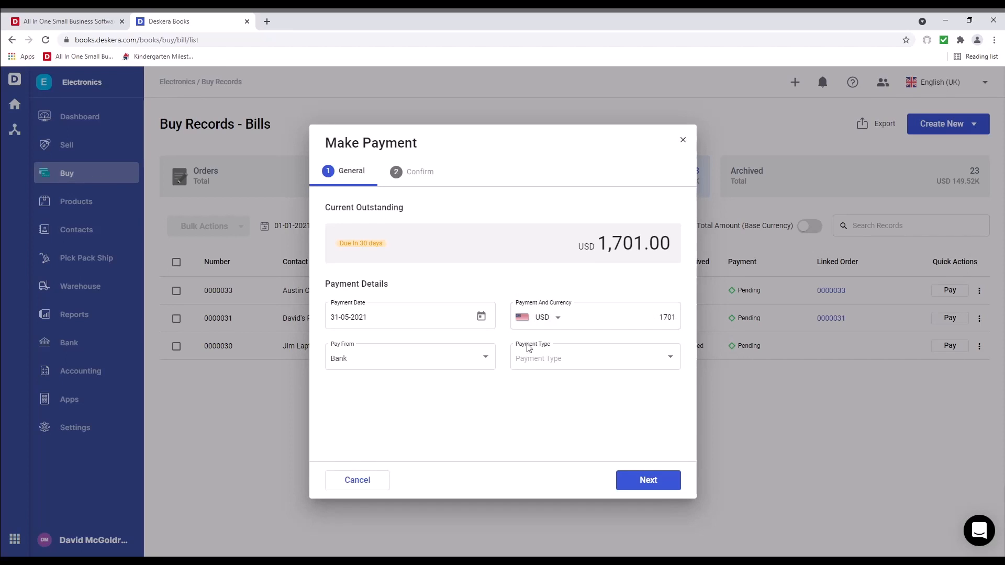
pyautogui.click(409, 355)
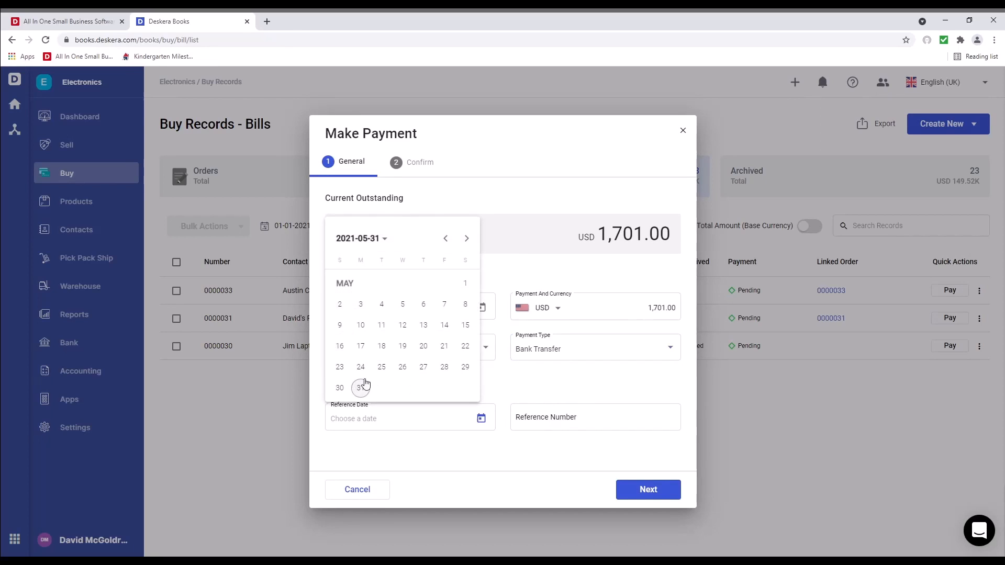
pyautogui.write('345')
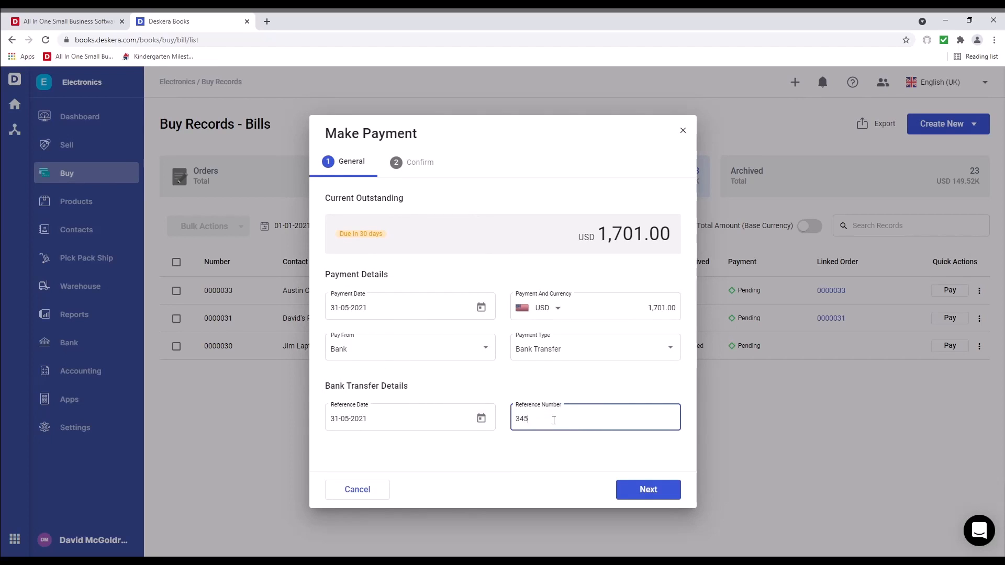
pyautogui.click(648, 490)
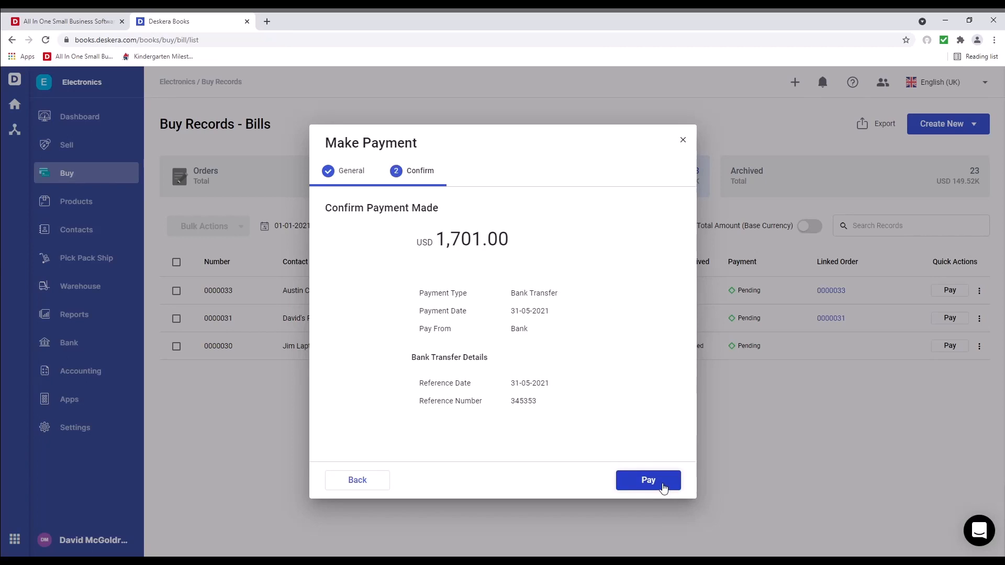
pyautogui.click(648, 481)
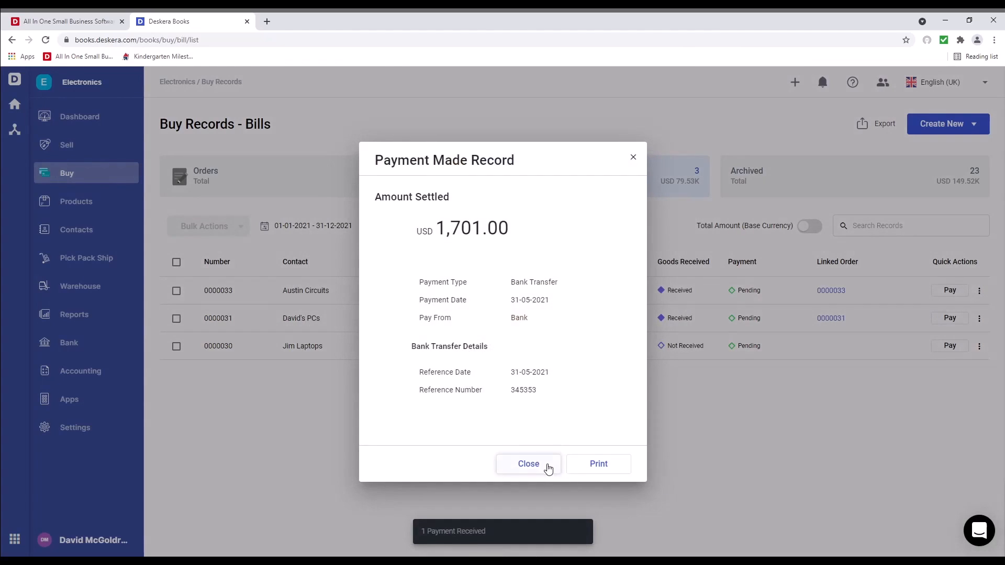
pyautogui.click(528, 463)
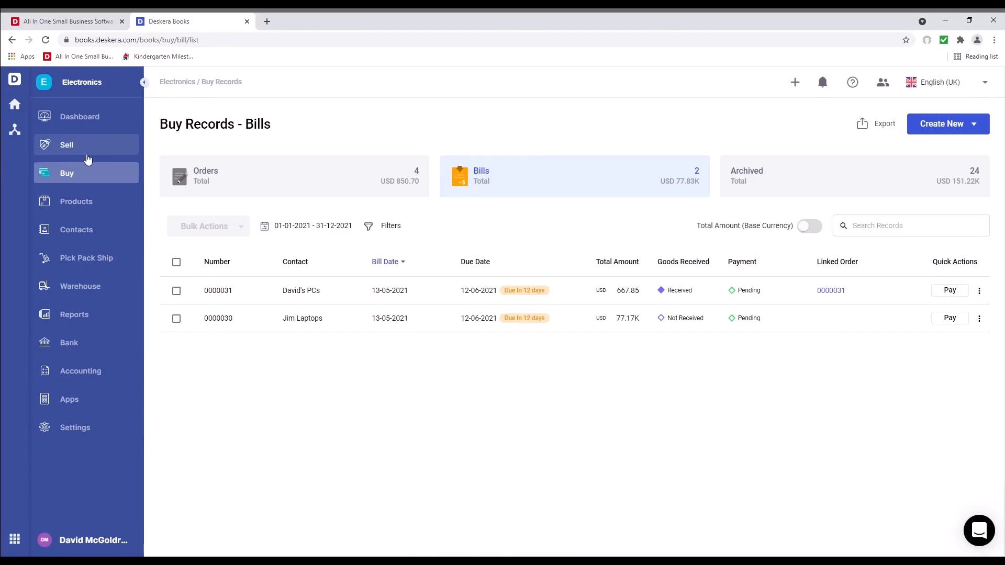
# - Go to the Sell quotes list and choose New Quote from Create New
pyautogui.click(67, 144)
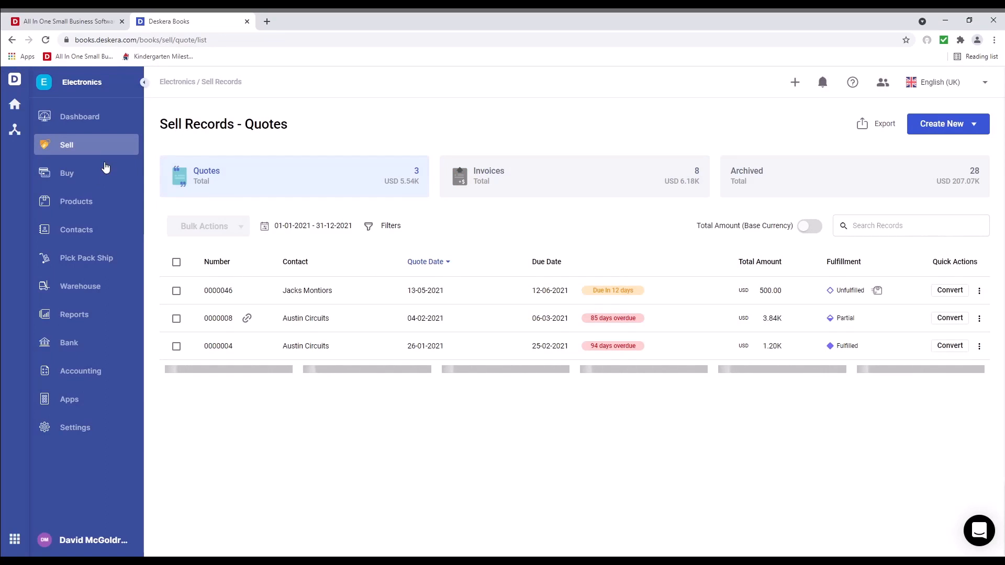
pyautogui.moveTo(544, 169)
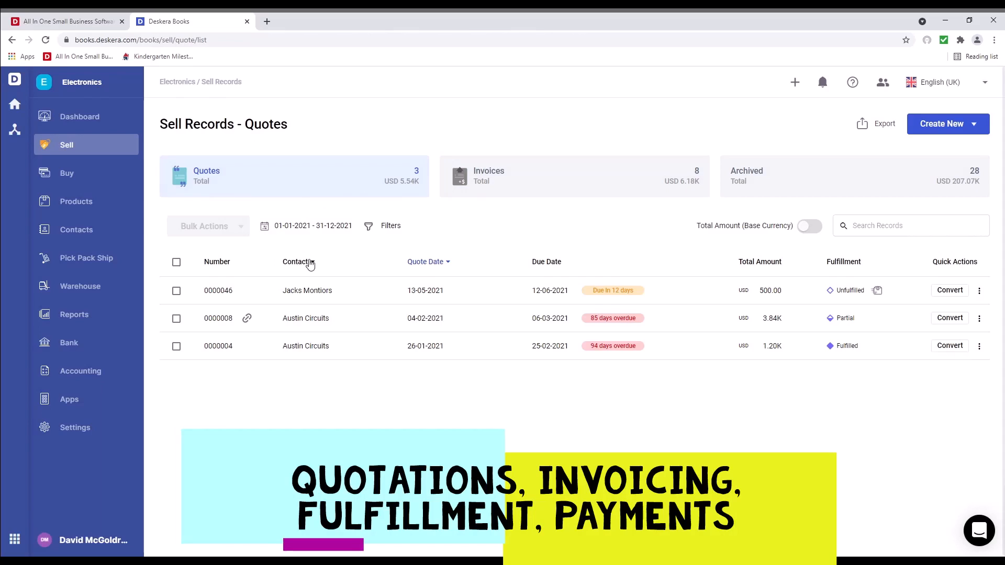
pyautogui.moveTo(839, 259)
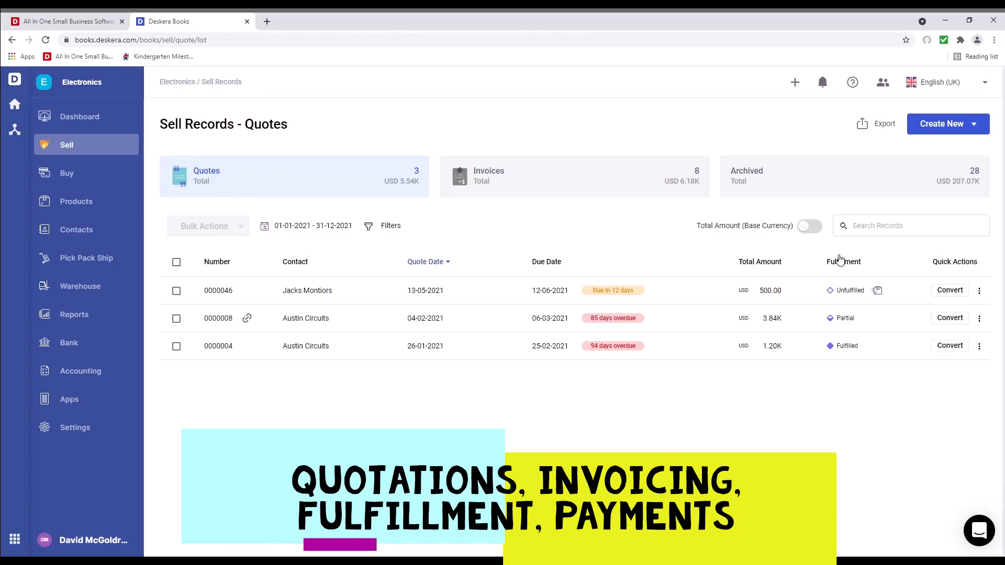
pyautogui.moveTo(980, 126)
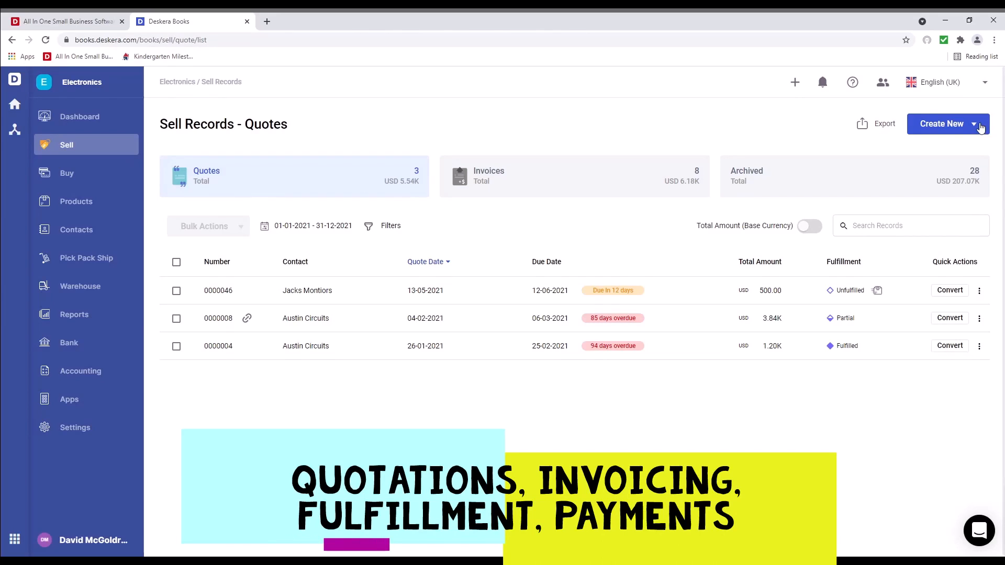
pyautogui.click(948, 124)
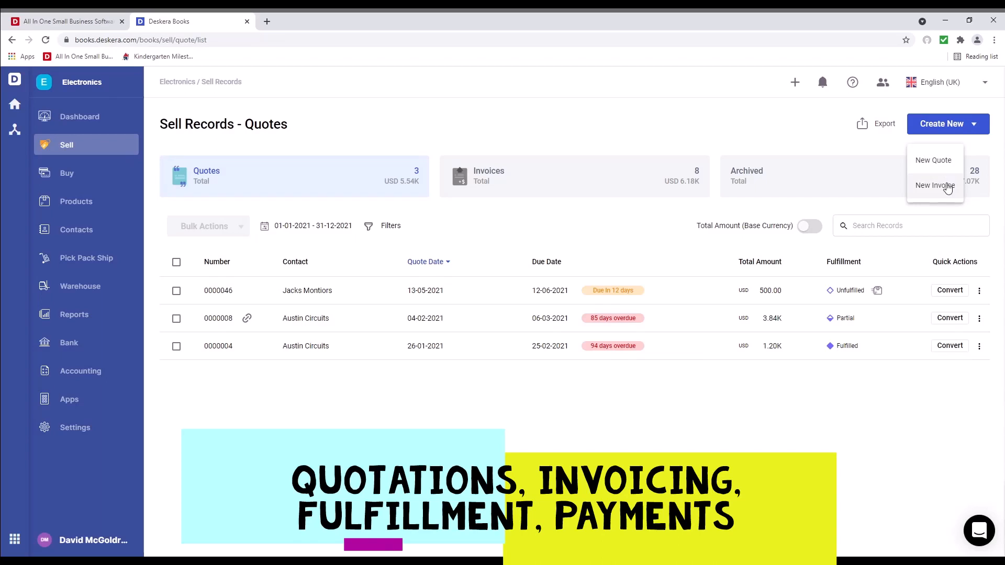
pyautogui.click(933, 160)
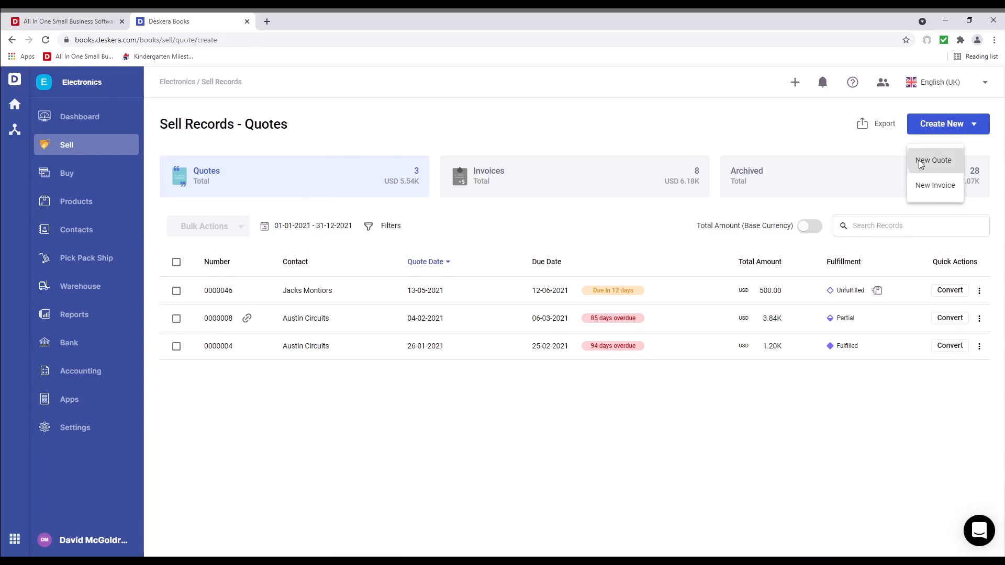
# - Set customer Jims Masks, enter 34234, and add a Monitor line with quantity 10
pyautogui.click(933, 160)
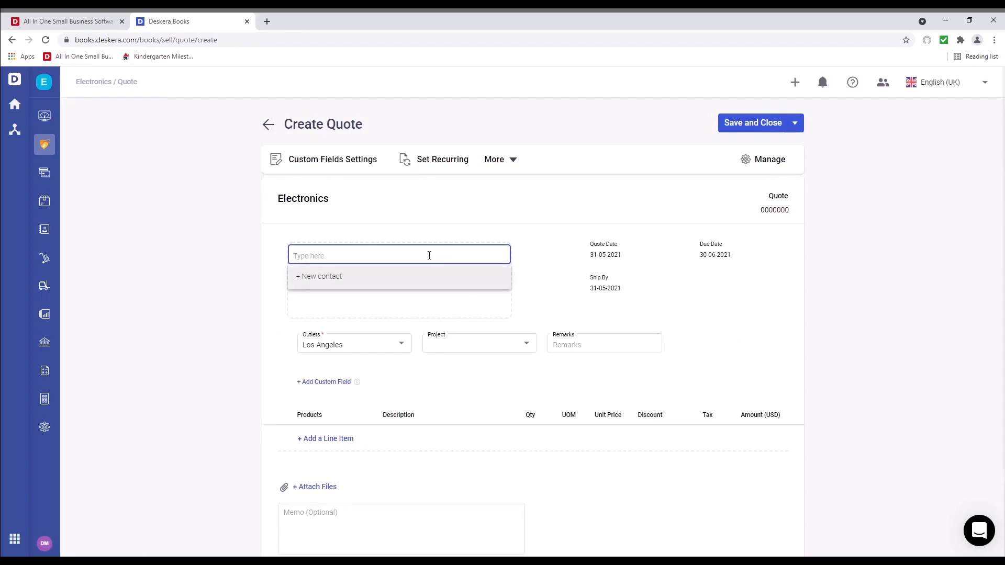
pyautogui.click(400, 255)
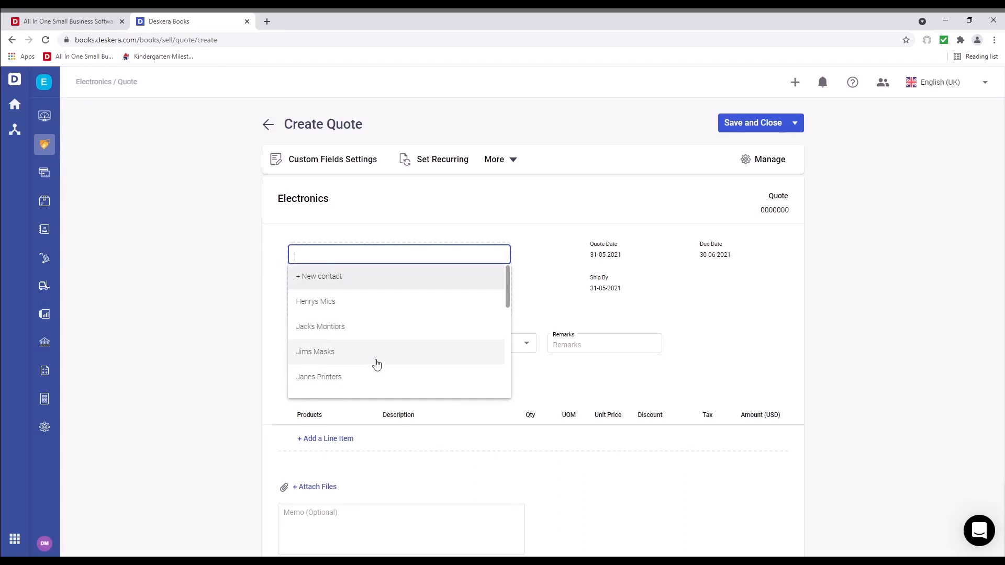
pyautogui.click(315, 352)
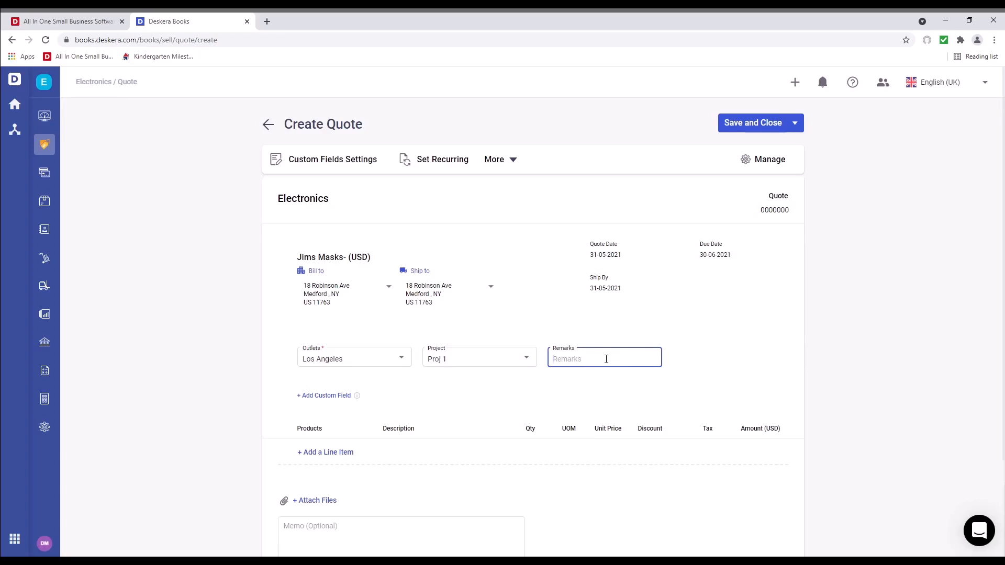
pyautogui.write('34234')
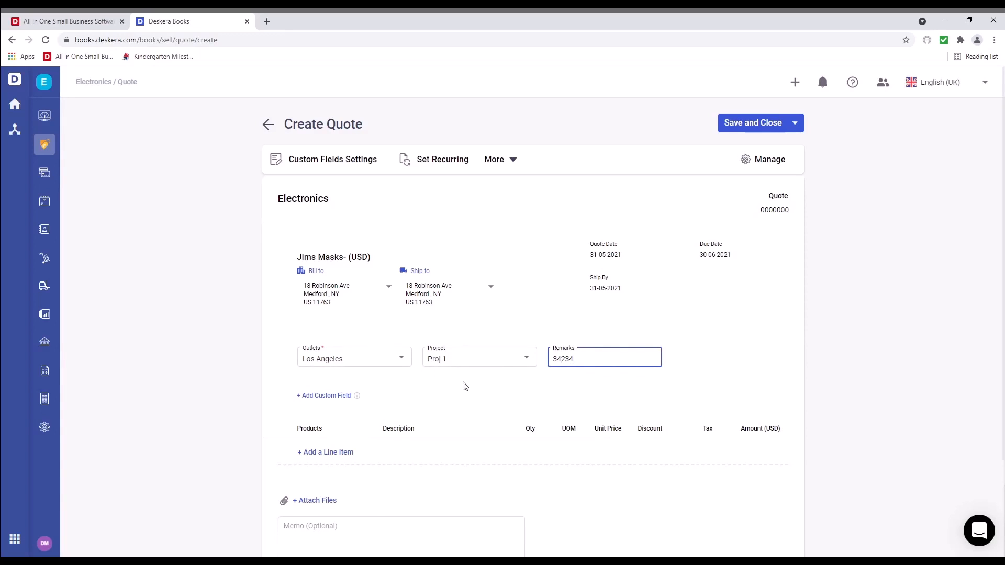
pyautogui.scroll(-3)
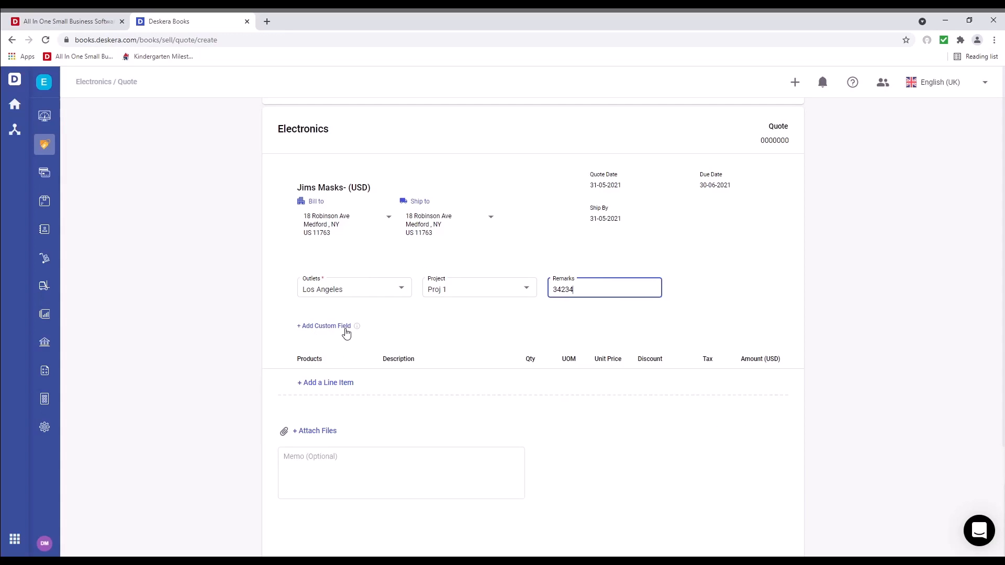
pyautogui.click(325, 383)
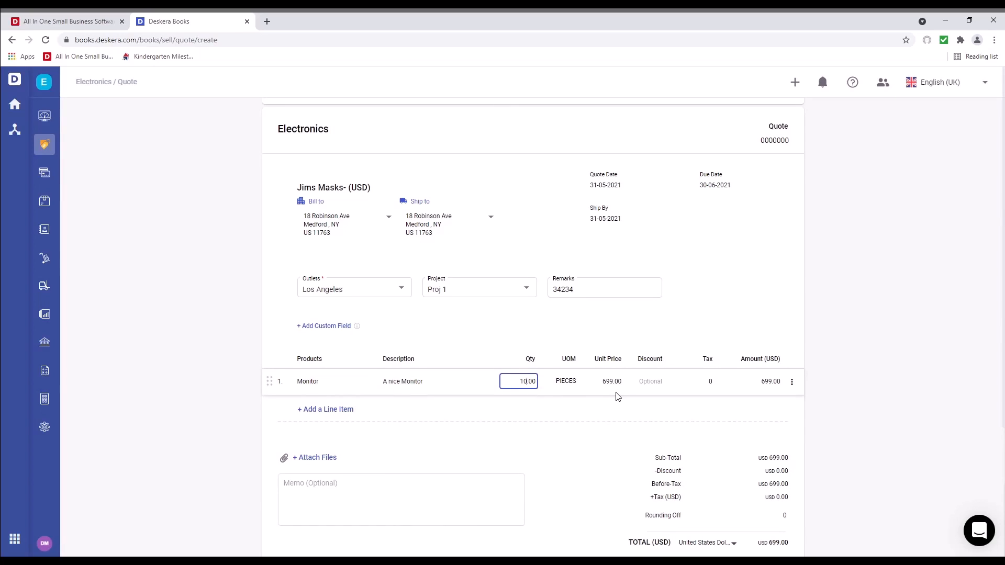
pyautogui.click(649, 381)
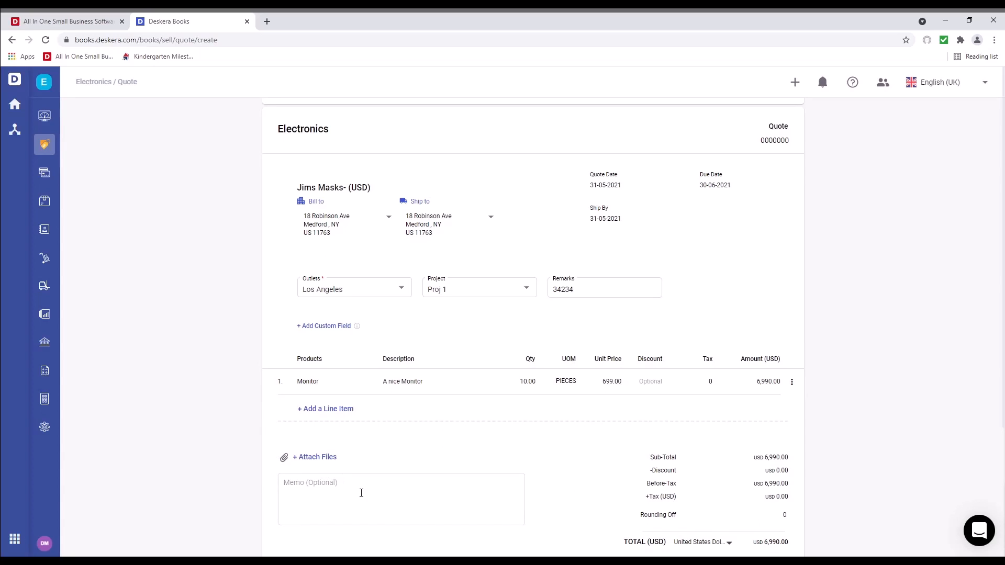
# - Review the column title settings unchanged and save quote 0000048 to the list
pyautogui.scroll(3)
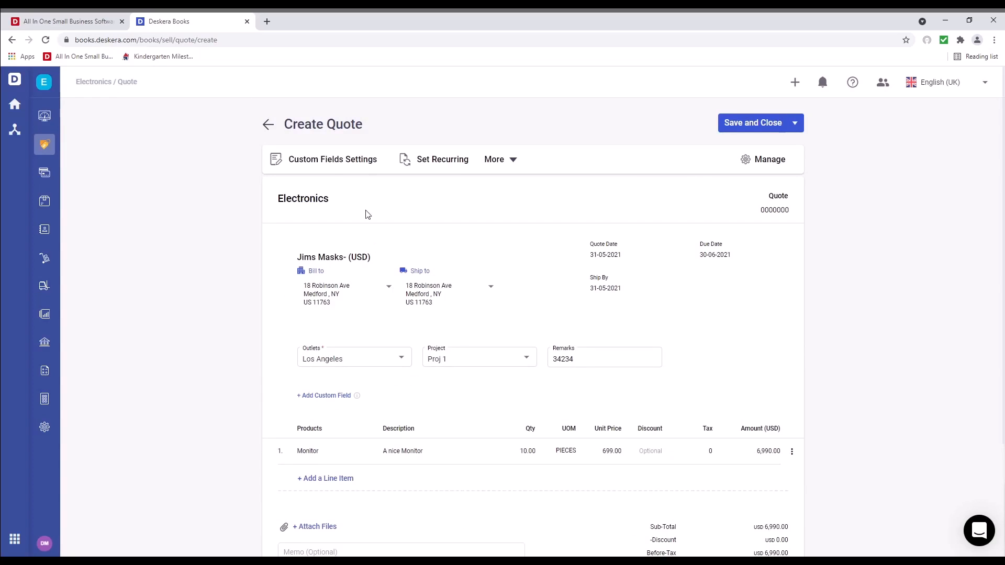
pyautogui.moveTo(456, 167)
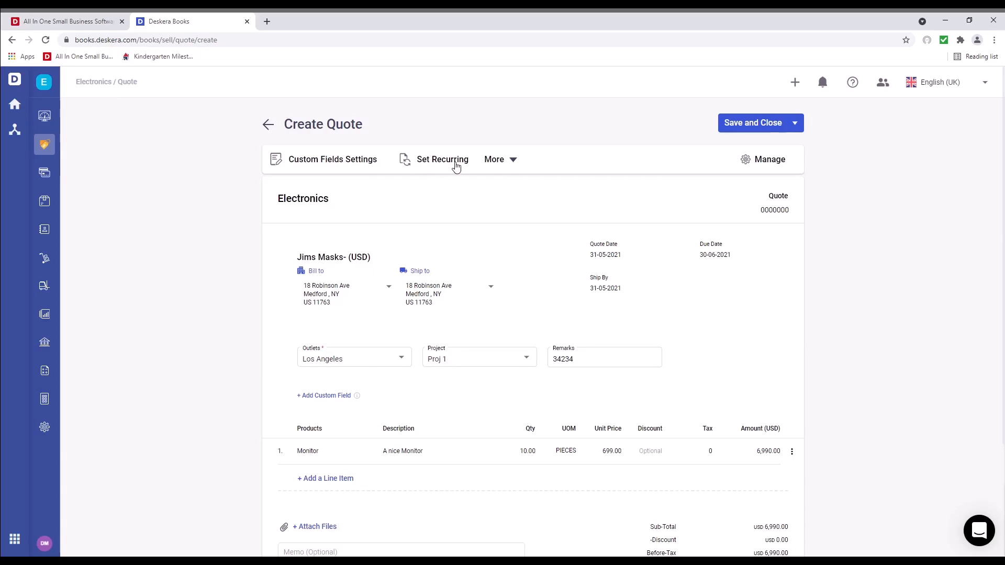
pyautogui.click(498, 159)
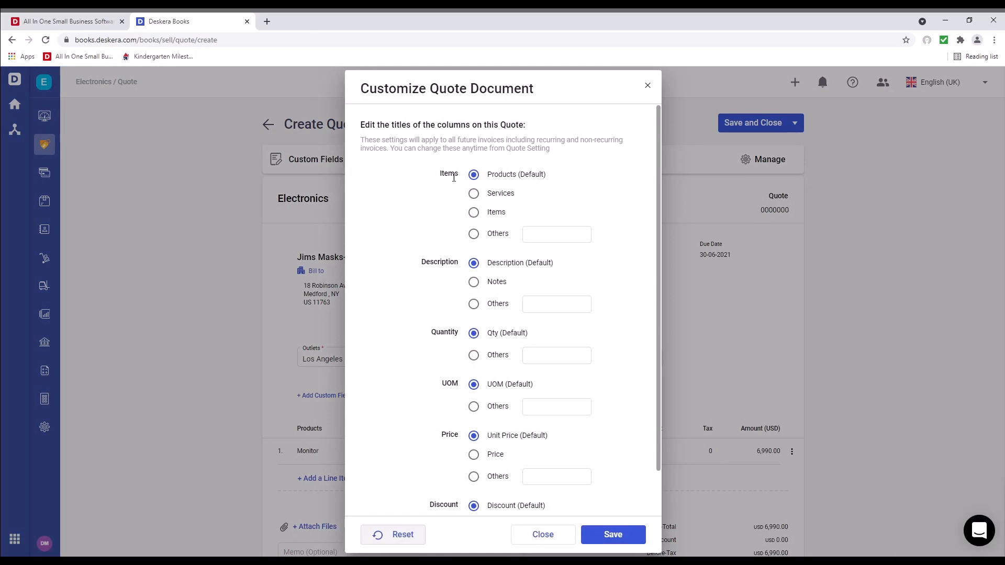
pyautogui.moveTo(463, 433)
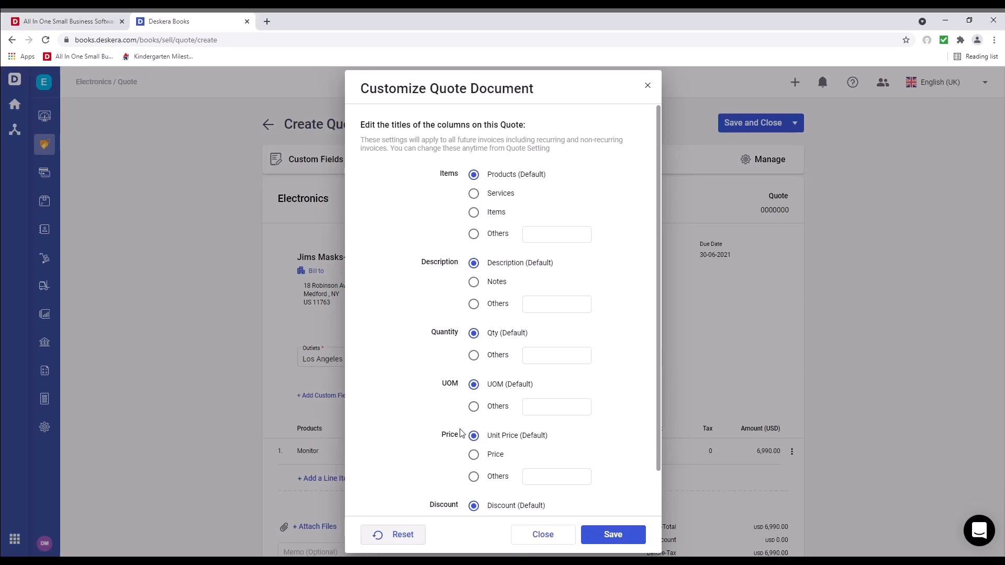
pyautogui.click(542, 534)
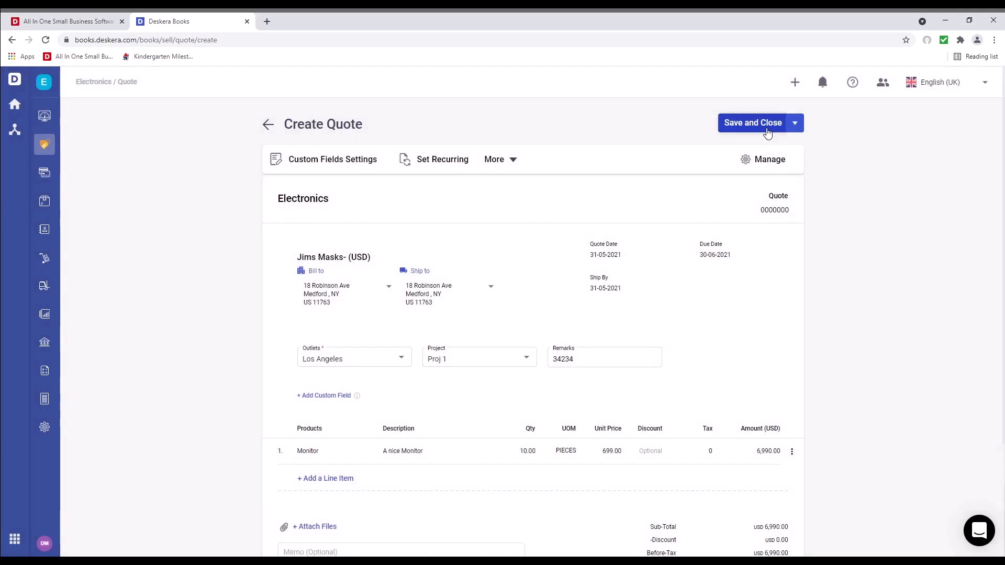
pyautogui.click(753, 122)
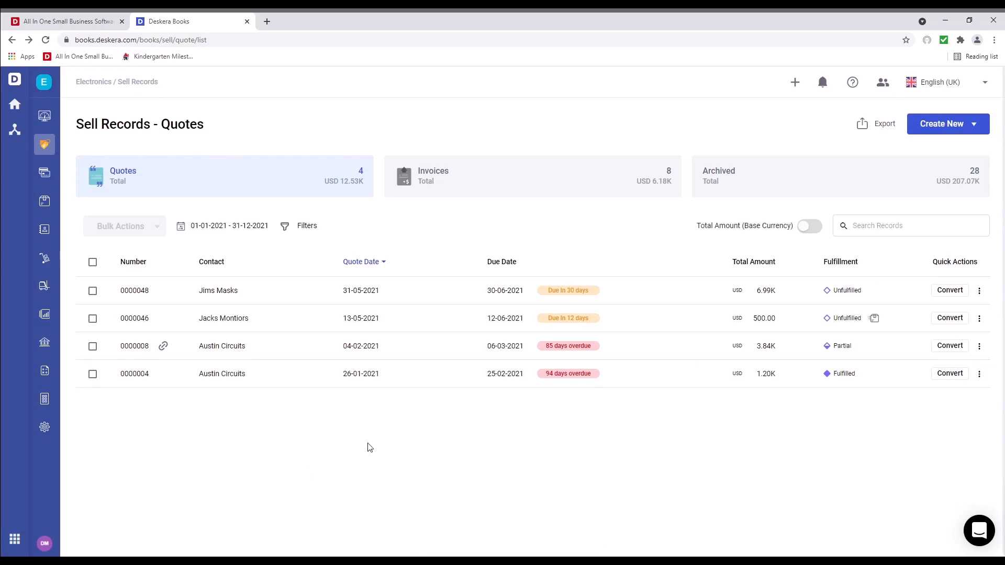
# - Fulfil the Jims Masks quote directly, committing 10 Monitors from Houston Warehouse
pyautogui.click(949, 290)
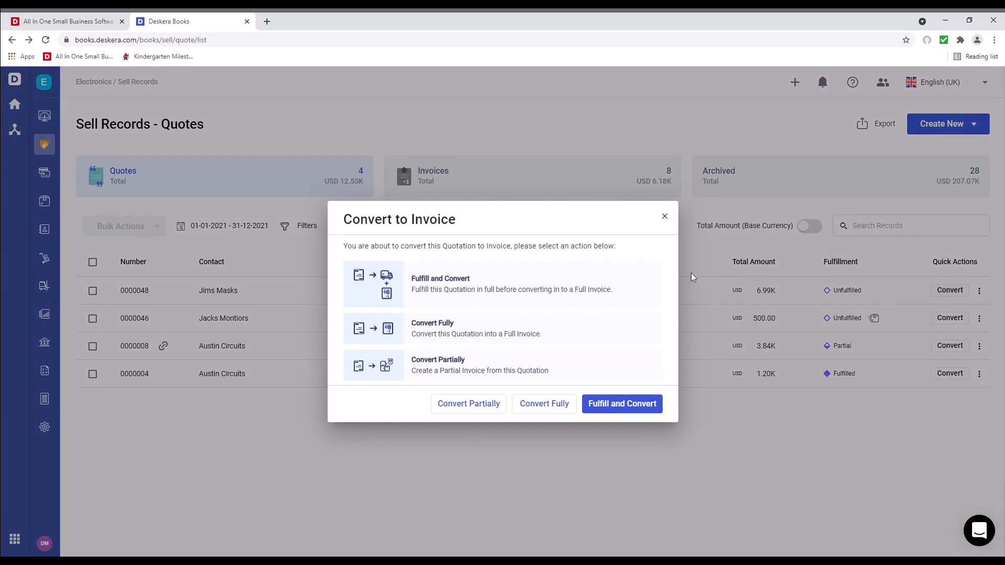
pyautogui.moveTo(508, 325)
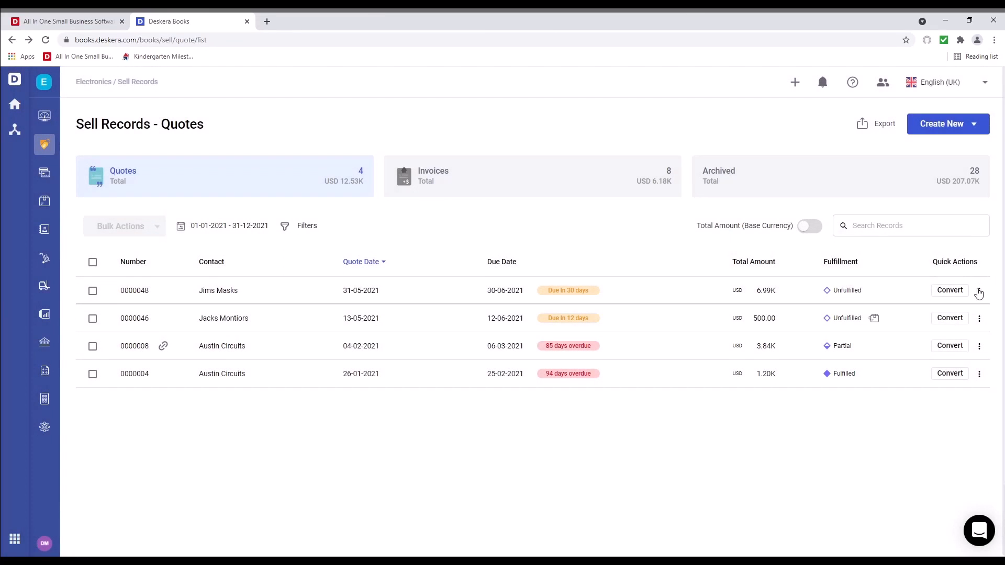
pyautogui.moveTo(940, 345)
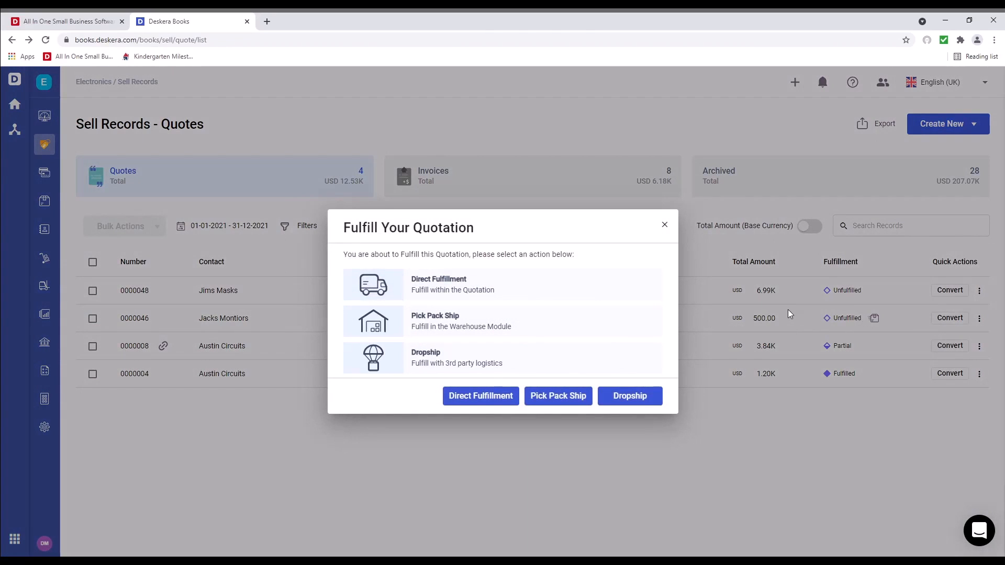
pyautogui.moveTo(556, 320)
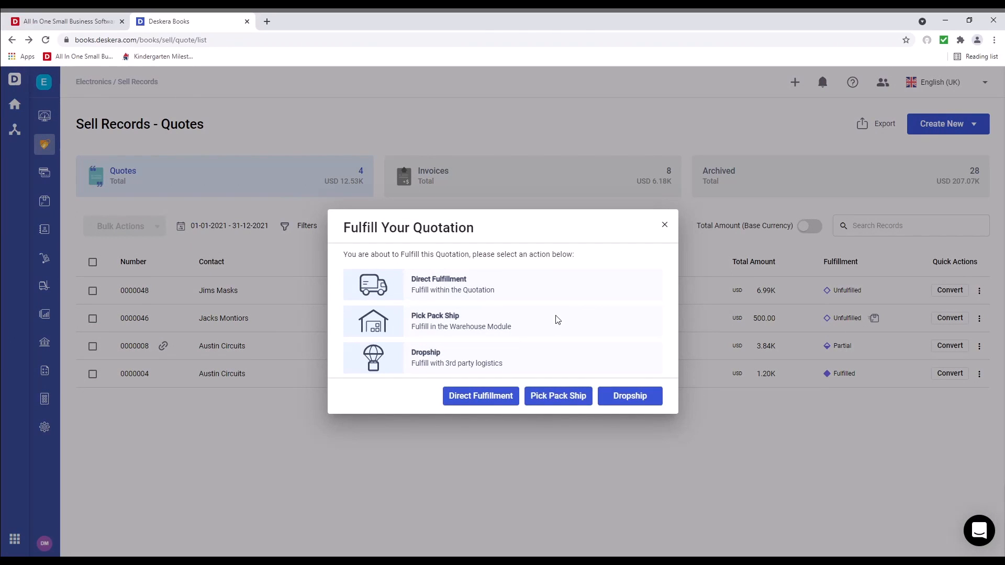
pyautogui.click(664, 224)
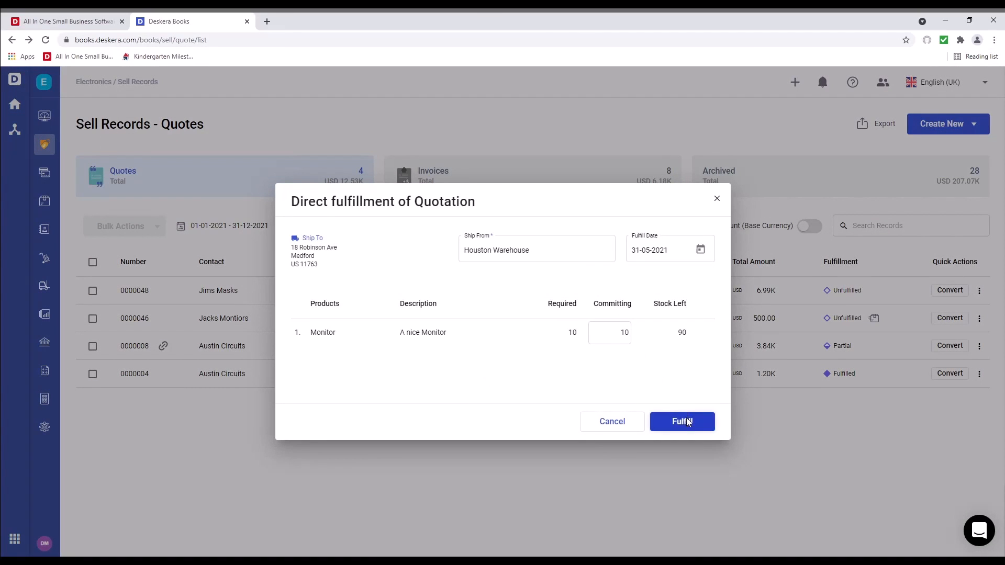
pyautogui.click(683, 421)
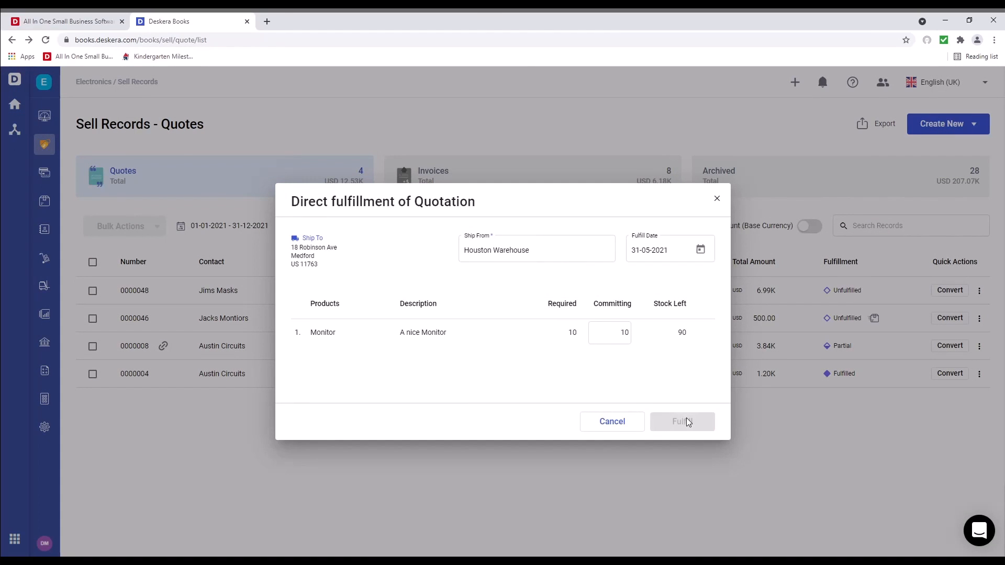
pyautogui.click(683, 422)
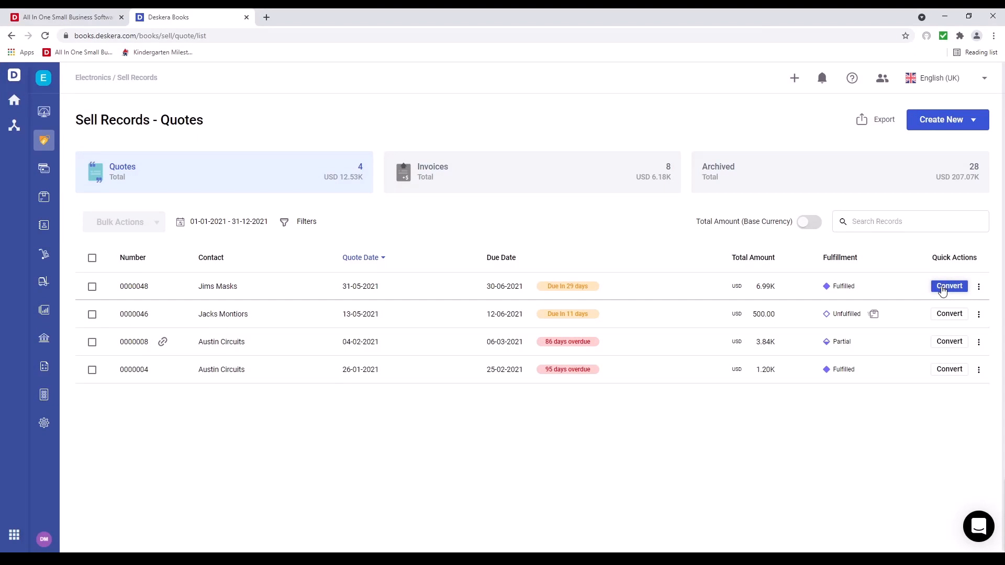
# - Convert quote 0000048 into an invoice and confirm the conversion
pyautogui.click(948, 286)
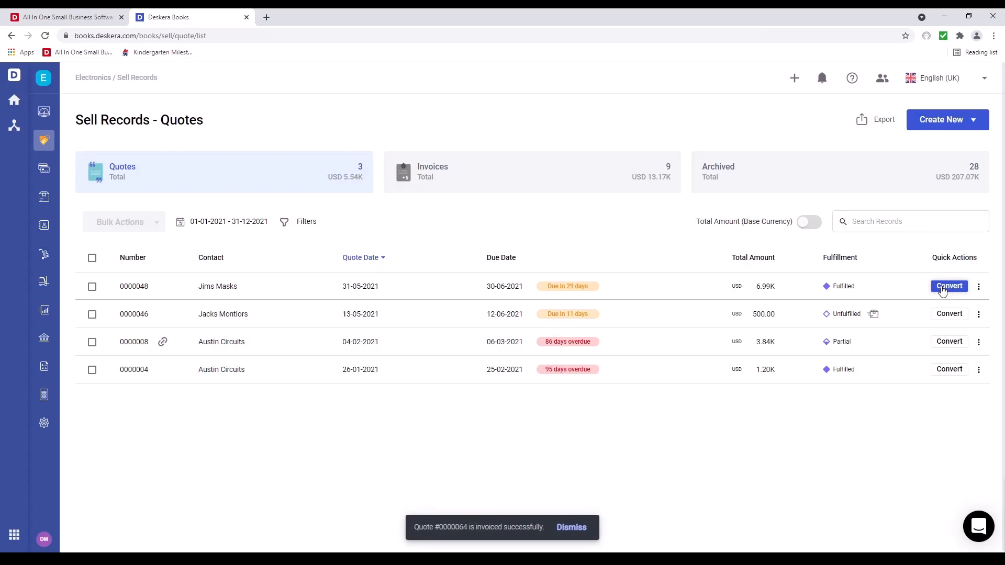
pyautogui.click(948, 285)
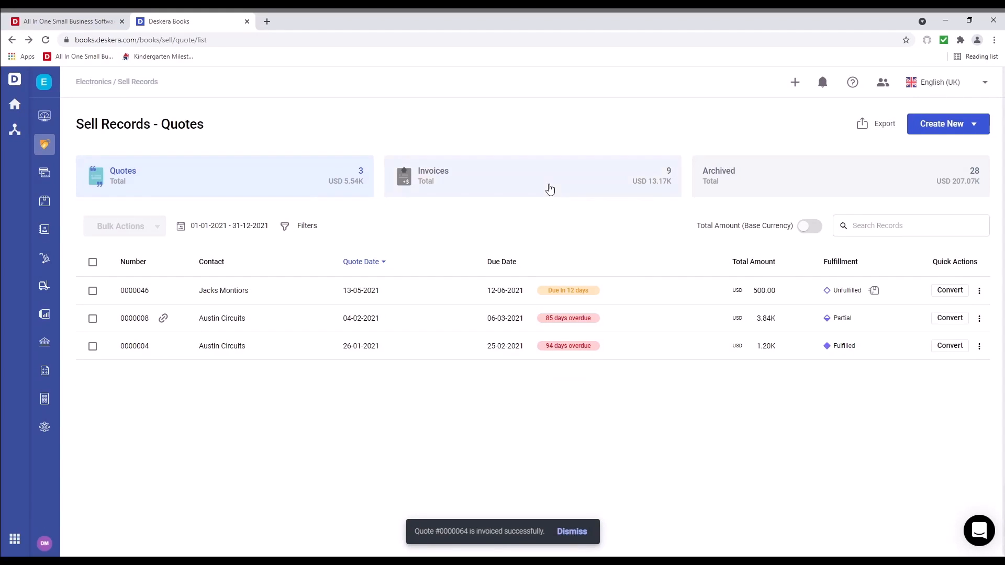
# - Go to the invoices list and start Get Paid on invoice 0000048
pyautogui.click(532, 175)
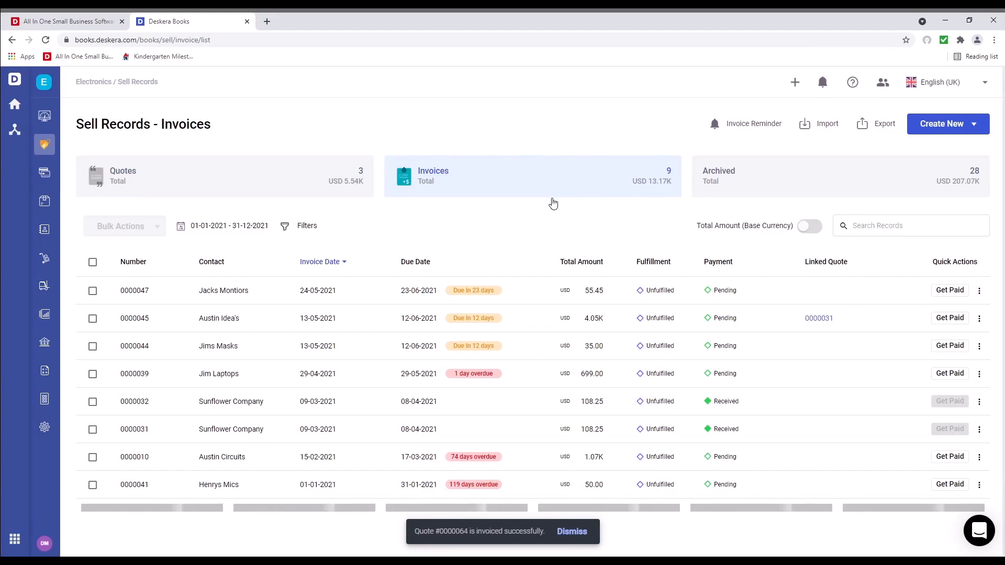
pyautogui.click(572, 532)
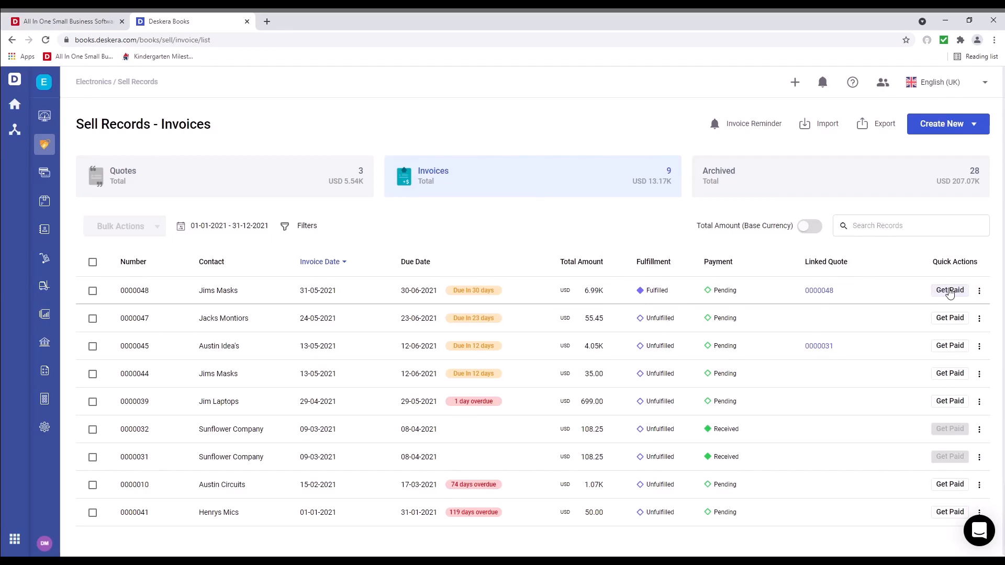
pyautogui.click(949, 291)
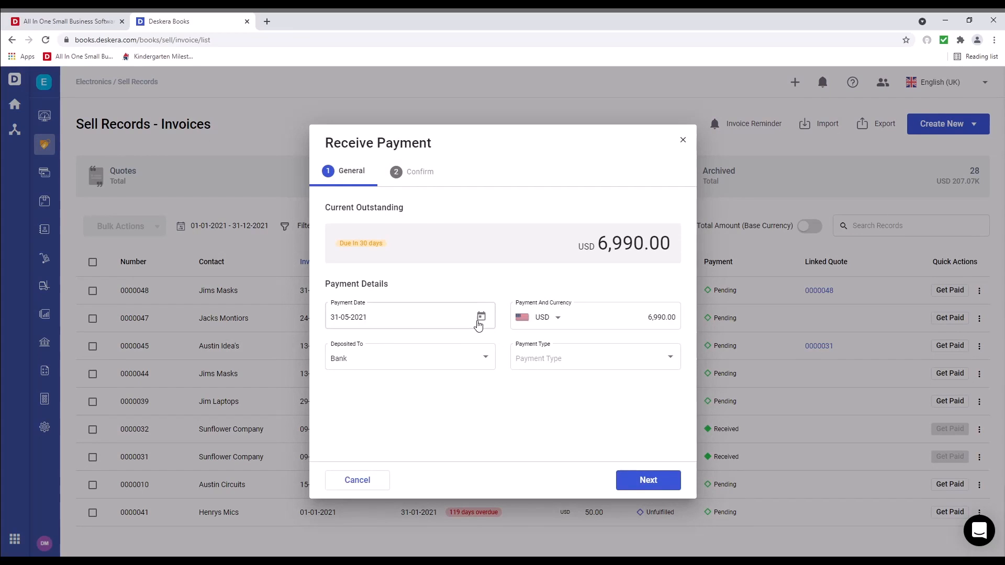
# - Record the USD 6,990.00 as received by bank transfer into Wells Fargo
pyautogui.click(557, 316)
pyautogui.write('4535')
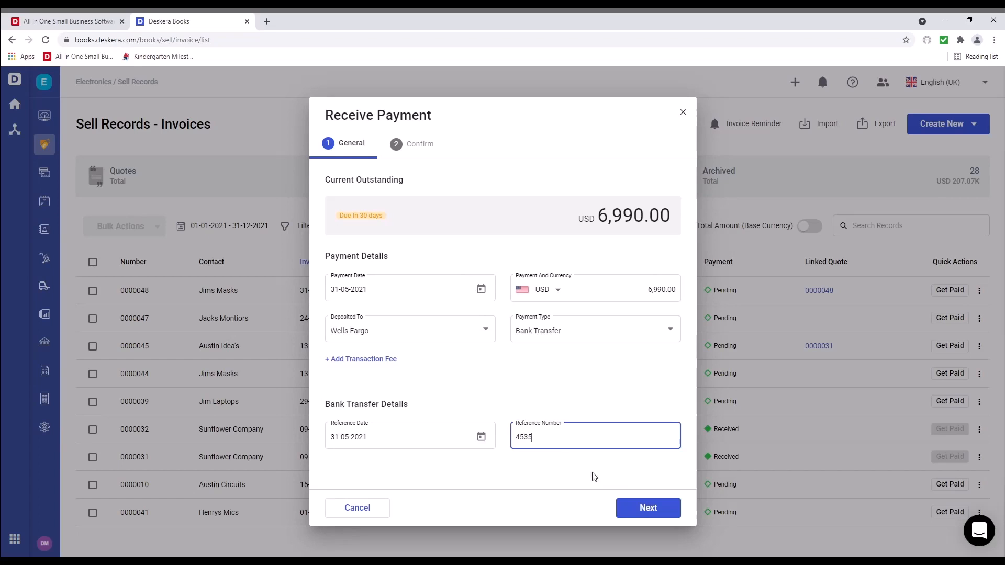
pyautogui.click(647, 507)
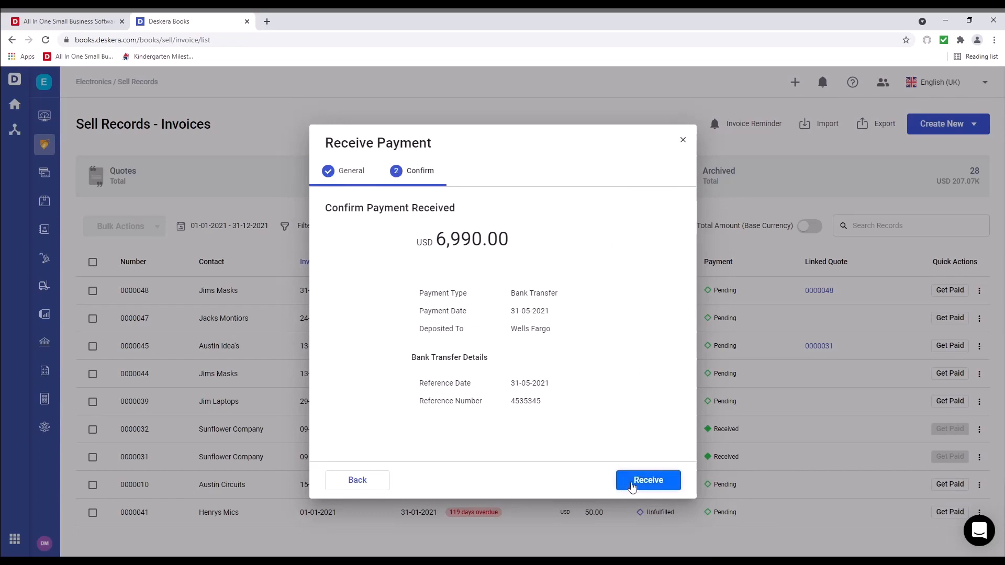
pyautogui.click(647, 481)
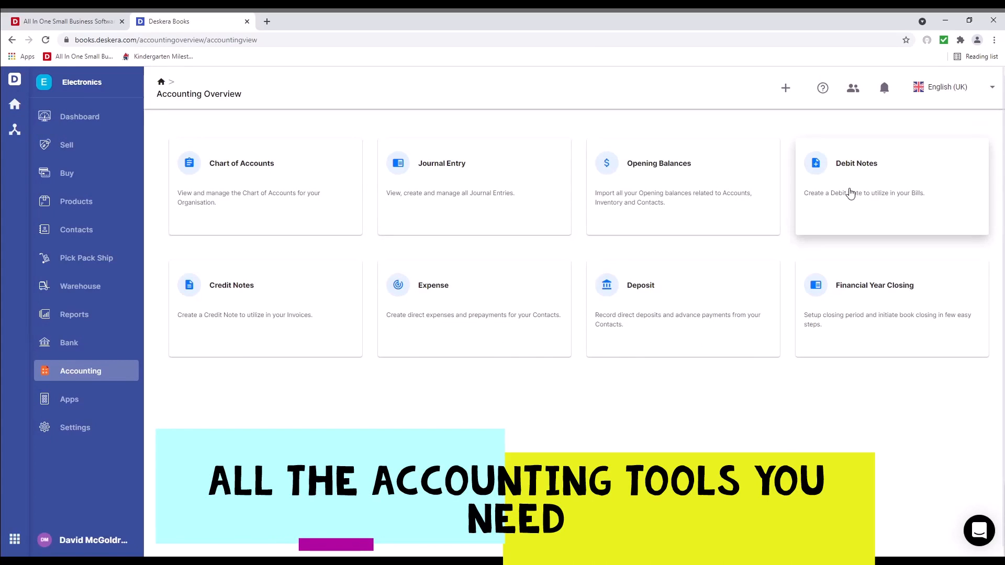
pyautogui.moveTo(793, 310)
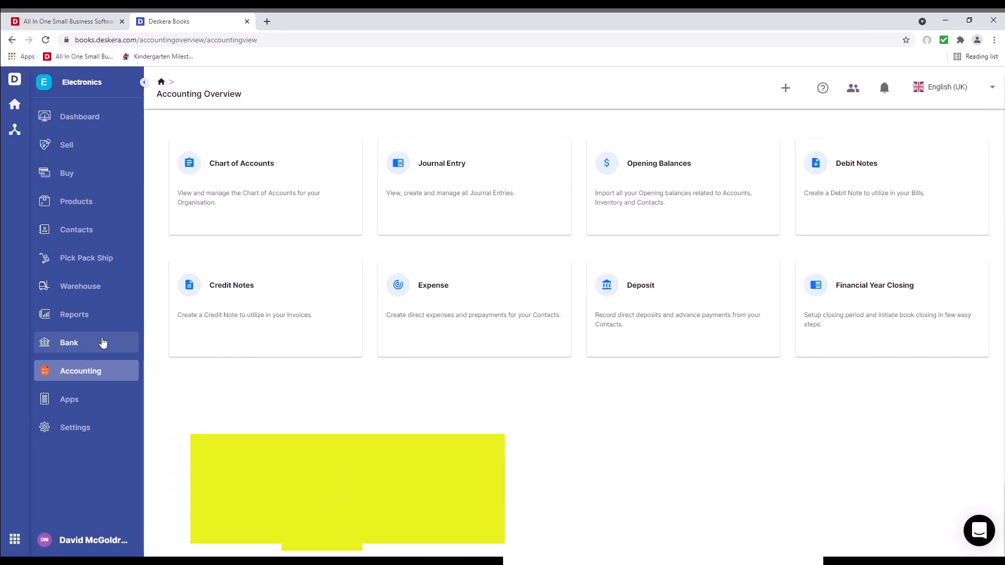
# - Show the Bank accounts list and the actions menu for the Bank account row
pyautogui.click(69, 342)
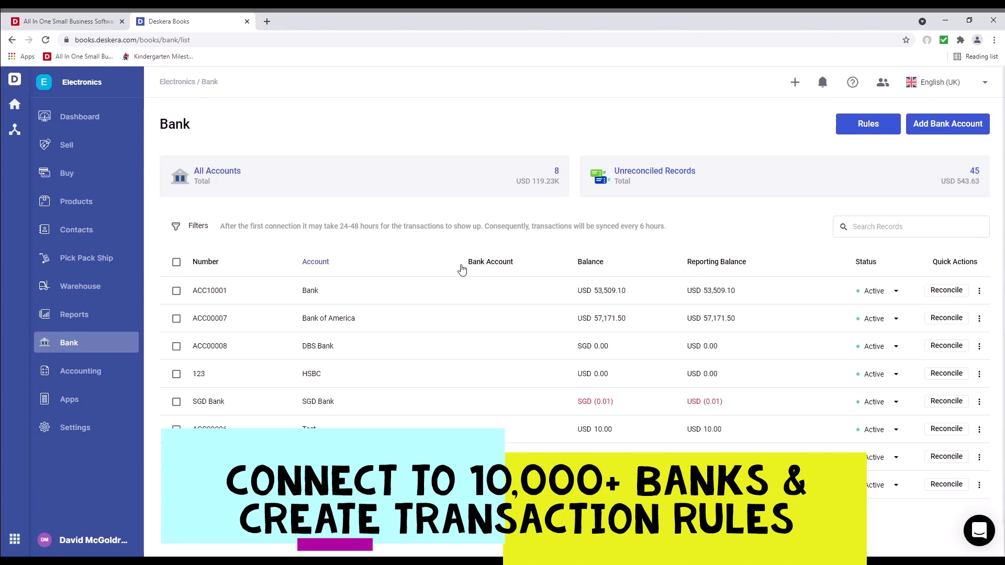
pyautogui.moveTo(890, 270)
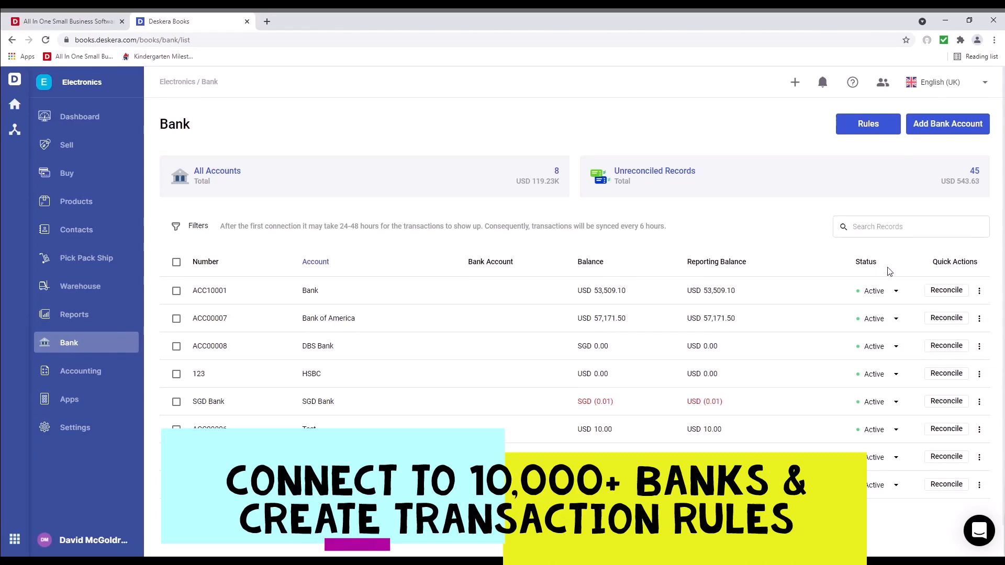
pyautogui.click(979, 290)
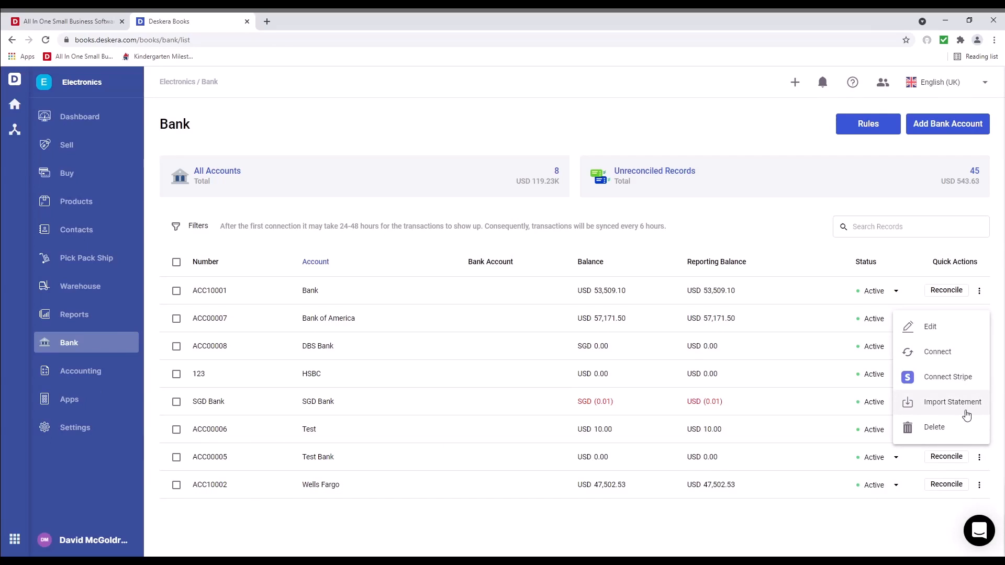
pyautogui.moveTo(90, 340)
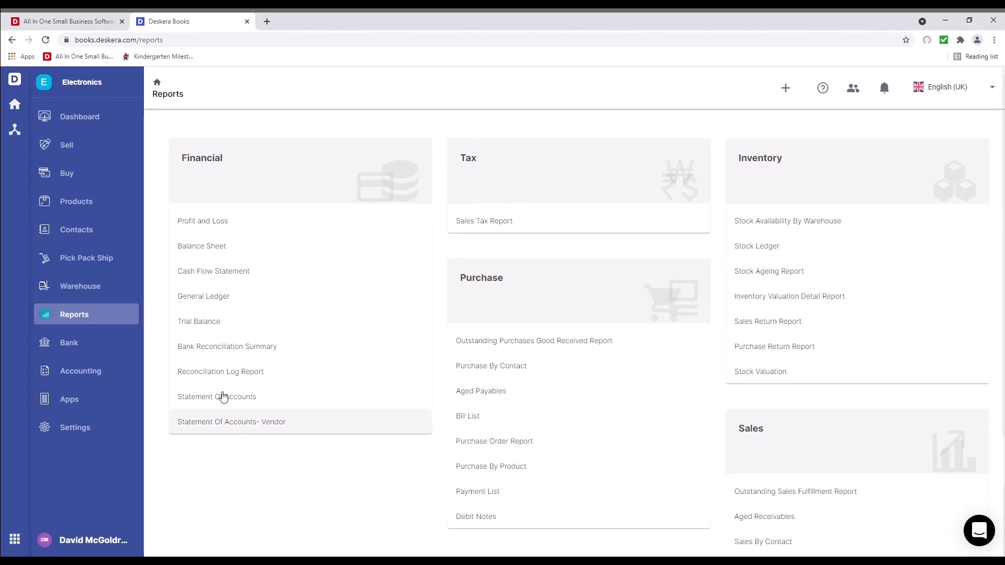
pyautogui.moveTo(249, 248)
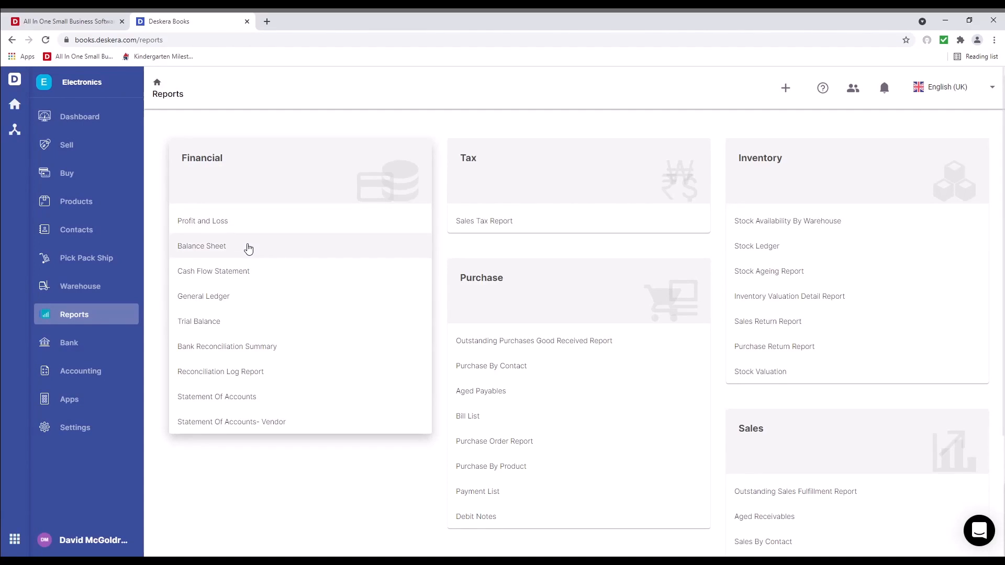
pyautogui.moveTo(261, 321)
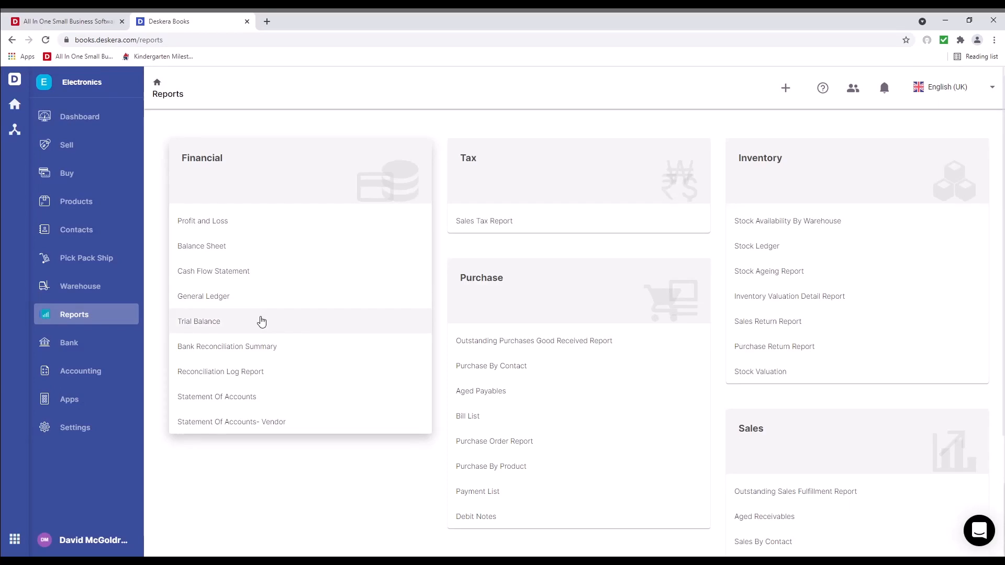
pyautogui.moveTo(276, 371)
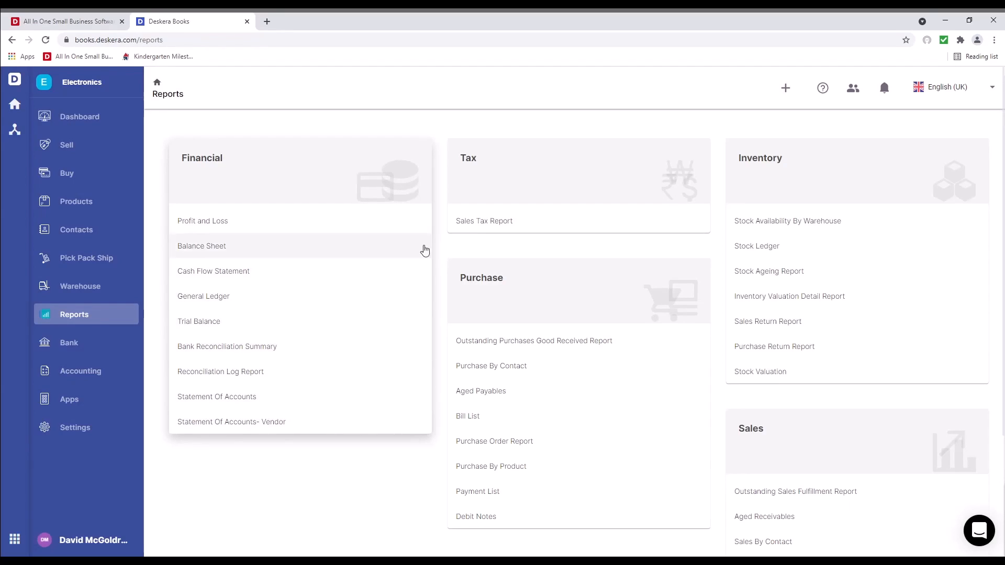
pyautogui.moveTo(559, 230)
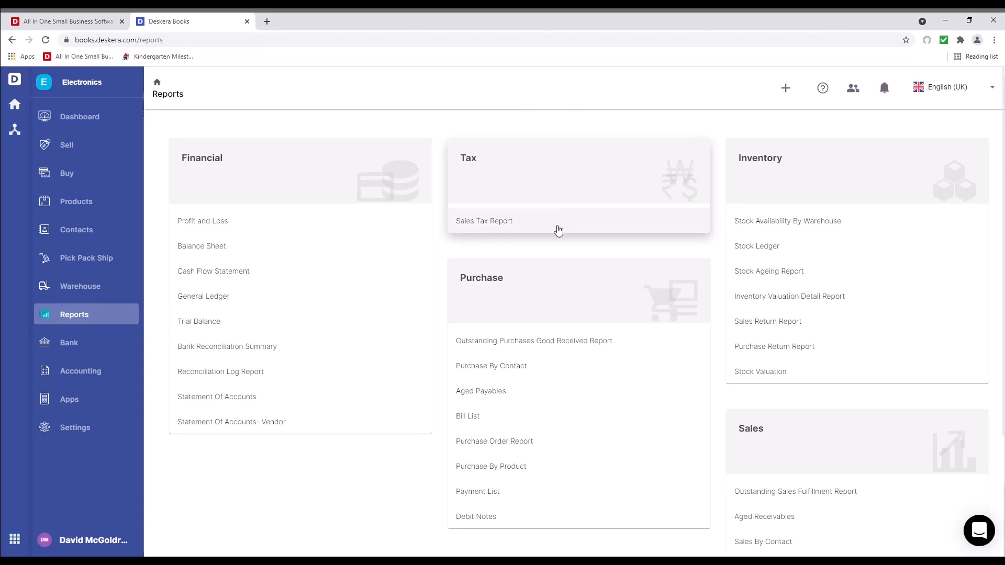
pyautogui.moveTo(588, 200)
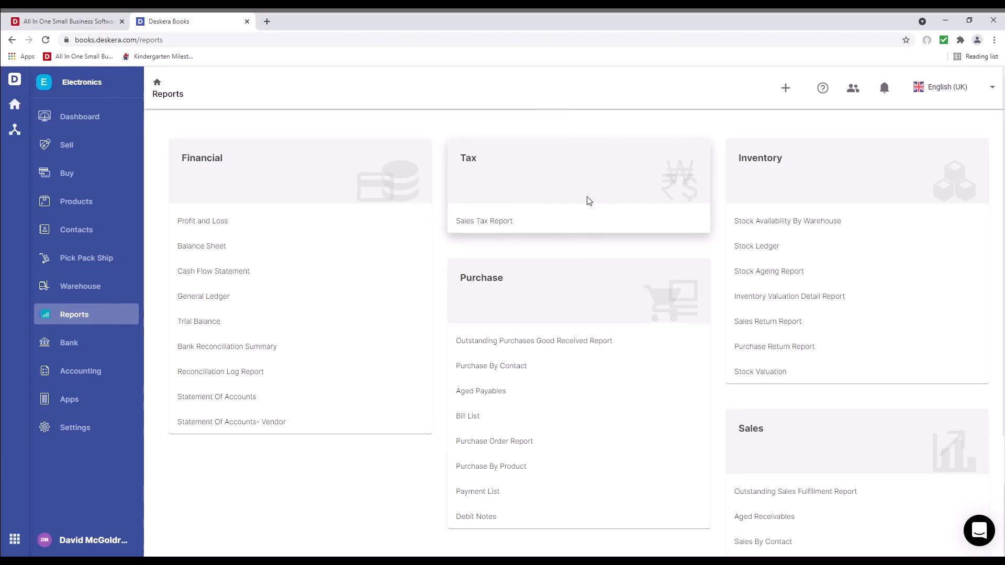
pyautogui.moveTo(550, 334)
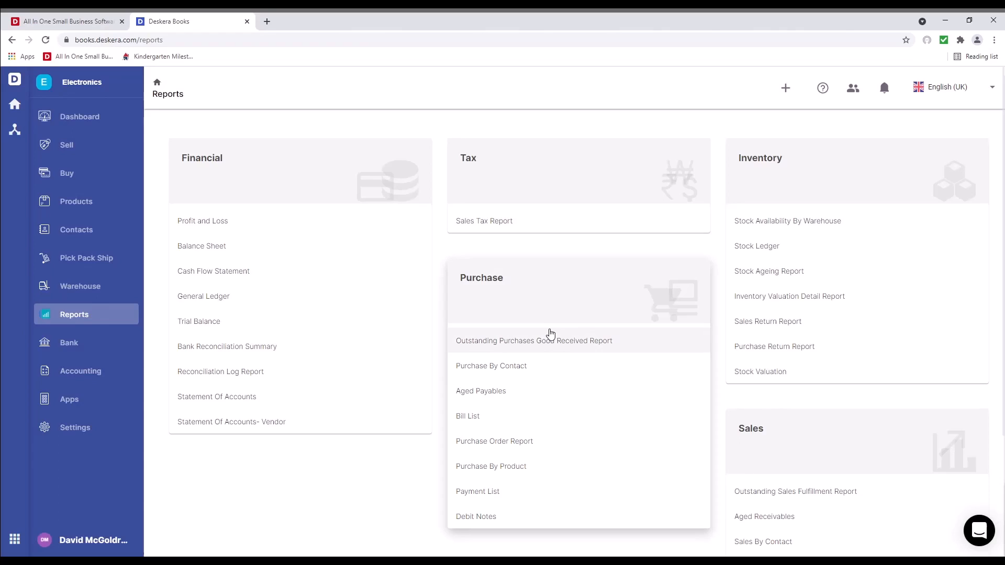
pyautogui.moveTo(559, 388)
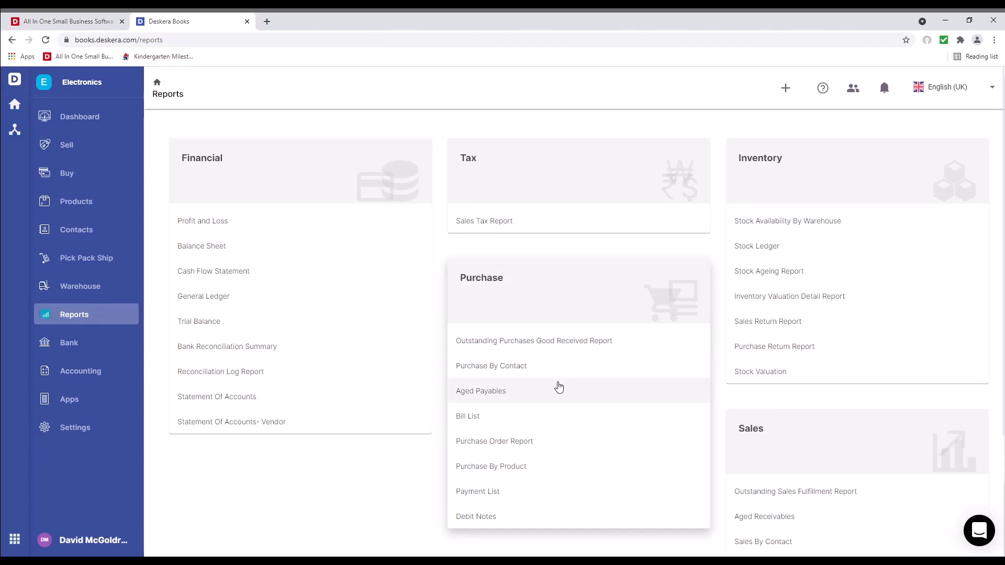
pyautogui.moveTo(557, 460)
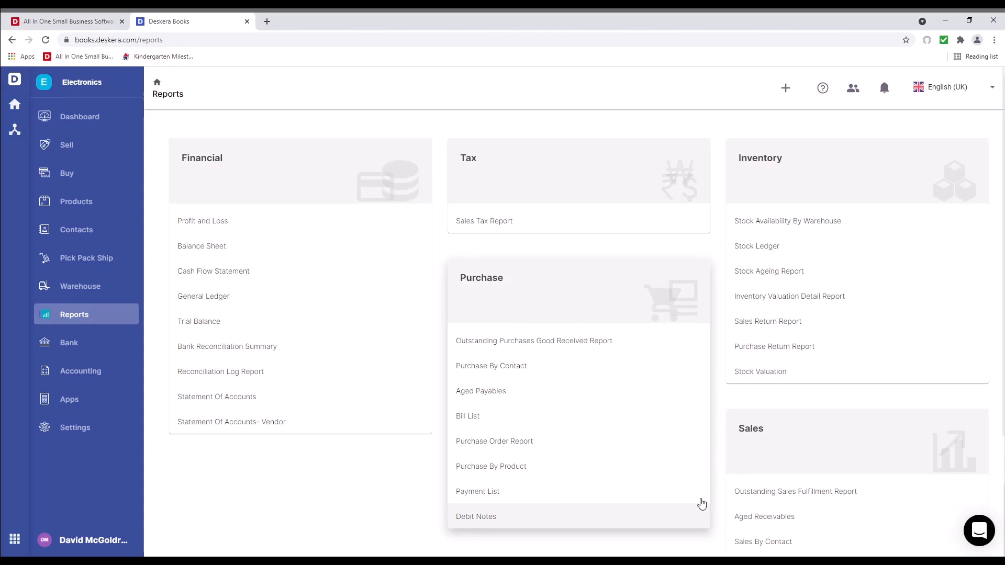
pyautogui.moveTo(766, 228)
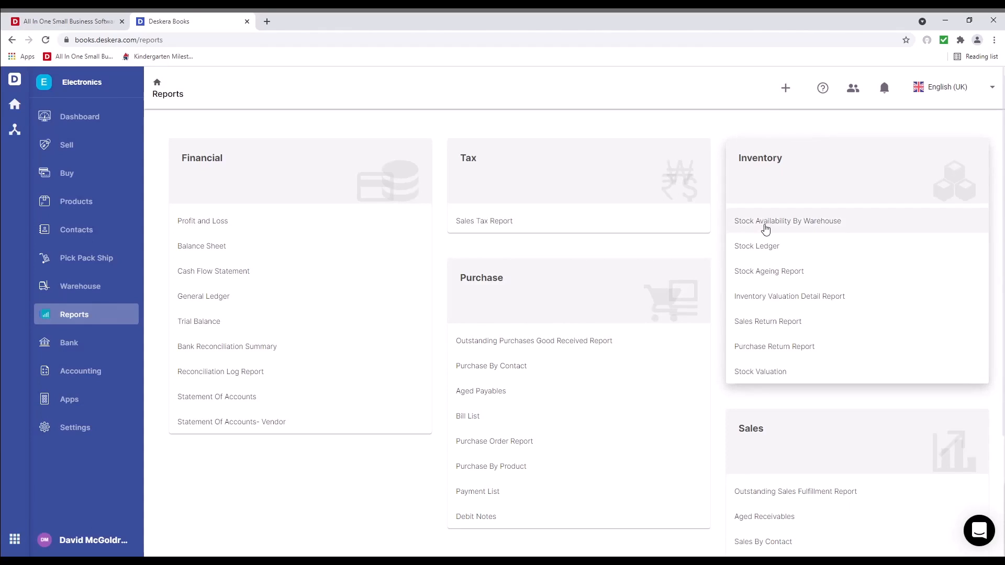
pyautogui.moveTo(846, 279)
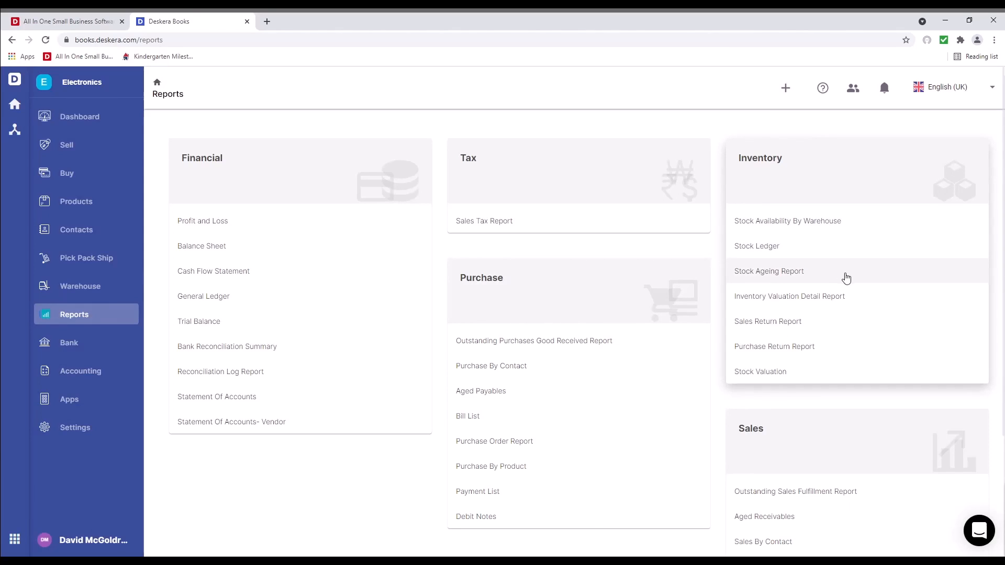
# - Scroll through the Reports page's financial, tax, purchase, inventory and sales lists
pyautogui.scroll(-3)
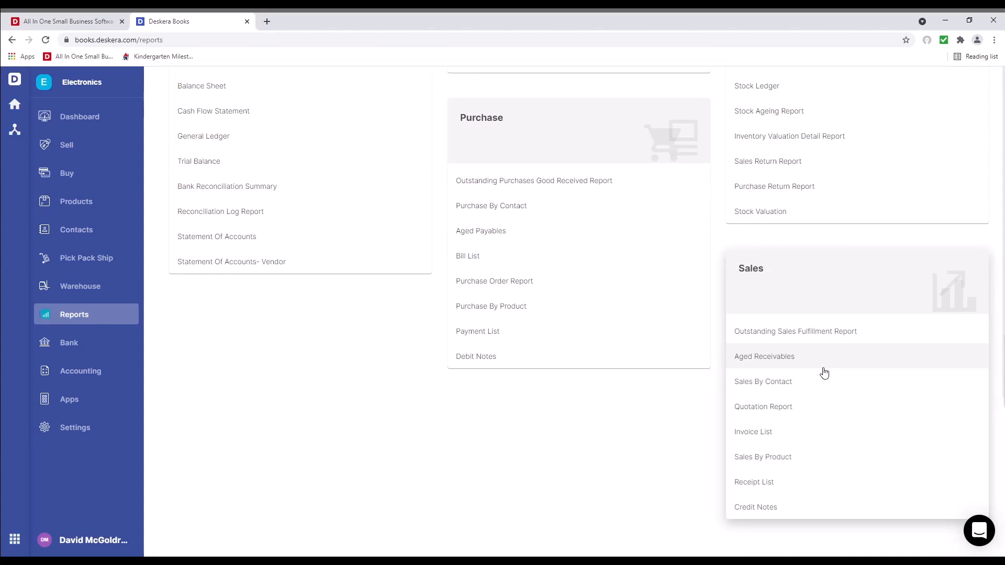
pyautogui.moveTo(803, 346)
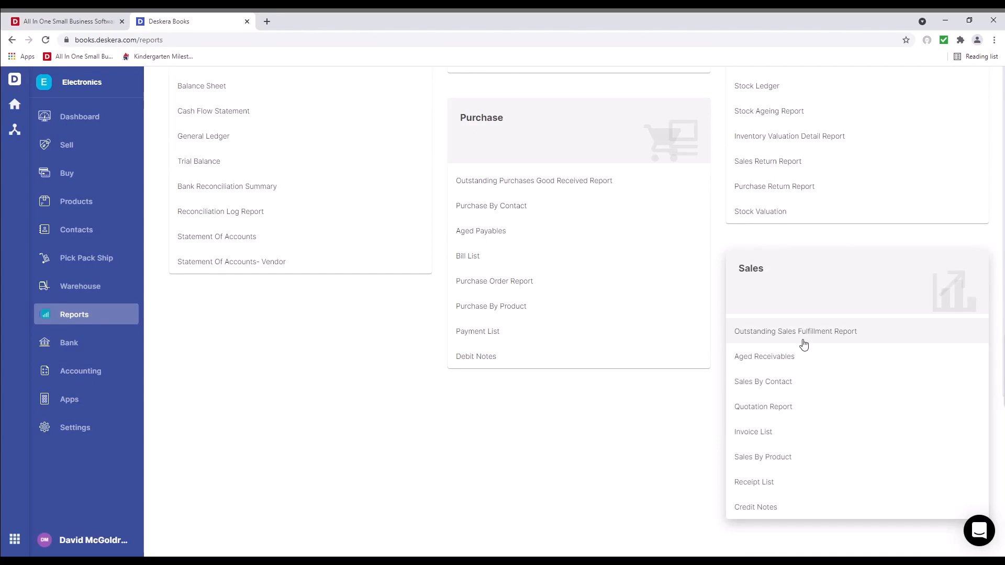
pyautogui.moveTo(814, 421)
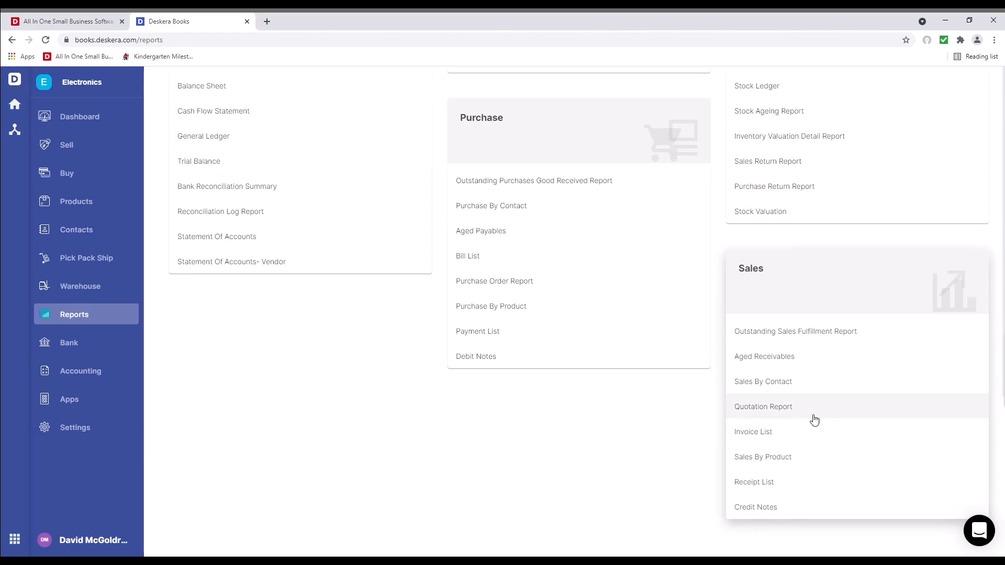
pyautogui.moveTo(814, 494)
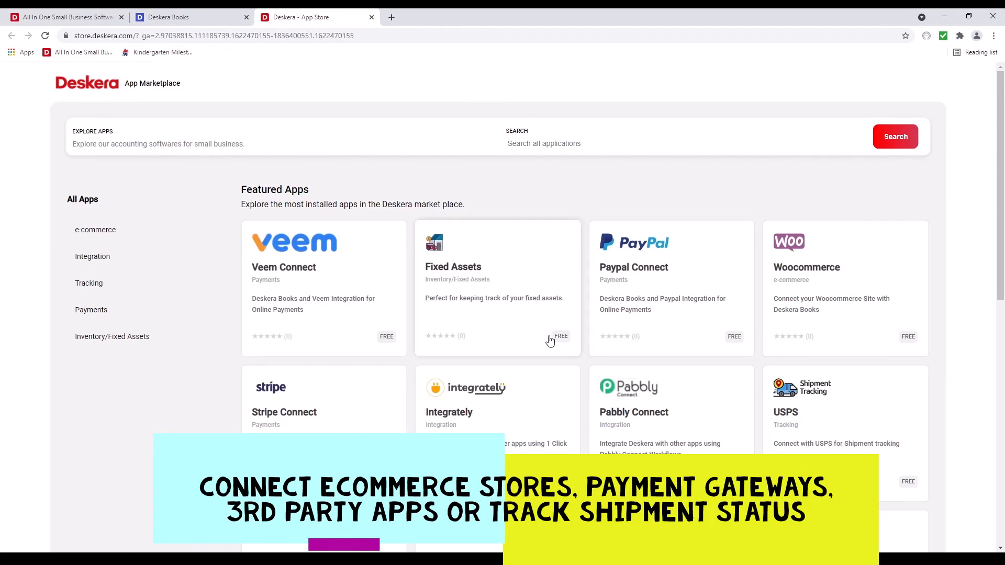
# - Get the ECom app from the App Marketplace, then return to the Deskera Books tab
pyautogui.scroll(-3)
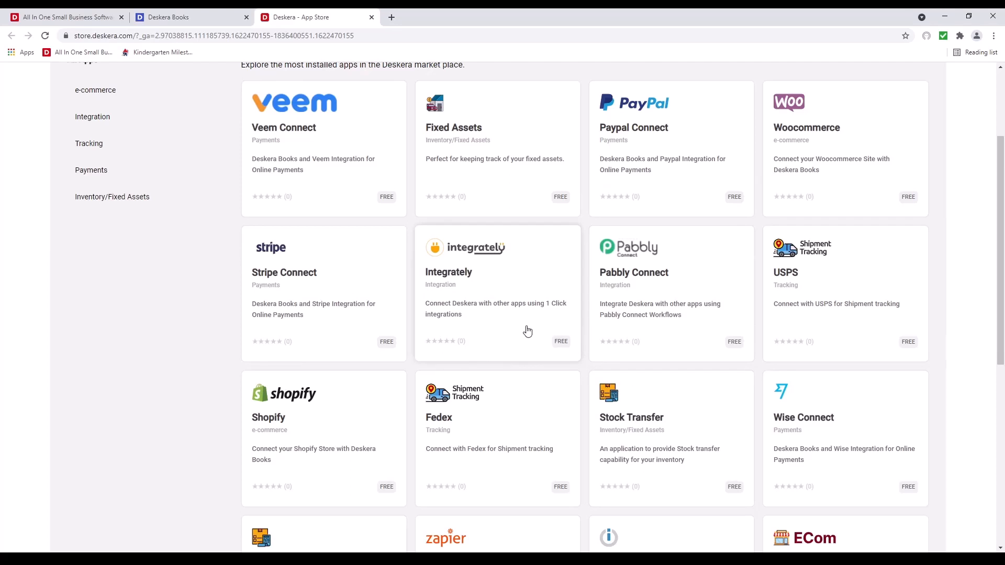
pyautogui.scroll(-3)
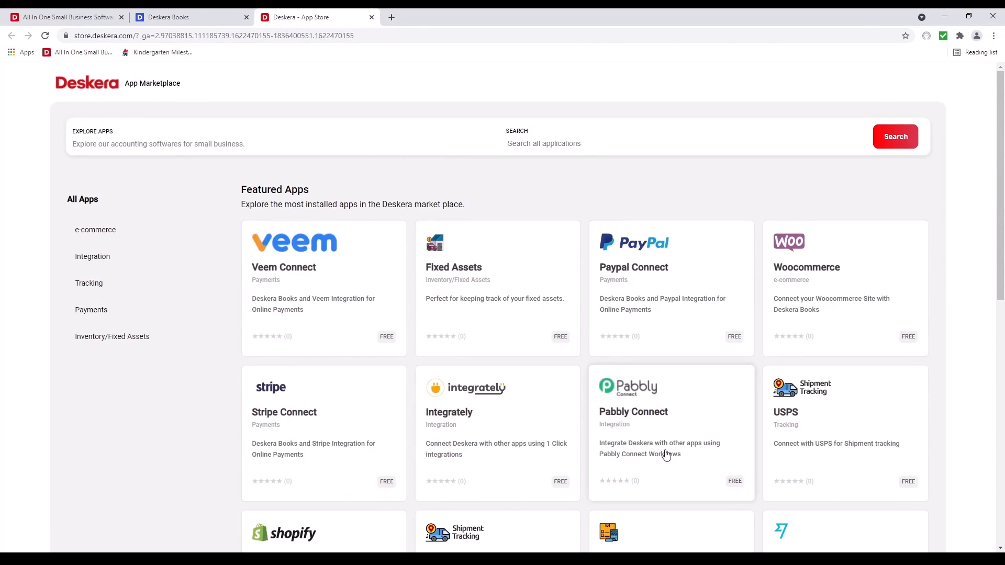
pyautogui.scroll(-3)
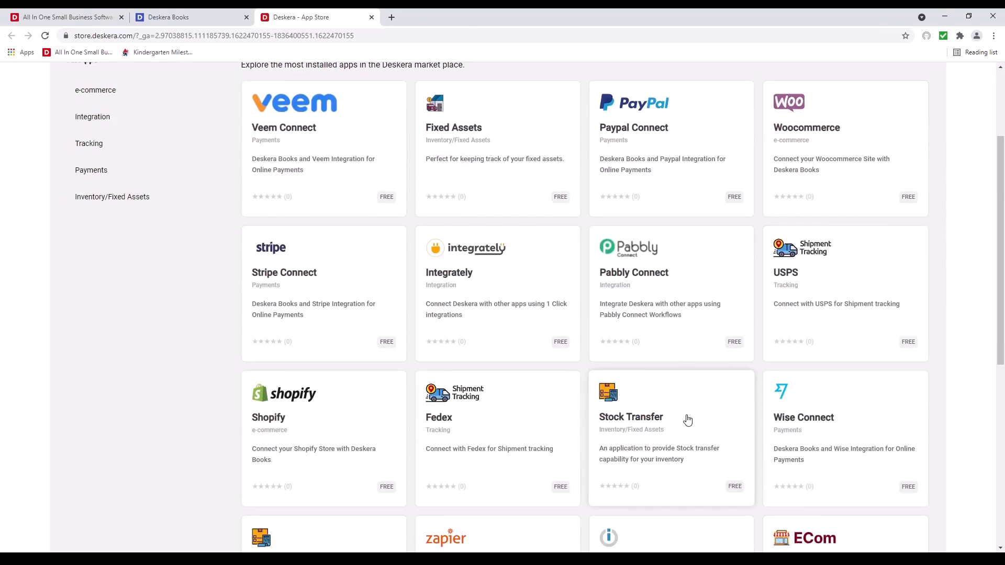
pyautogui.scroll(-3)
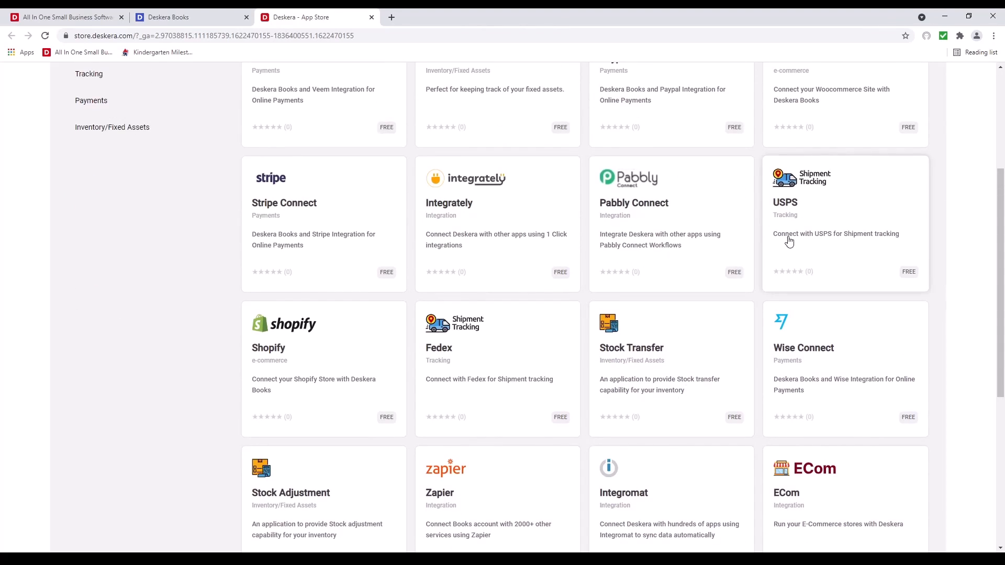
pyautogui.scroll(-3)
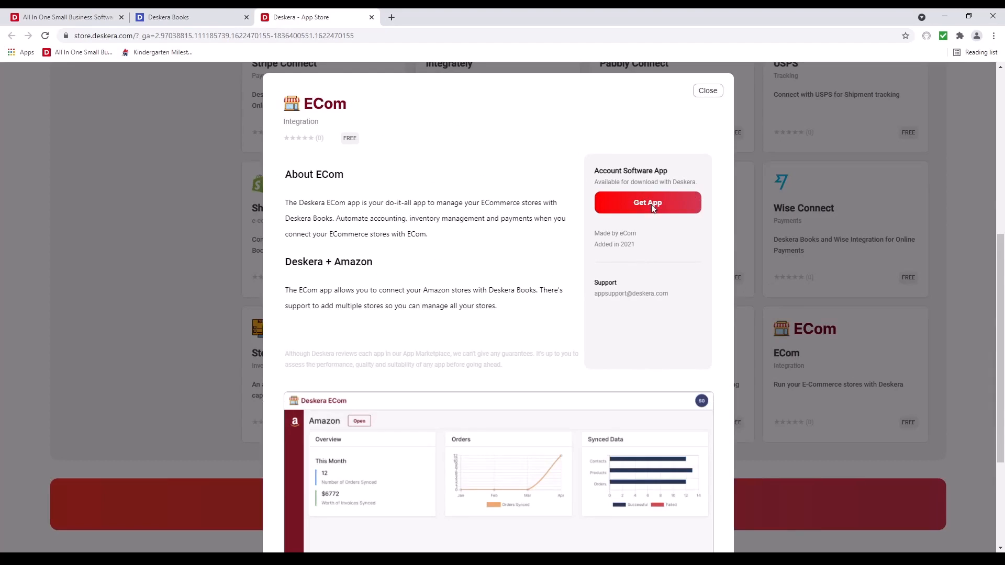
pyautogui.click(647, 203)
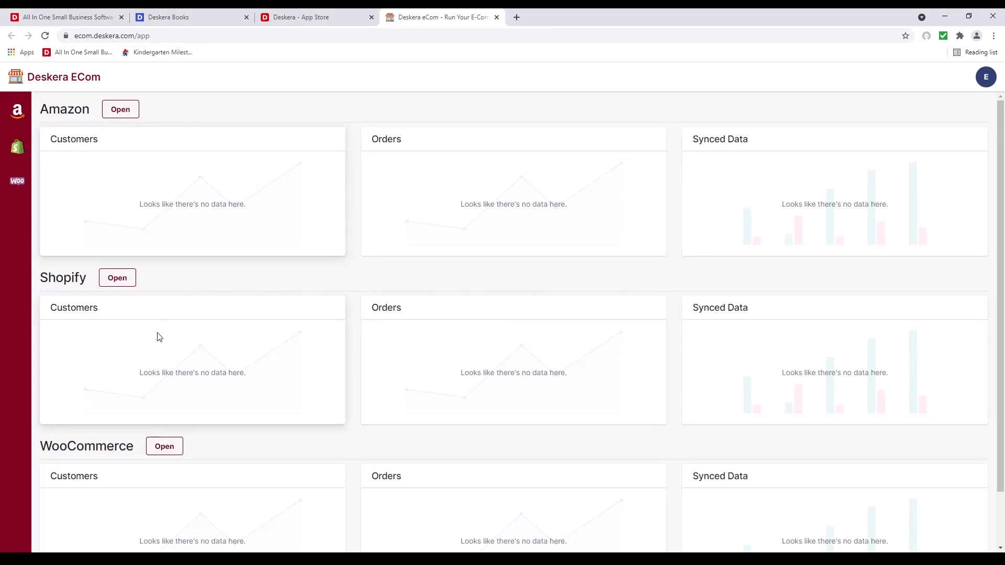
pyautogui.click(168, 17)
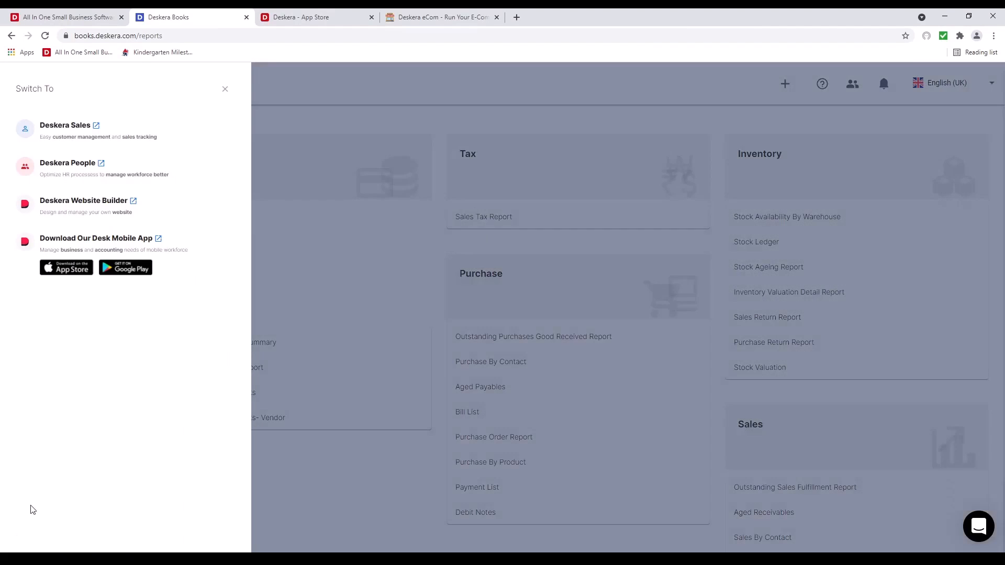
# - Switch to Deskera People and close the App Store tab
pyautogui.click(67, 162)
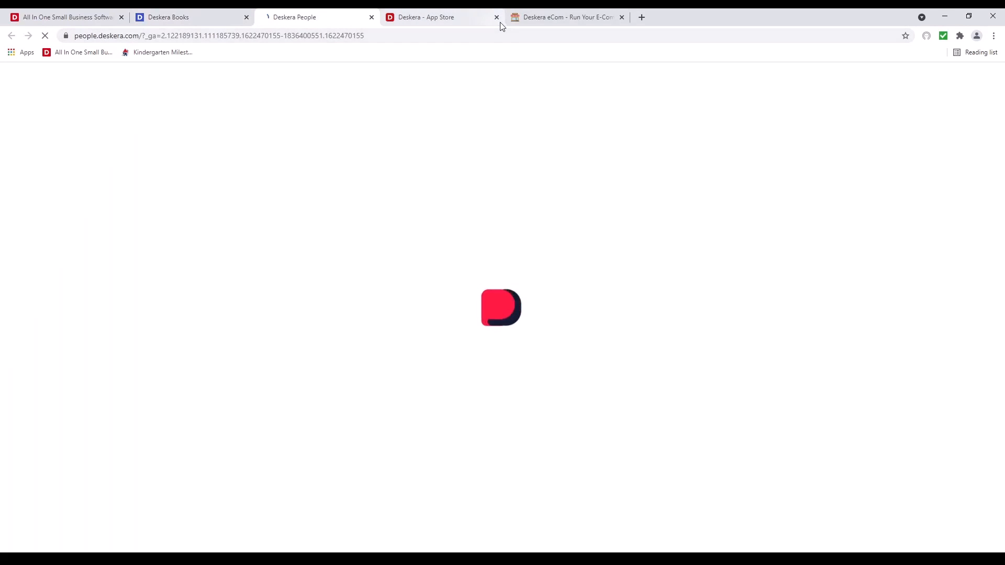
pyautogui.click(496, 17)
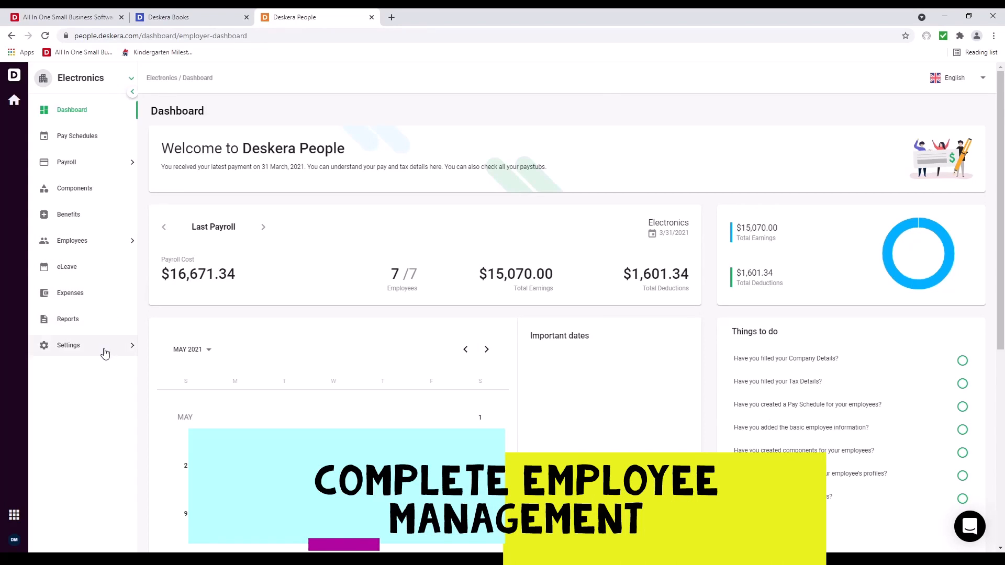
# - Show the Payruns list under Payroll with its seven processed payruns
pyautogui.click(66, 161)
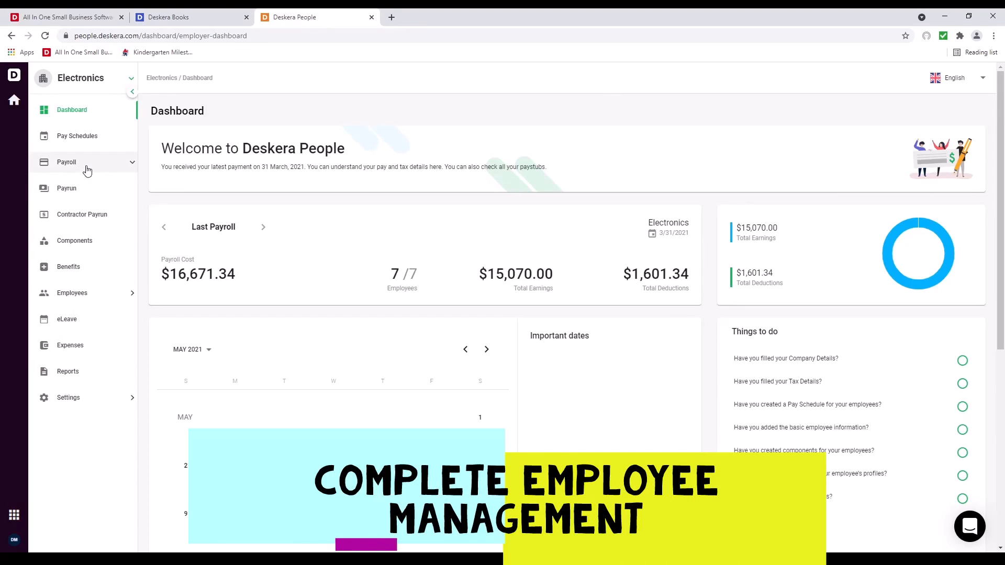
pyautogui.click(67, 189)
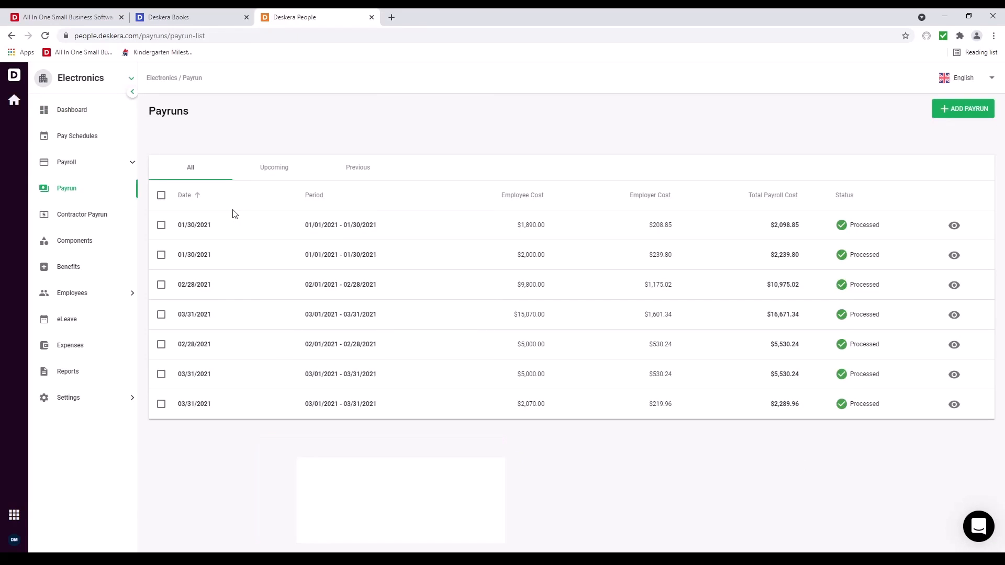
pyautogui.click(521, 194)
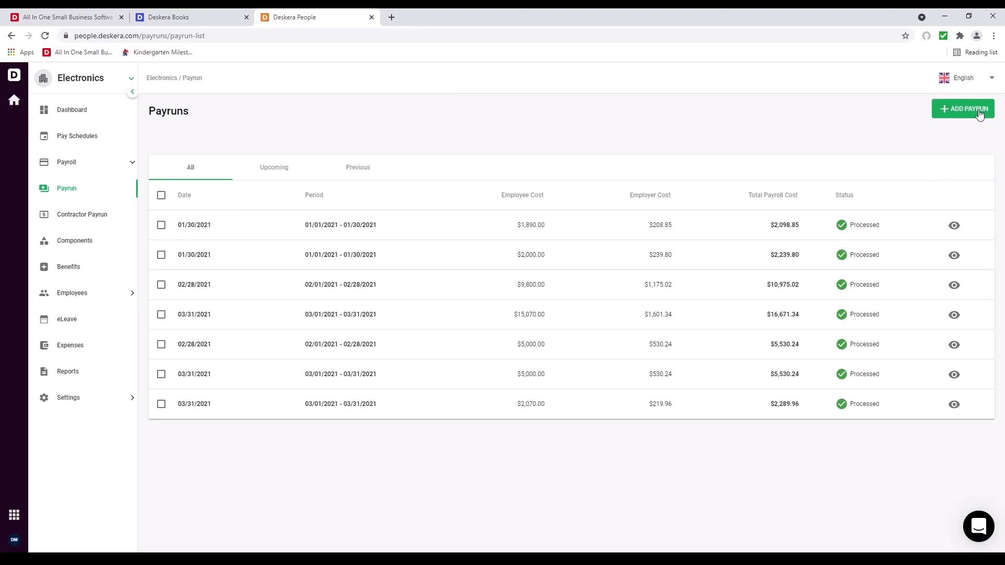
# - Start a Monthly payrun paid 31 May 2021 covering 05/01/2021–05/31/2021
pyautogui.click(963, 109)
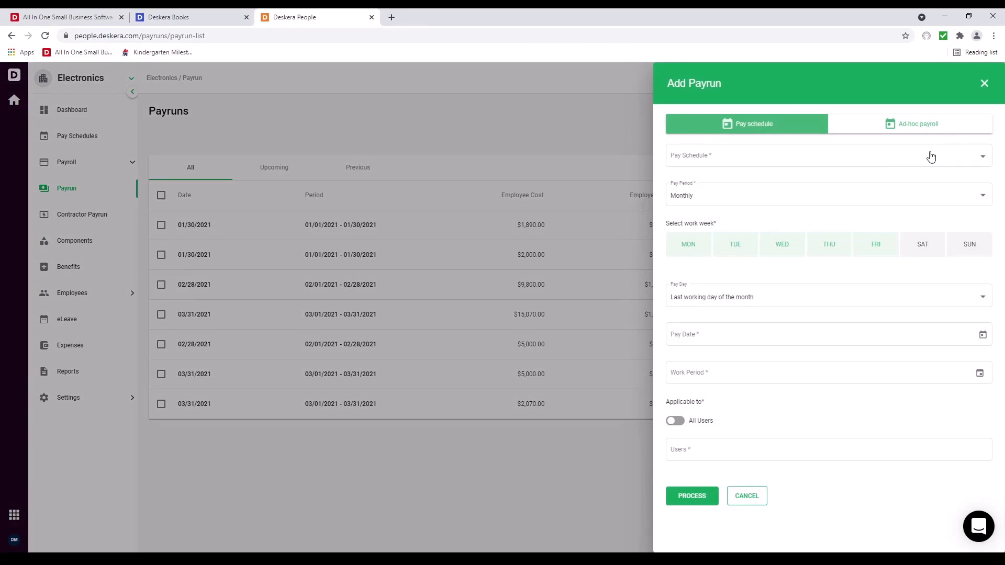
pyautogui.click(829, 194)
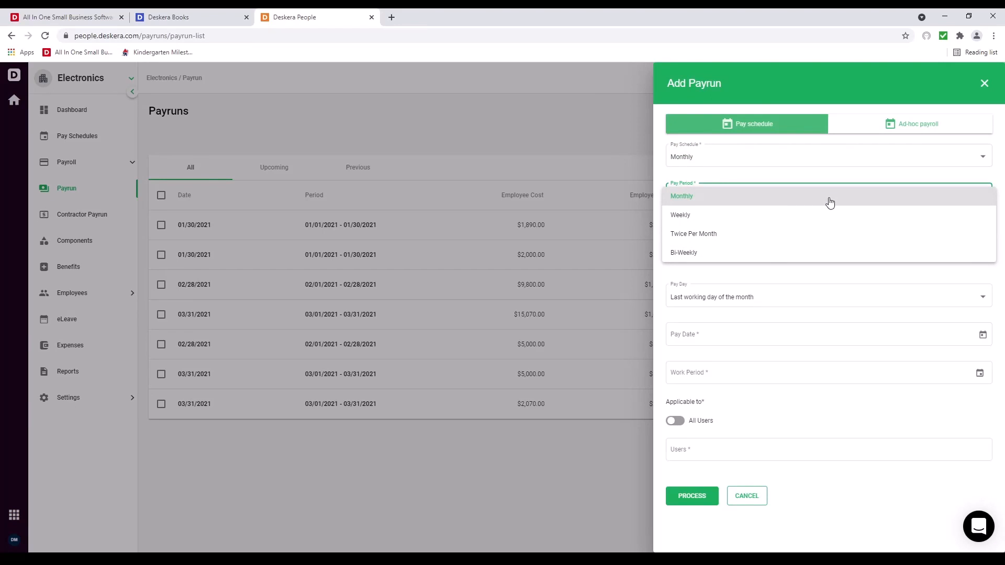
pyautogui.click(681, 196)
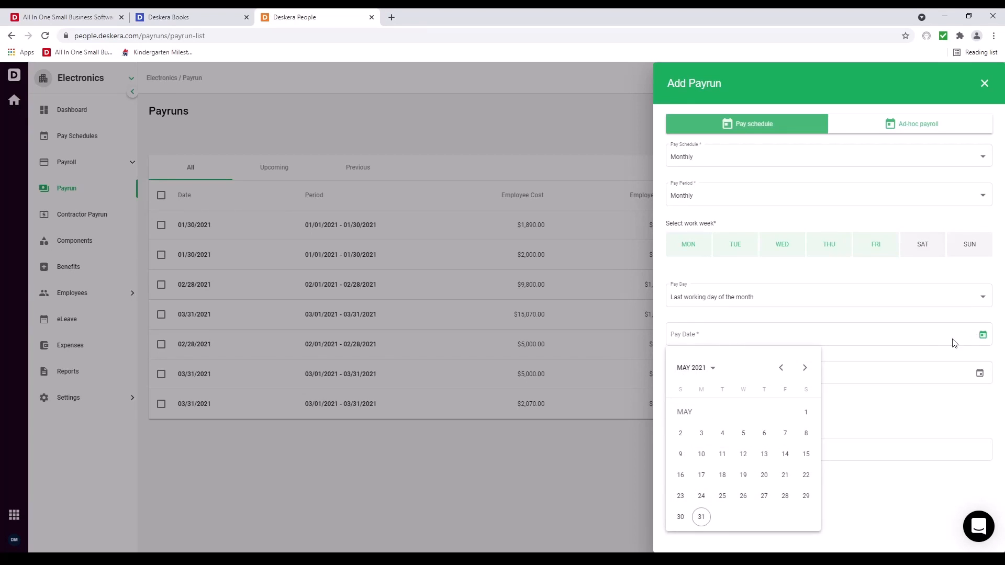
pyautogui.click(701, 517)
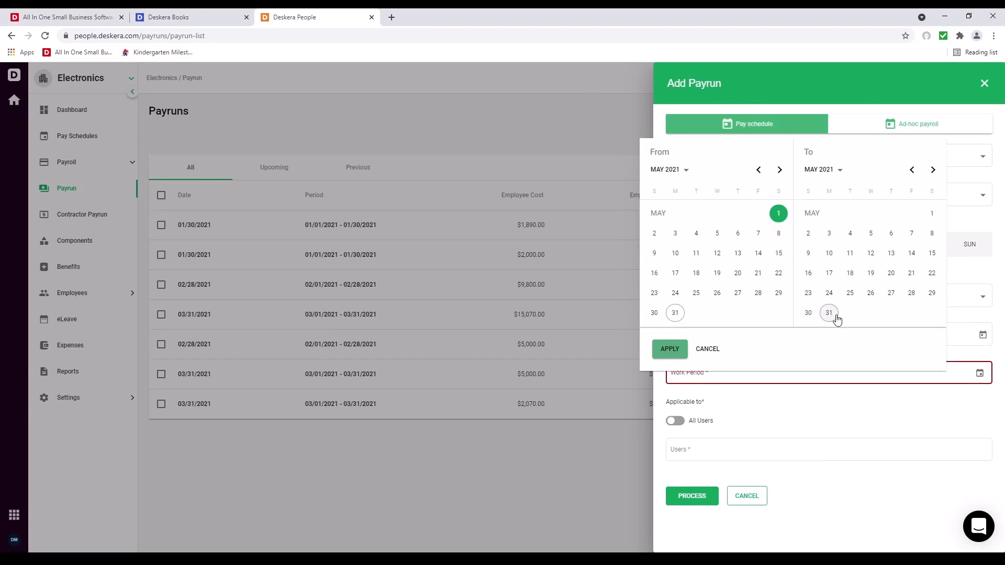
pyautogui.click(670, 349)
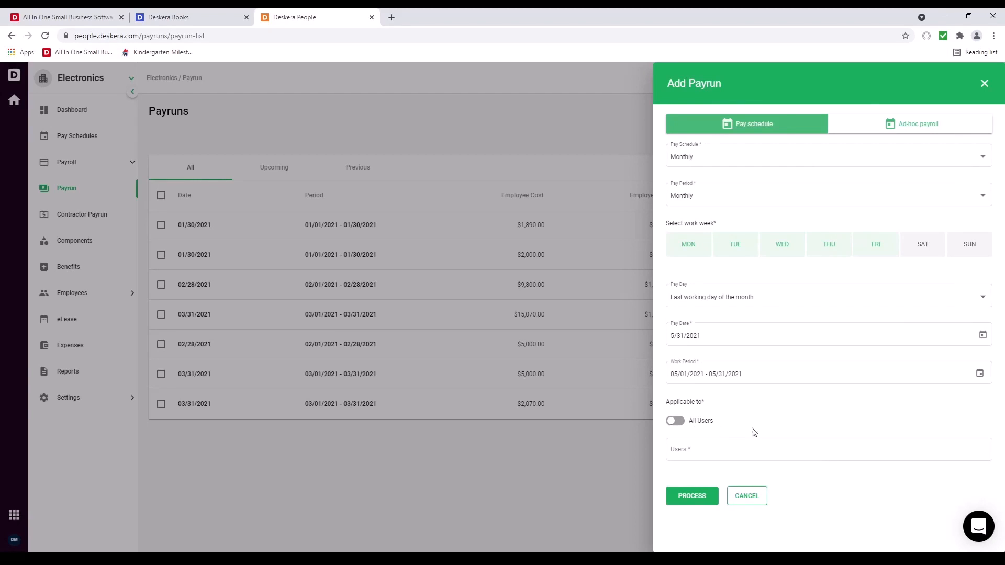
pyautogui.moveTo(694, 427)
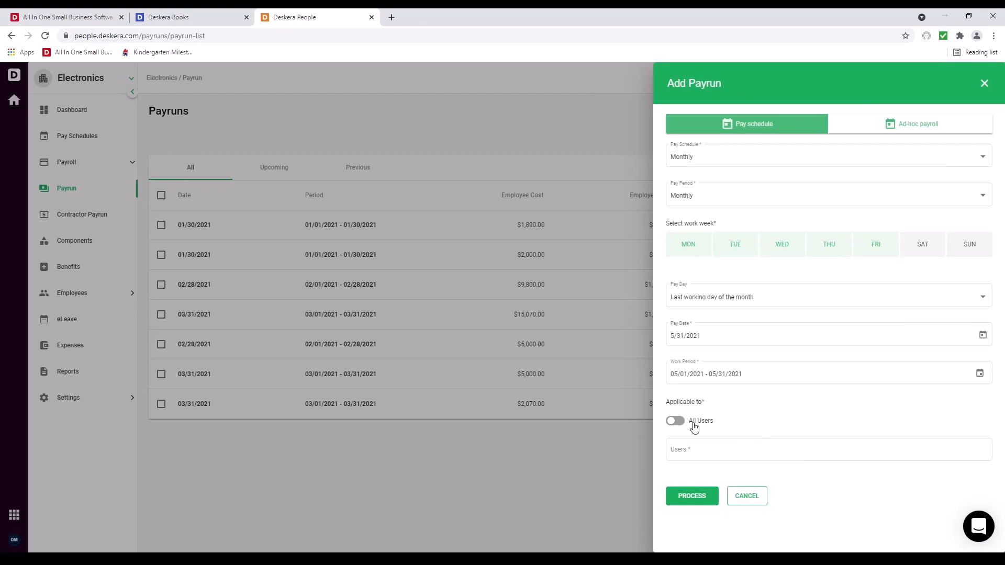
# - Select the employee under Users and process the new May payrun
pyautogui.click(829, 450)
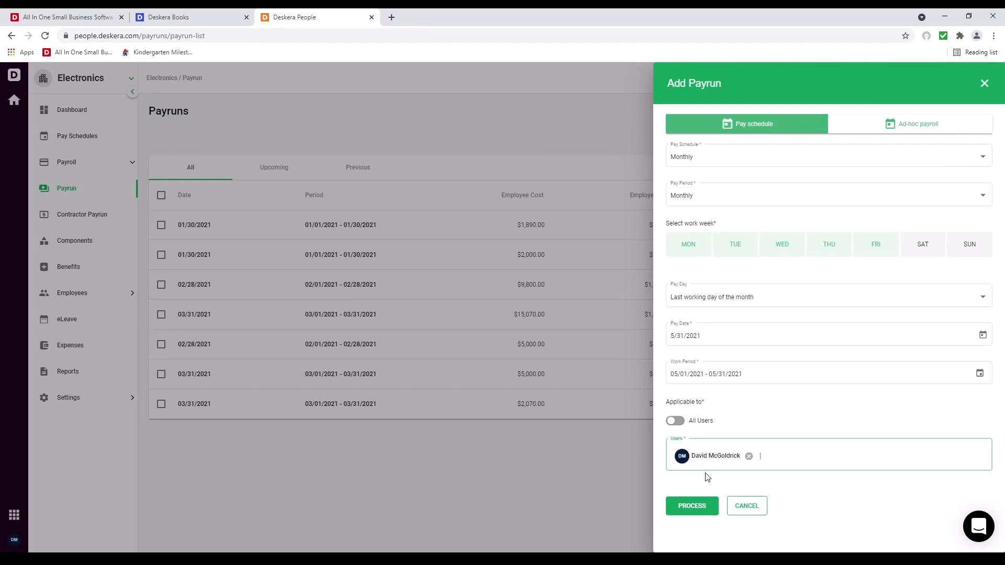
pyautogui.click(692, 506)
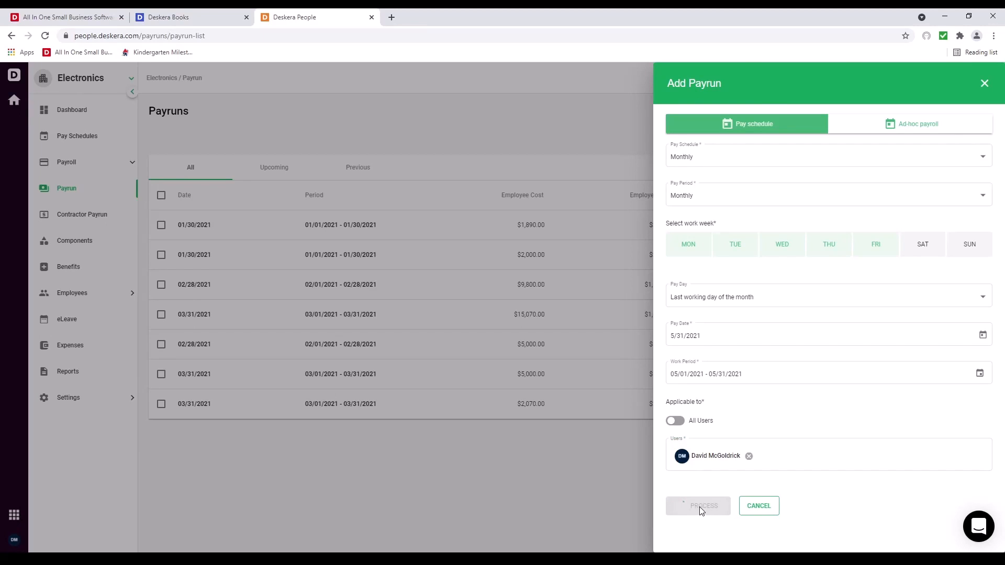
pyautogui.click(698, 505)
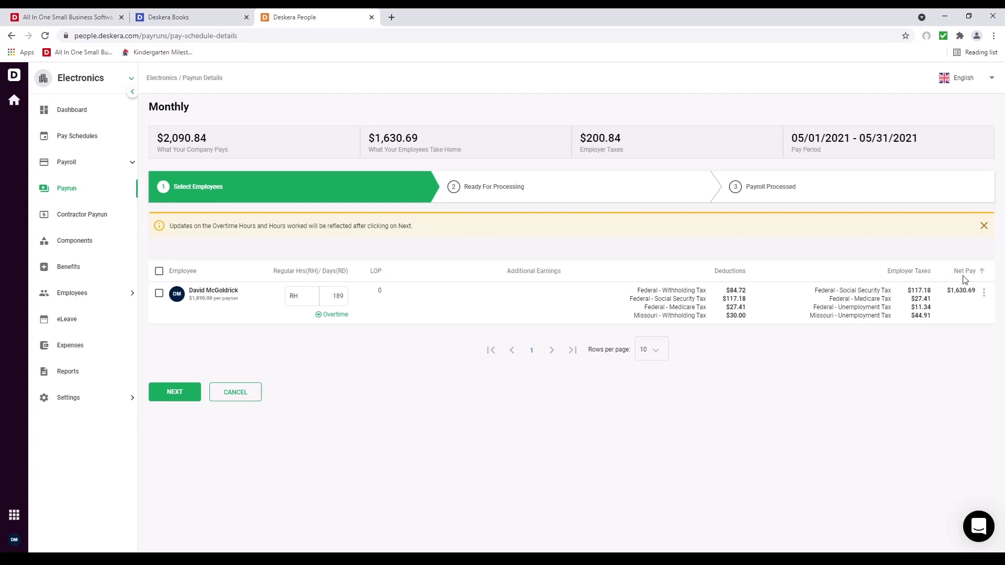
pyautogui.moveTo(726, 346)
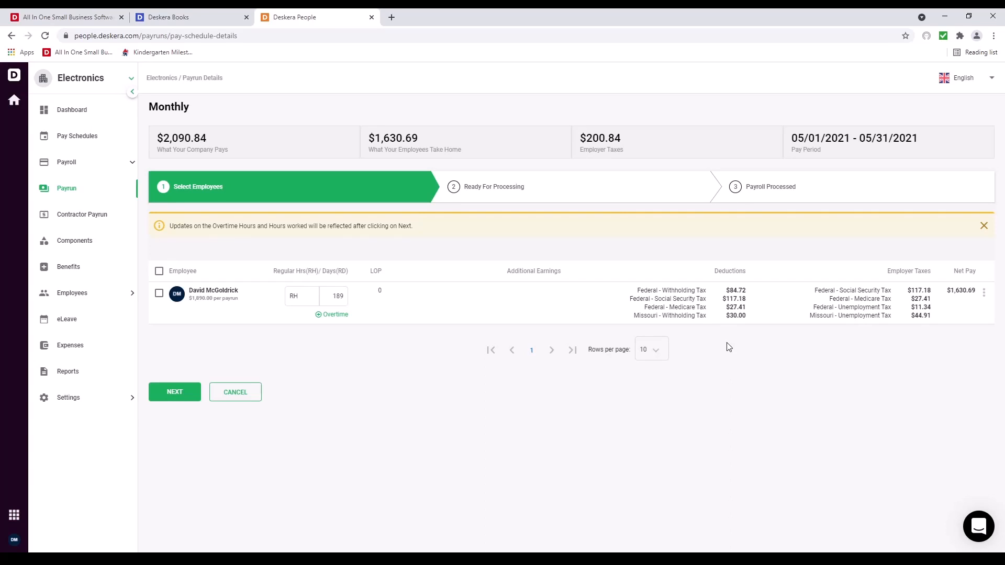
pyautogui.moveTo(731, 345)
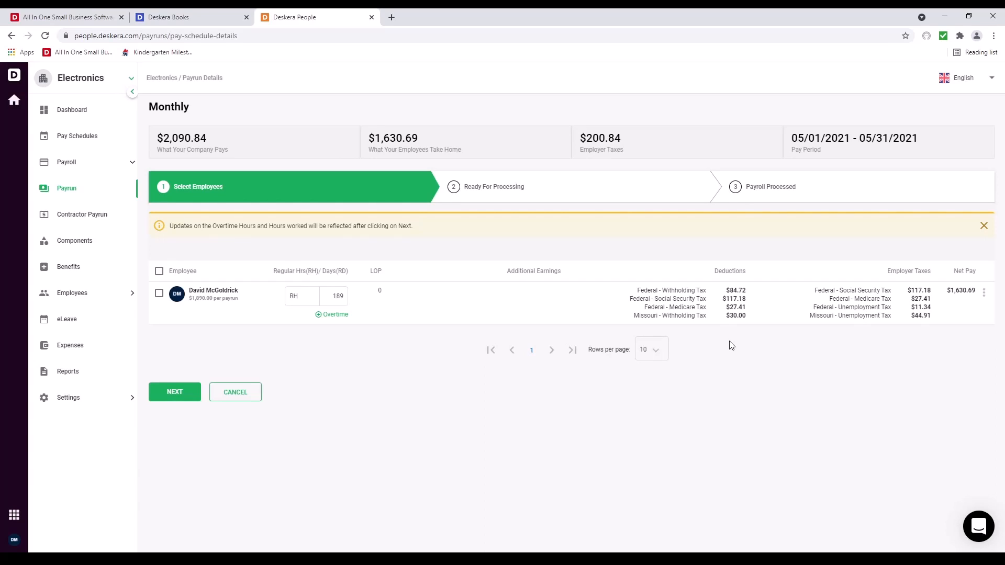
pyautogui.moveTo(675, 307)
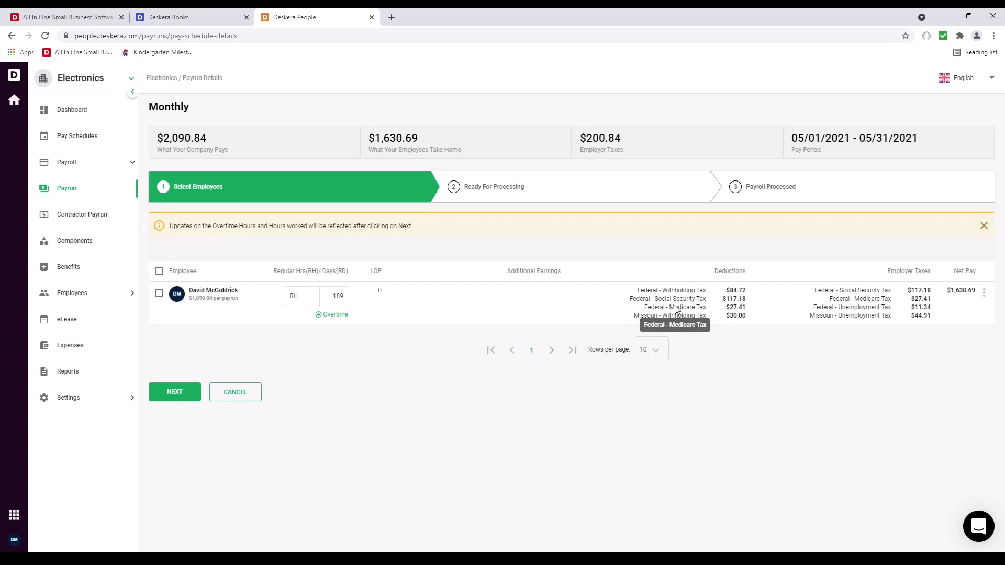
pyautogui.moveTo(701, 317)
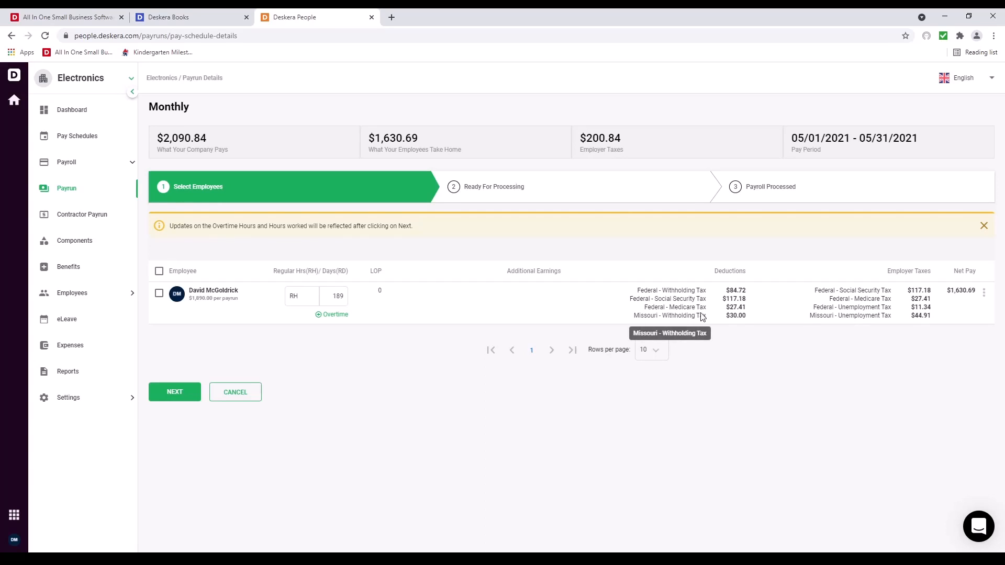
pyautogui.moveTo(836, 338)
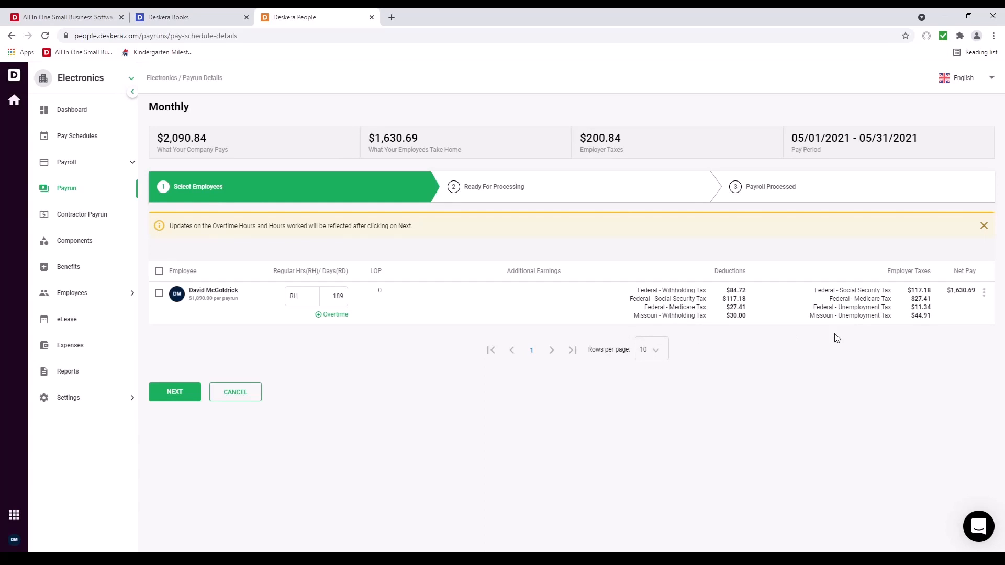
pyautogui.moveTo(850, 299)
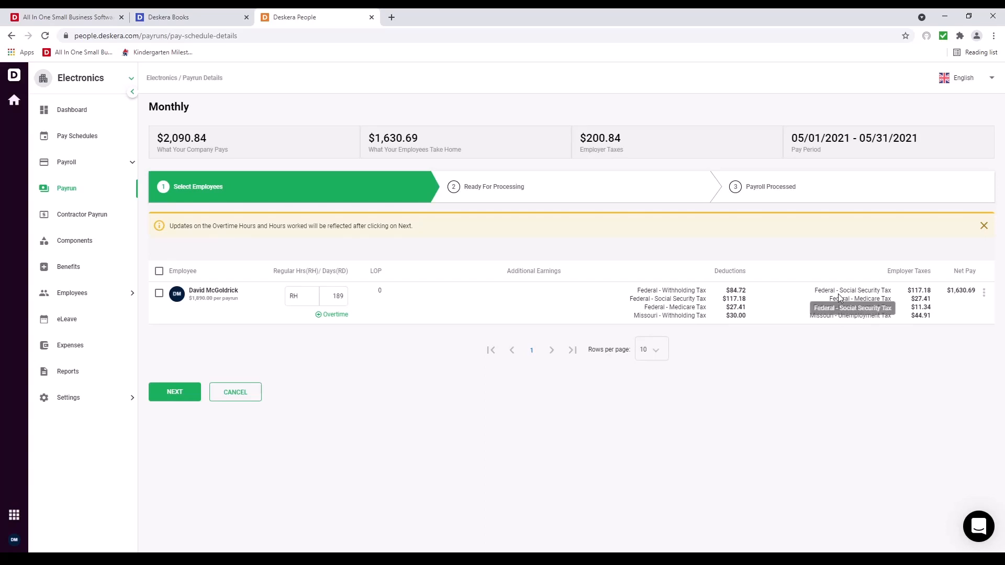
pyautogui.moveTo(865, 301)
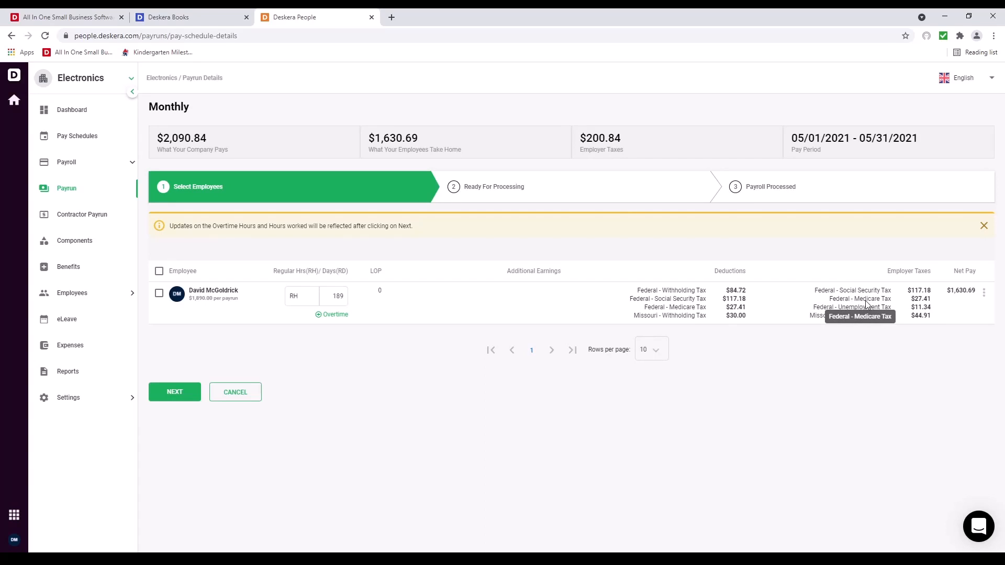
pyautogui.moveTo(889, 315)
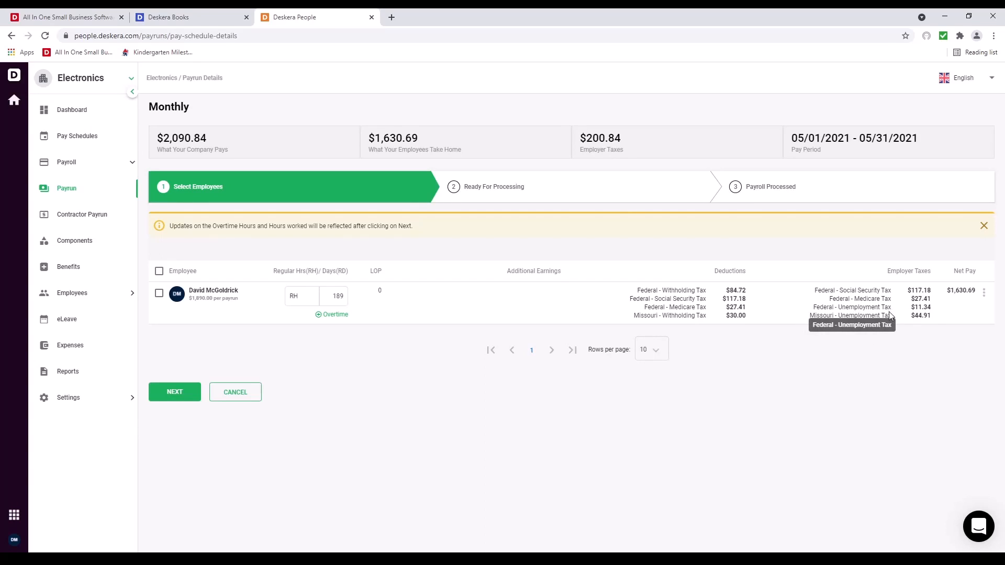
pyautogui.moveTo(984, 293)
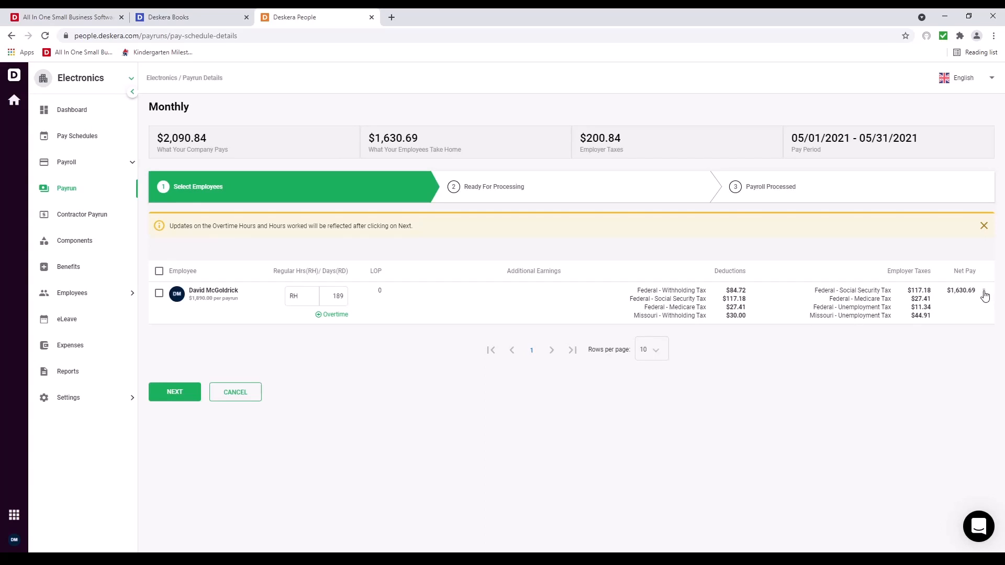
# - Review the employee's pay row options and move the payrun to Ready For Processing
pyautogui.click(983, 293)
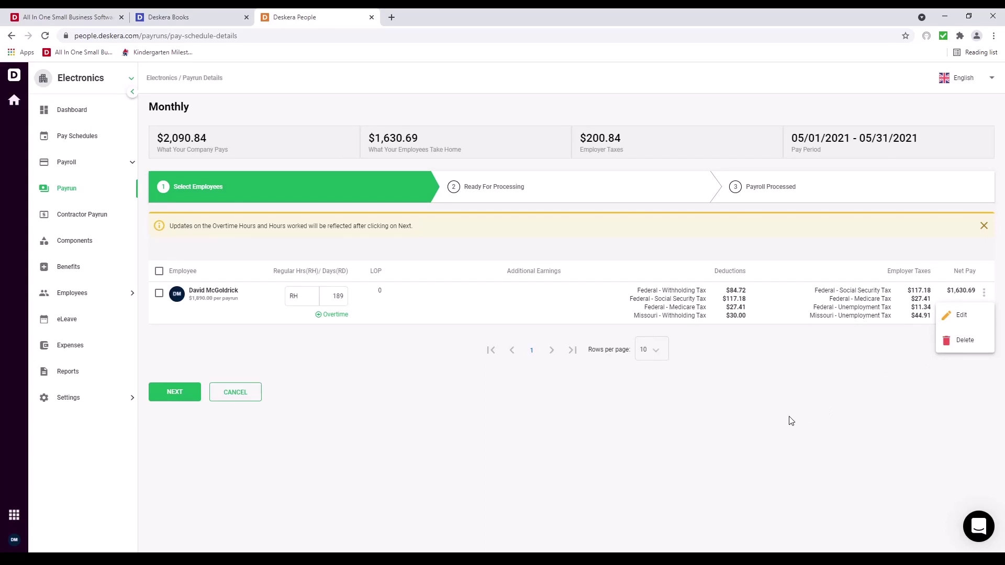
pyautogui.click(173, 392)
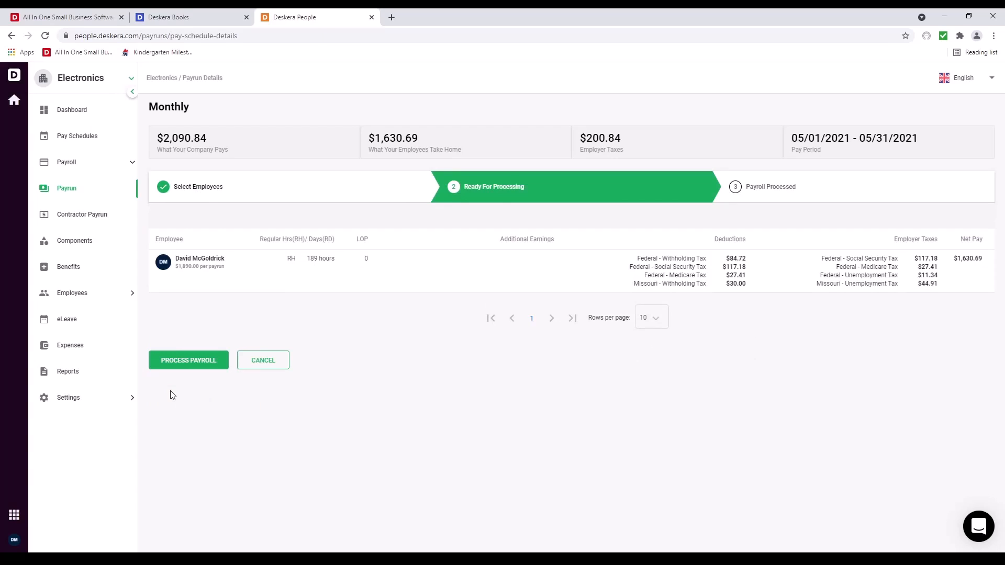
# - Process the May 2021 payroll and confirm it
pyautogui.click(189, 360)
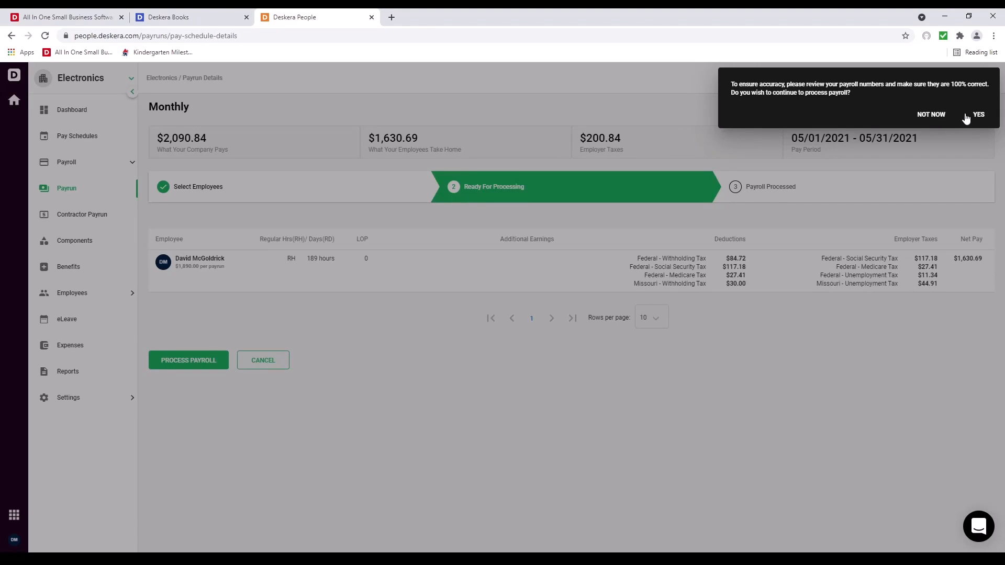
pyautogui.click(981, 114)
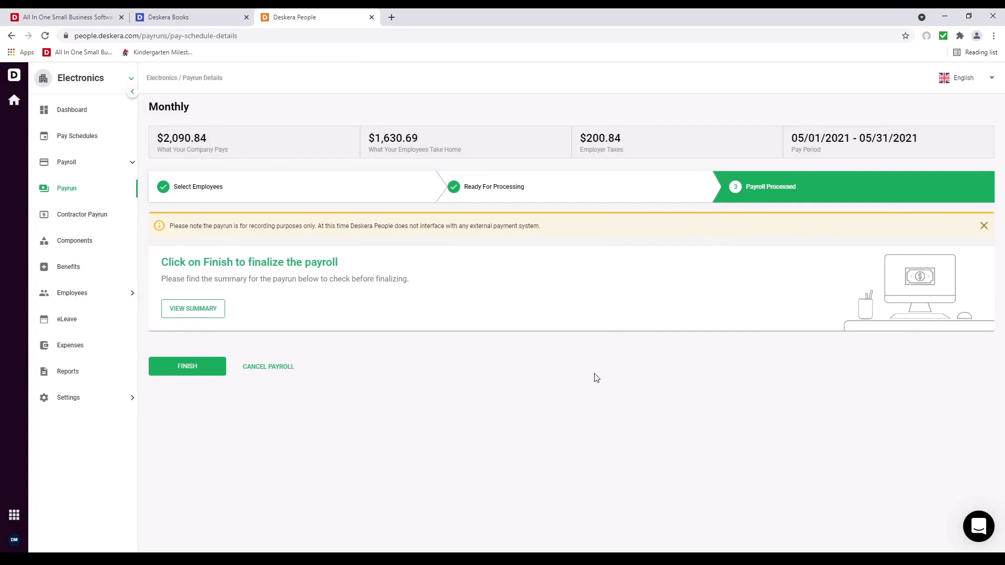
pyautogui.moveTo(189, 308)
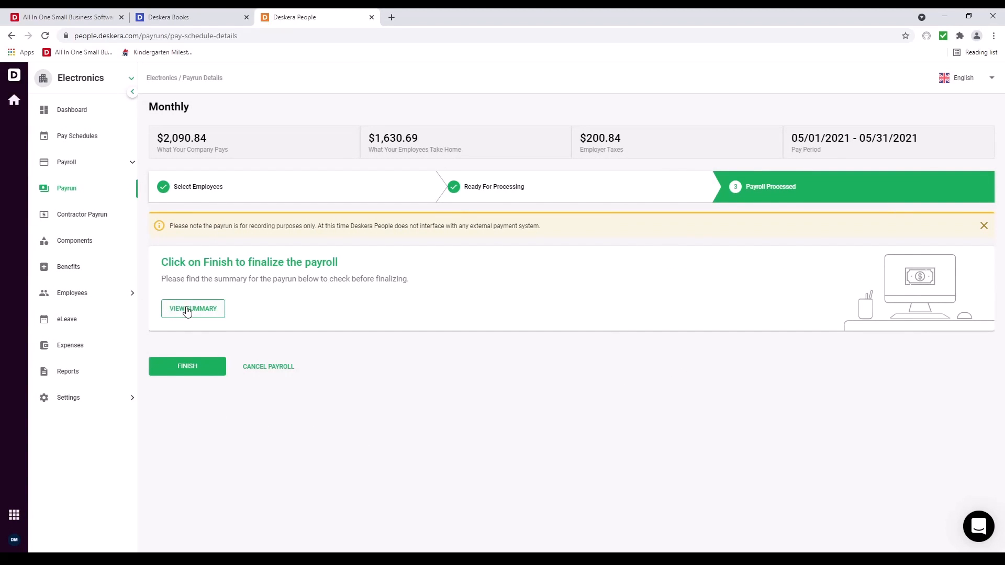
# - View the summary of the 05/31/2021 payrun
pyautogui.click(186, 367)
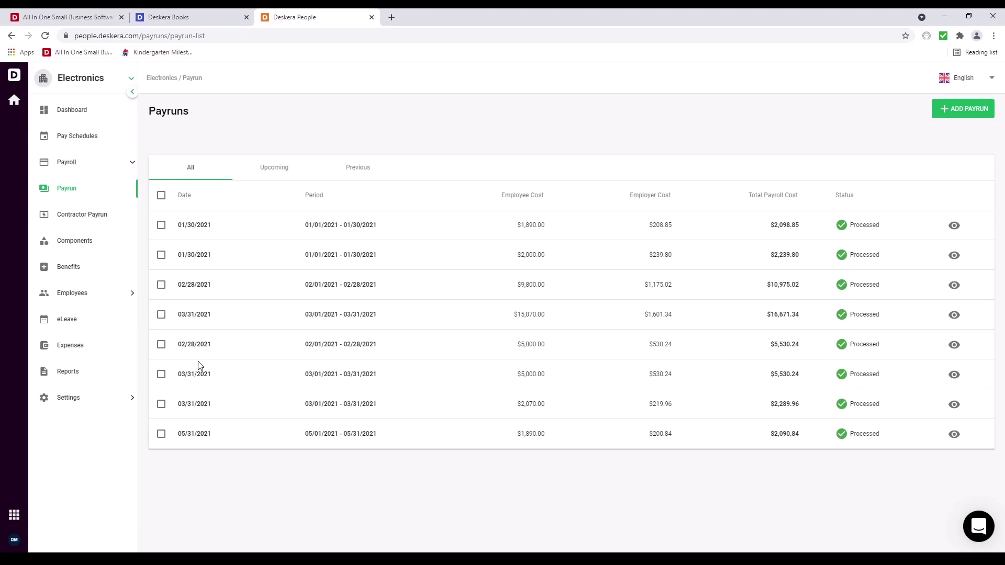
pyautogui.moveTo(955, 434)
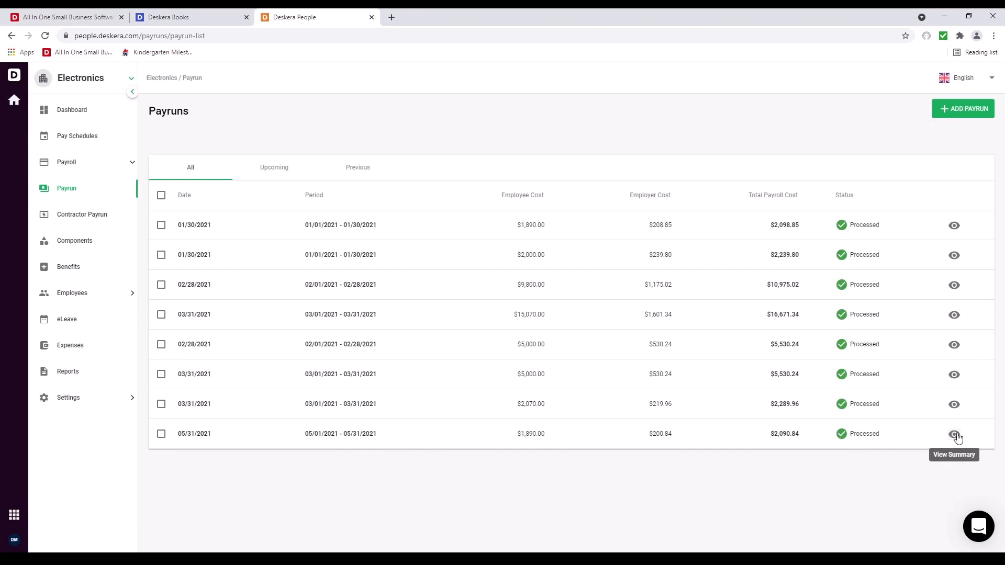
pyautogui.click(953, 433)
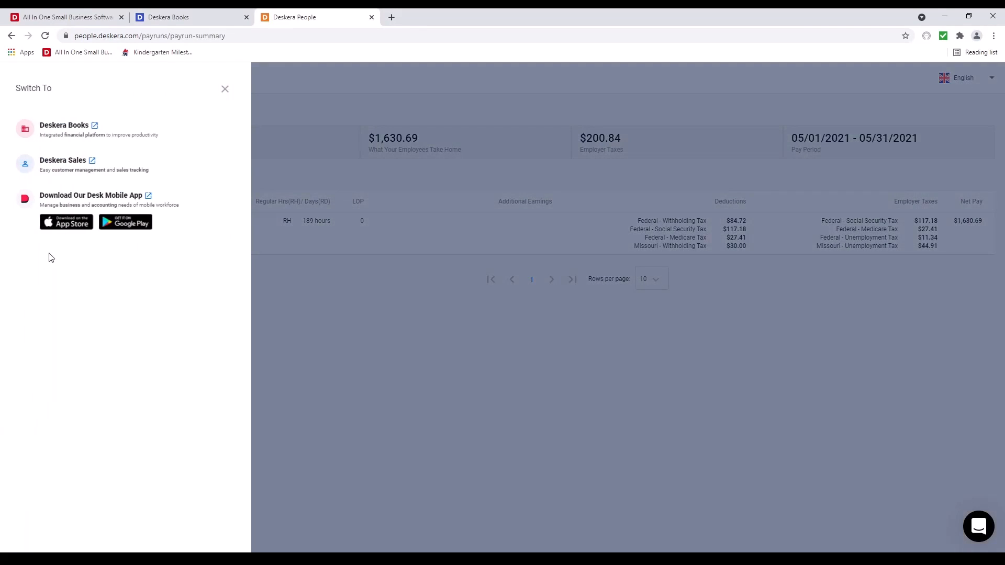
# - Switch to Deskera Sales and show the email Campaigns list under Services
pyautogui.click(63, 160)
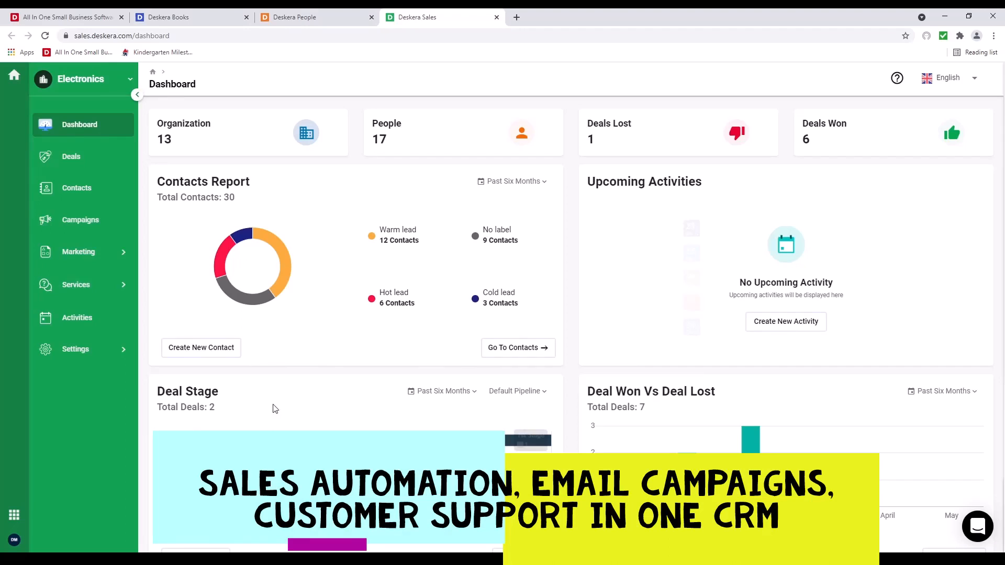
pyautogui.moveTo(666, 153)
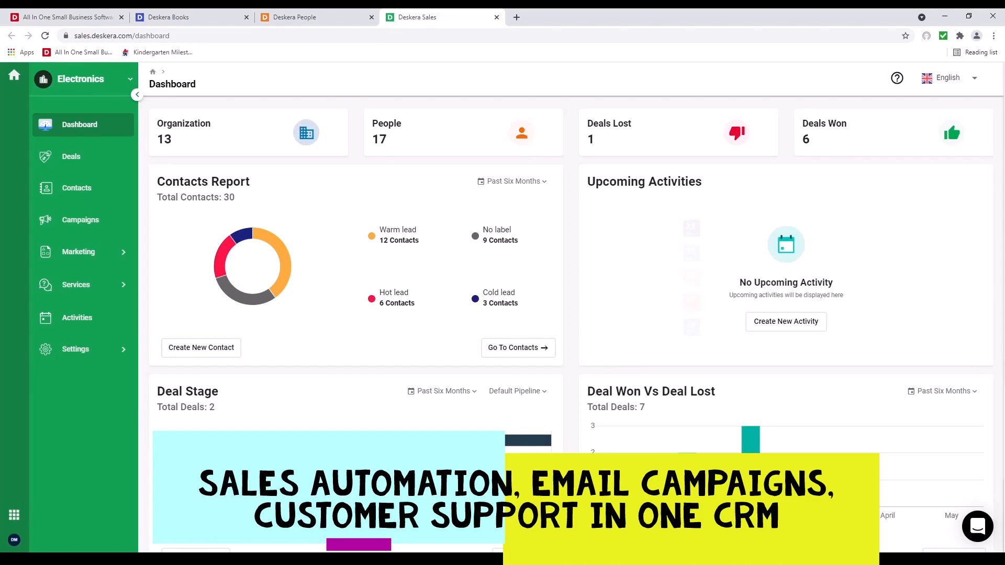
pyautogui.scroll(-3)
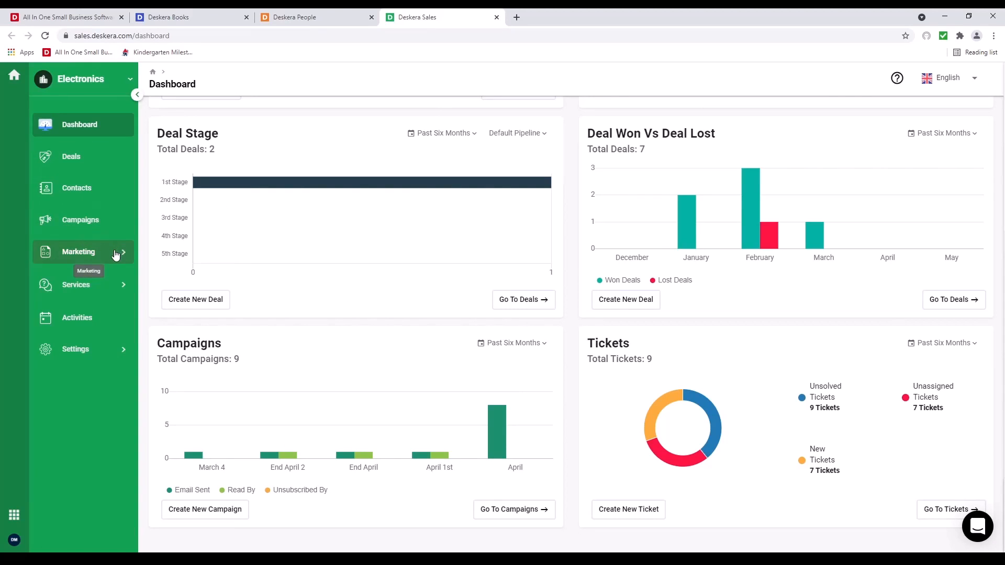
pyautogui.click(79, 251)
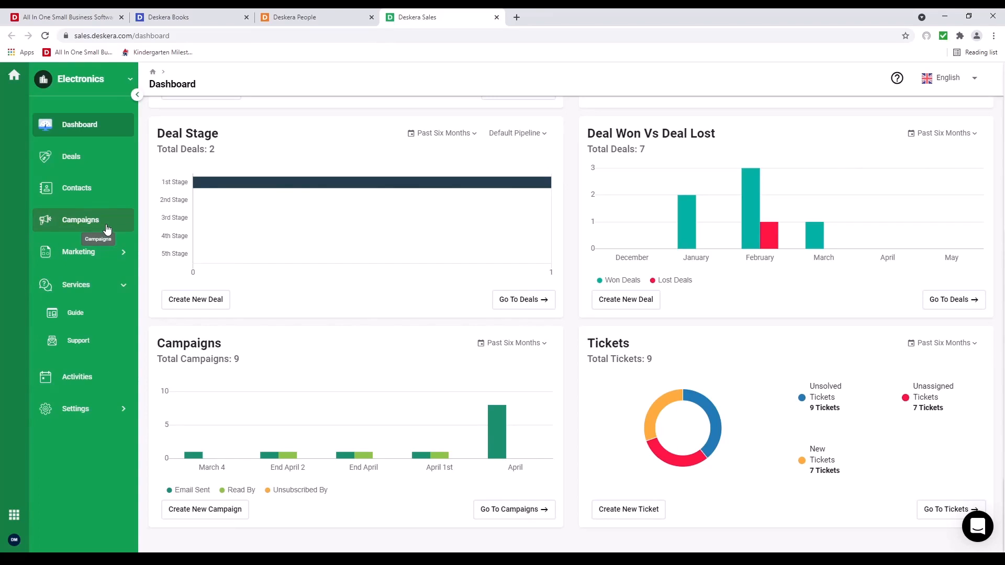
pyautogui.click(81, 220)
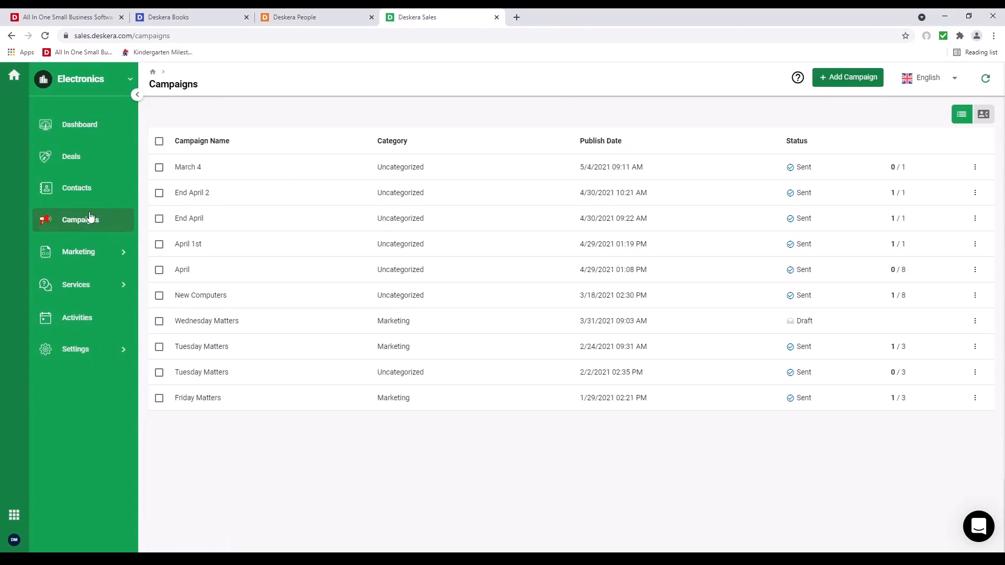
# - Sort the campaigns by publish date and status, then start a new campaign
pyautogui.click(599, 140)
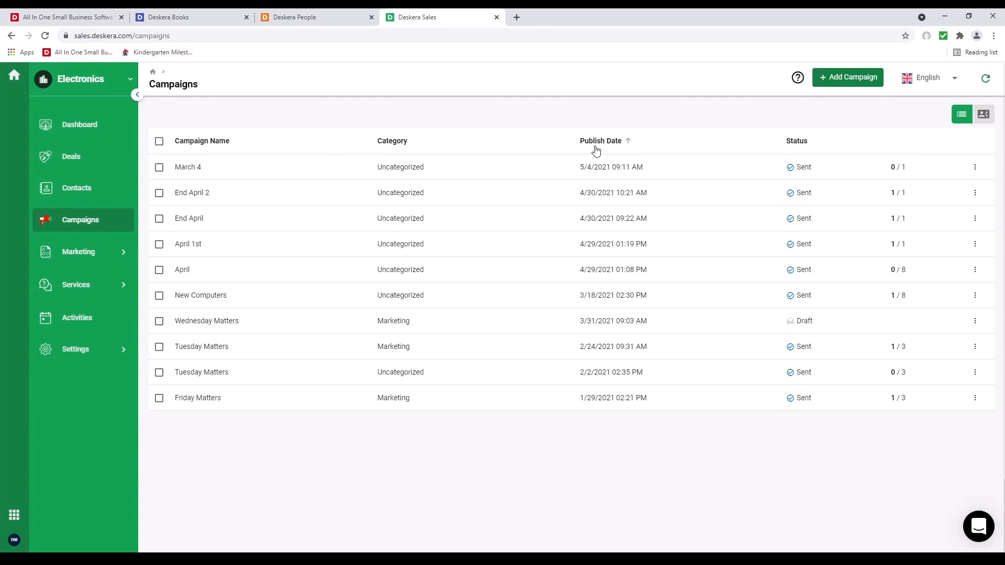
pyautogui.click(795, 140)
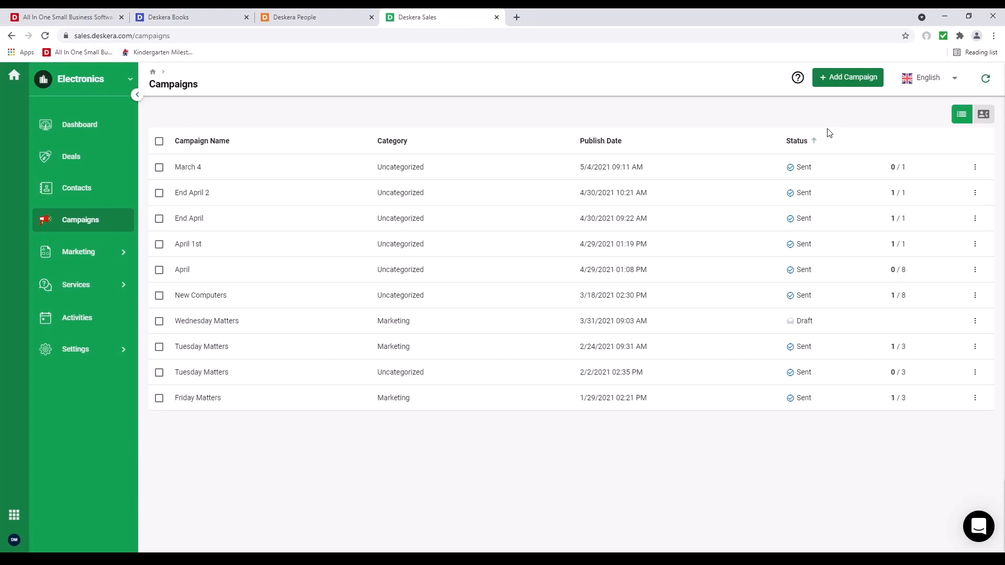
pyautogui.moveTo(310, 253)
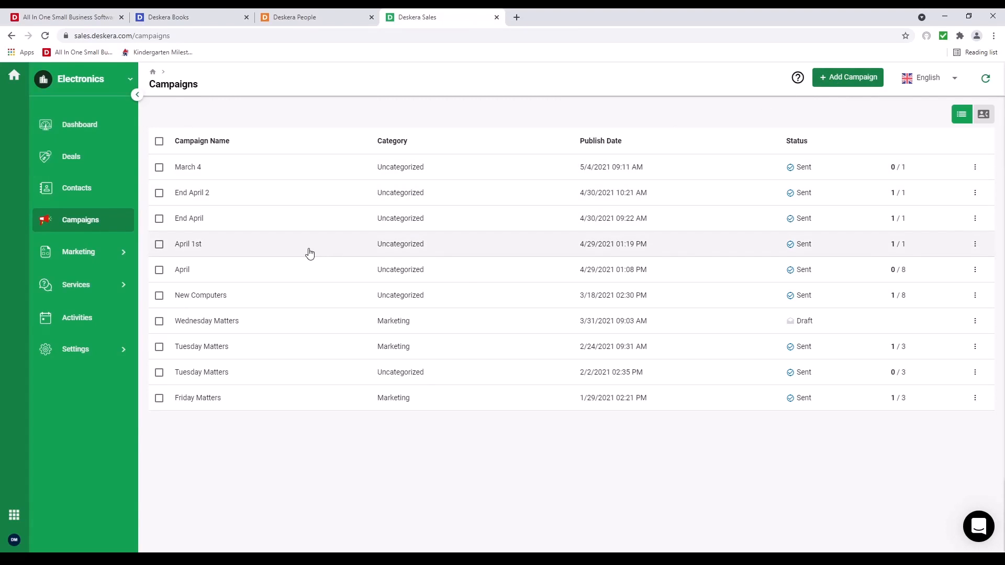
pyautogui.click(848, 77)
pyautogui.write('End M')
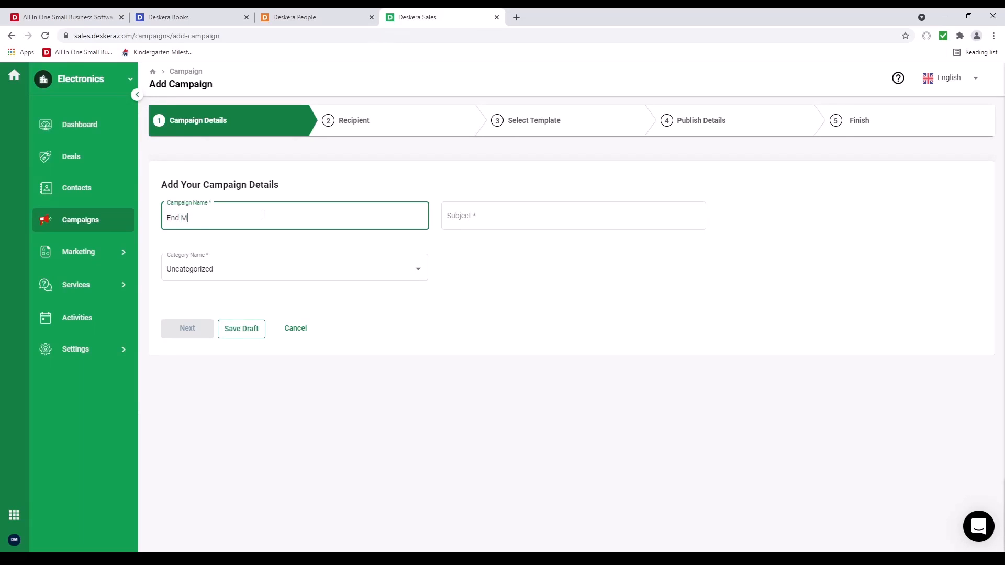
# - Name the campaign End May Sale with matching subject and Marketing category, and continue to recipients
pyautogui.click(574, 216)
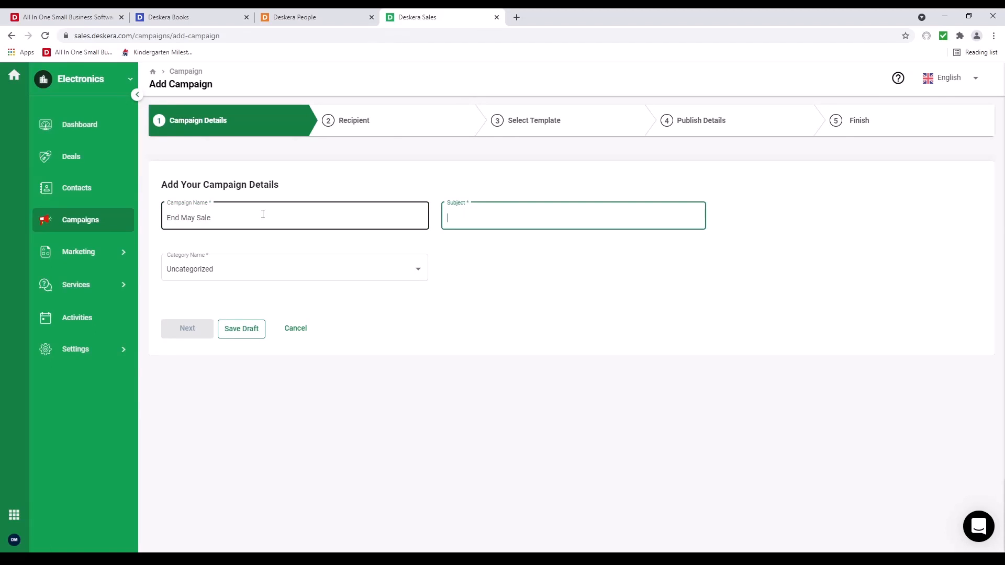
pyautogui.write('End May')
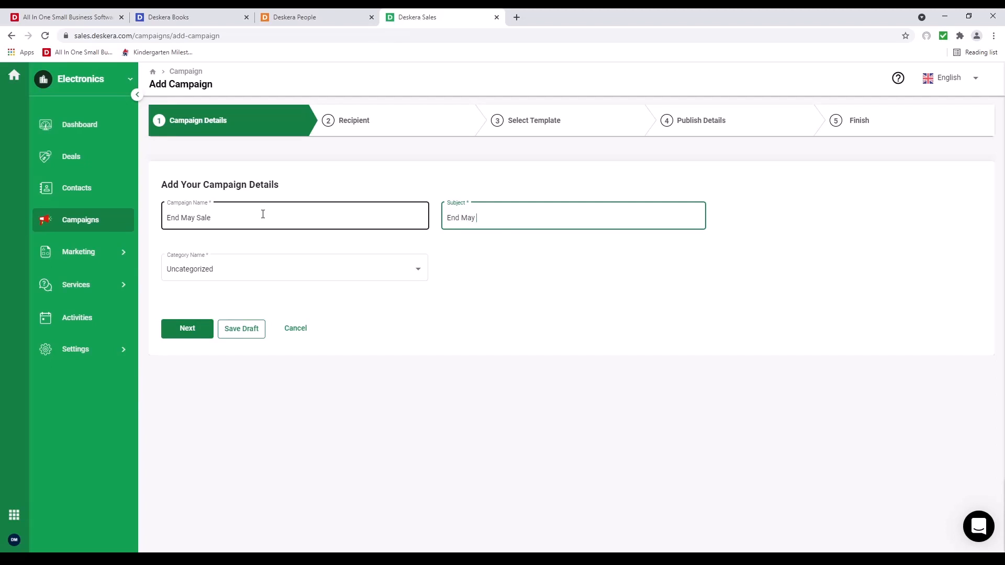
pyautogui.click(291, 268)
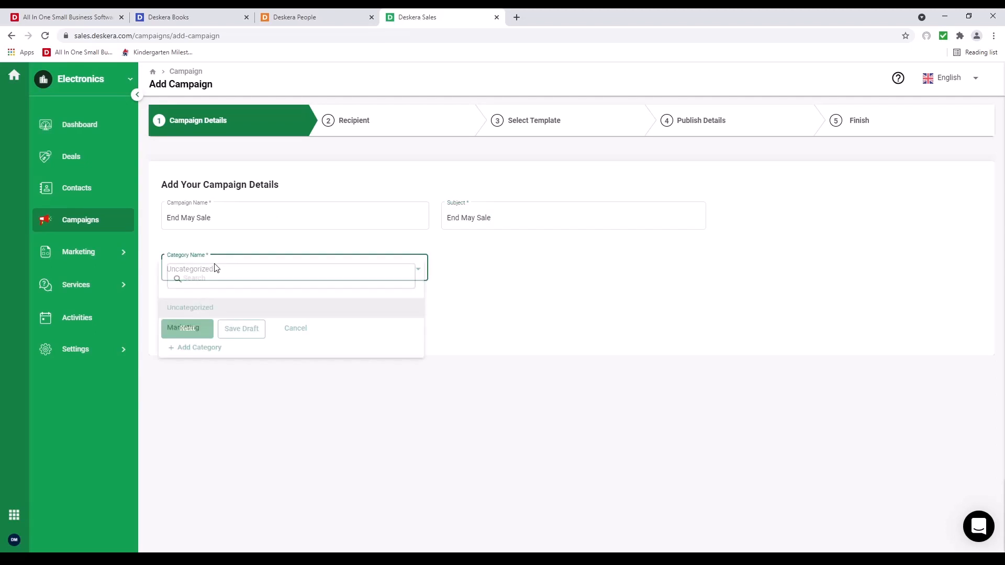
pyautogui.click(186, 328)
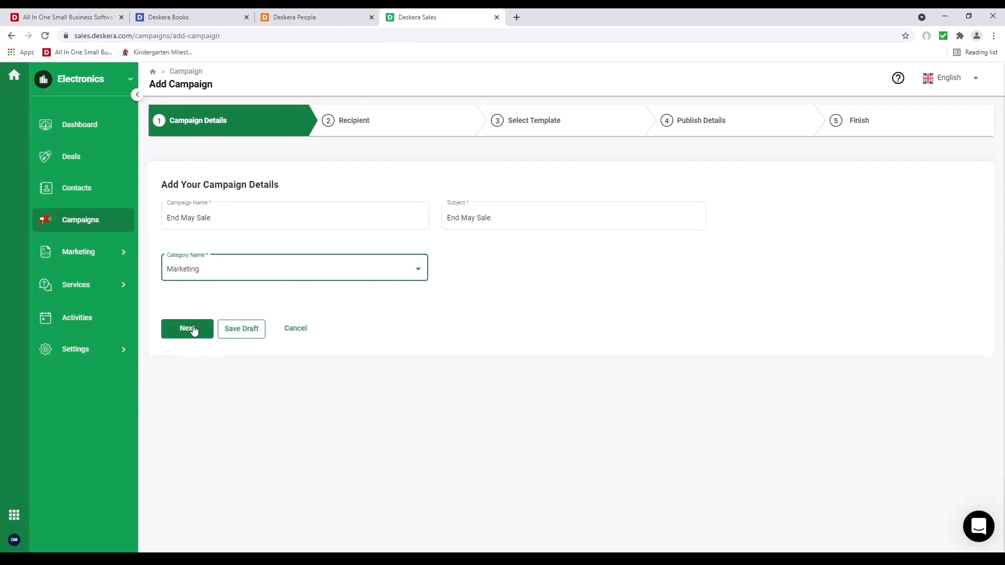
pyautogui.click(186, 329)
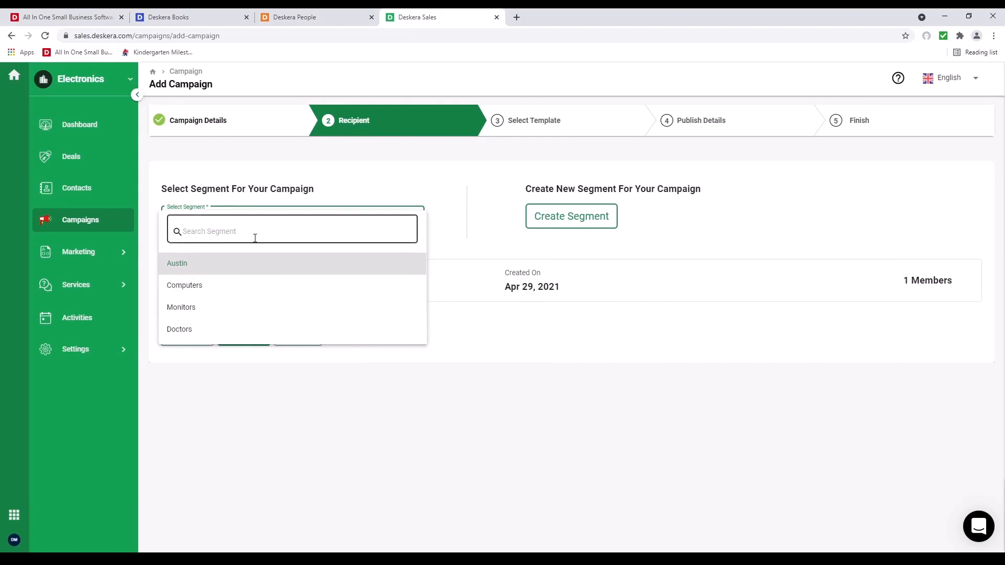
# - Target the Monitors segment and use Email template 4, saving the edited template and continuing to publish details
pyautogui.click(180, 308)
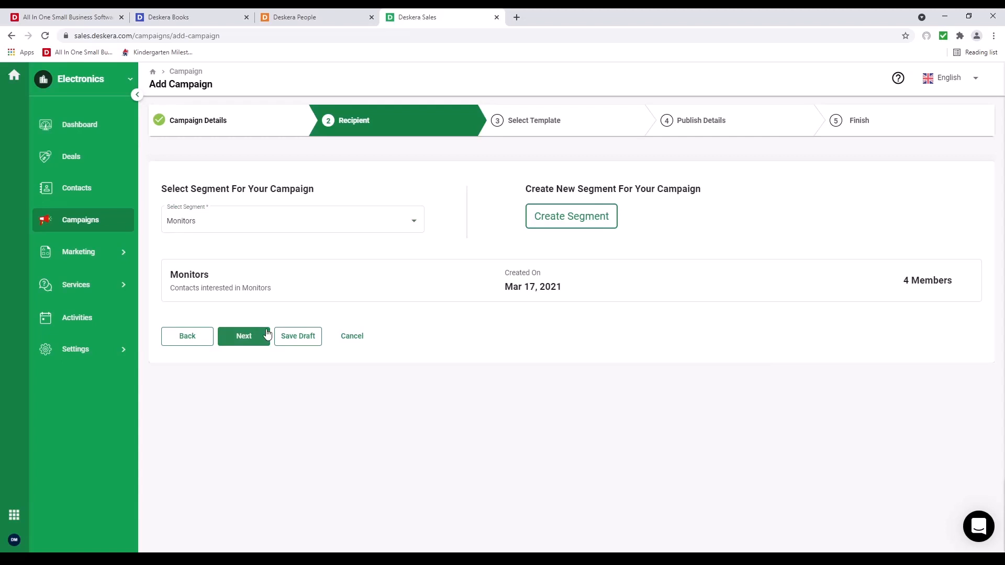
pyautogui.click(243, 336)
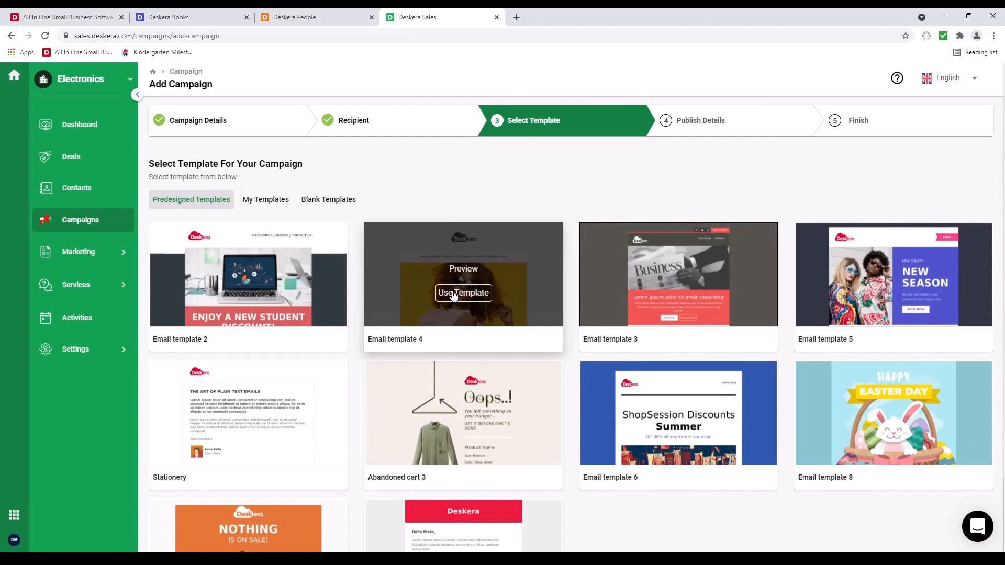
pyautogui.click(463, 293)
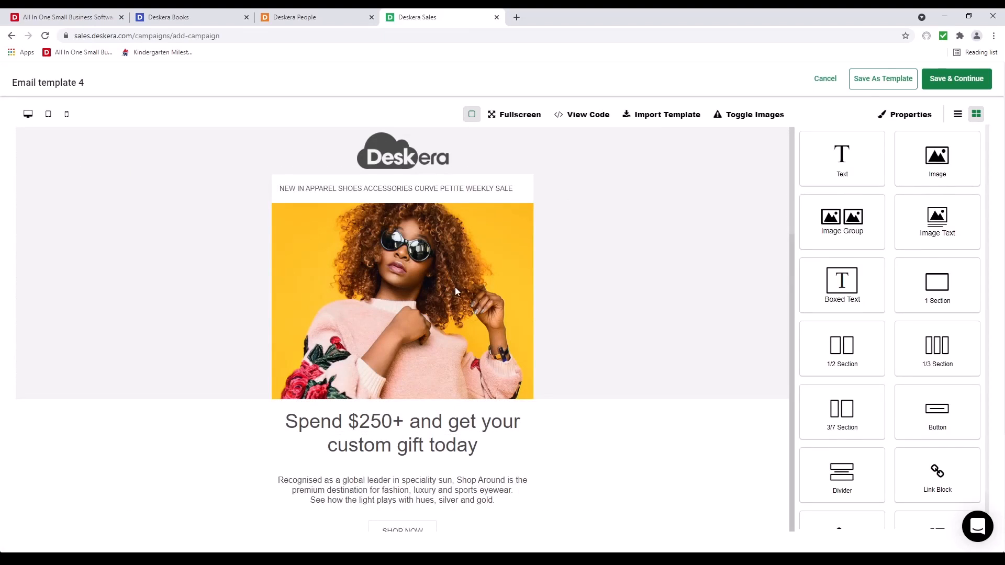
pyautogui.moveTo(950, 100)
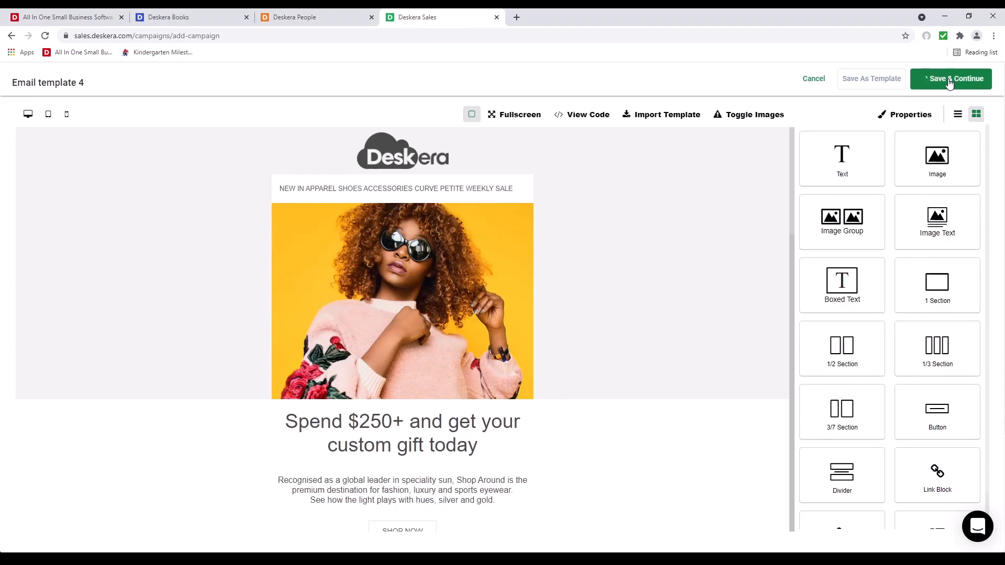
pyautogui.click(950, 78)
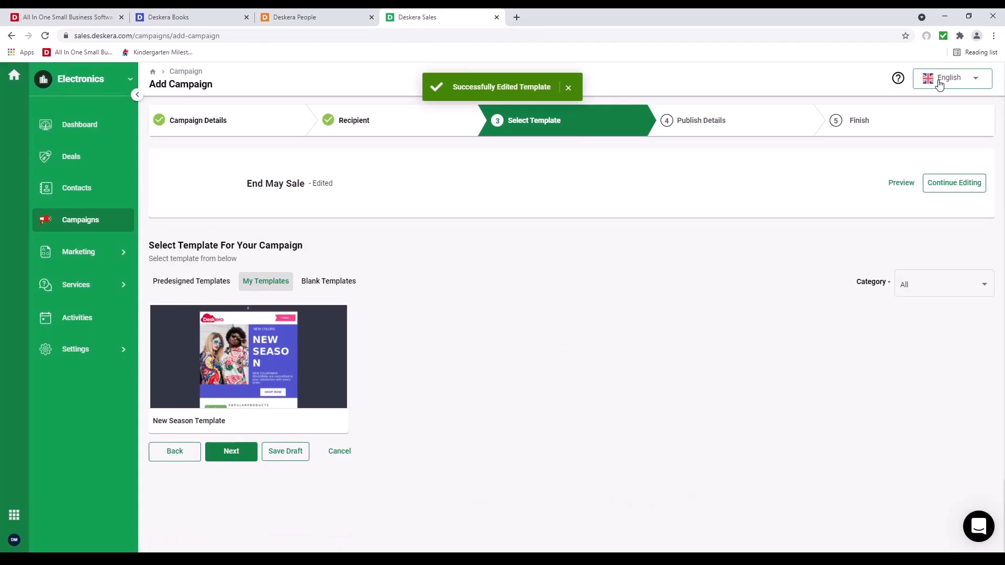
pyautogui.click(230, 452)
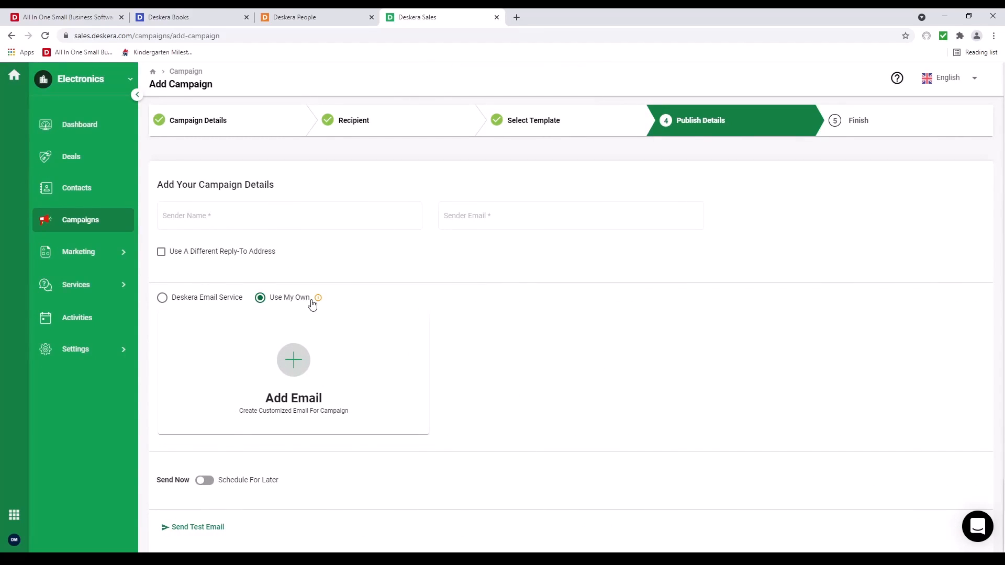
pyautogui.moveTo(291, 364)
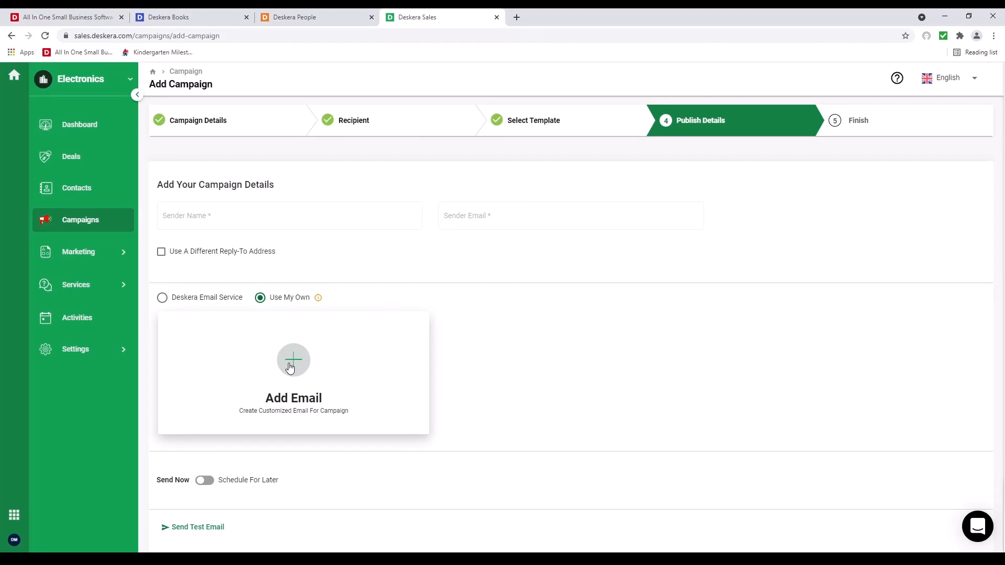
pyautogui.click(293, 360)
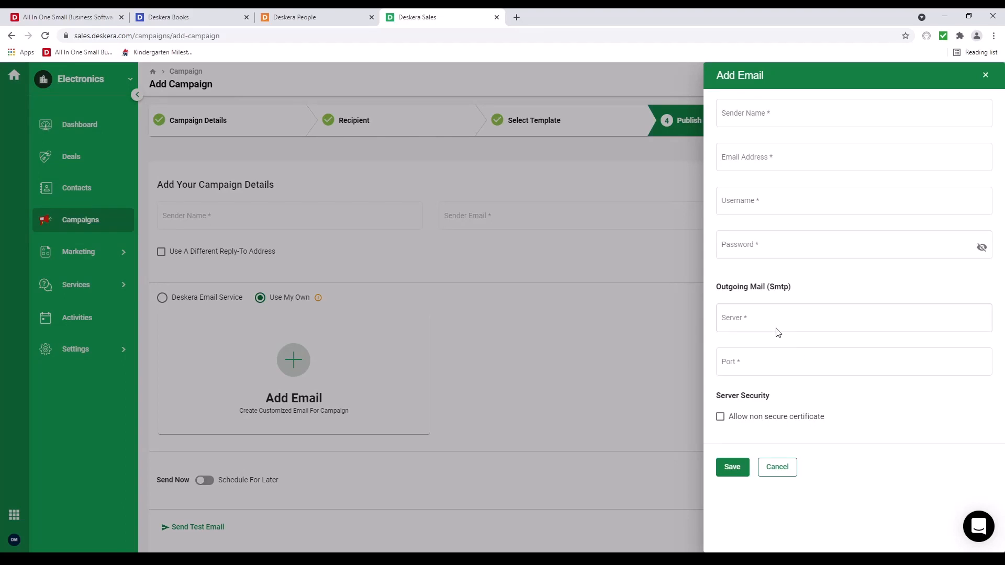
pyautogui.click(777, 467)
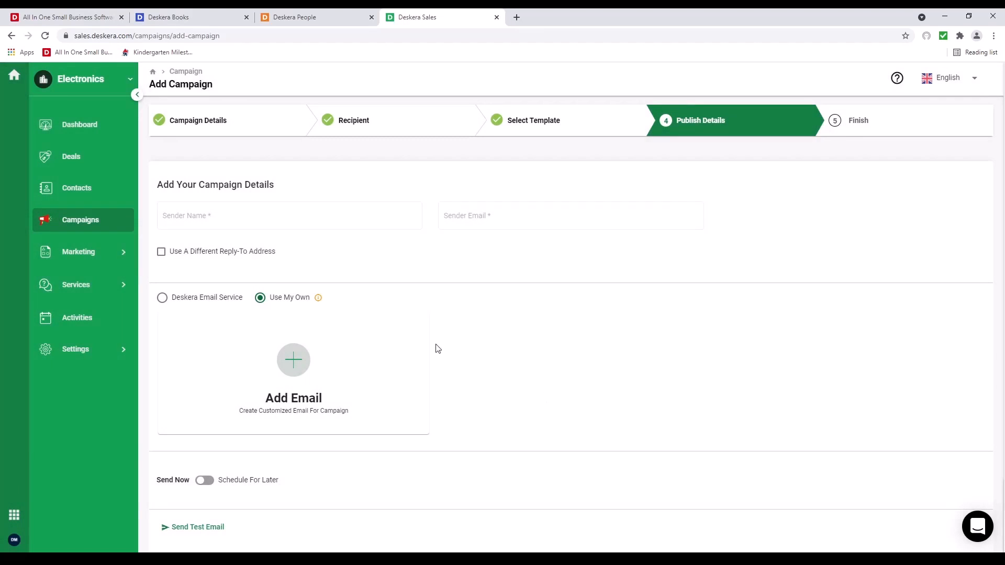
pyautogui.click(162, 297)
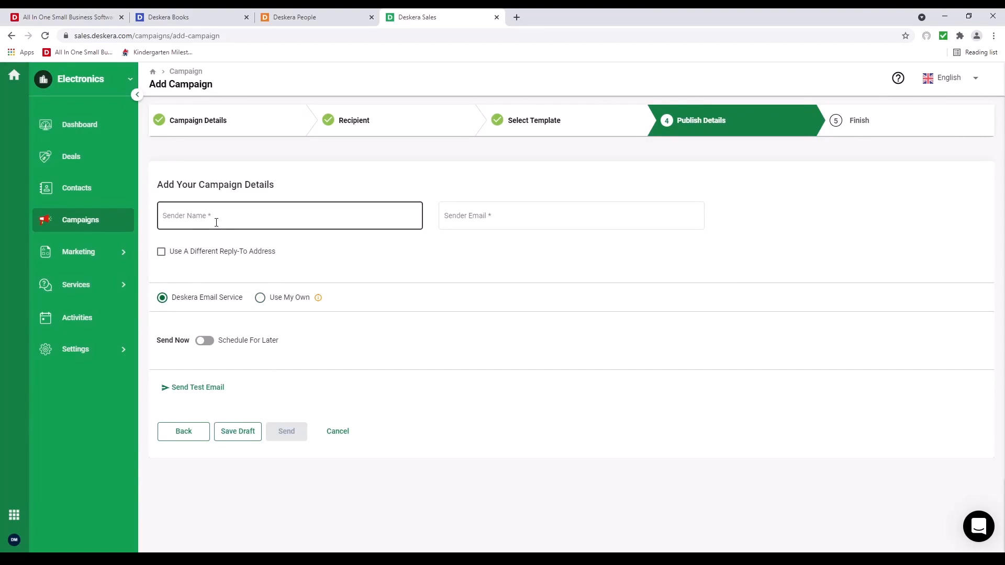
pyautogui.write('David')
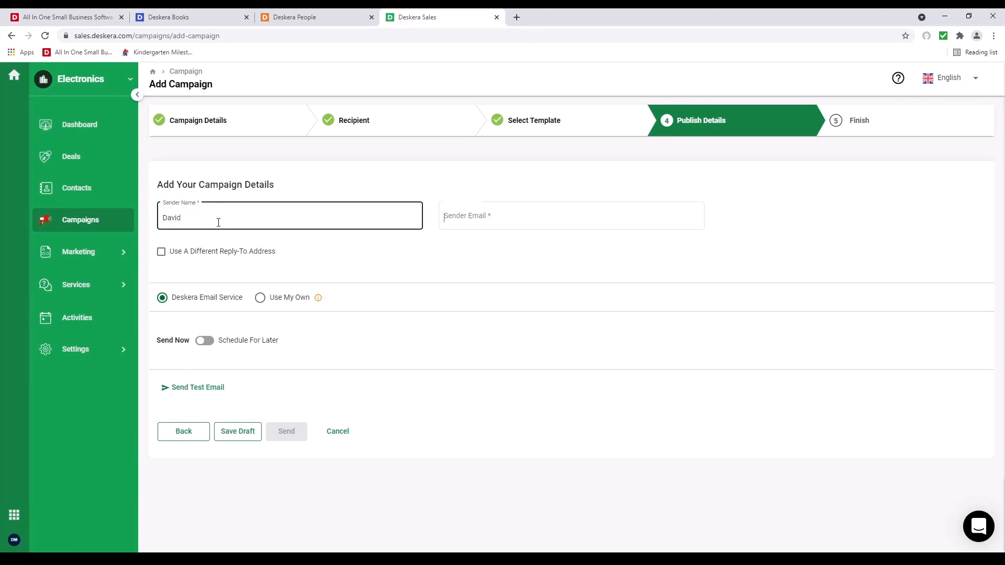
pyautogui.write('david')
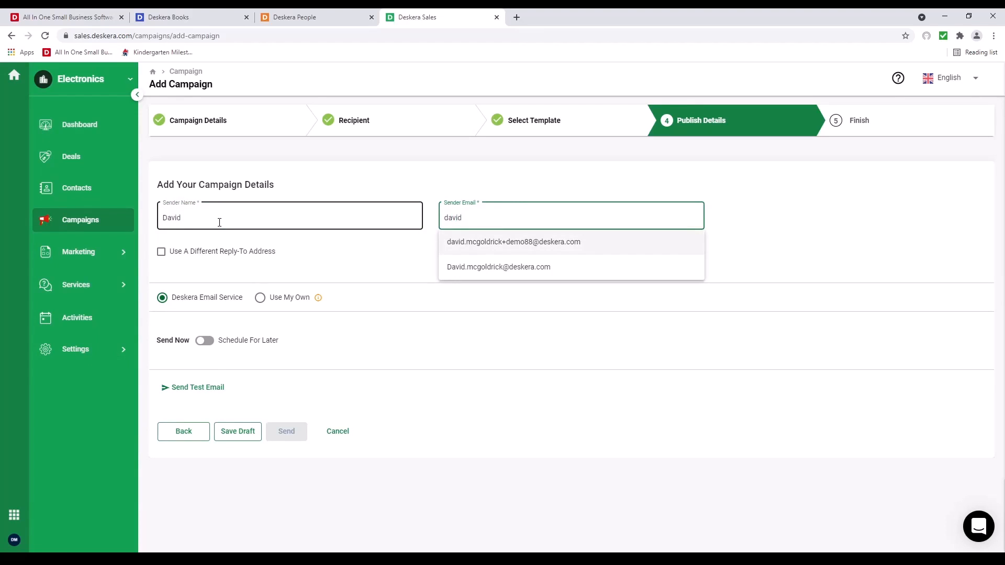
pyautogui.click(513, 242)
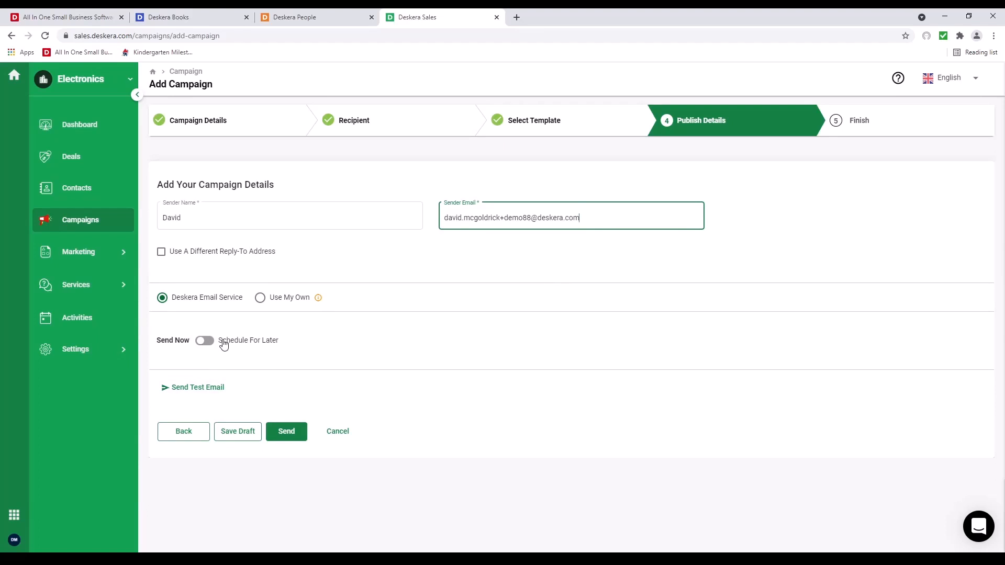
# - Schedule the campaign for later with publish time 5/31/2021 11:00 PM
pyautogui.click(204, 340)
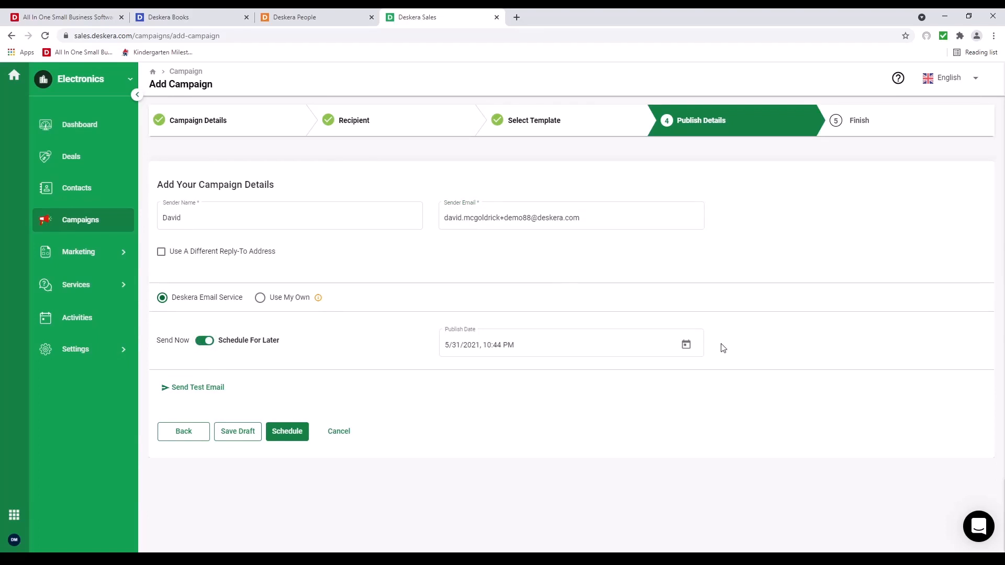
pyautogui.click(686, 343)
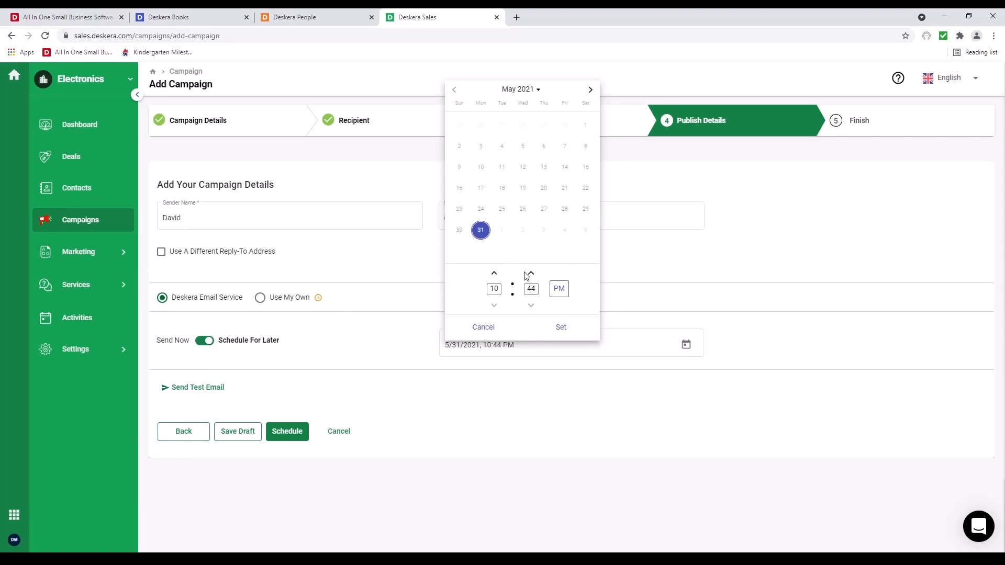
pyautogui.click(531, 274)
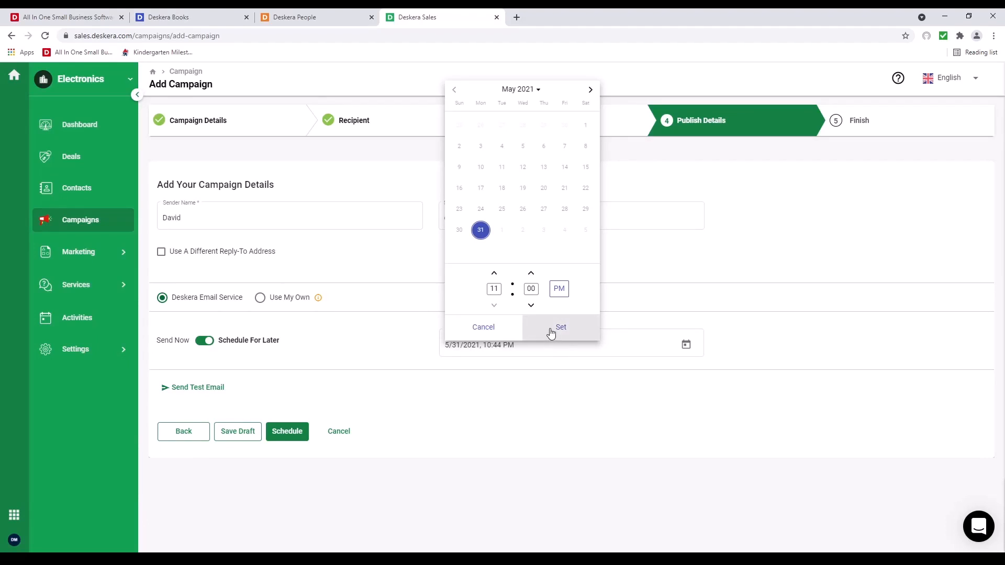
pyautogui.click(560, 327)
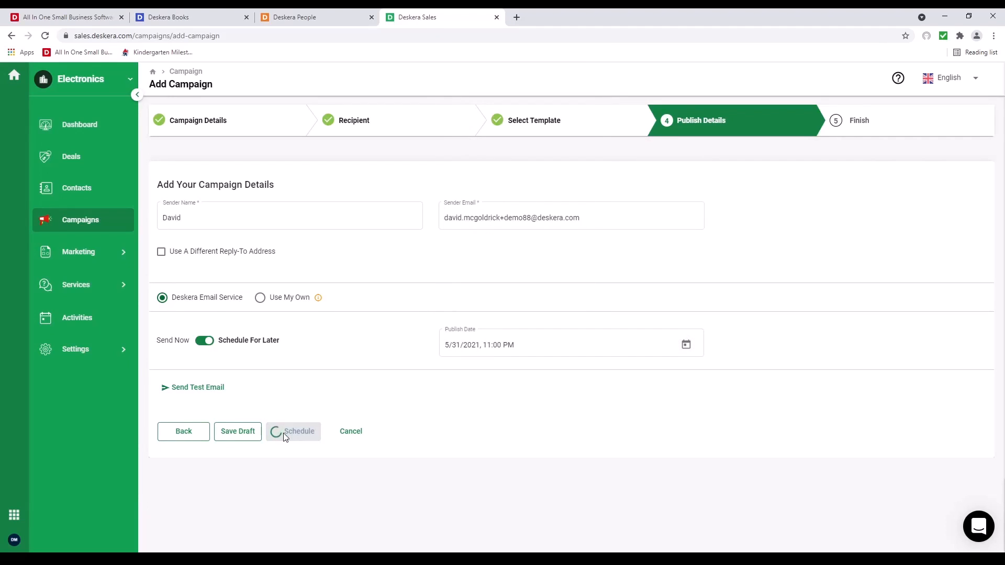
# - Schedule End May Sale for publishing and return to the campaigns list
pyautogui.click(293, 431)
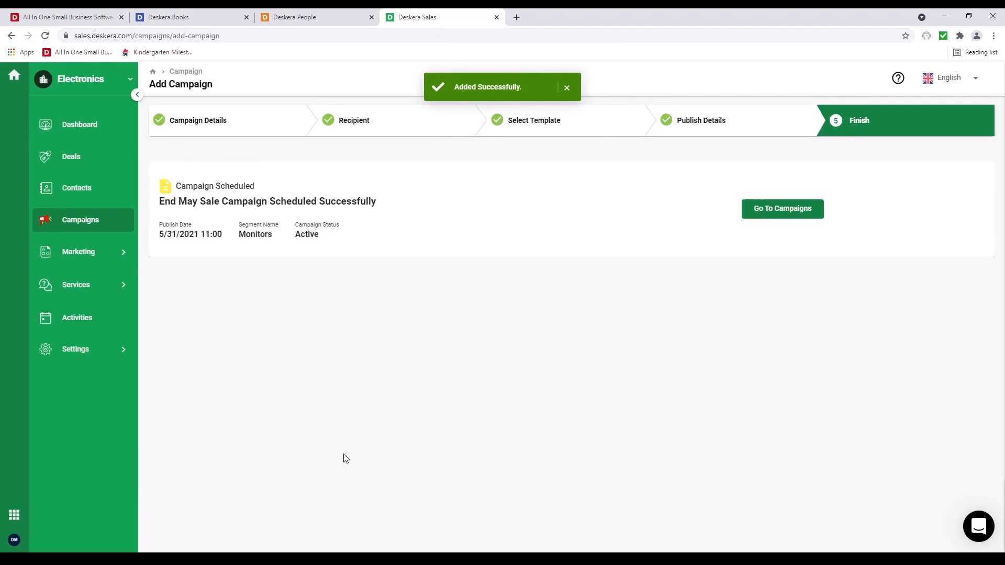
pyautogui.click(782, 209)
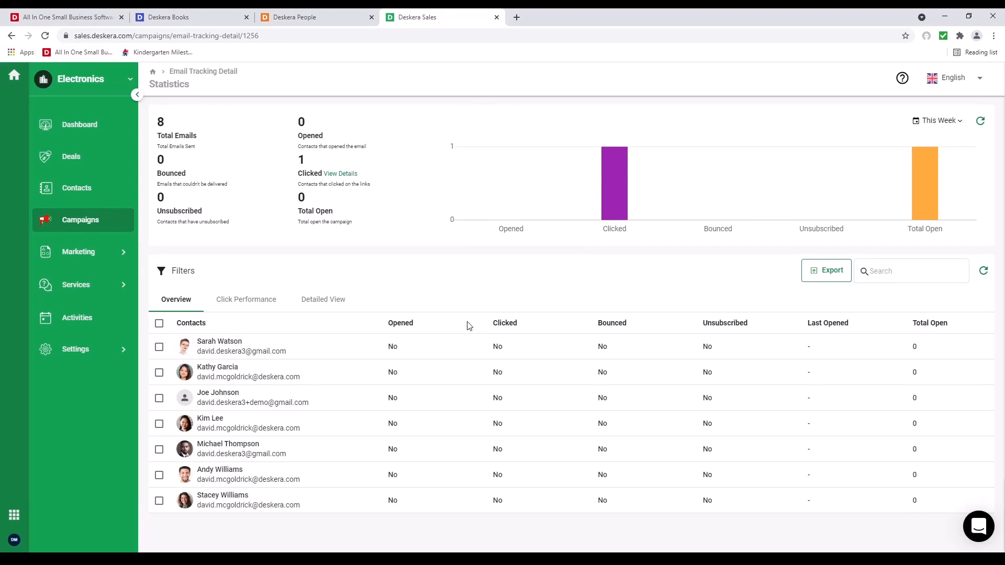
pyautogui.moveTo(604, 325)
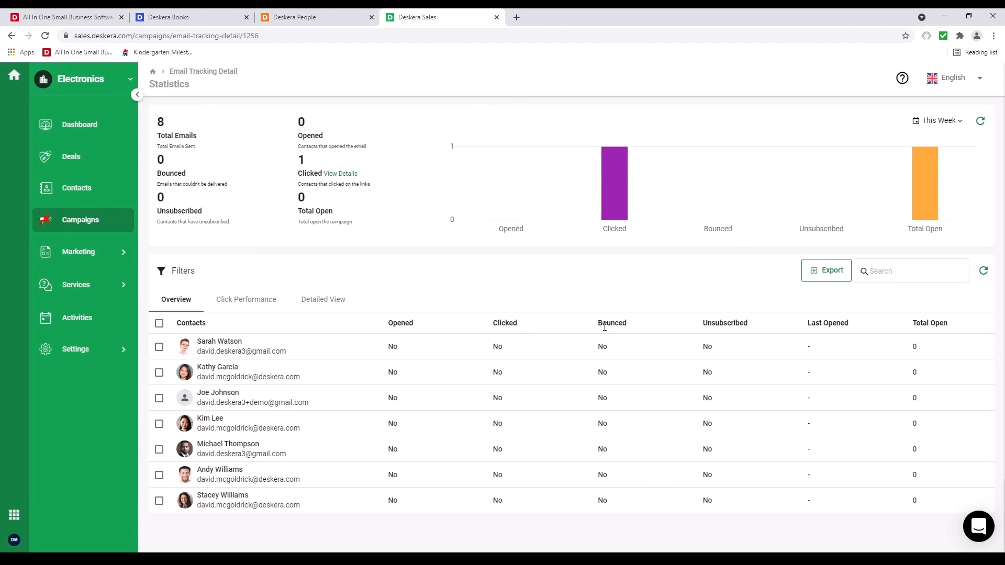
pyautogui.moveTo(938, 314)
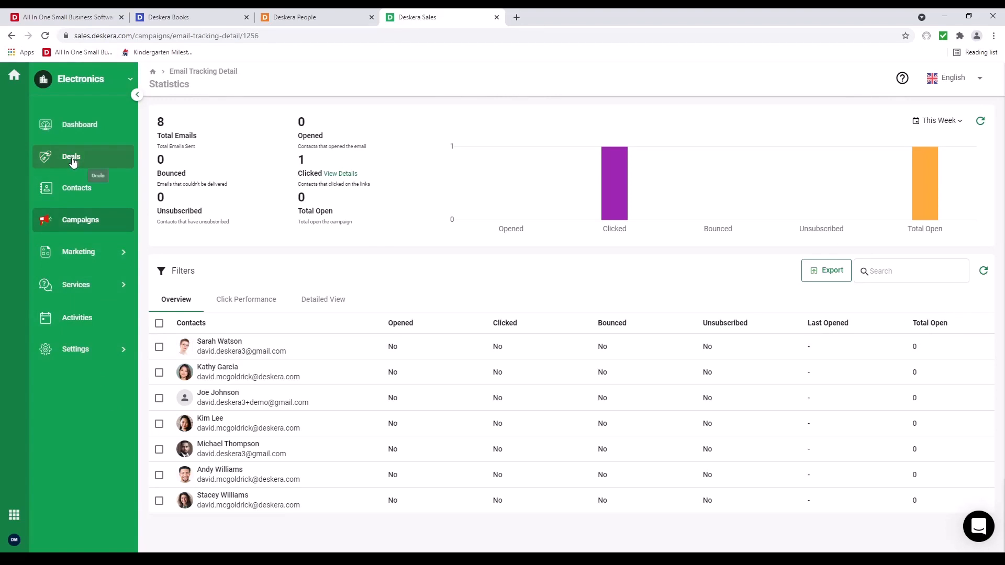
# - Show the Default Pipeline deals, cancelling the new pipeline editor and toggling list and board views
pyautogui.click(71, 157)
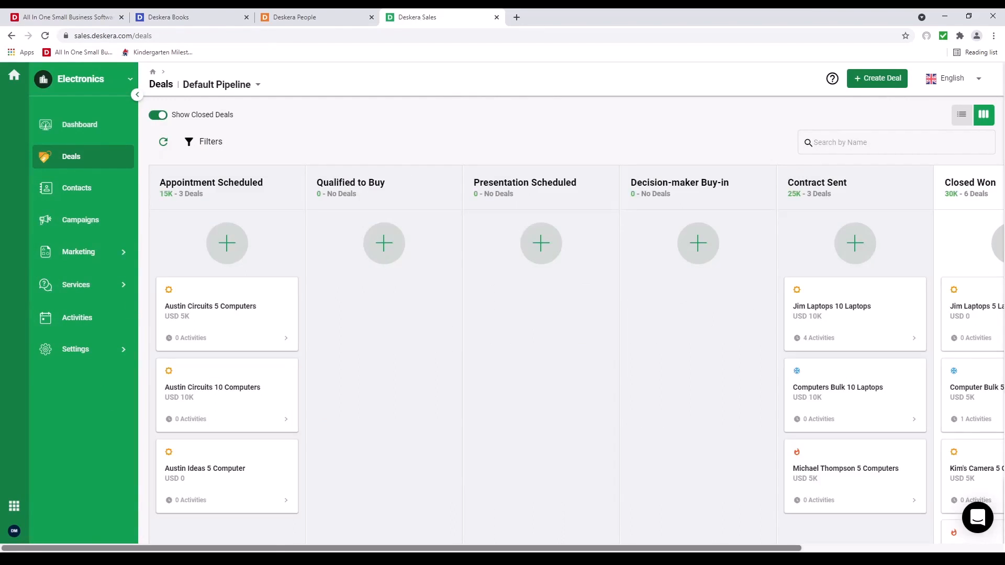
pyautogui.moveTo(238, 84)
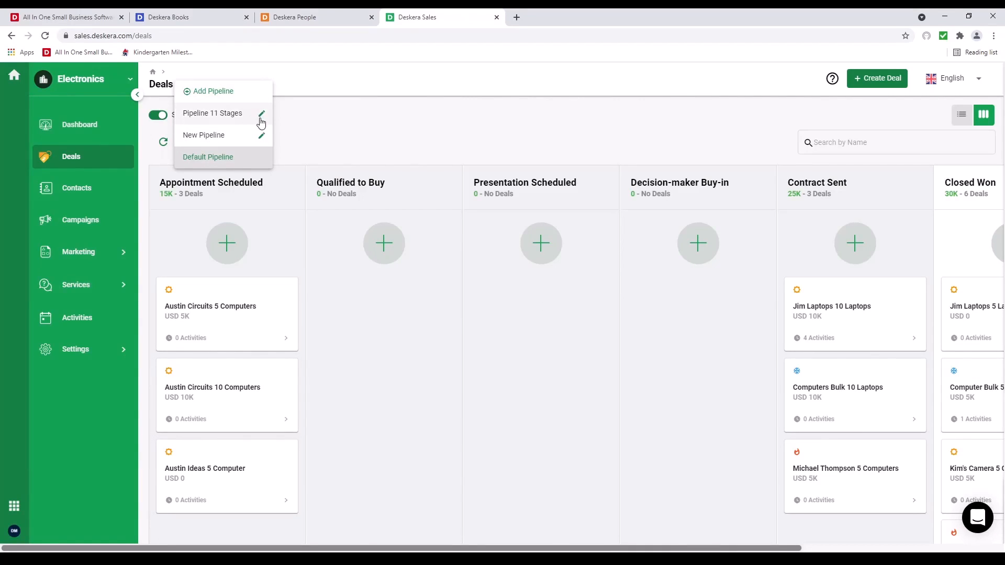
pyautogui.moveTo(255, 113)
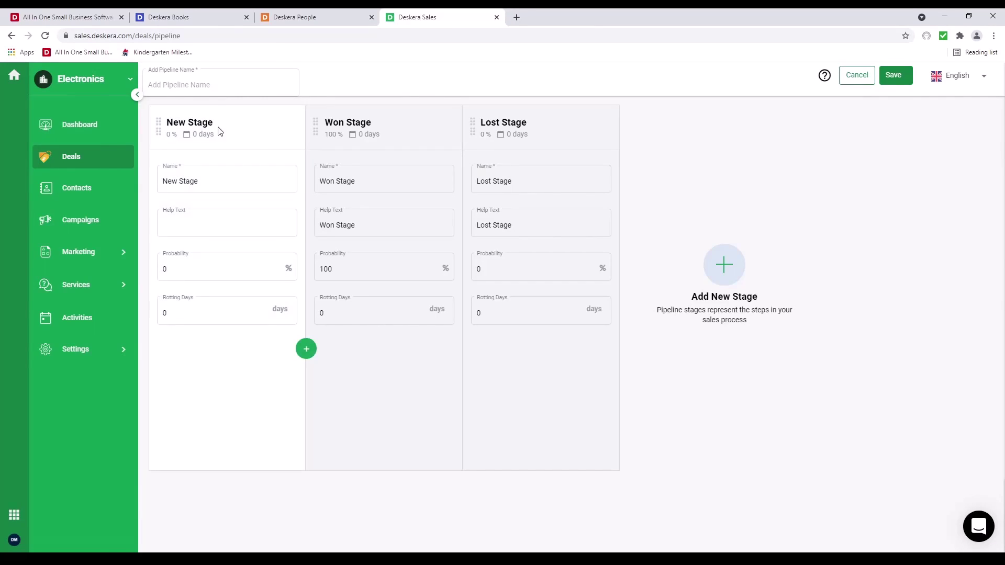
pyautogui.click(305, 349)
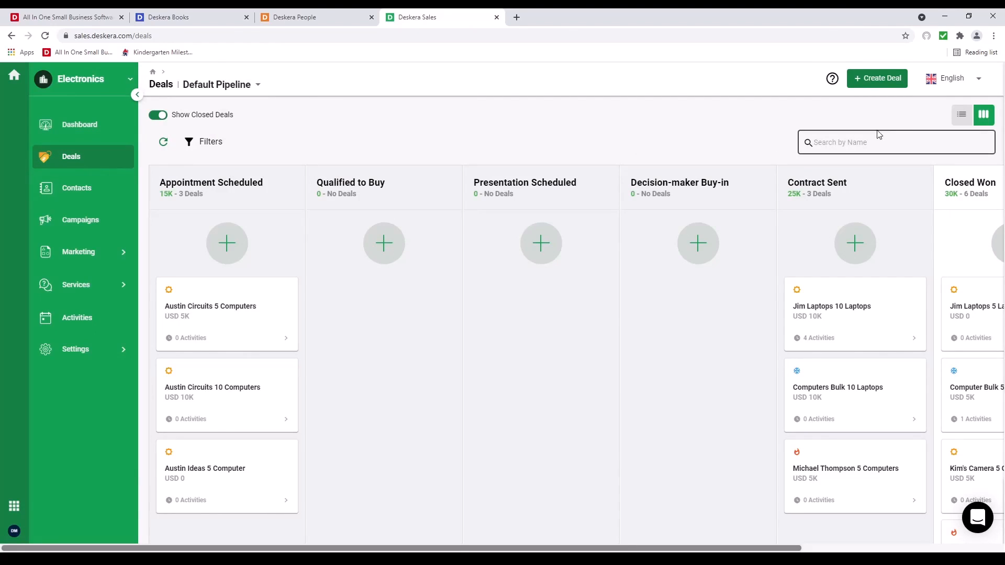
pyautogui.click(960, 115)
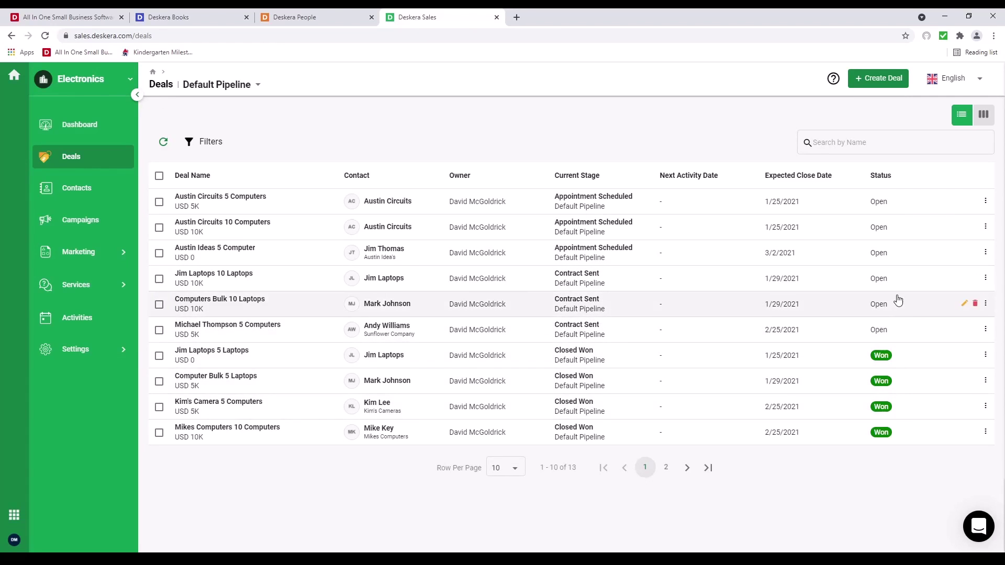
pyautogui.click(981, 115)
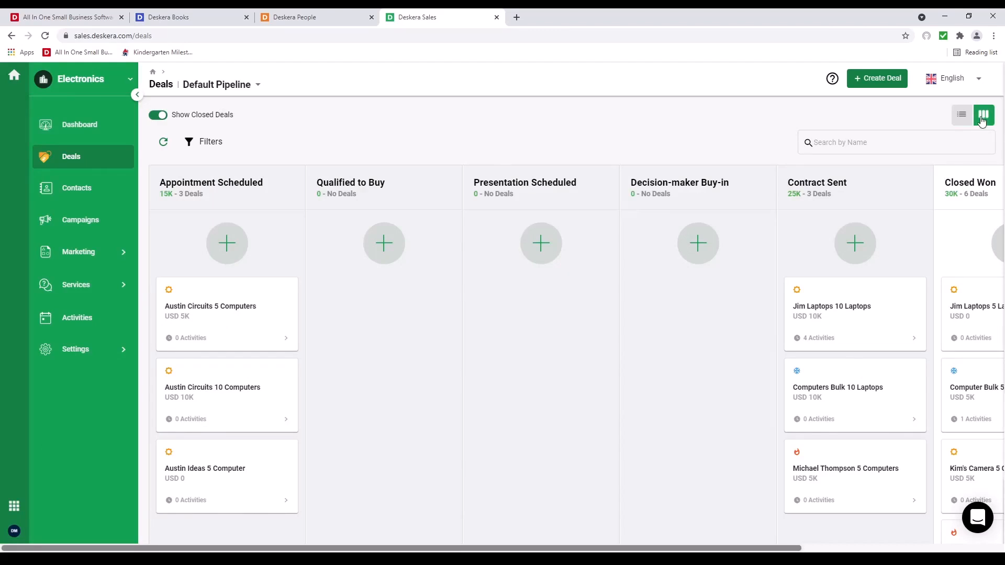
pyautogui.moveTo(240, 246)
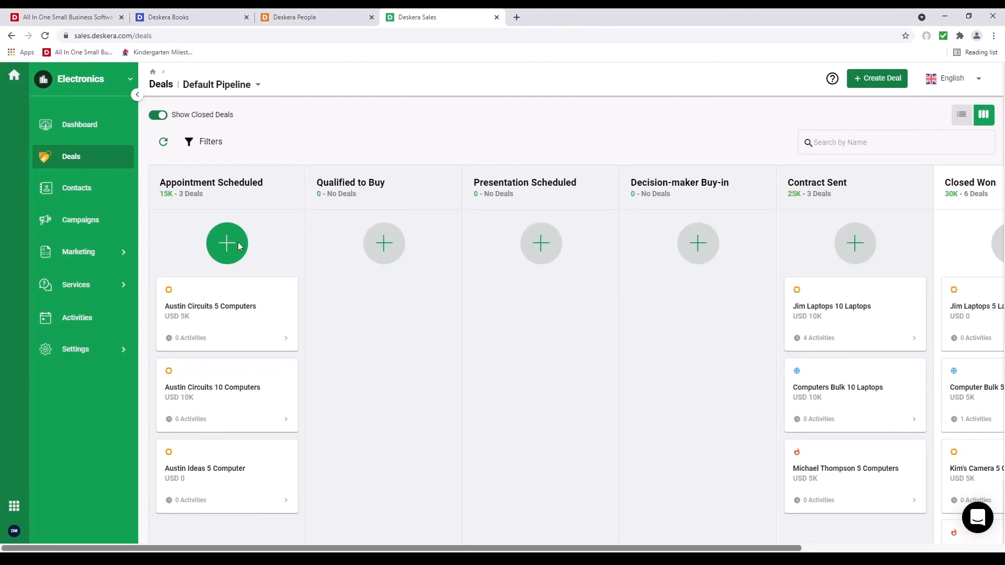
pyautogui.moveTo(887, 93)
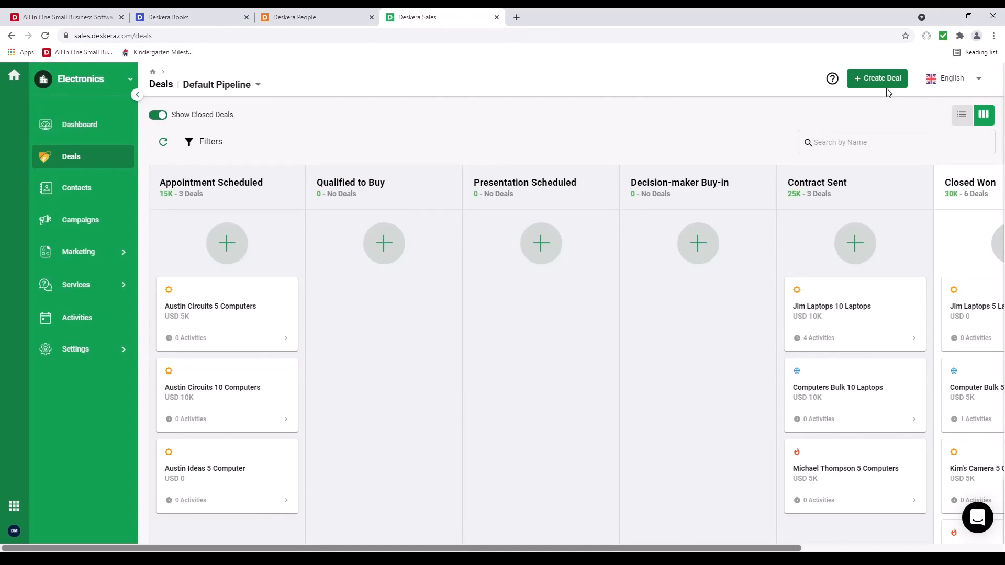
pyautogui.click(877, 78)
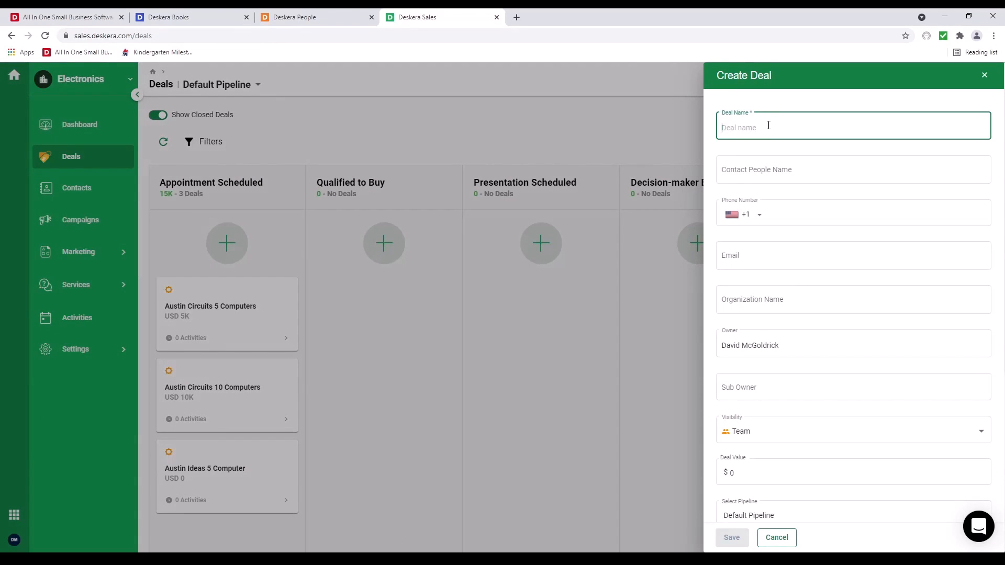
pyautogui.write('Last Deal of M')
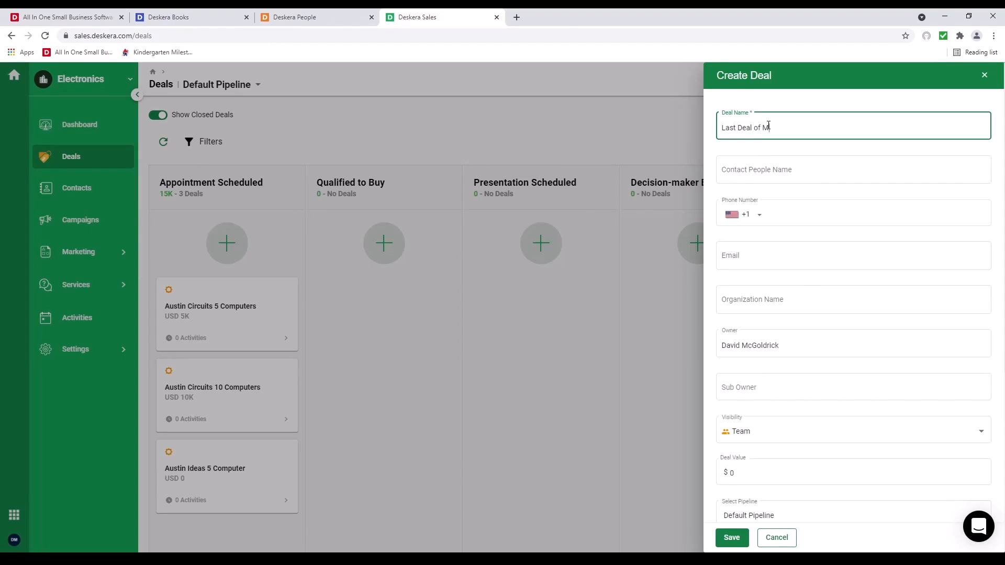
pyautogui.click(853, 169)
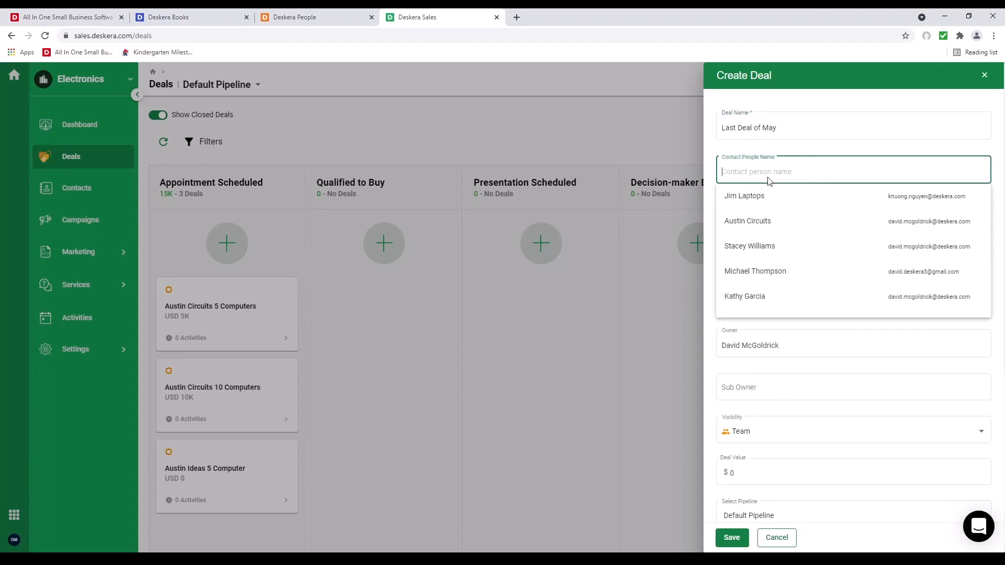
pyautogui.click(743, 195)
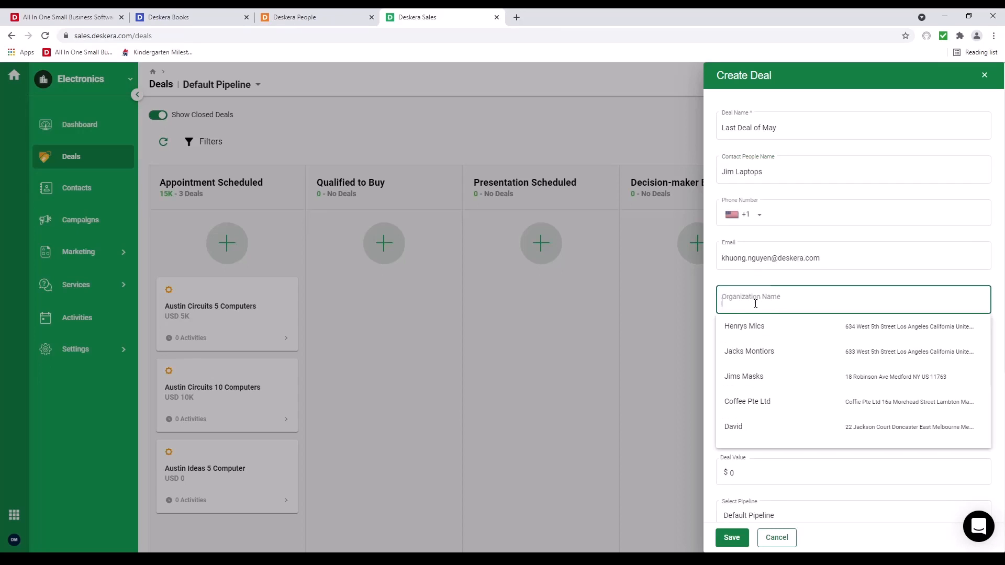
pyautogui.click(743, 326)
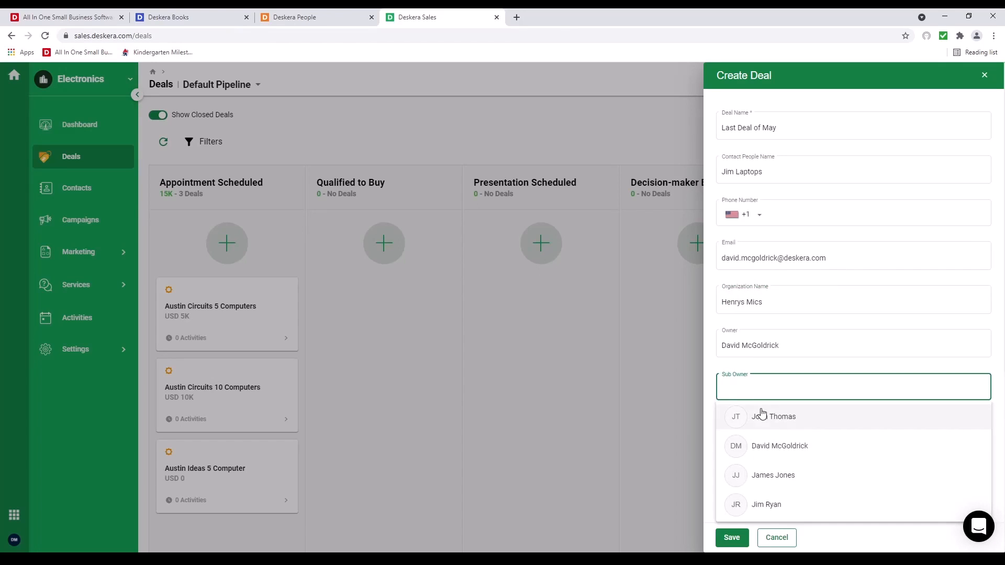
pyautogui.click(773, 417)
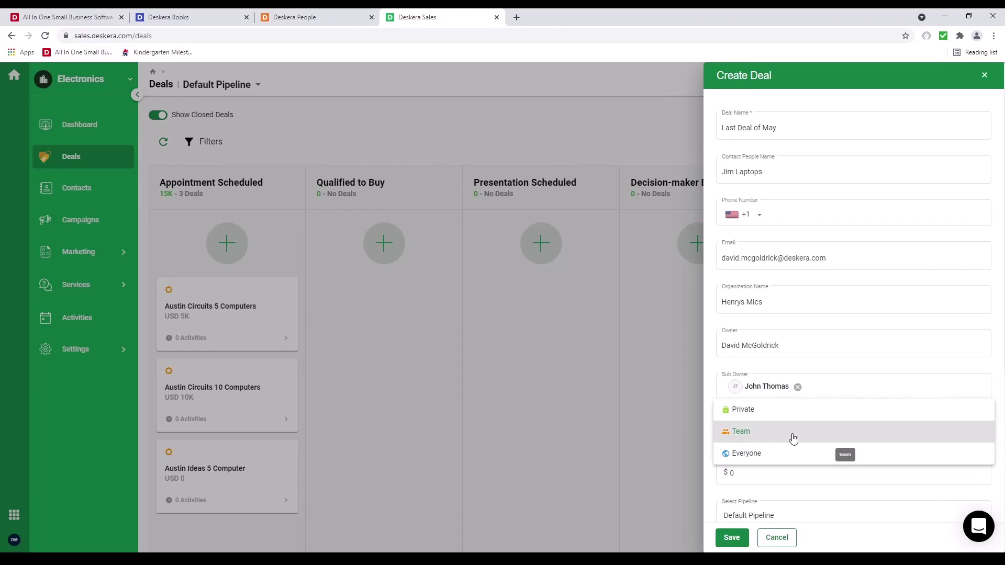
# - Set the deal value to 1,000 and save the new deal
pyautogui.click(741, 431)
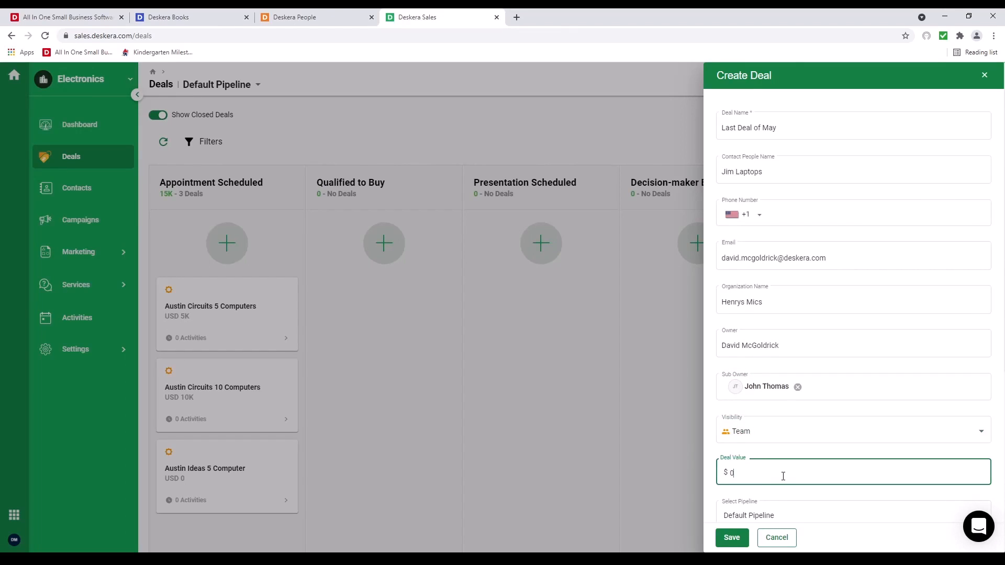
pyautogui.write('1,000')
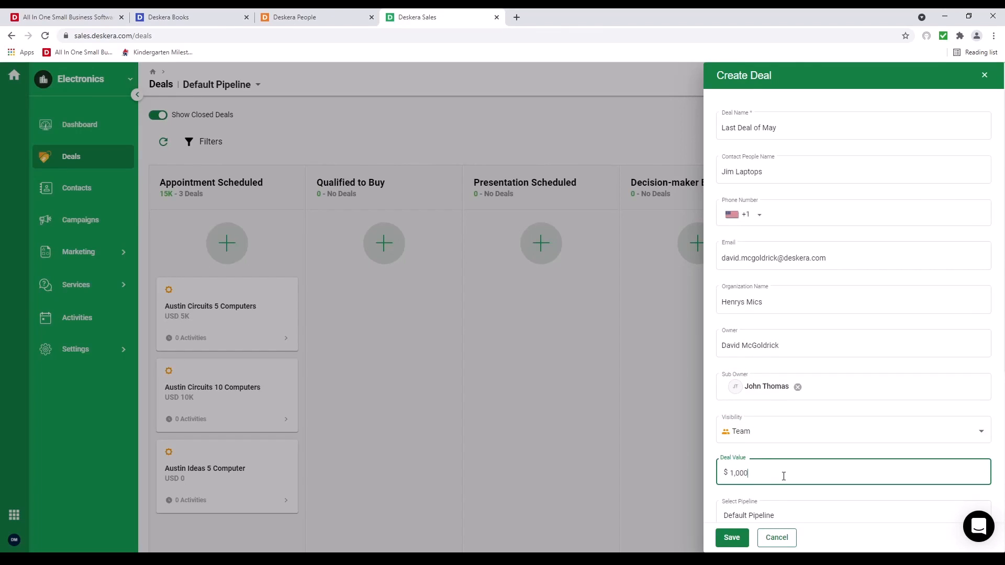
pyautogui.scroll(-3)
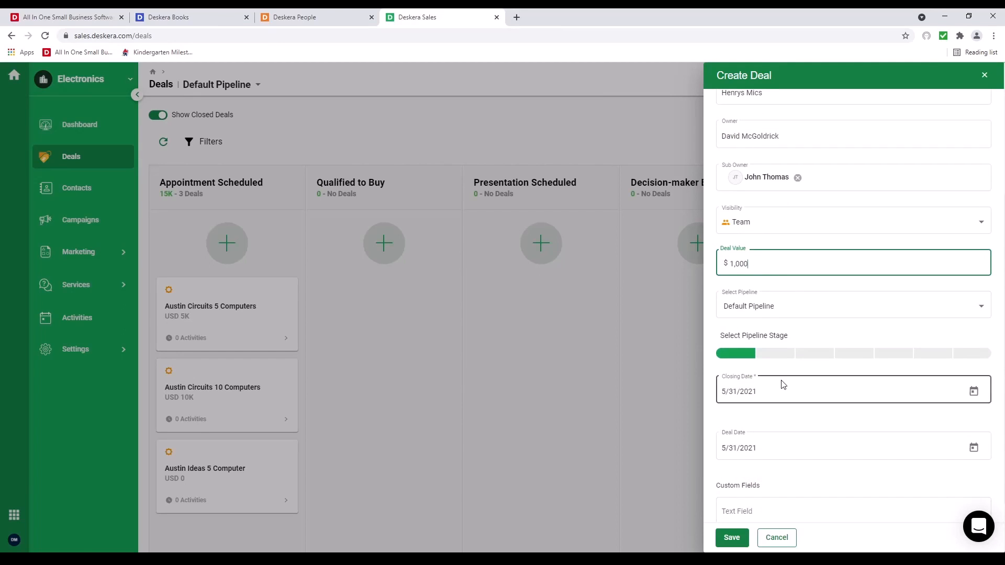
pyautogui.scroll(-3)
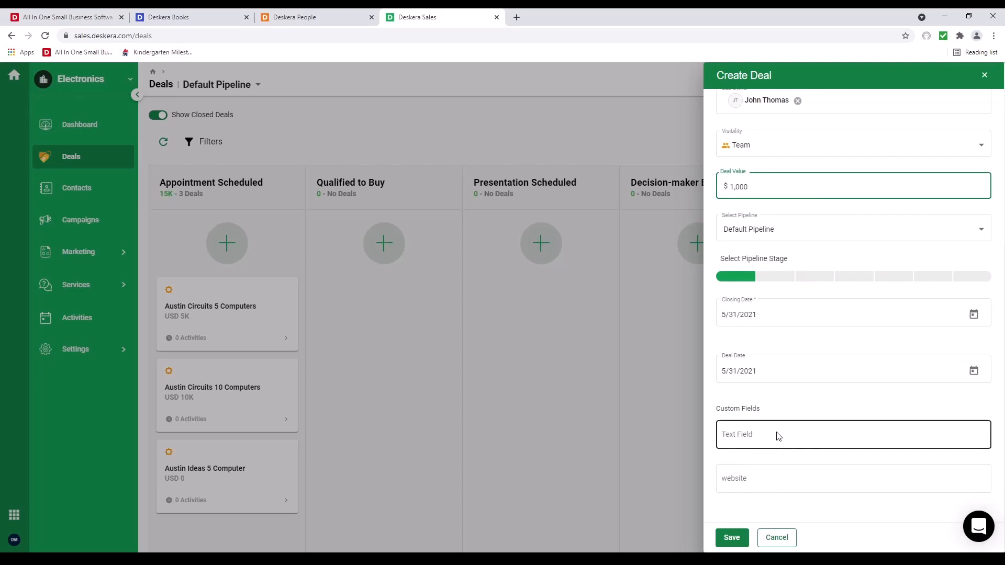
pyautogui.click(731, 538)
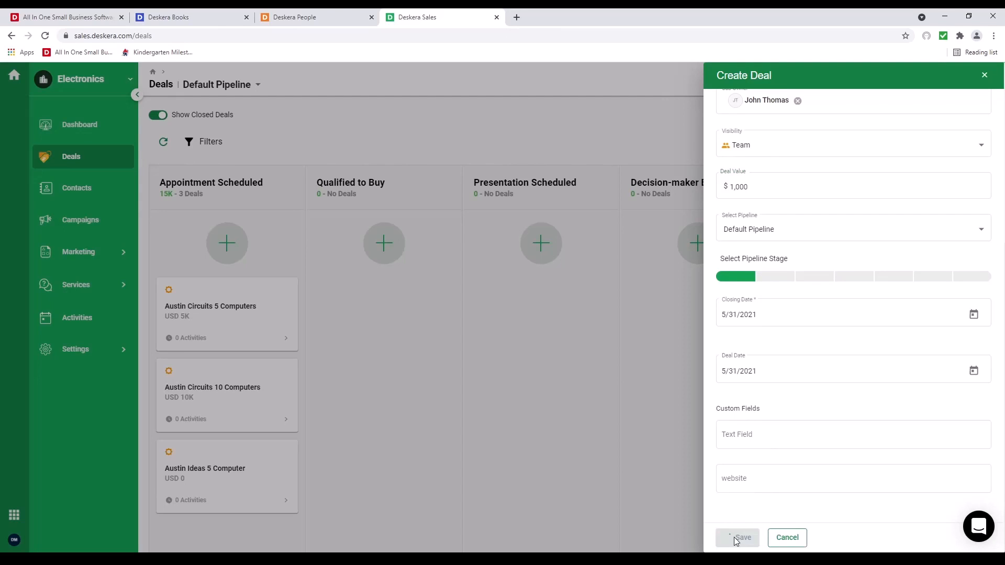
pyautogui.click(743, 538)
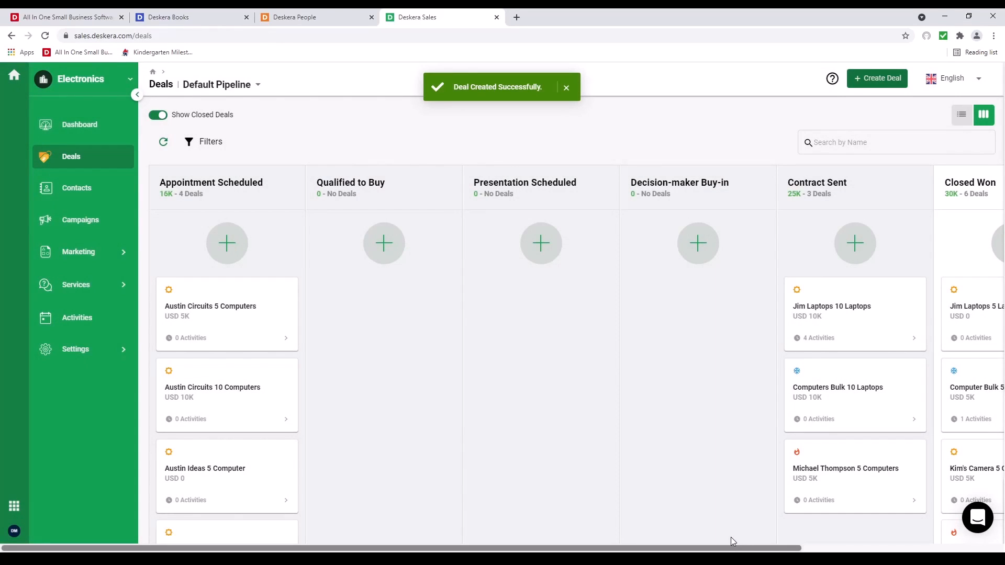
# - Open the Last Deal of May record and start an email draft from its options
pyautogui.scroll(-3)
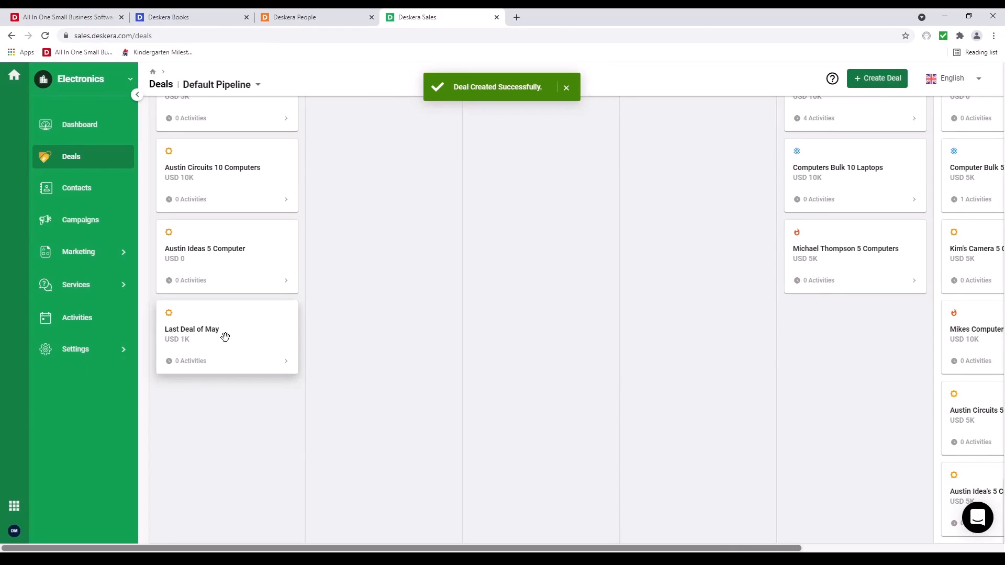
pyautogui.click(192, 329)
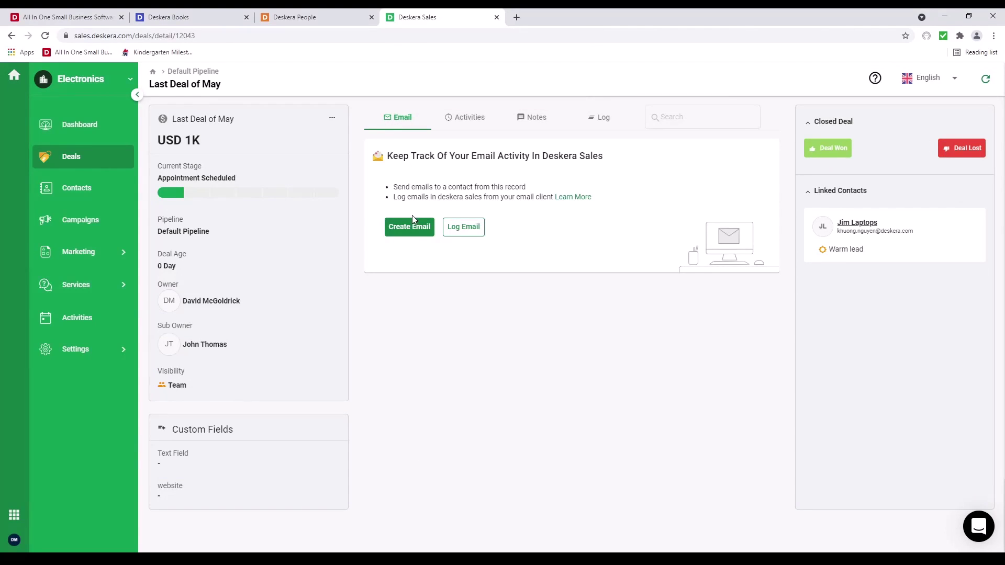
pyautogui.moveTo(75, 350)
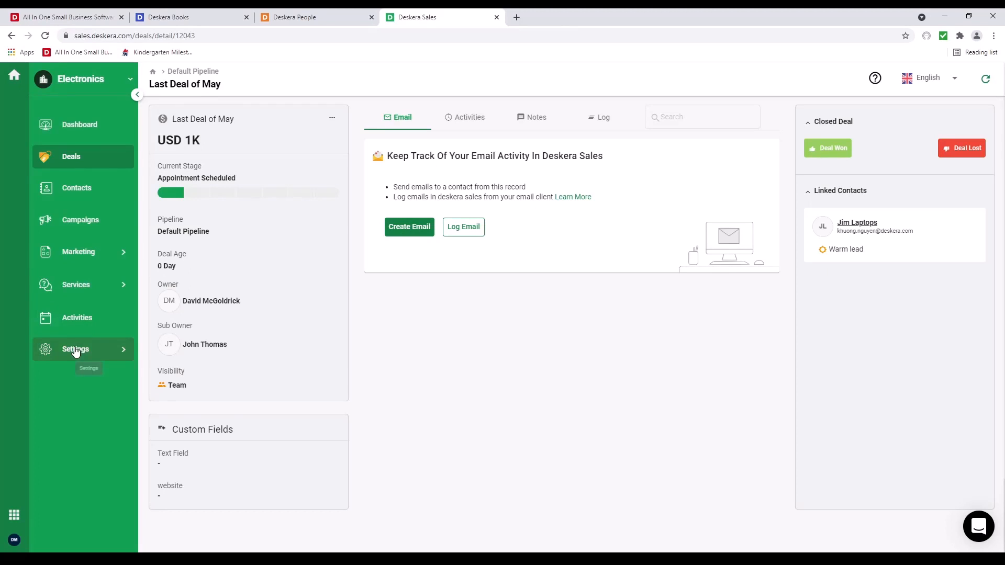
pyautogui.click(75, 349)
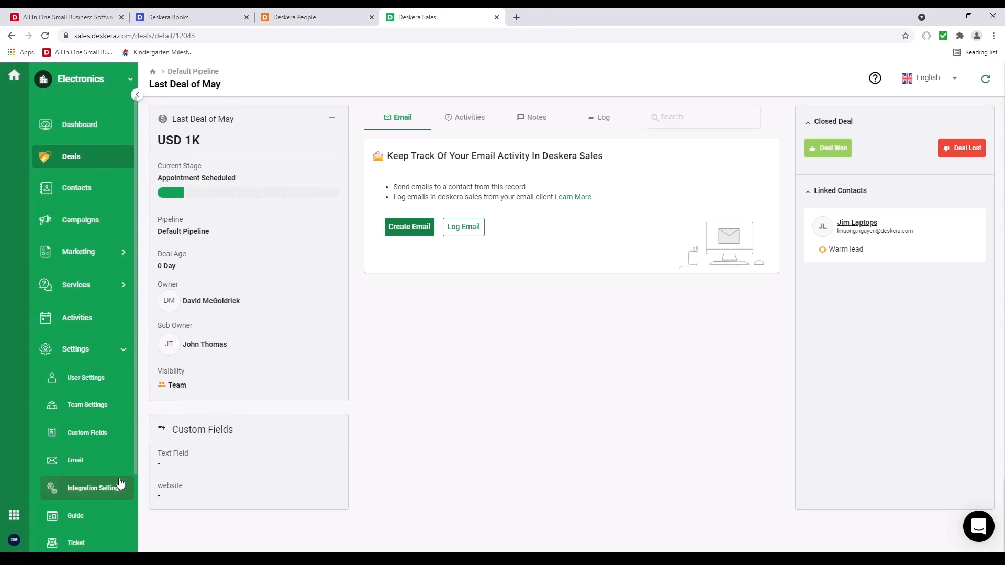
pyautogui.click(408, 226)
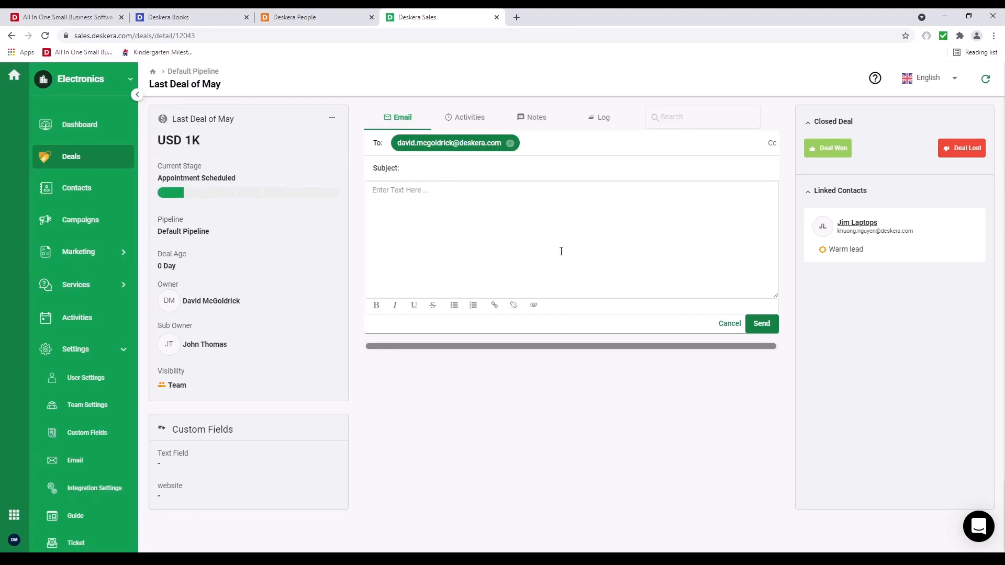
pyautogui.moveTo(727, 326)
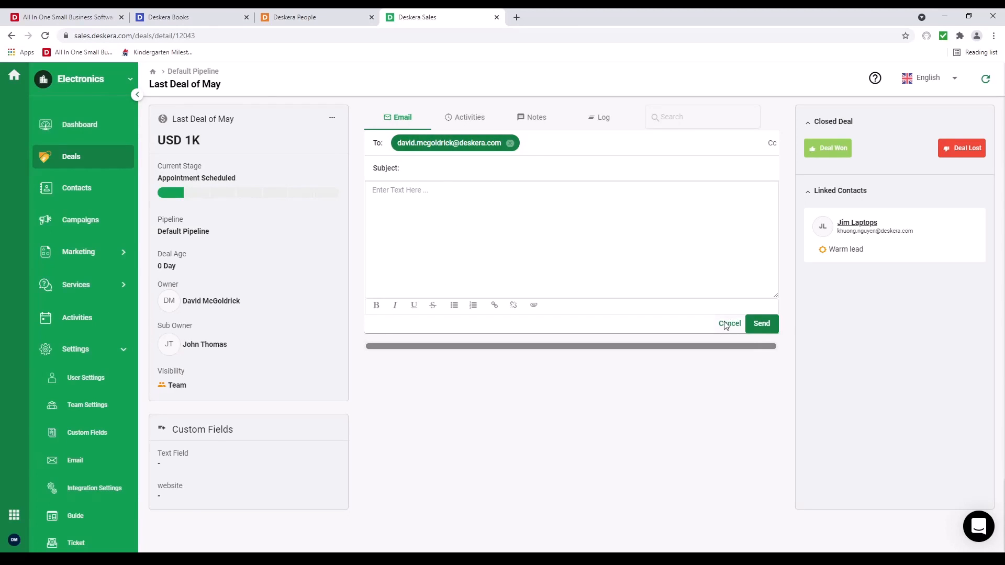
# - Discard the email draft, close the Log Email form unused and view the deal's activities
pyautogui.click(731, 323)
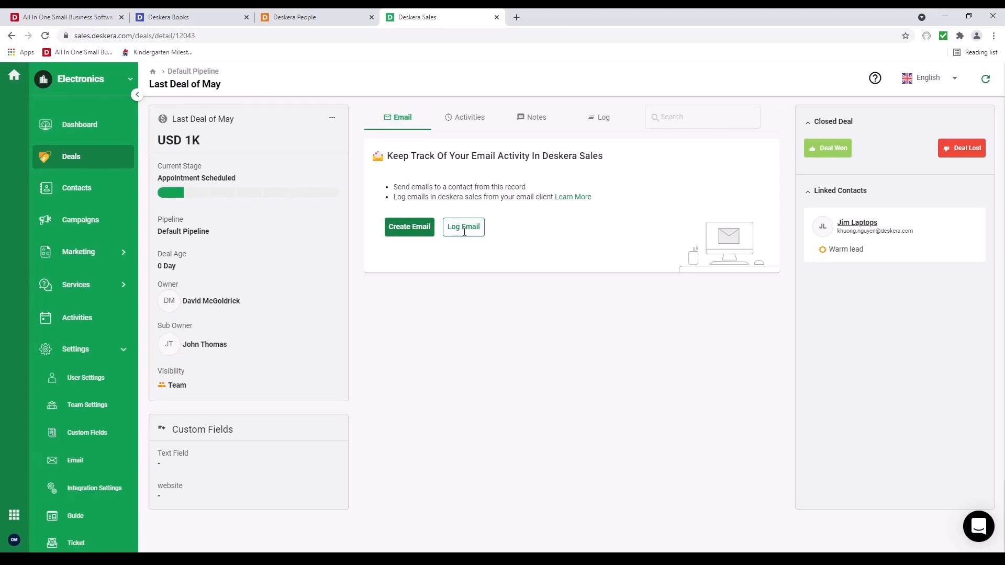
pyautogui.click(462, 227)
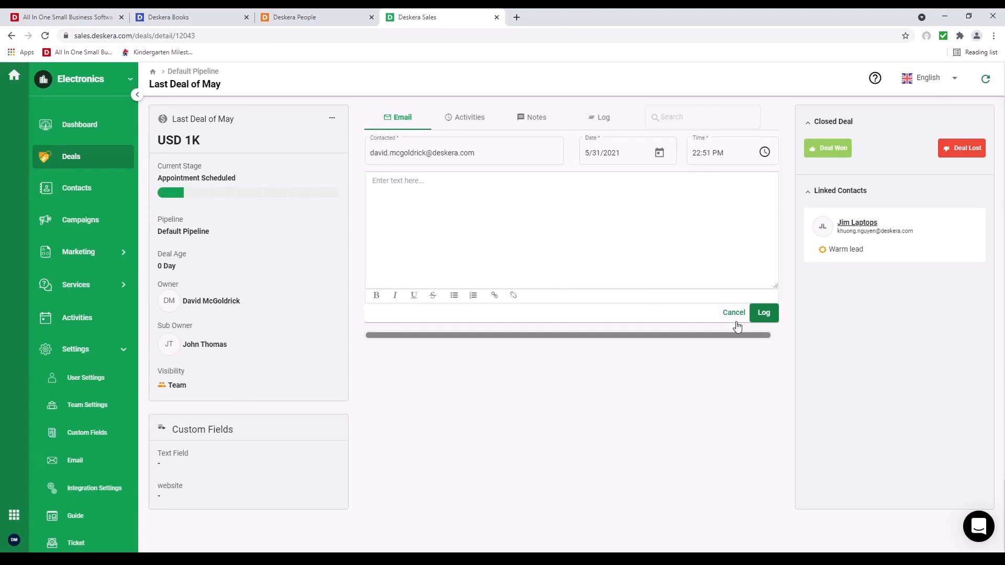
pyautogui.click(469, 117)
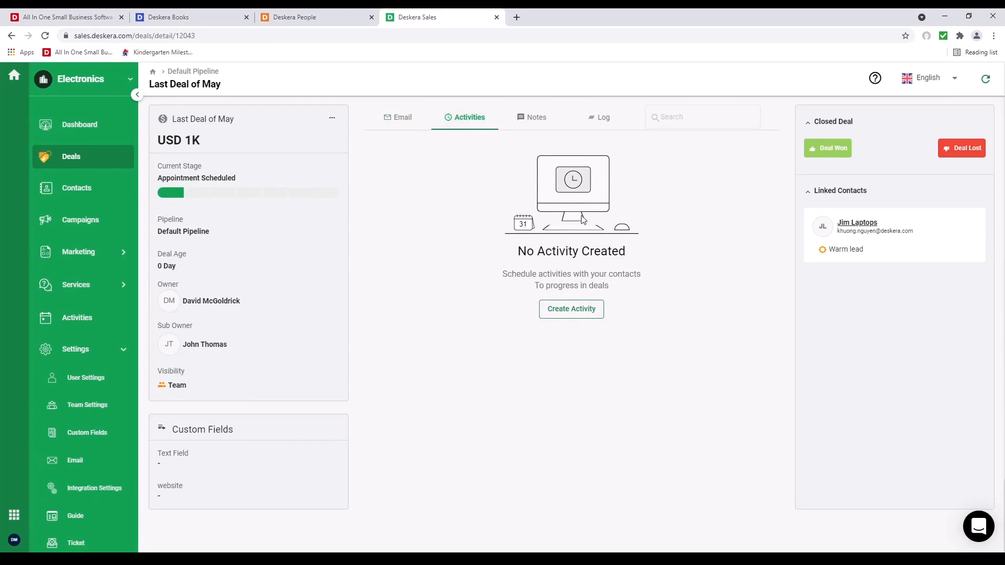
# - Create a Call activity with its contact person set and assignee reminder emails off, then save it
pyautogui.click(571, 309)
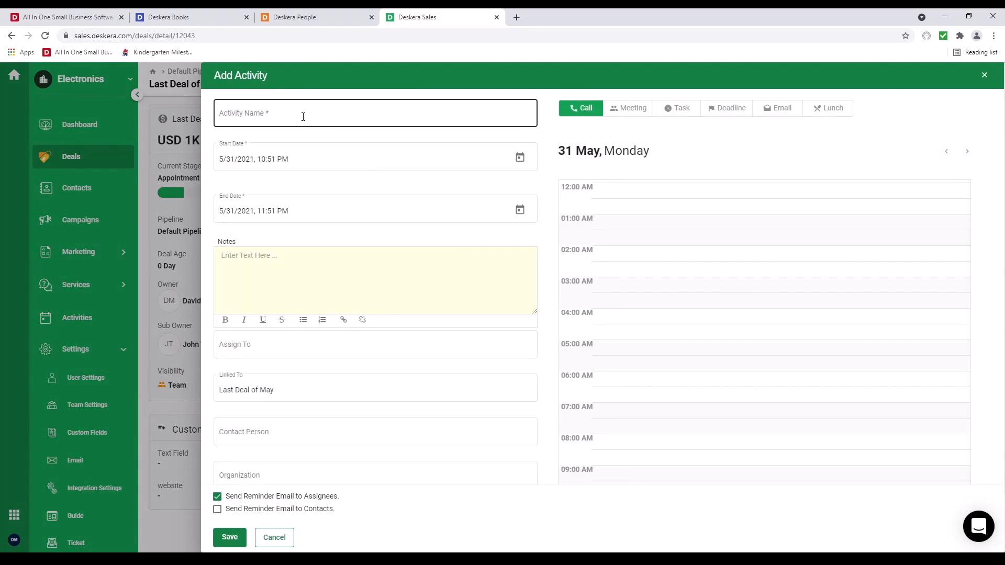
pyautogui.write('C')
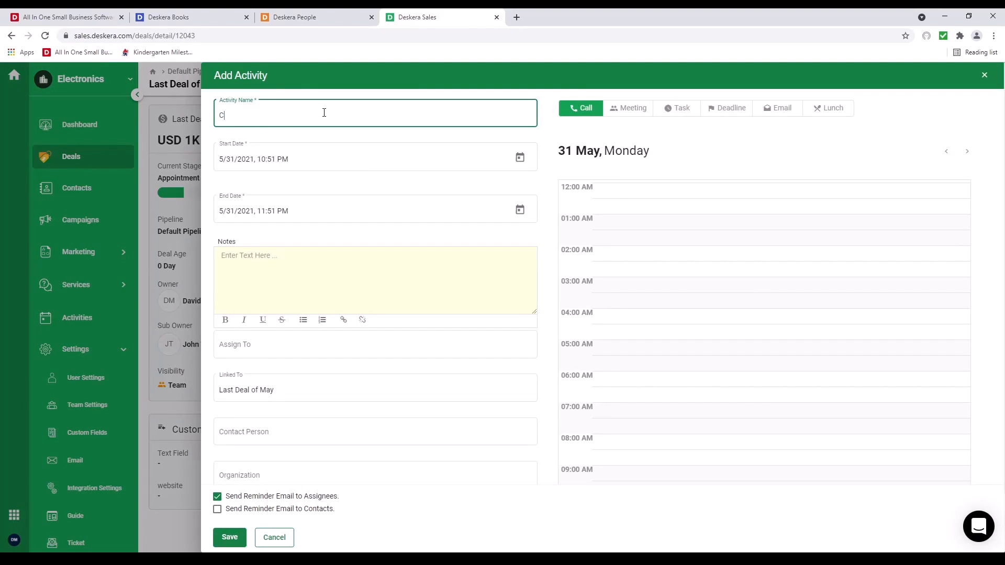
pyautogui.write('all')
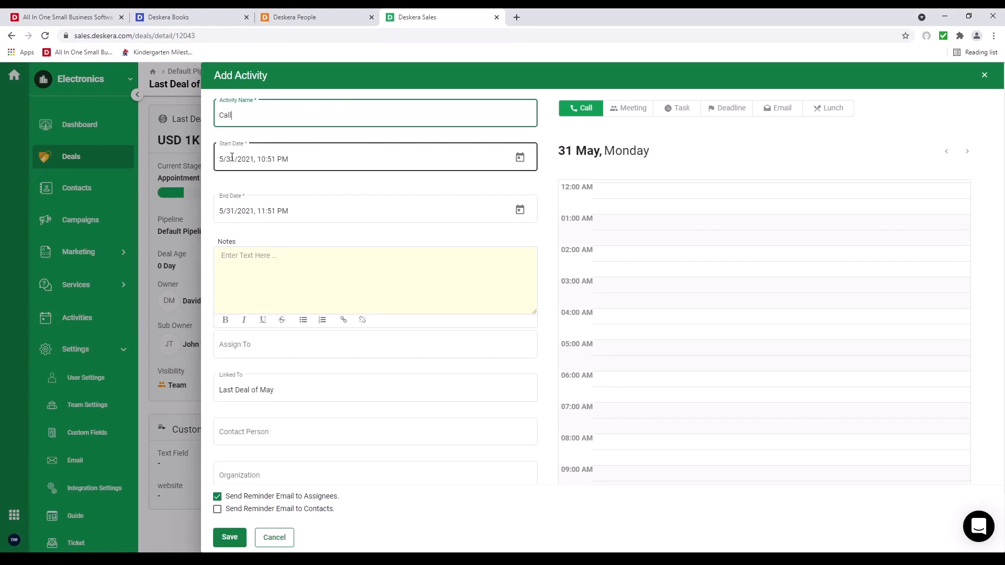
pyautogui.moveTo(377, 282)
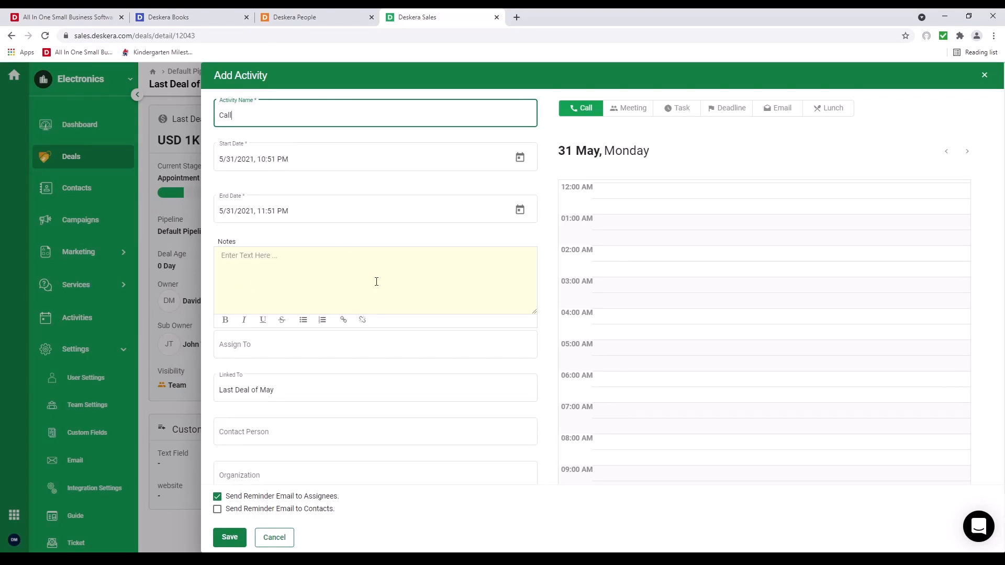
pyautogui.click(375, 344)
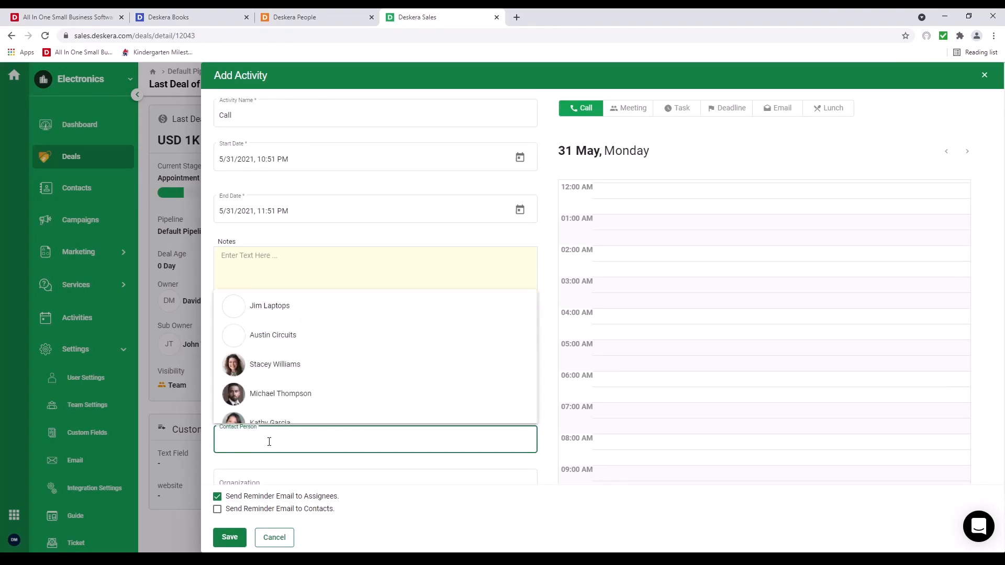
pyautogui.click(281, 394)
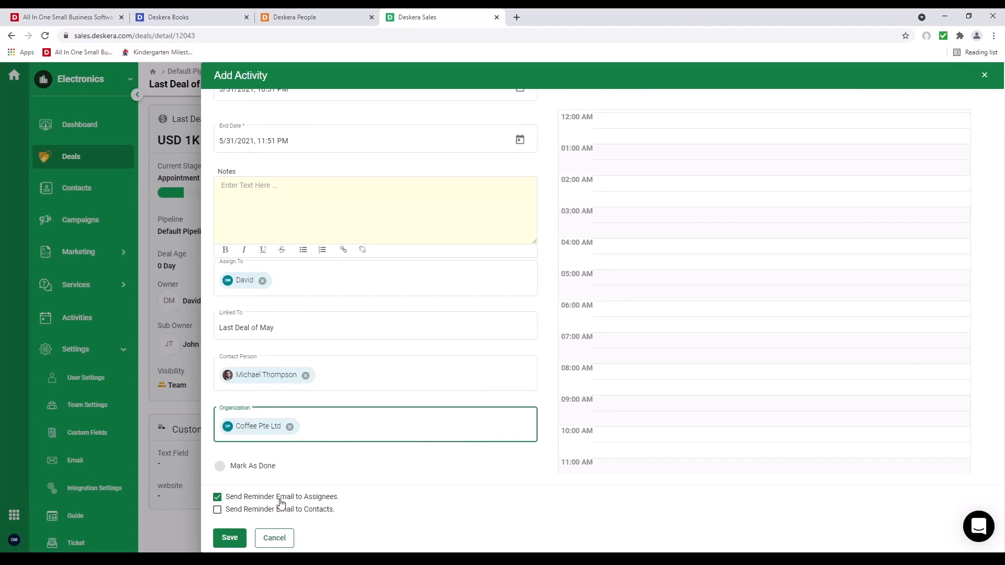
pyautogui.moveTo(271, 519)
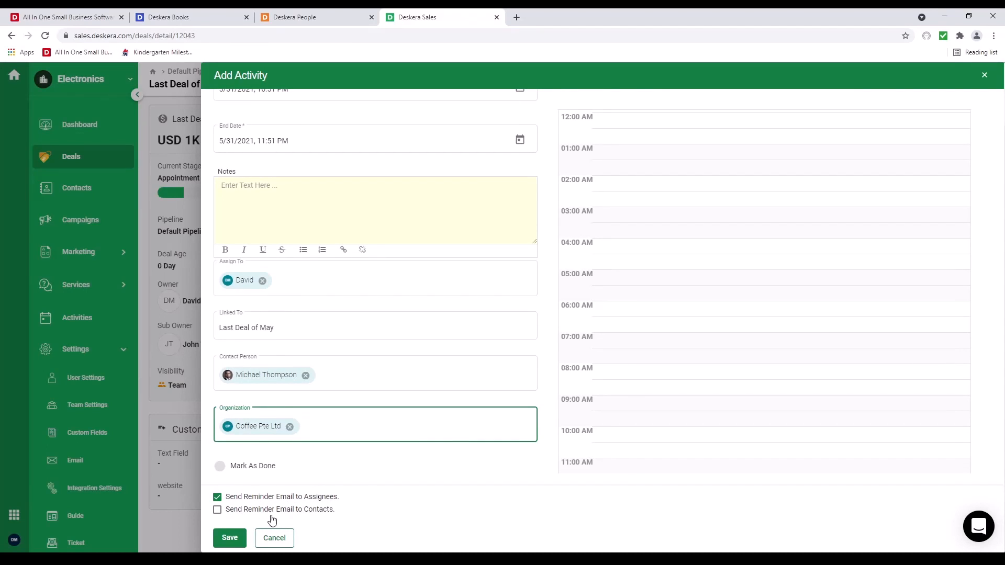
pyautogui.click(217, 496)
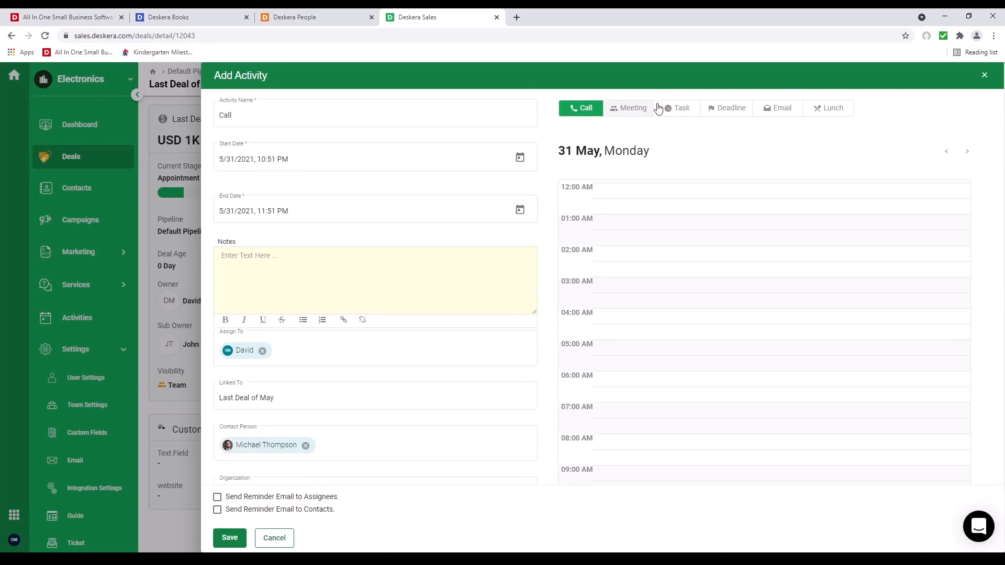
pyautogui.moveTo(842, 111)
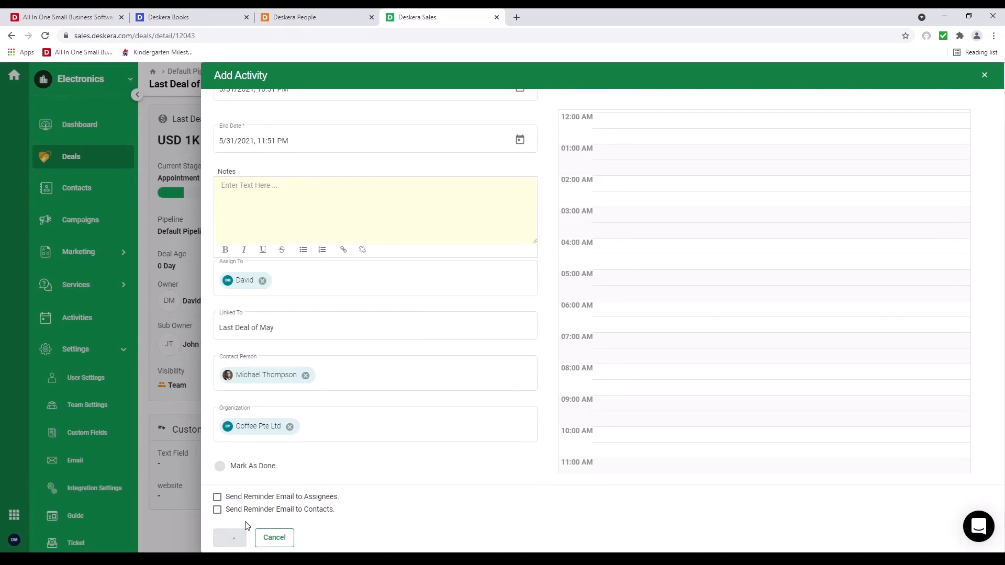
pyautogui.click(229, 538)
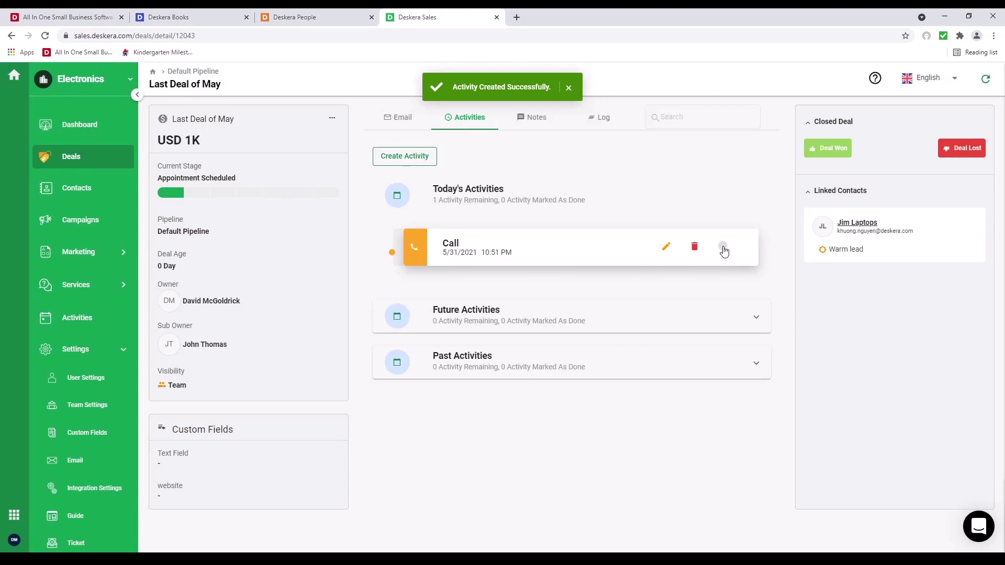
# - Mark the call done and save the note 'Lets win this one' on the deal
pyautogui.click(722, 247)
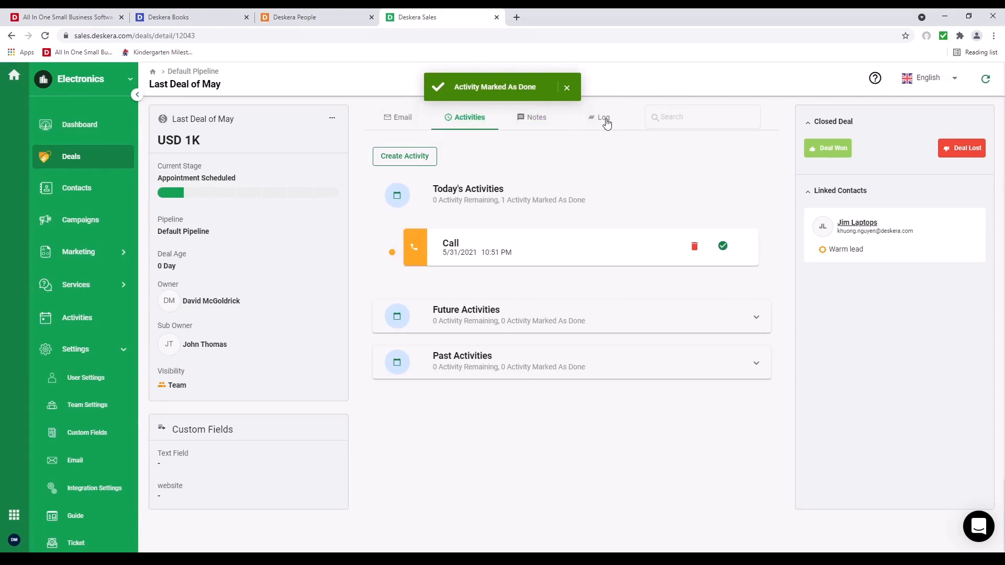
pyautogui.click(531, 117)
pyautogui.write('L')
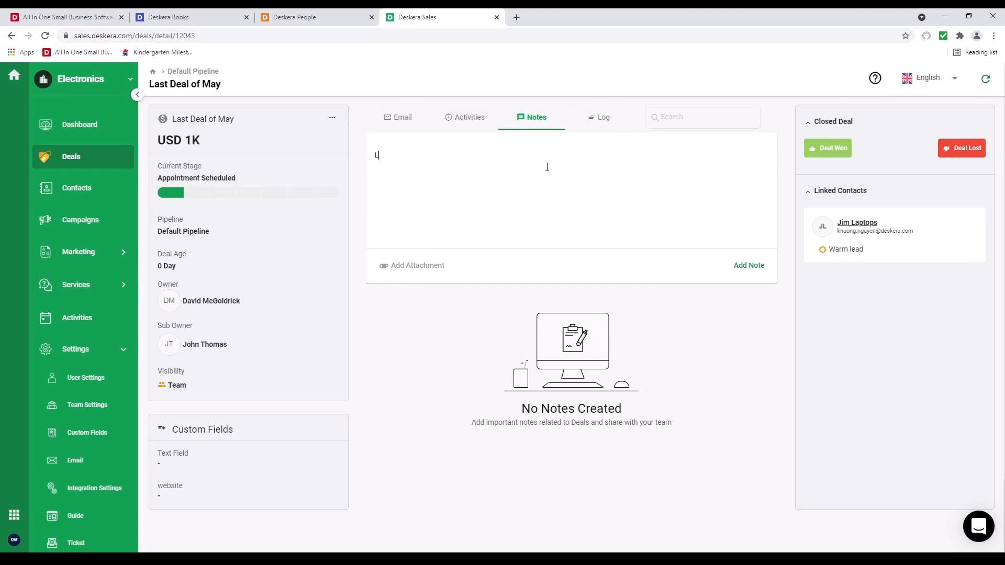
pyautogui.write('ets wi')
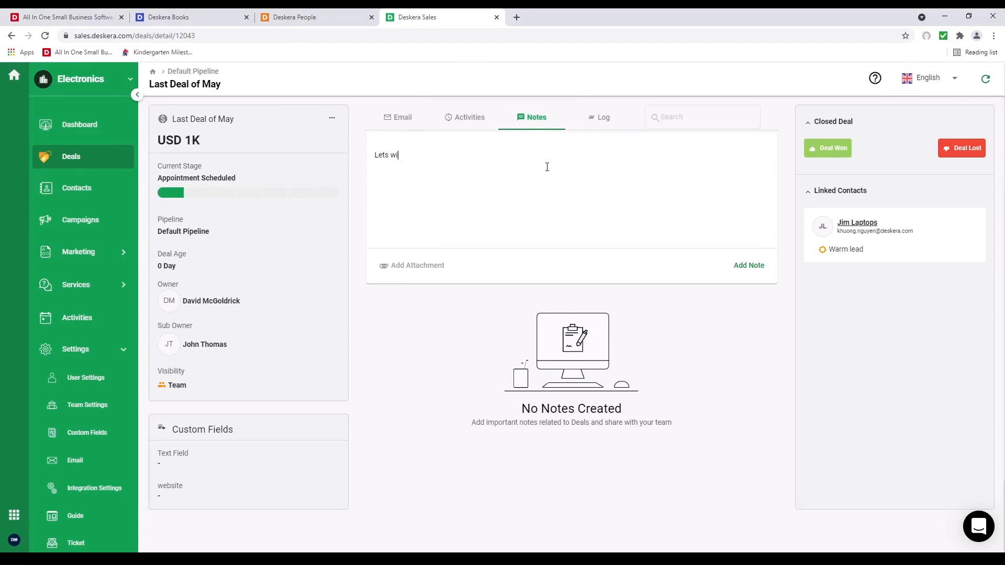
pyautogui.write('n')
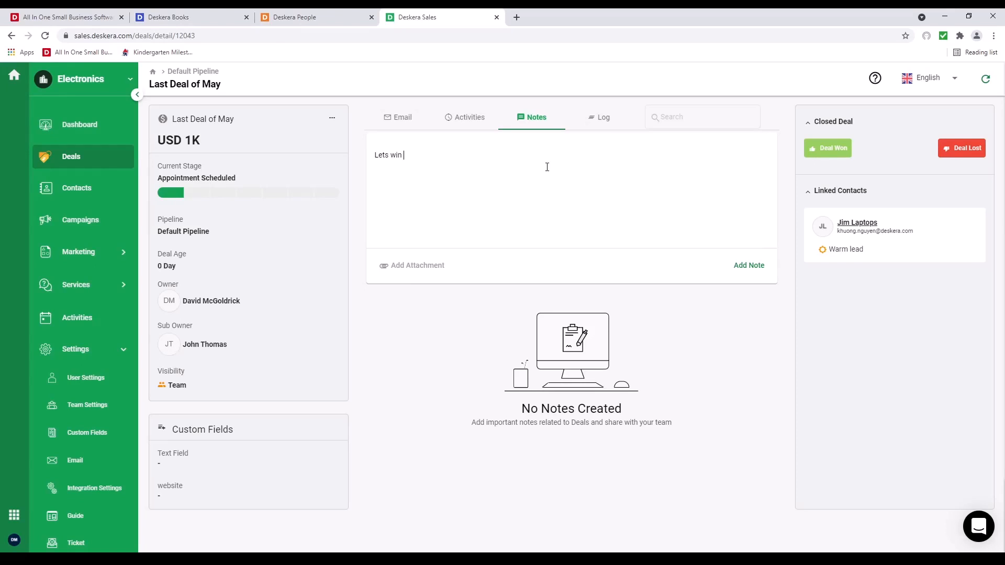
pyautogui.write('this one')
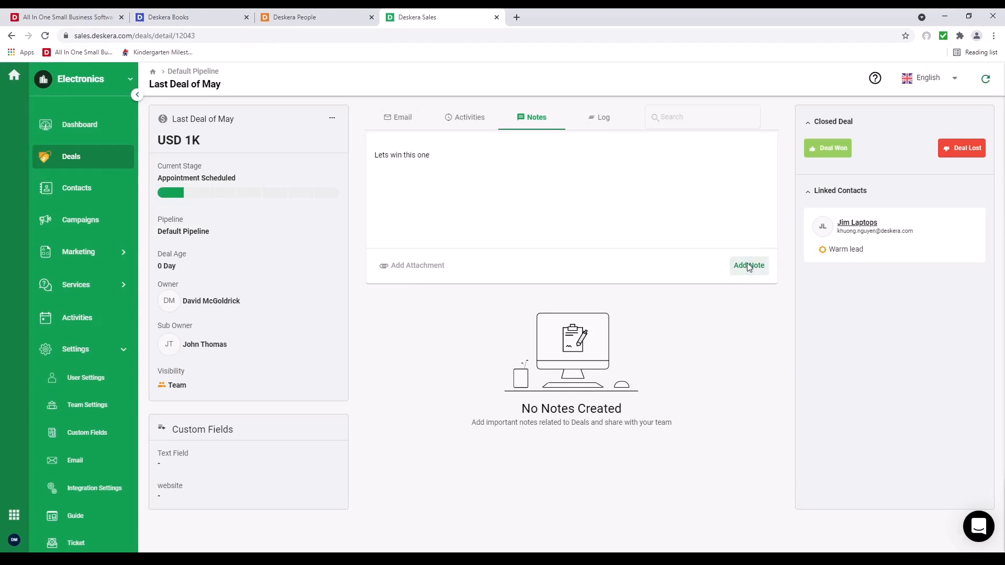
pyautogui.click(603, 117)
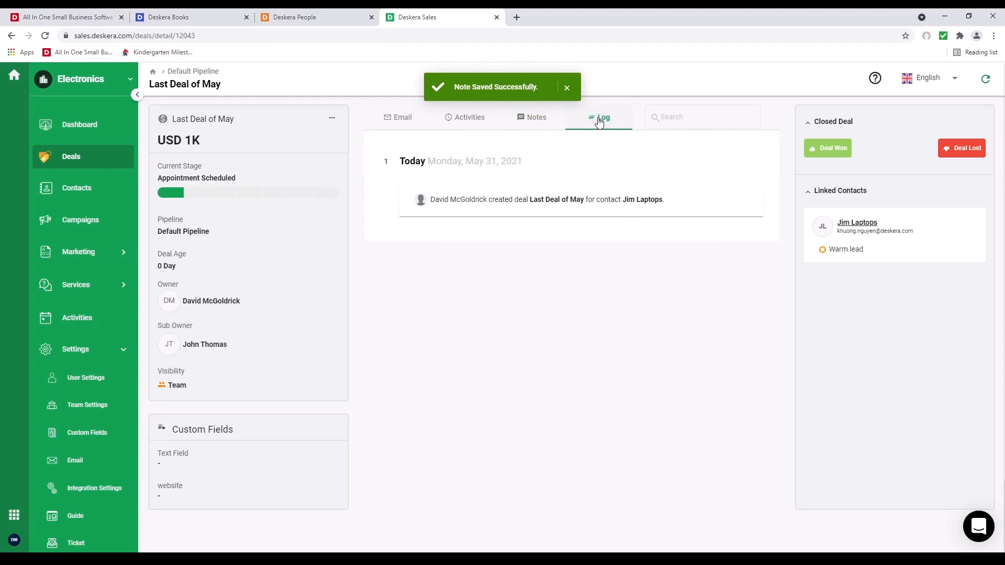
# - View the deal's history log and return to the deals pipeline board
pyautogui.click(72, 157)
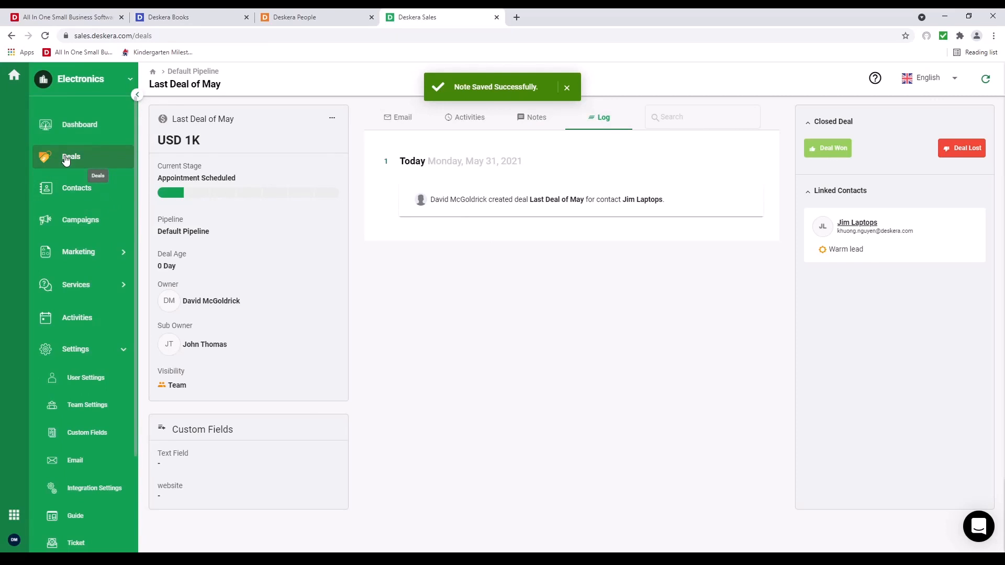
pyautogui.click(72, 157)
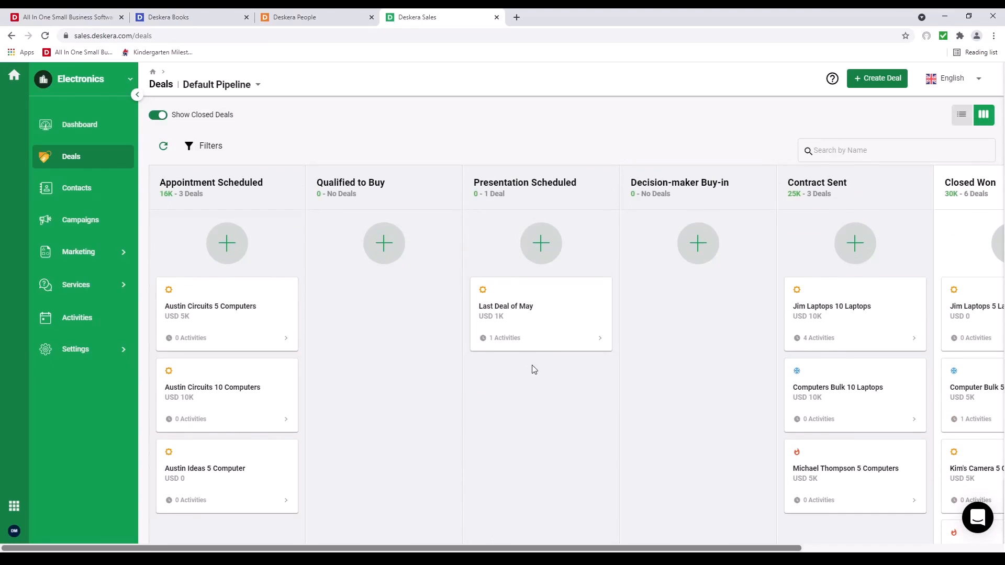
# - Drag Last Deal of May into Contract Sent and go to the sales dashboard
pyautogui.moveTo(540, 314); pyautogui.dragTo(698, 347)
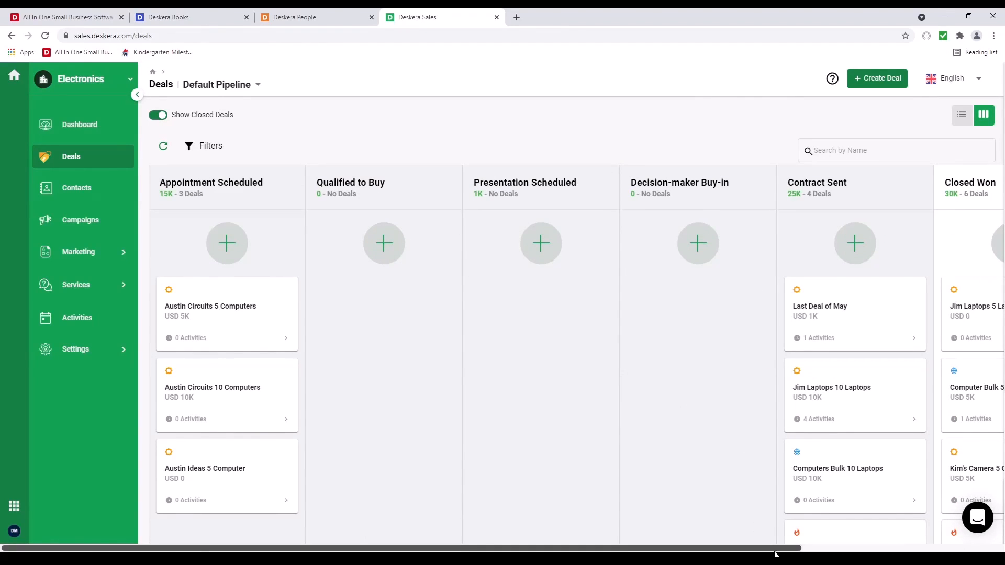
pyautogui.hscroll(3)
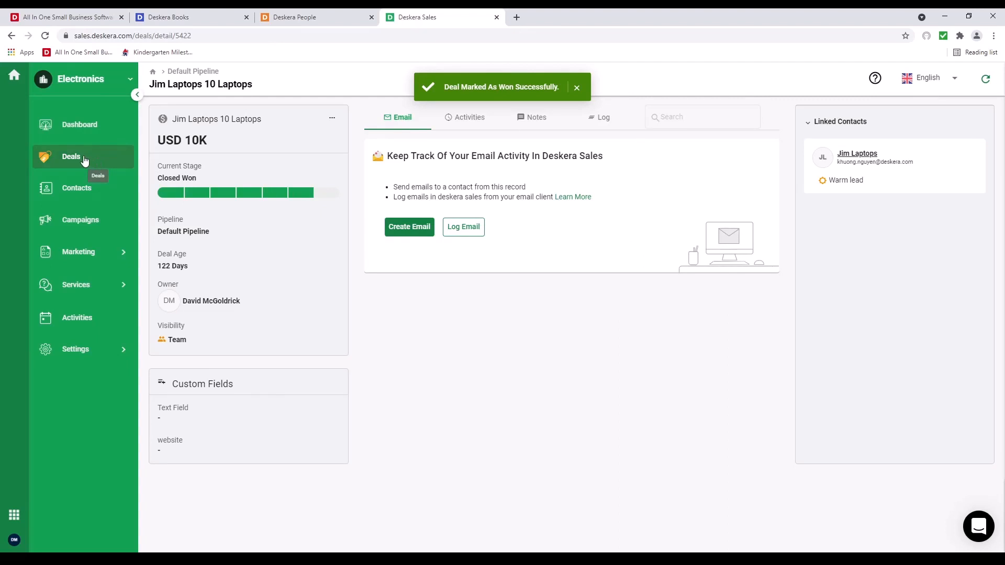
pyautogui.click(80, 124)
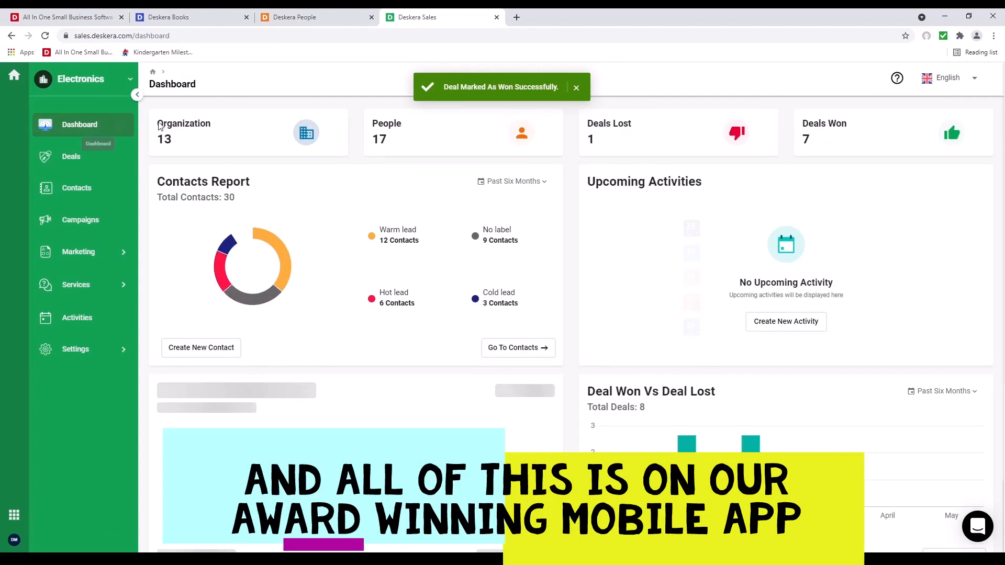